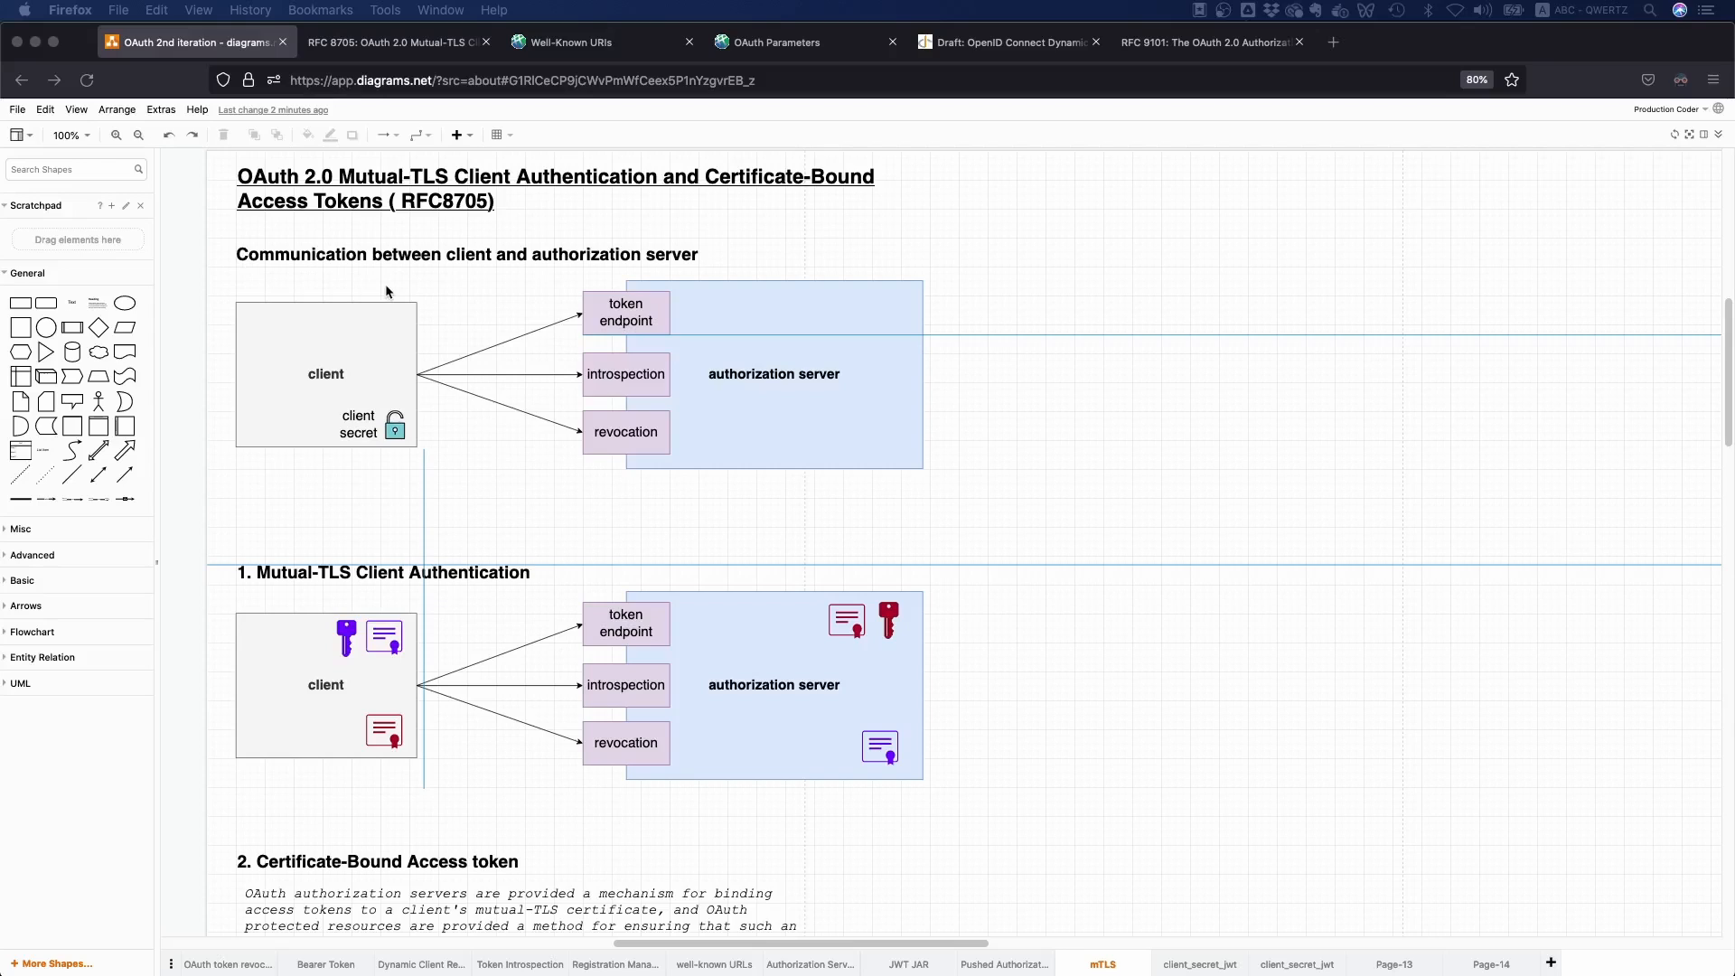
pyautogui.moveTo(717, 174)
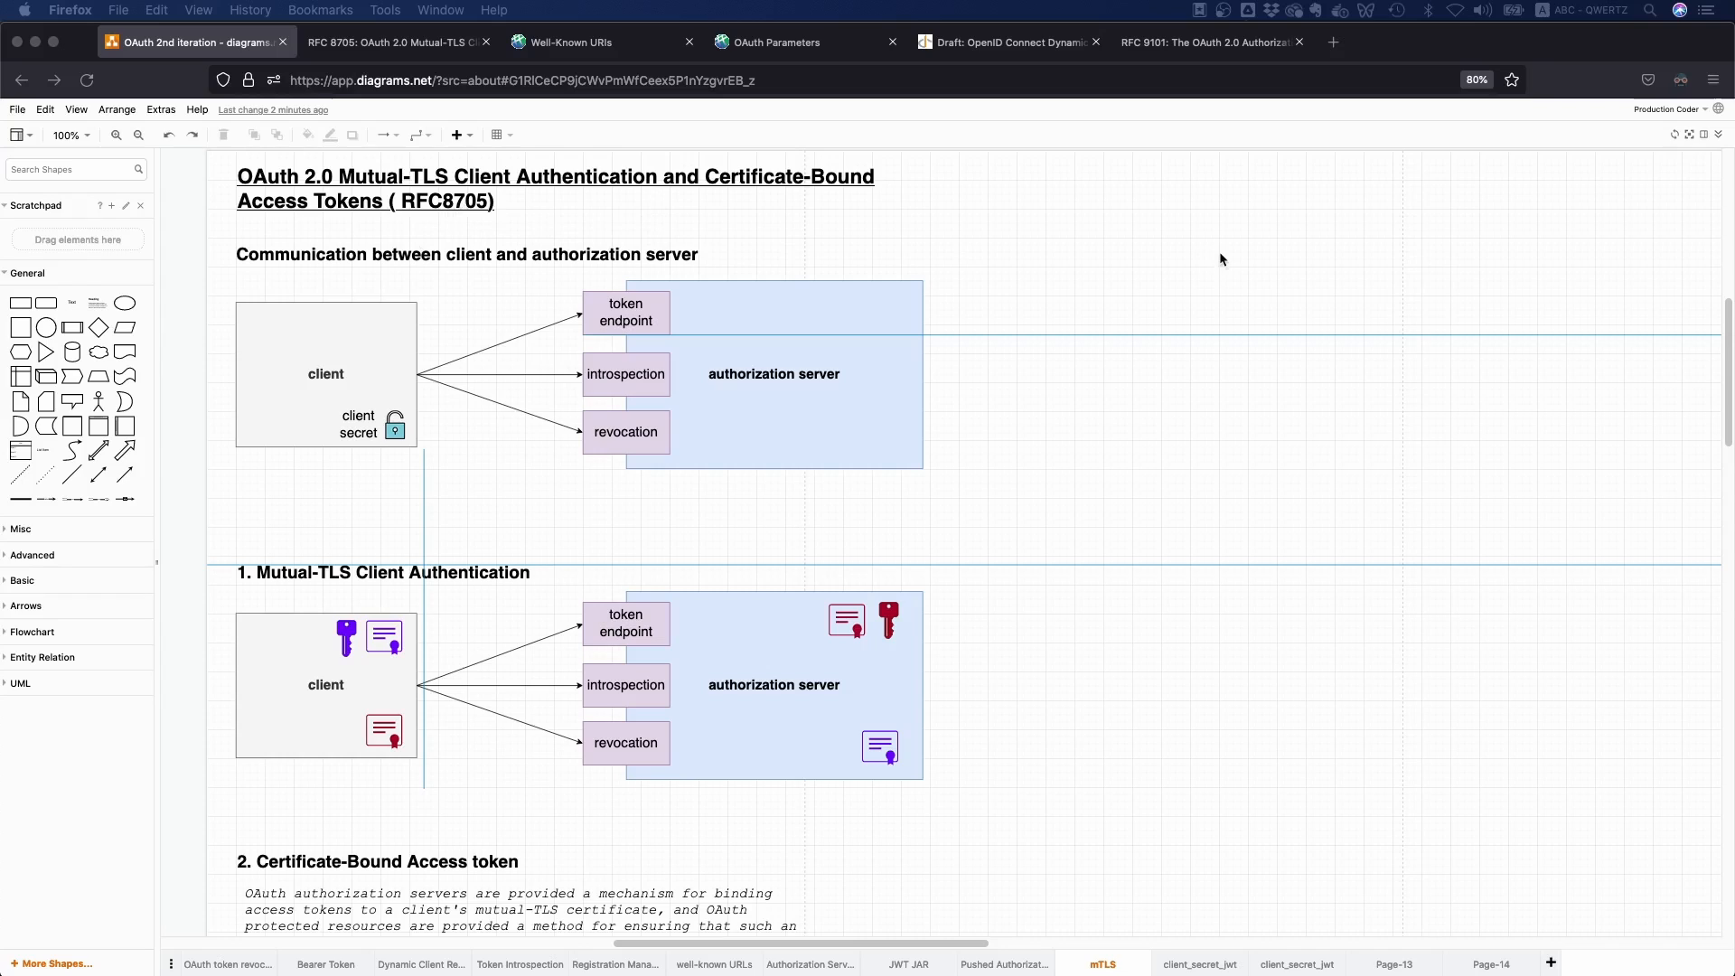
pyautogui.moveTo(1224, 261)
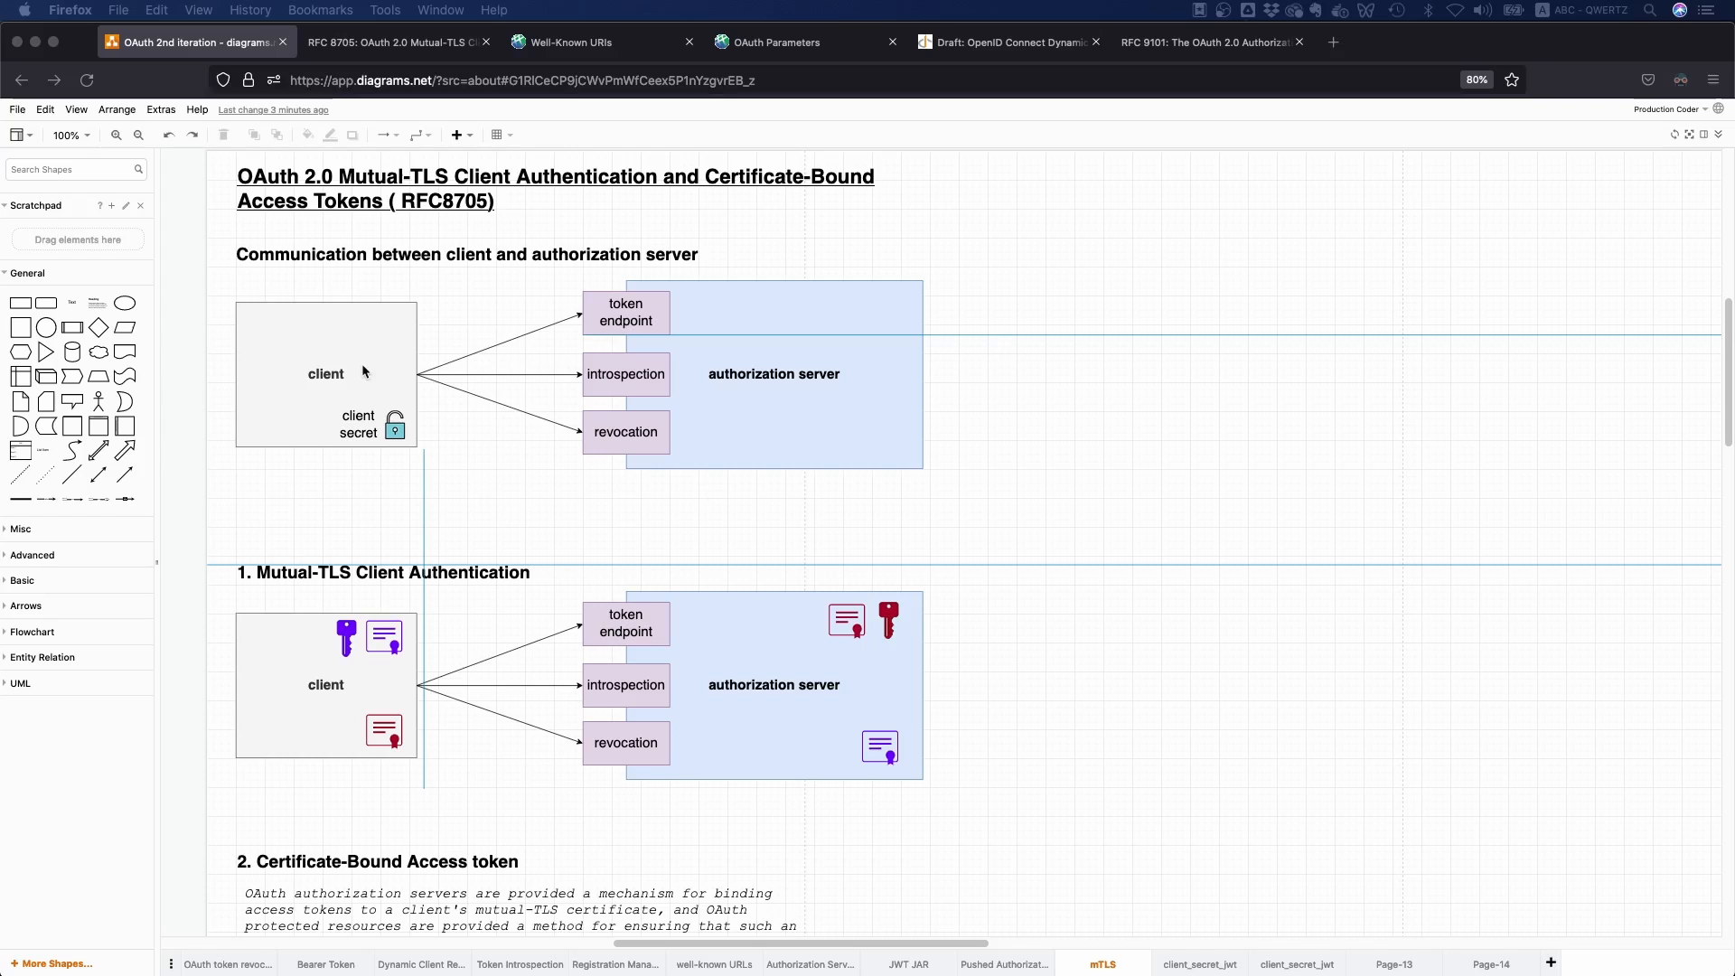
pyautogui.click(325, 372)
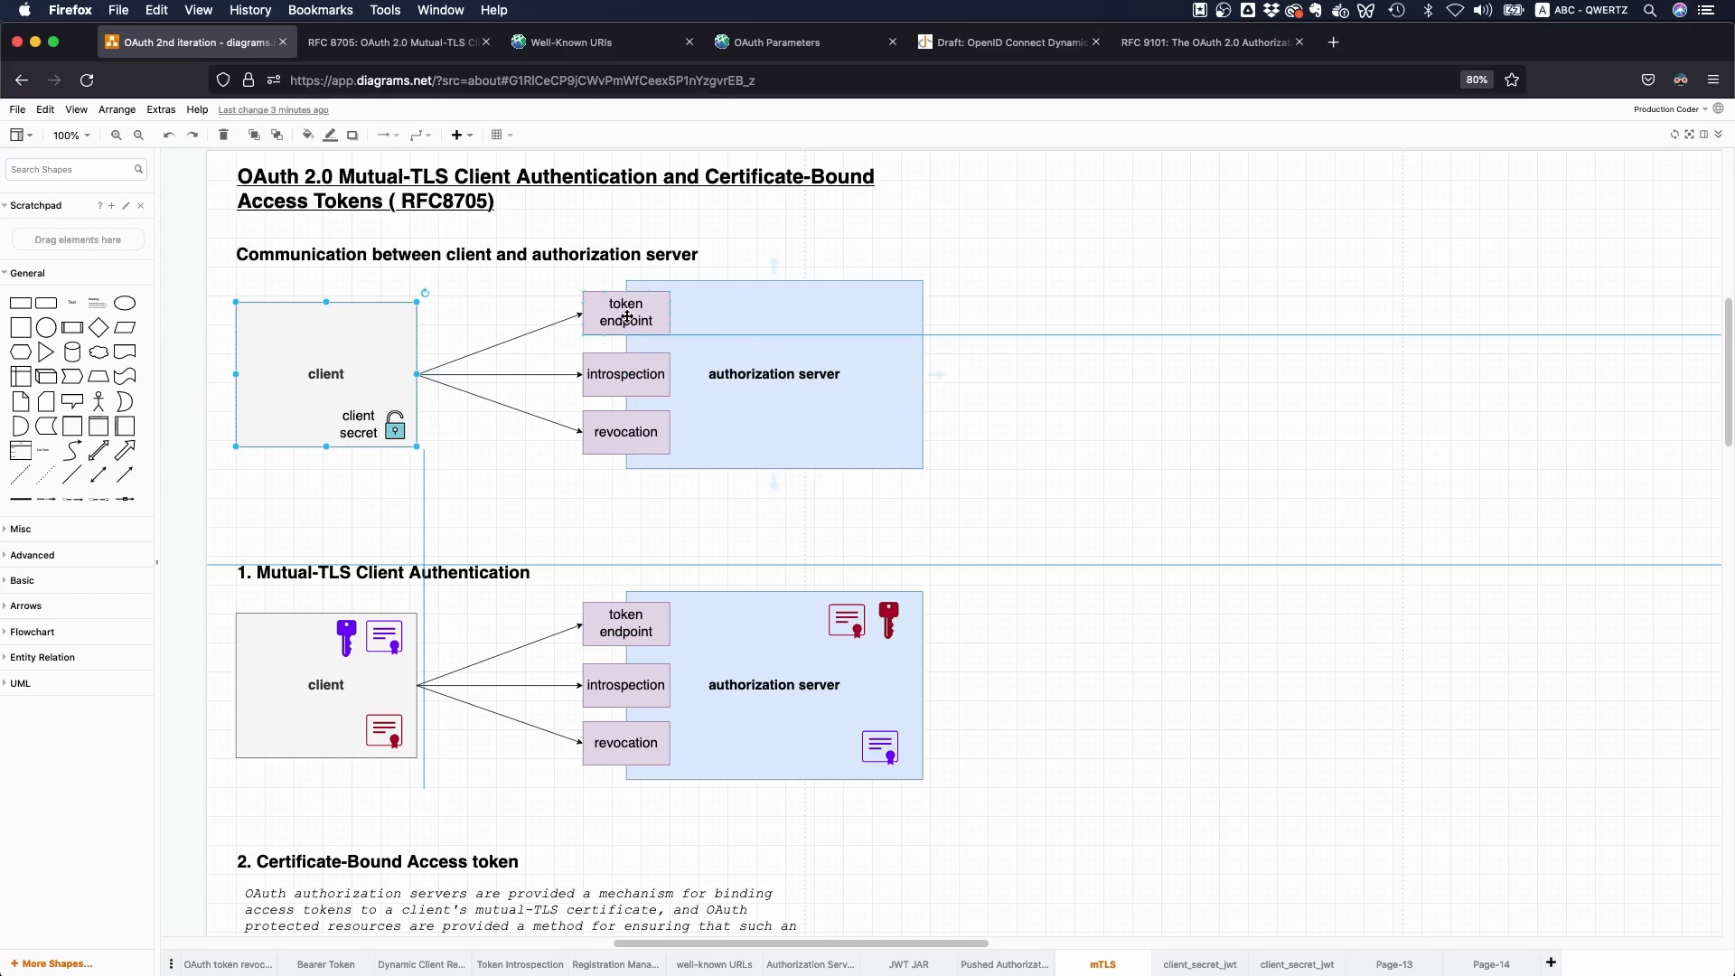
pyautogui.moveTo(308, 401)
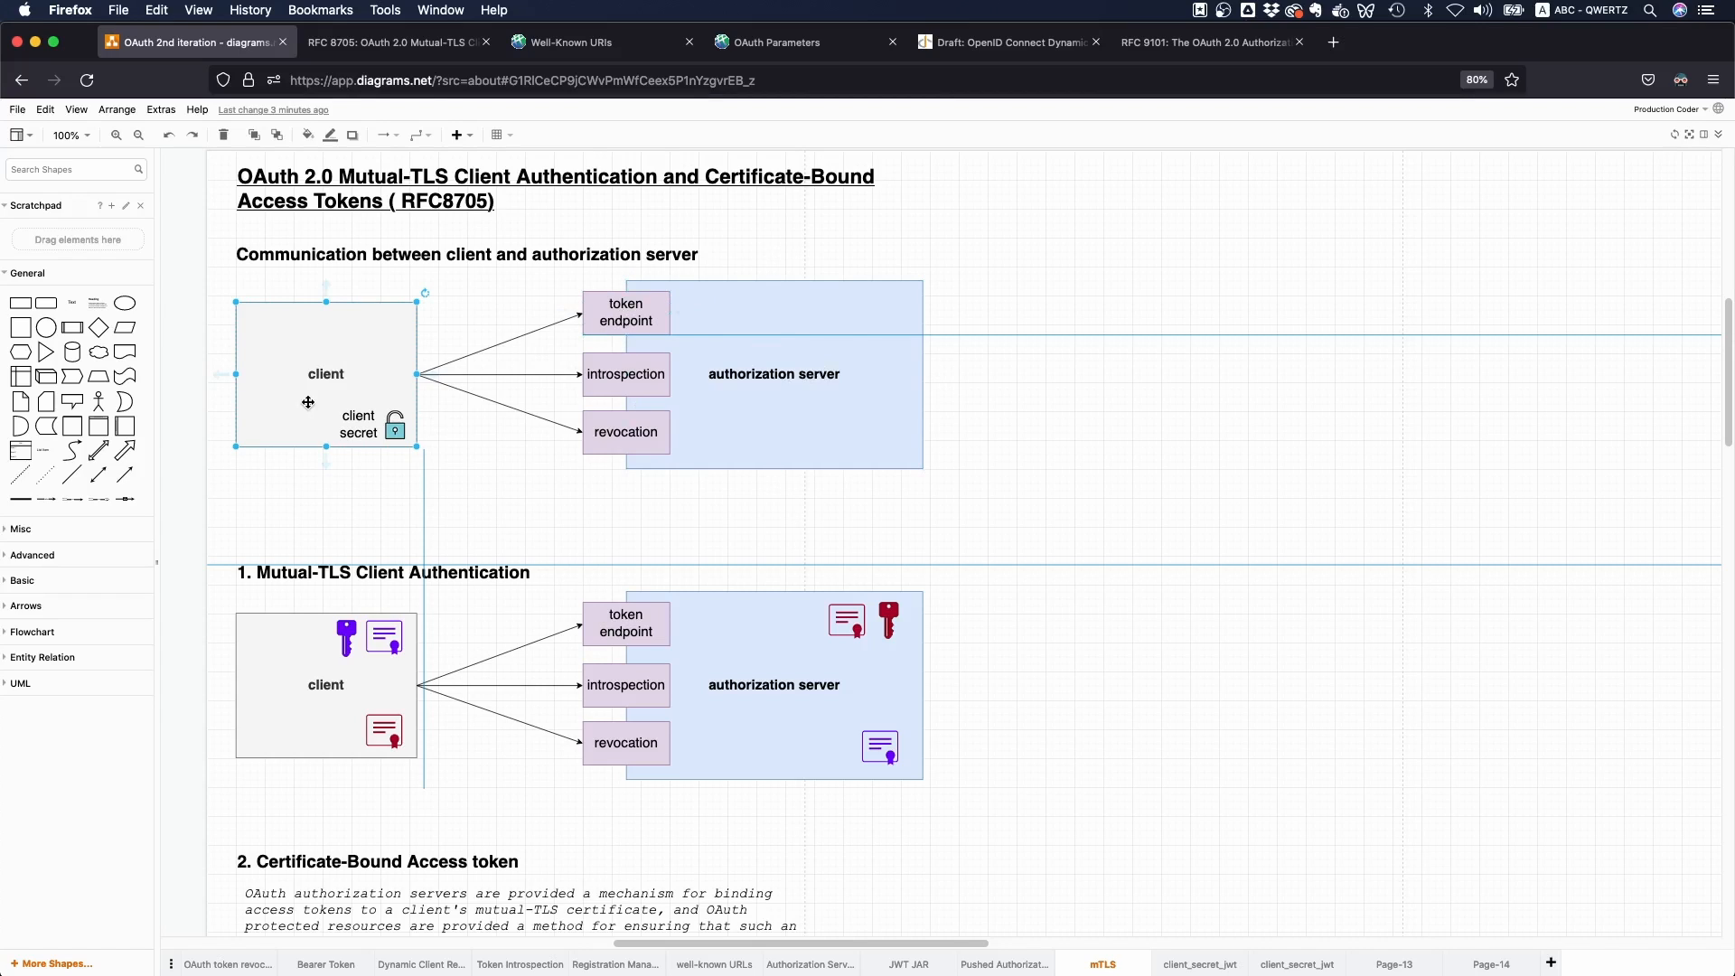
pyautogui.moveTo(388, 423)
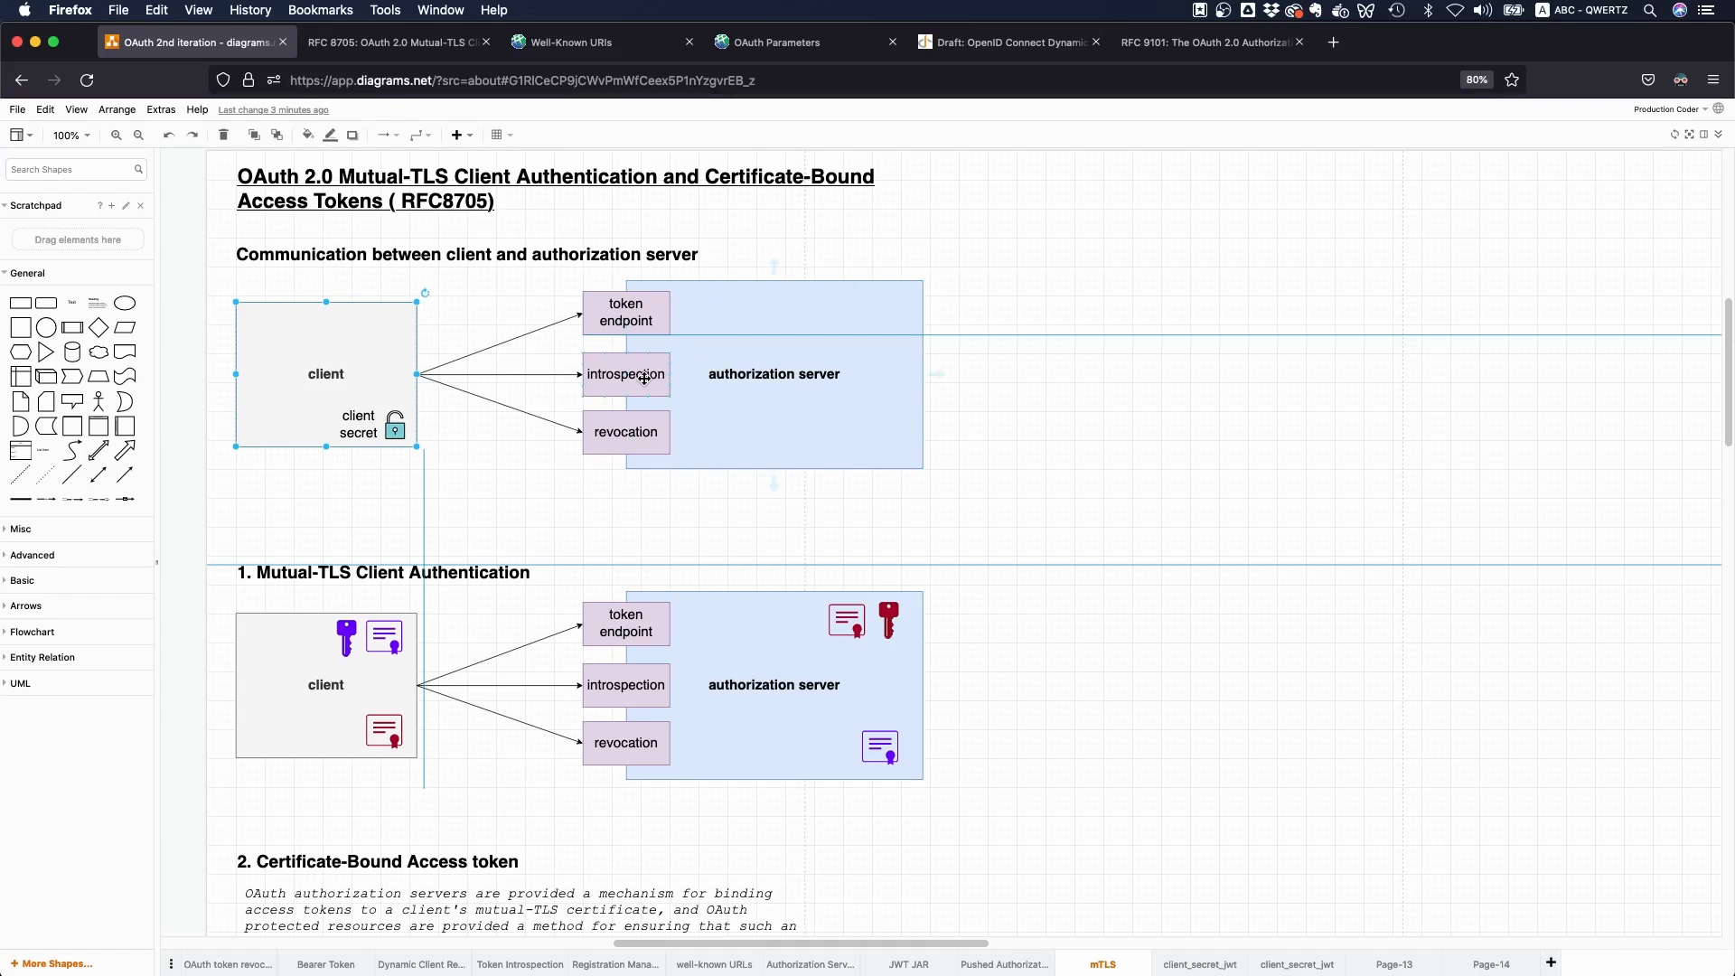
pyautogui.moveTo(658, 418)
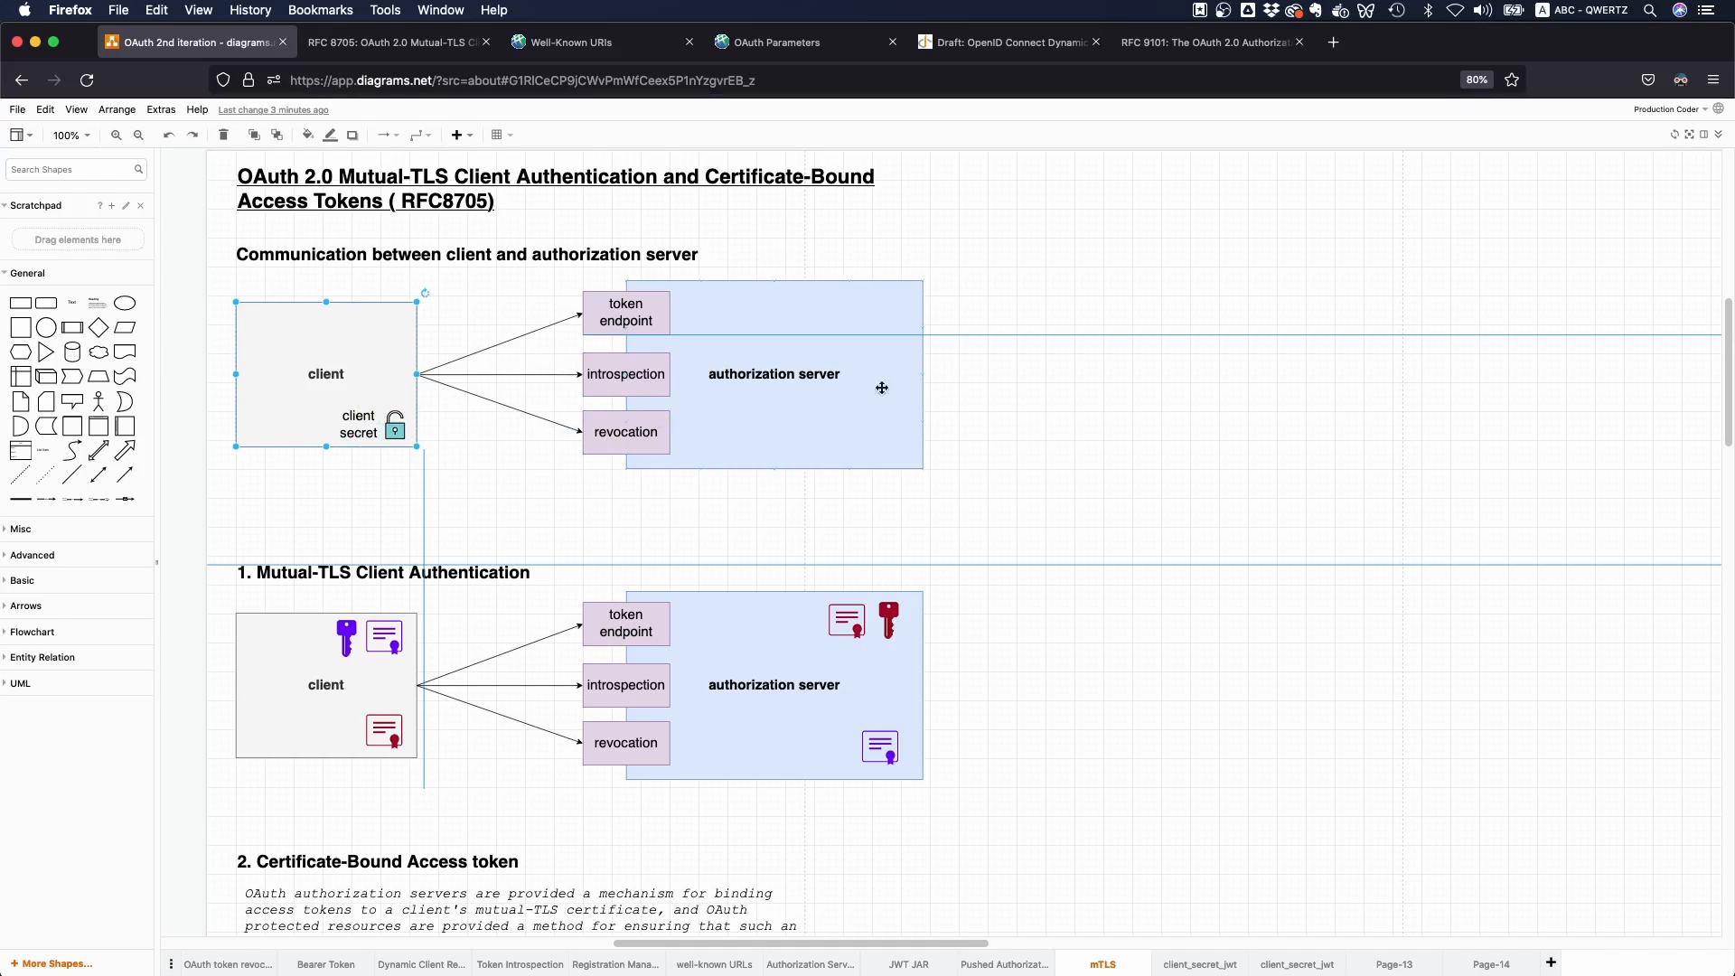
pyautogui.moveTo(1052, 506)
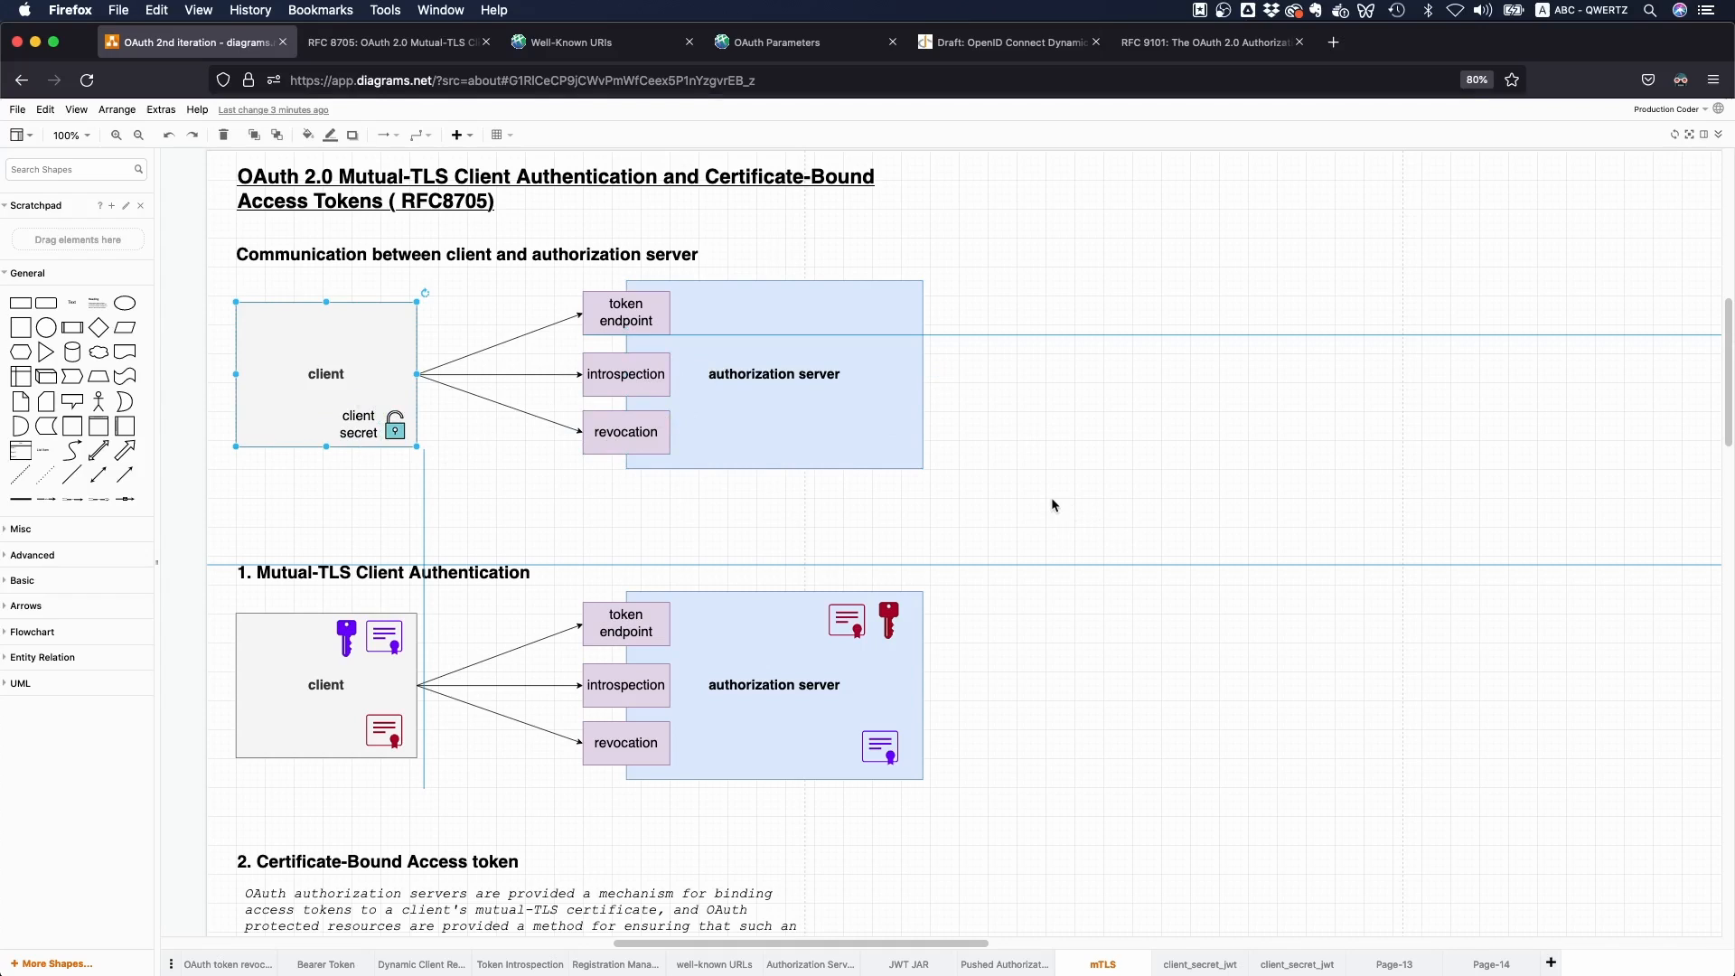
pyautogui.click(1007, 530)
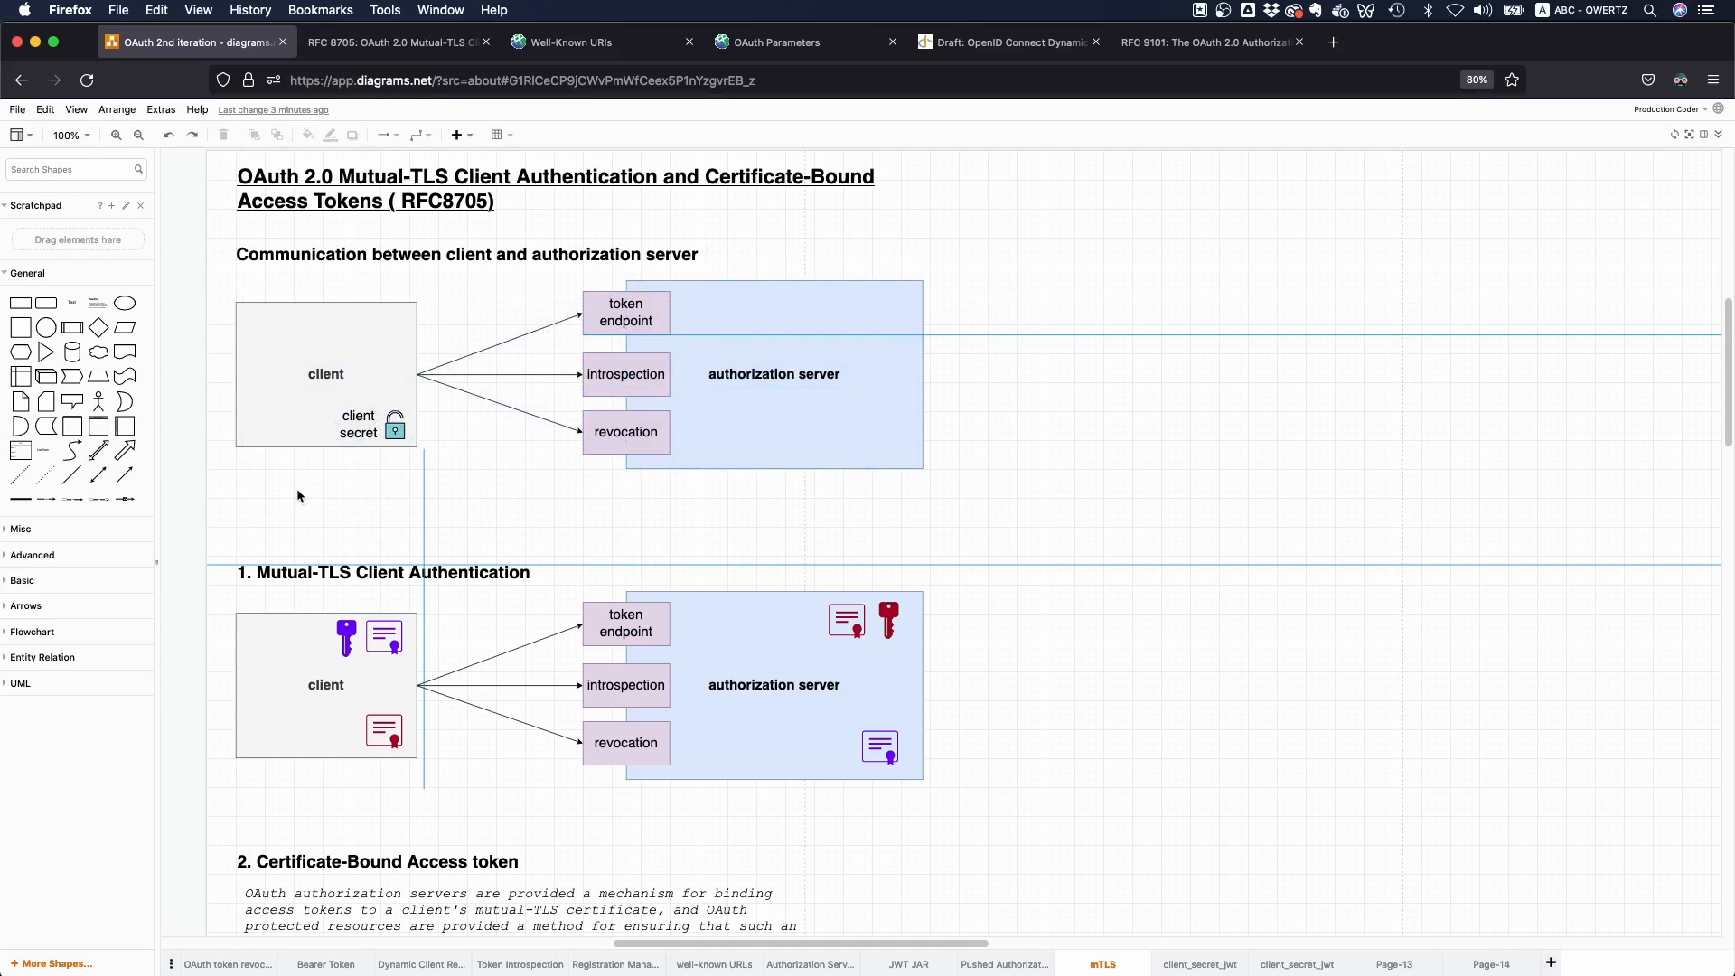
pyautogui.click(358, 423)
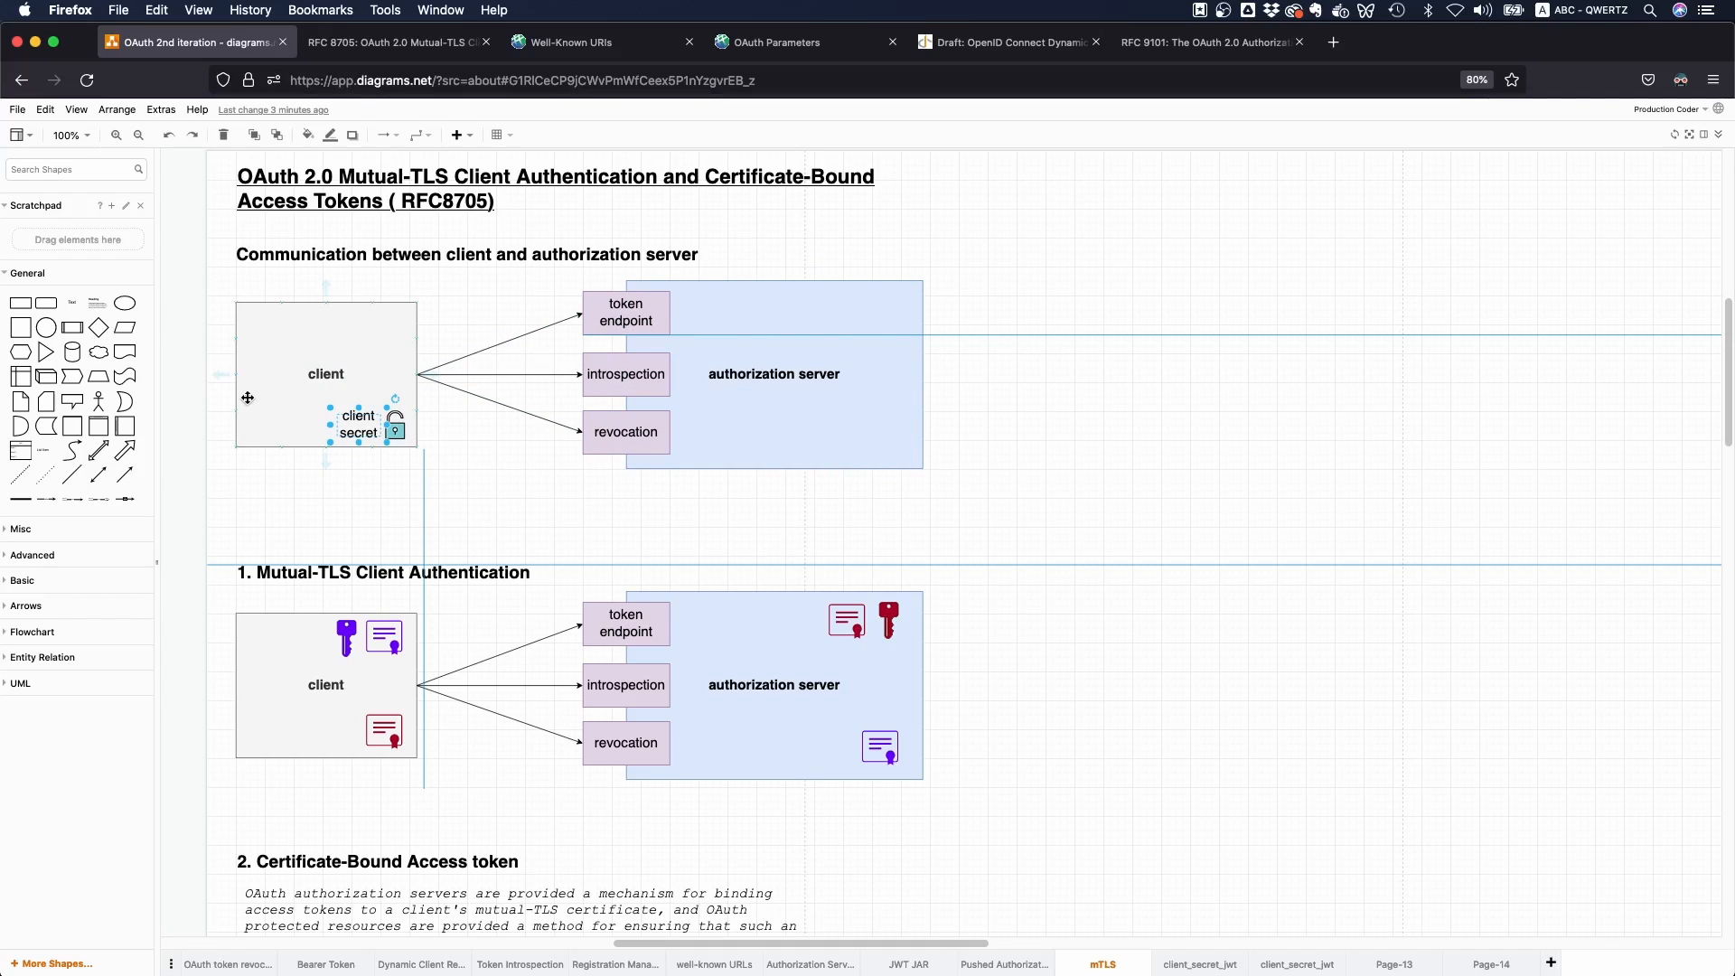
pyautogui.click(775, 375)
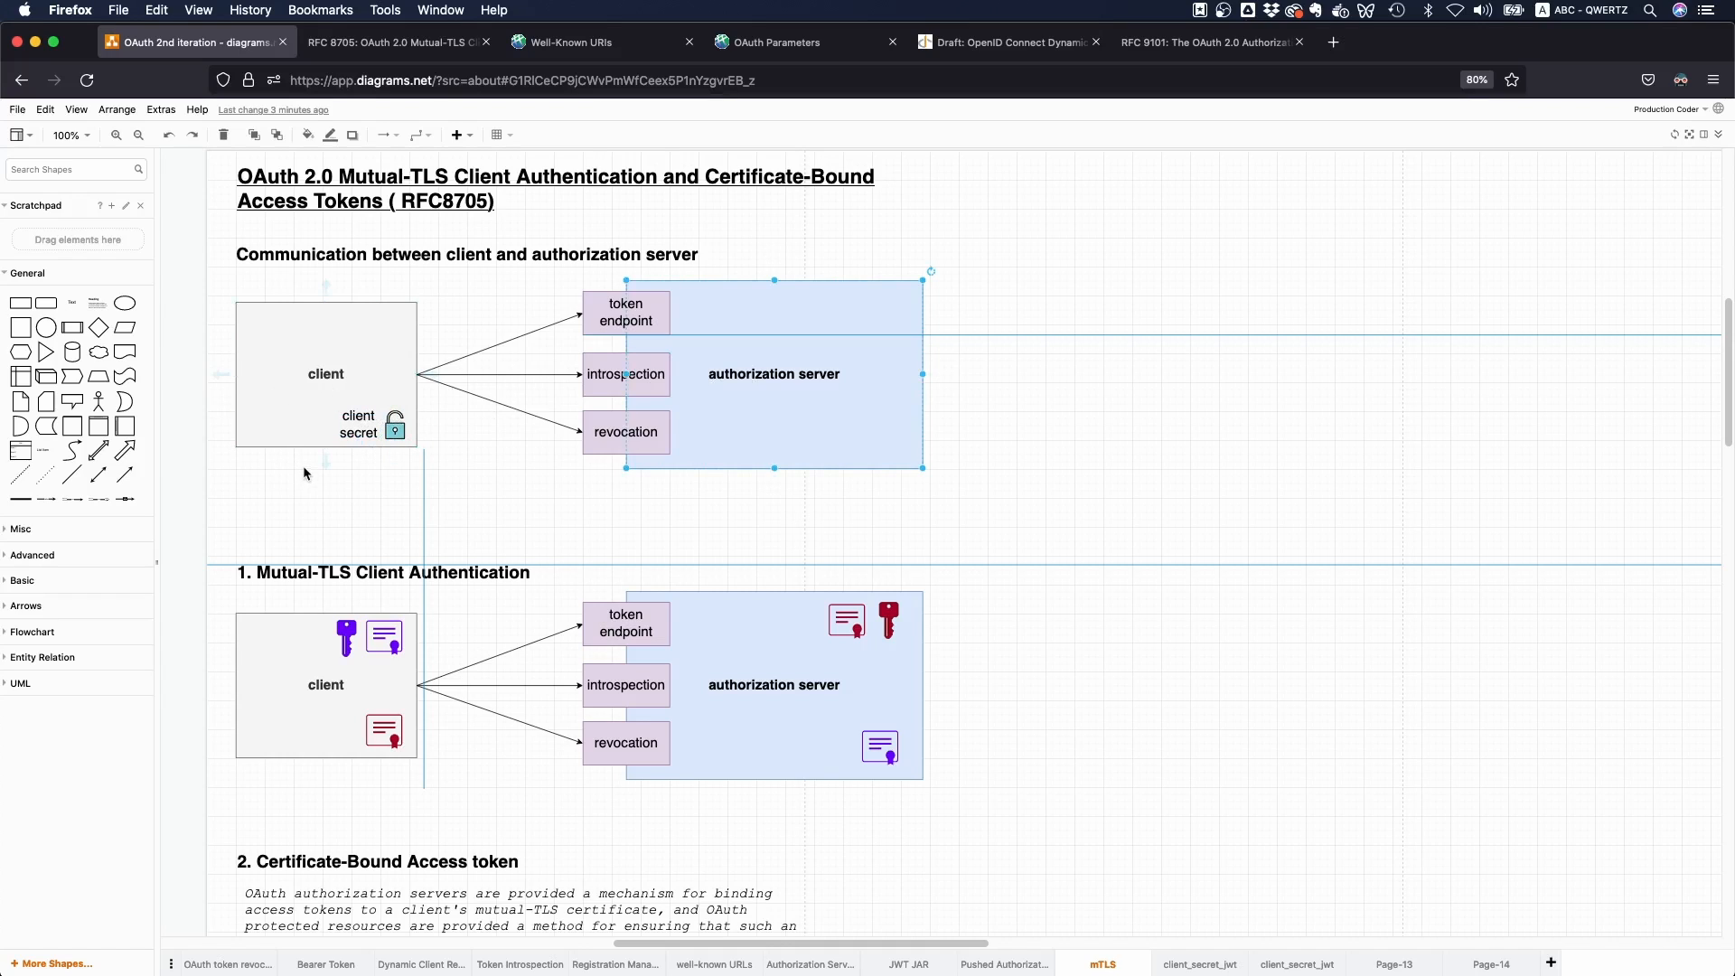
pyautogui.moveTo(313, 482)
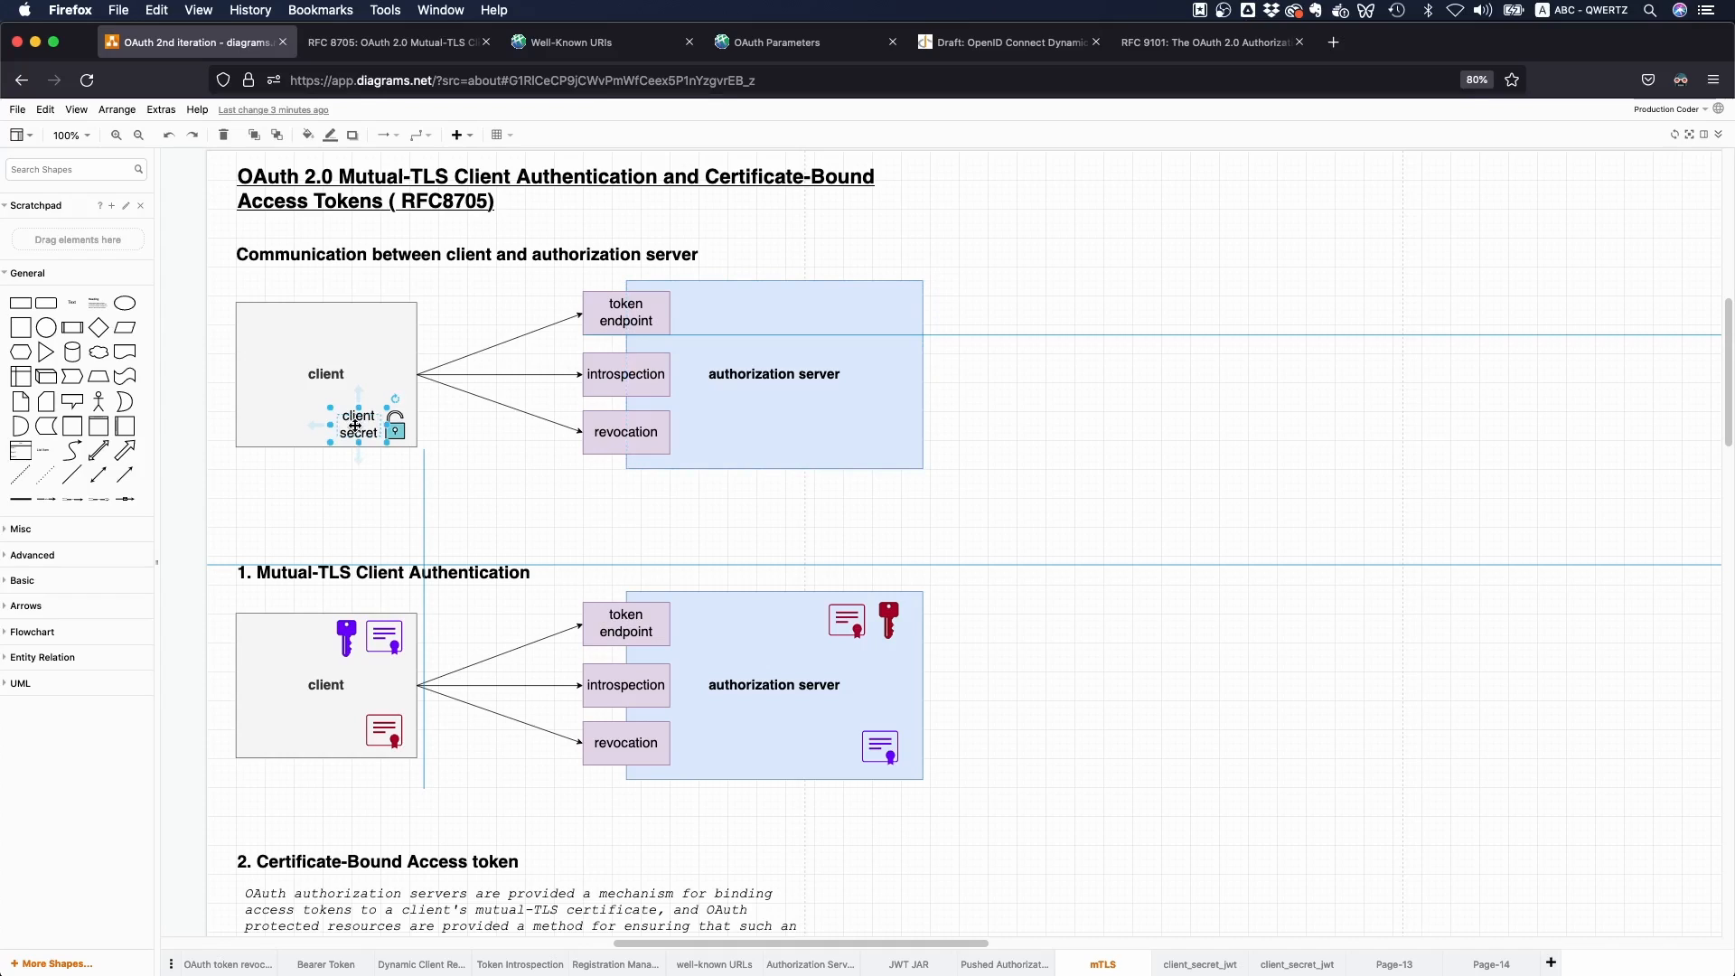
pyautogui.moveTo(733, 520)
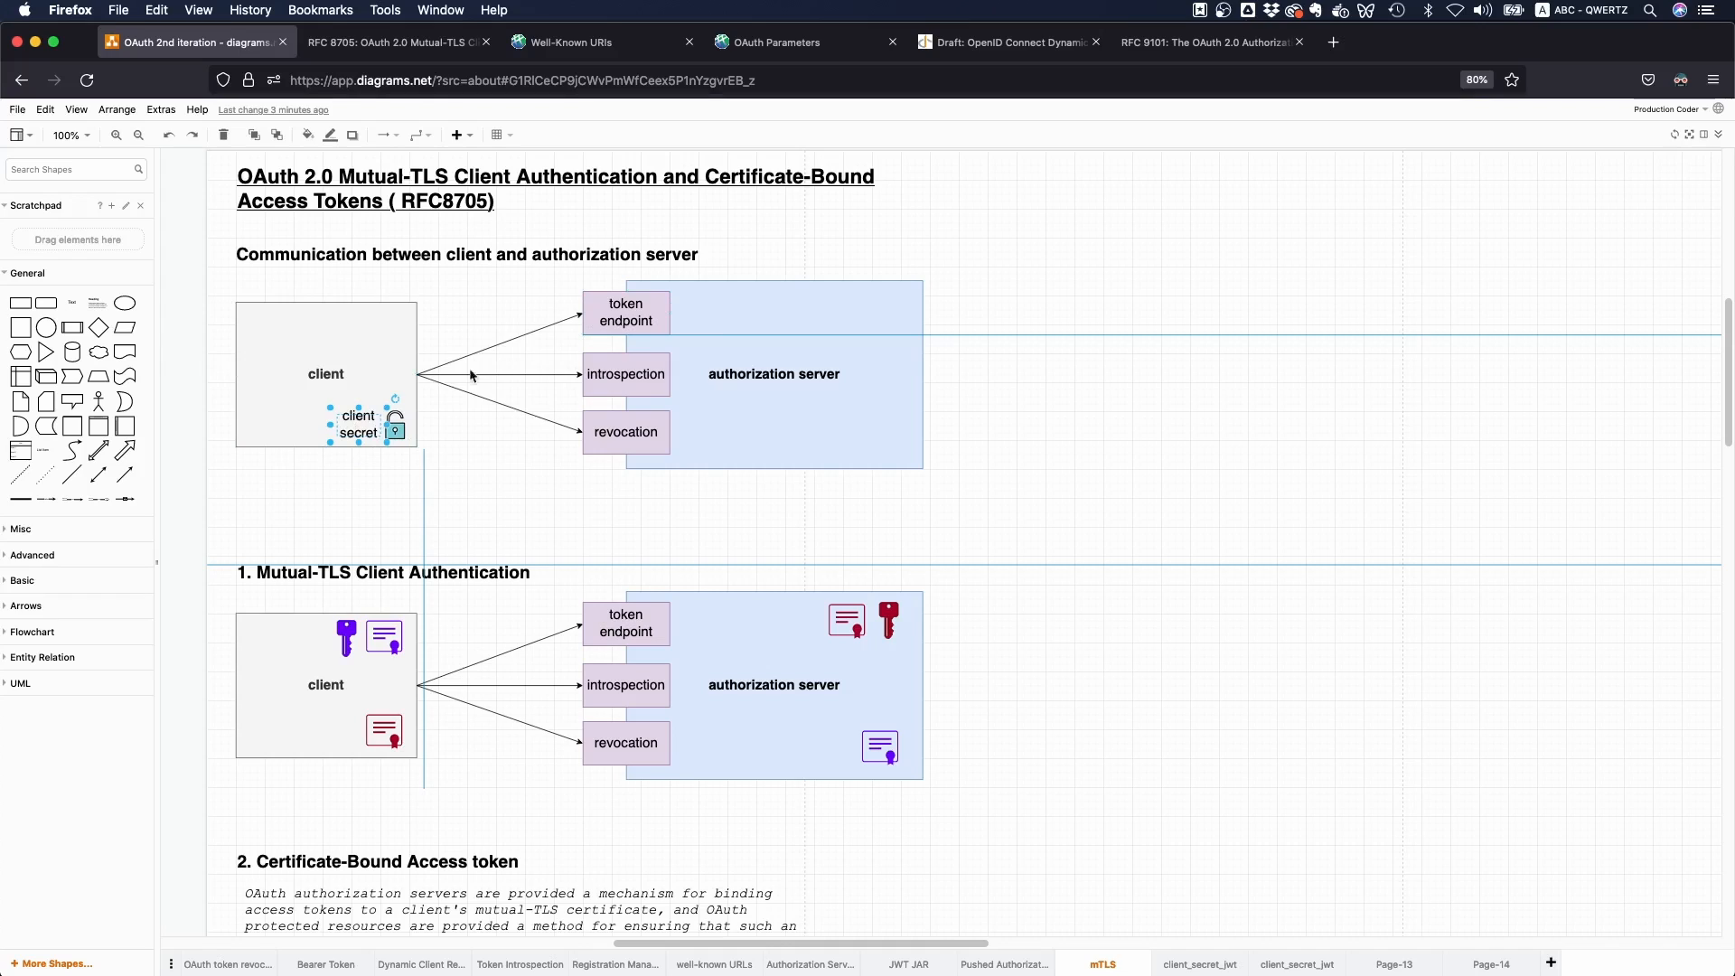
pyautogui.moveTo(309, 421)
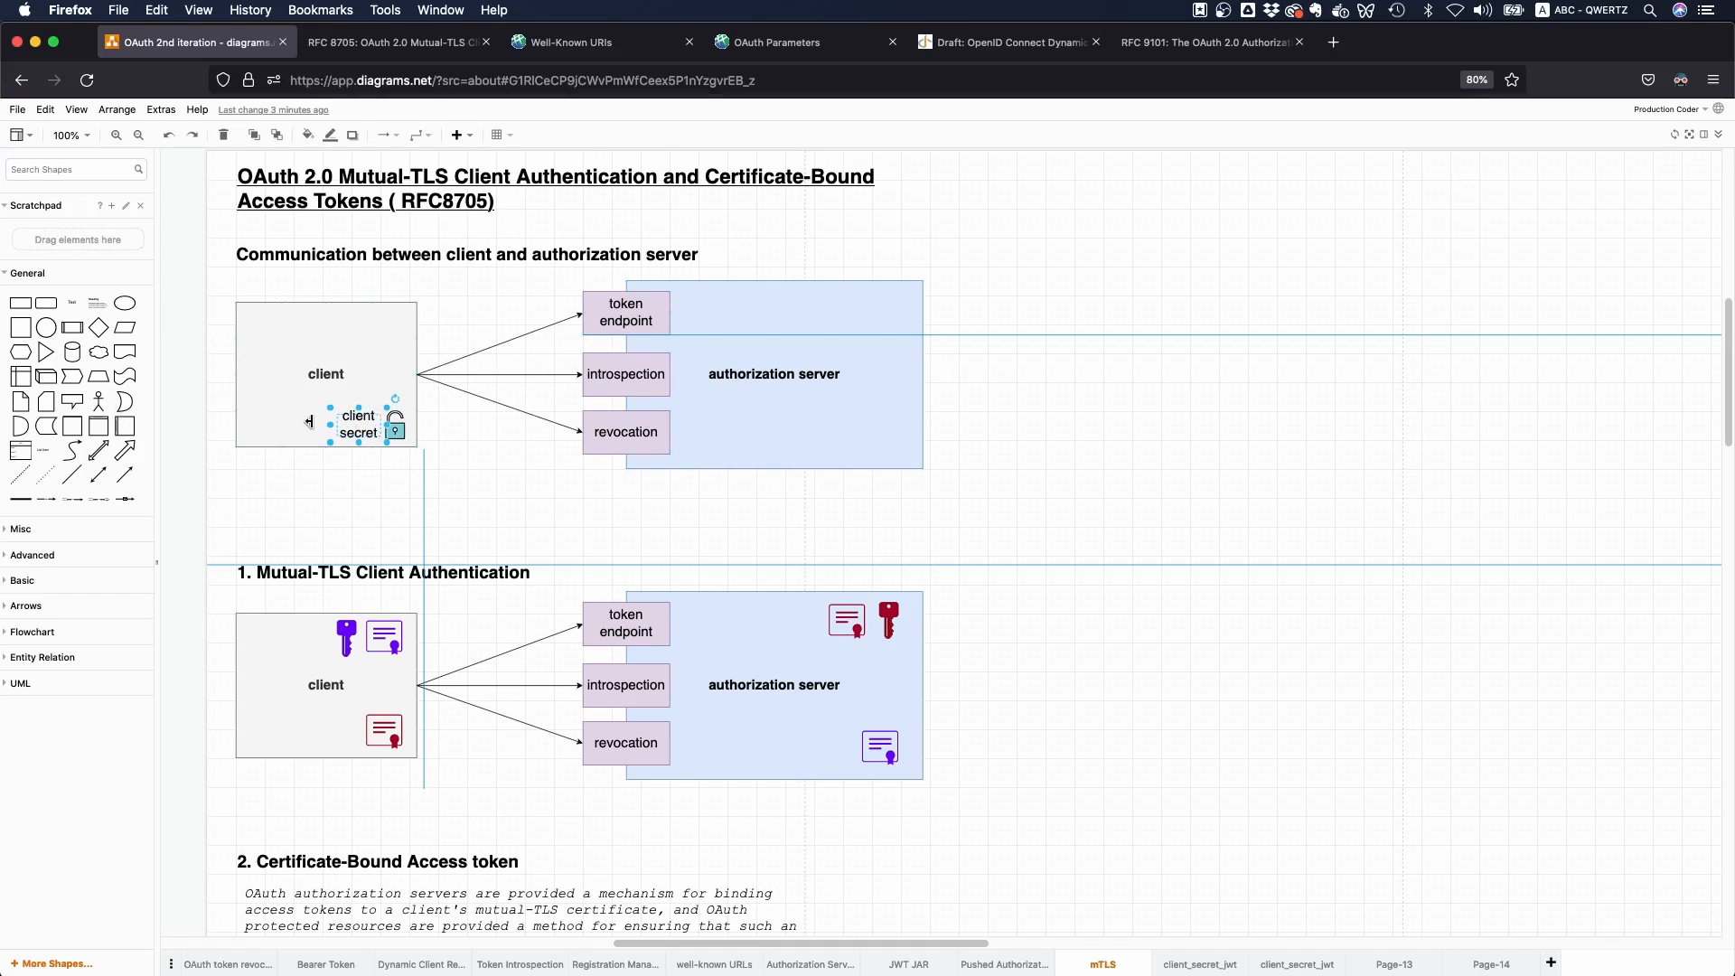
pyautogui.moveTo(495, 475)
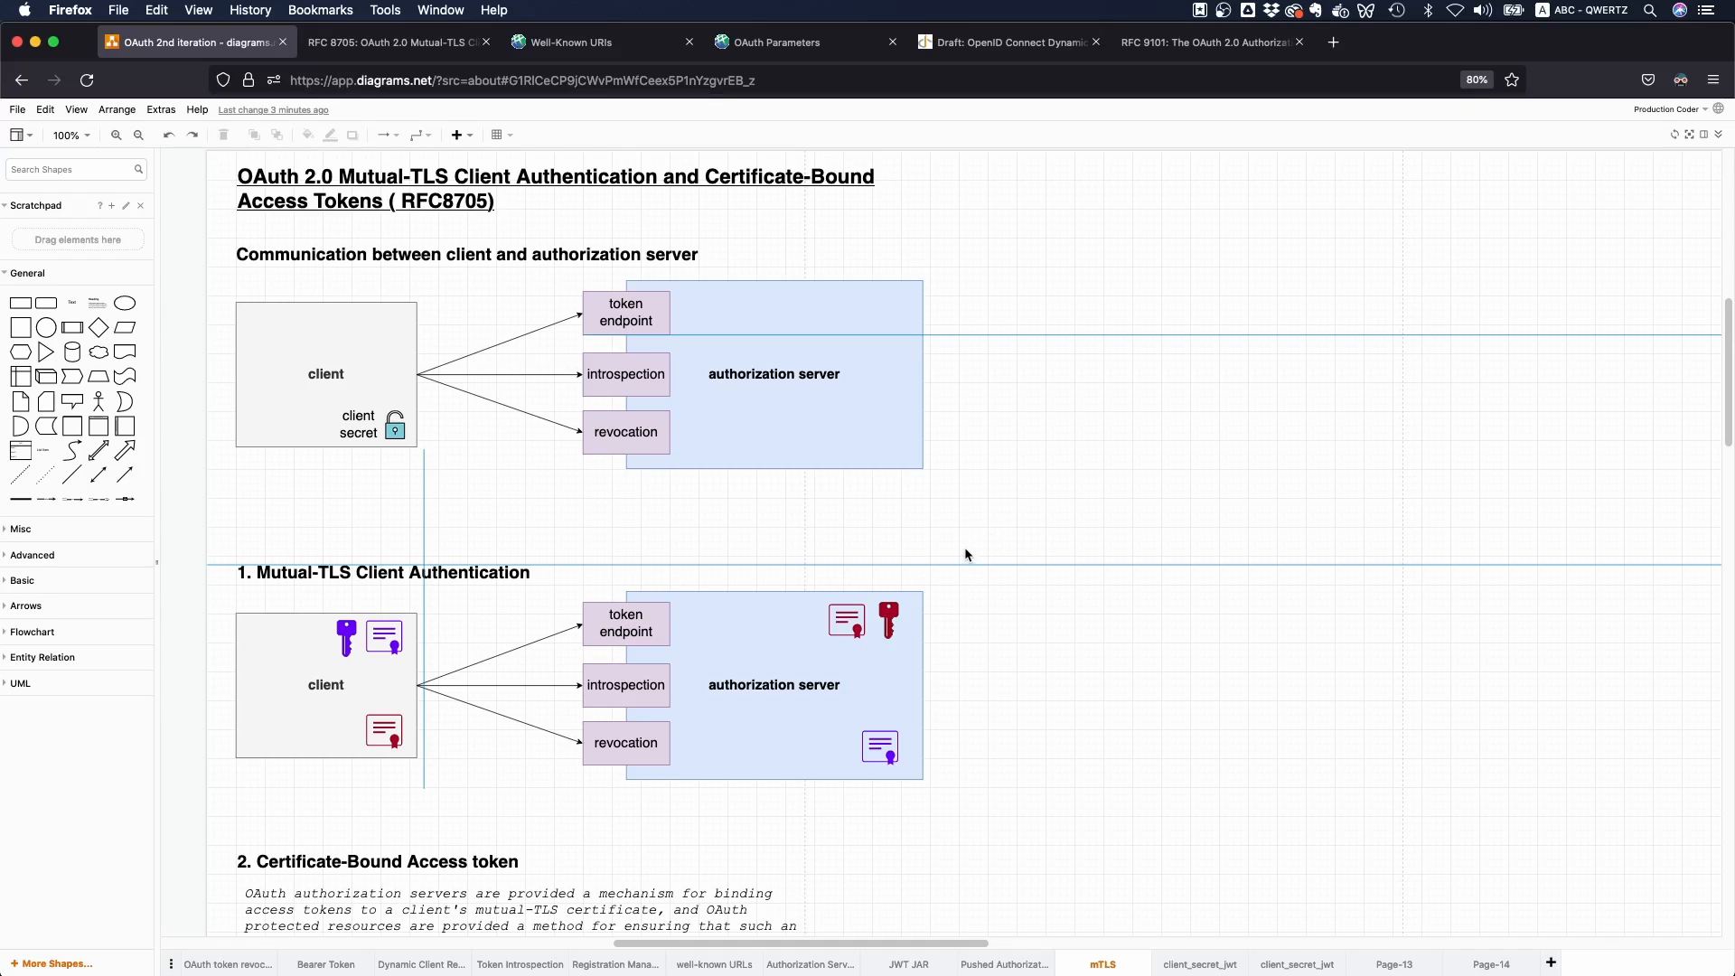
pyautogui.moveTo(159, 289)
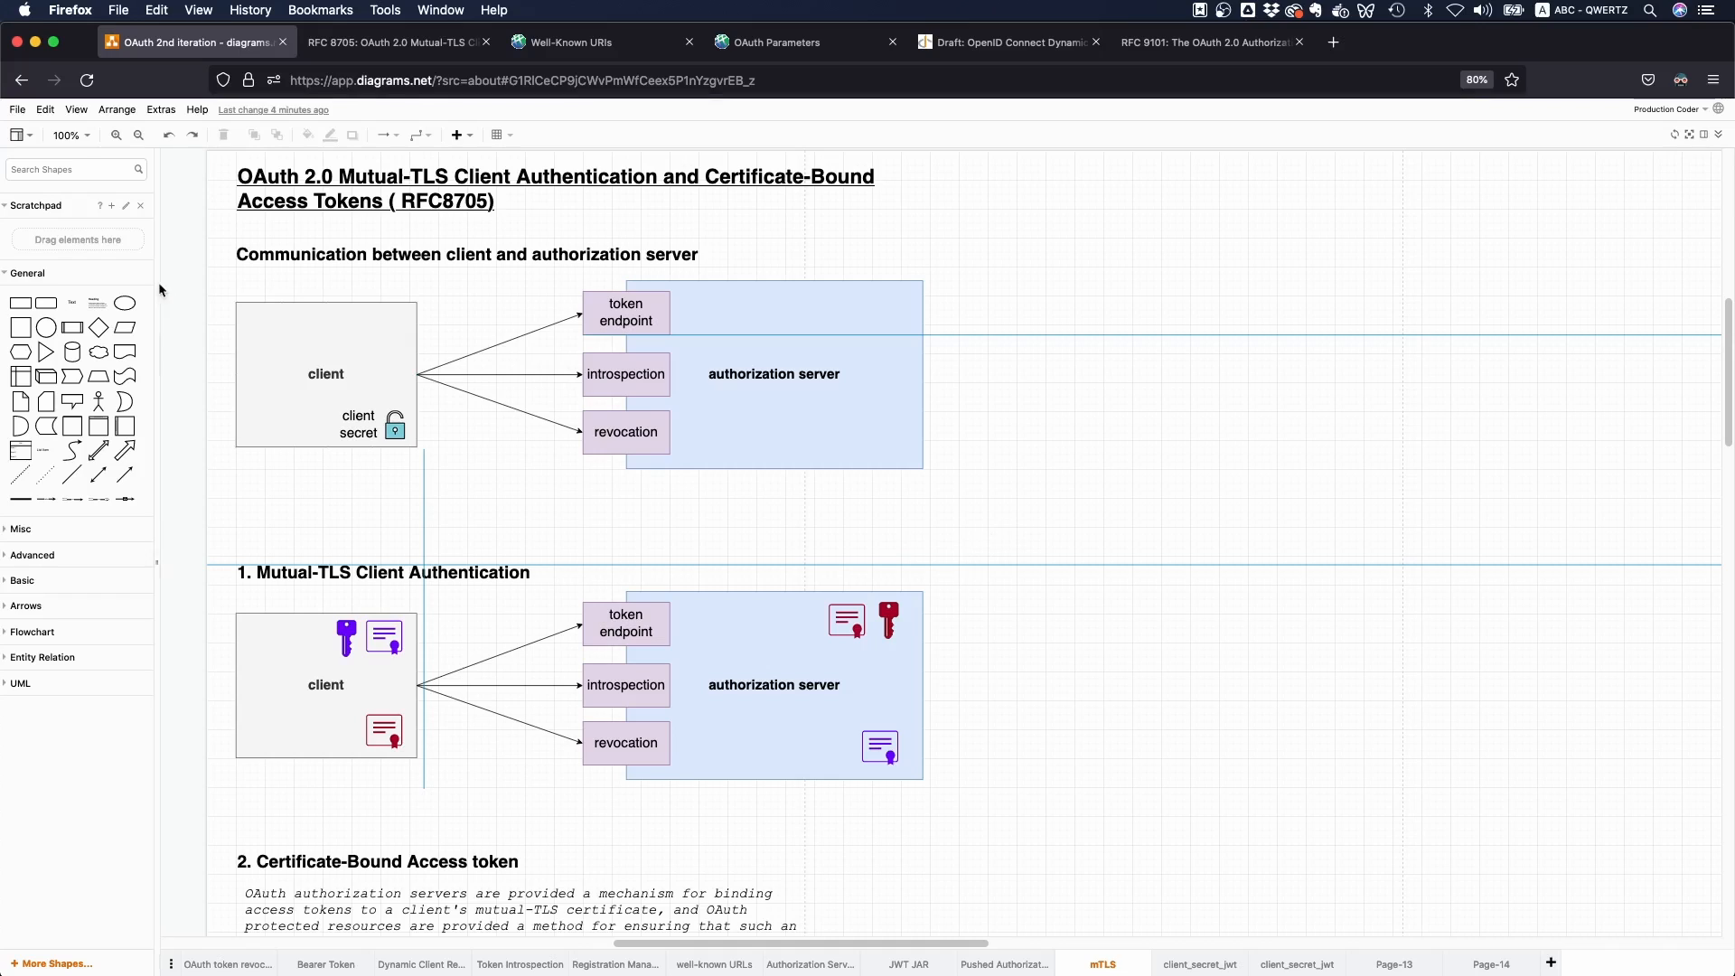
pyautogui.click(443, 177)
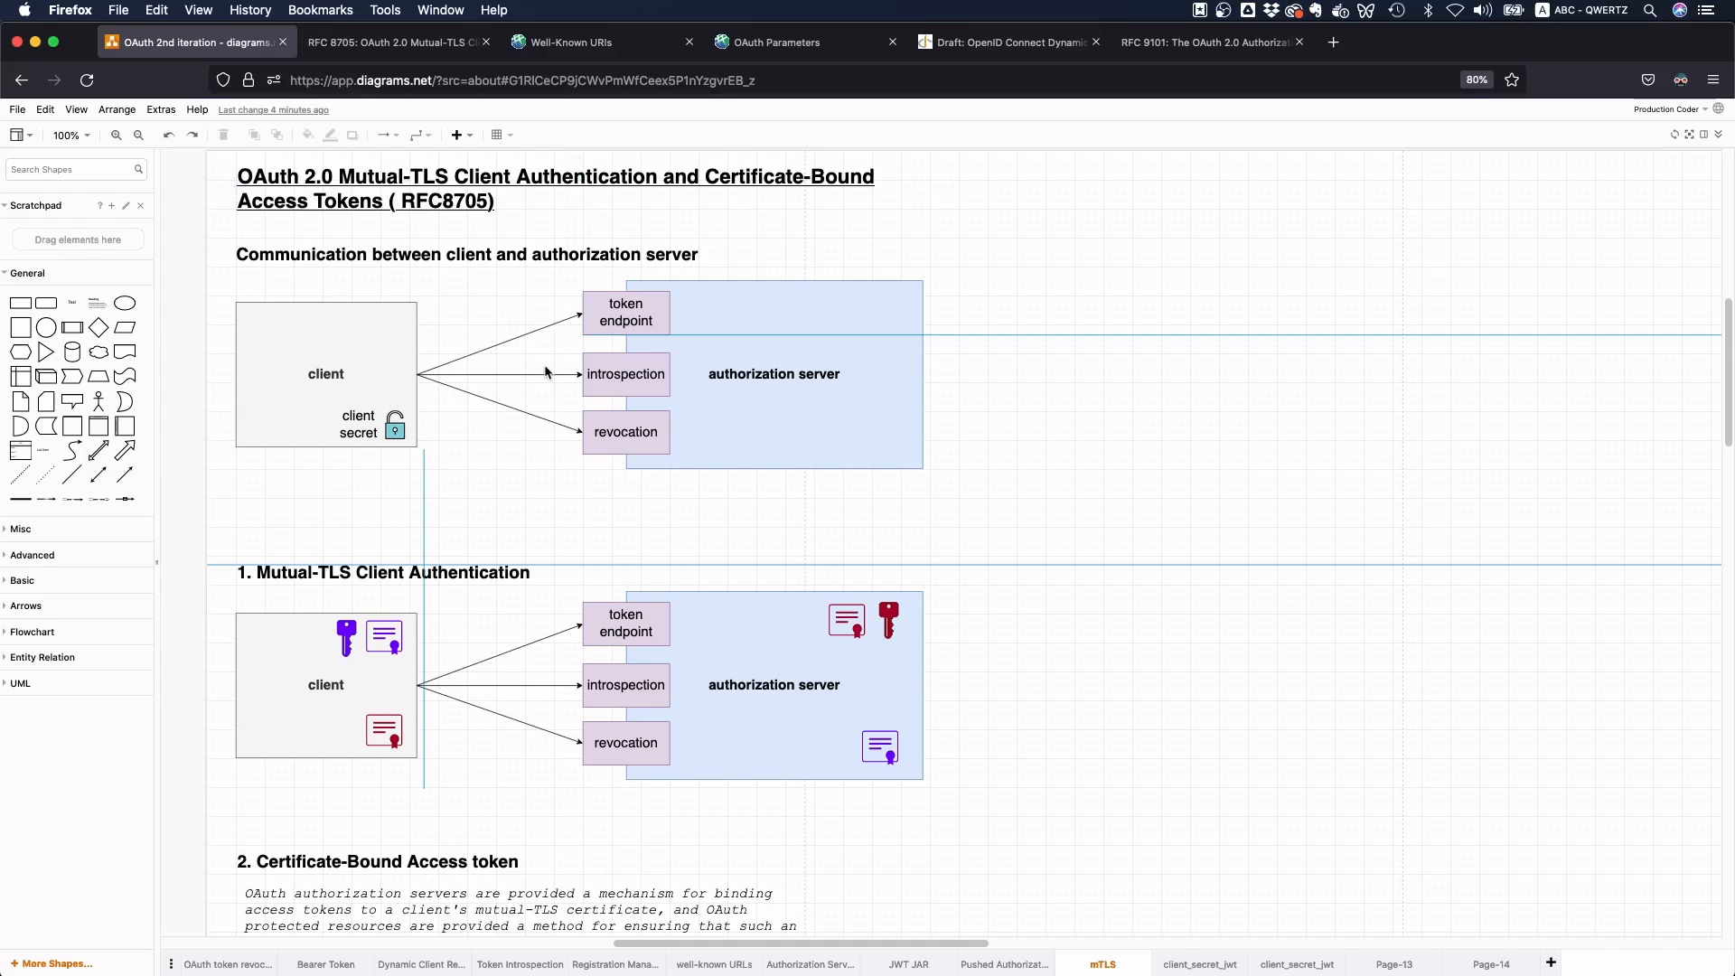
pyautogui.click(775, 683)
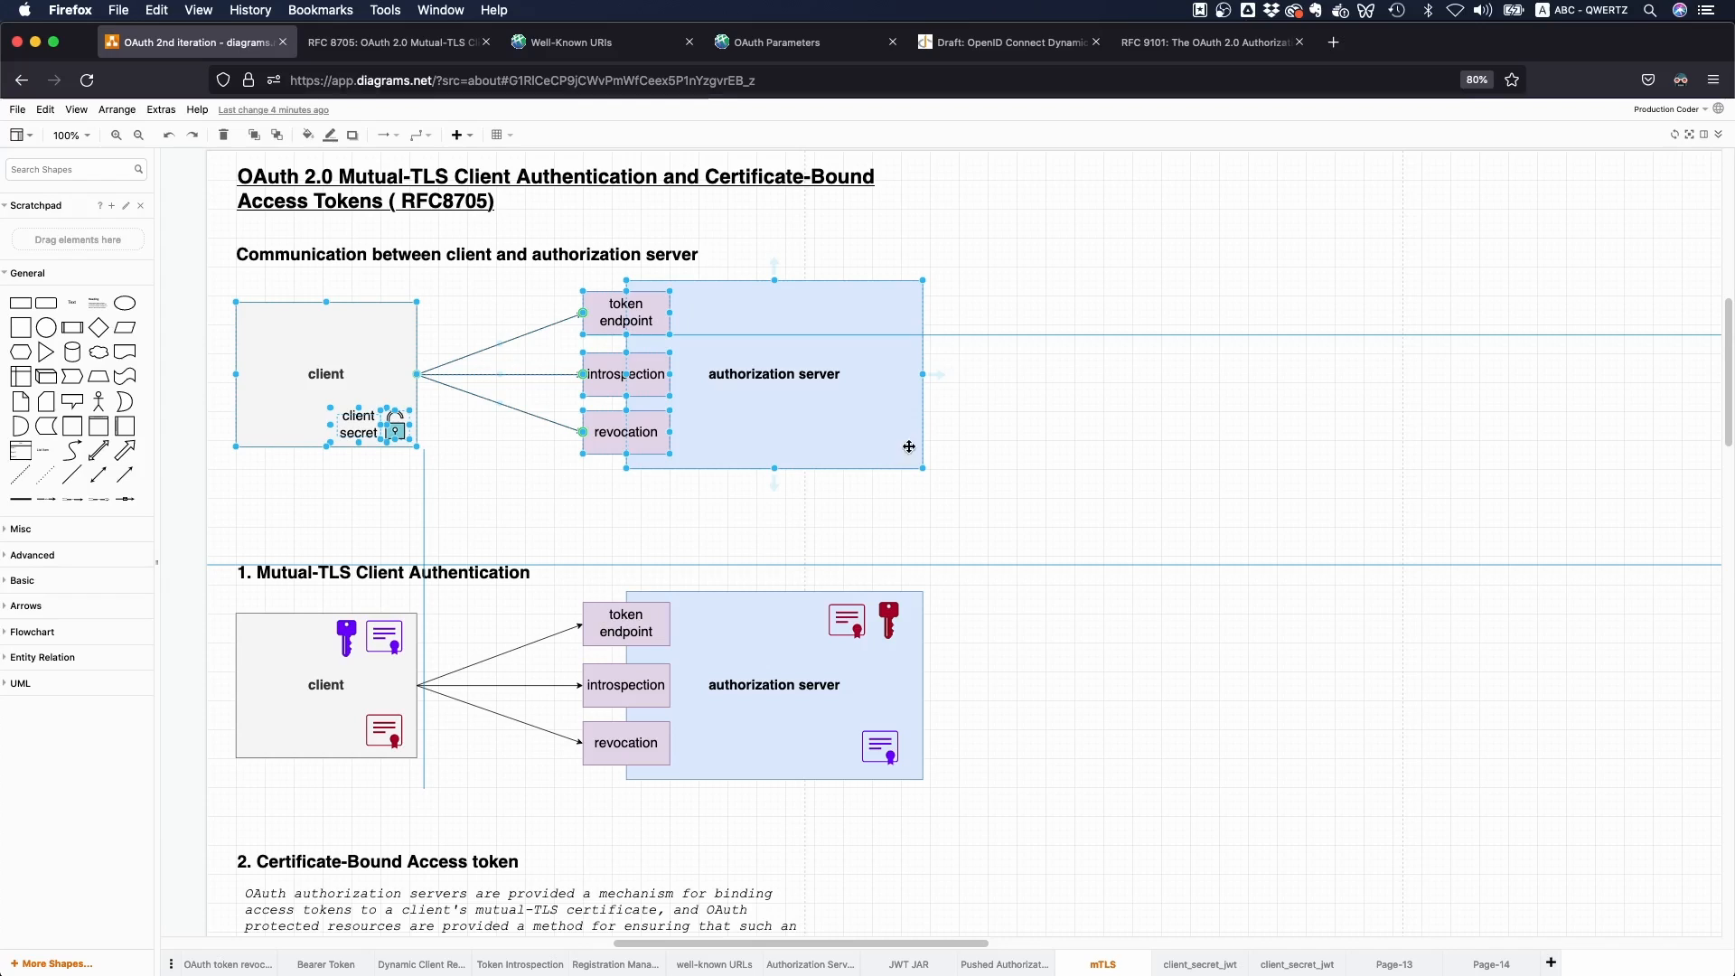
pyautogui.click(458, 541)
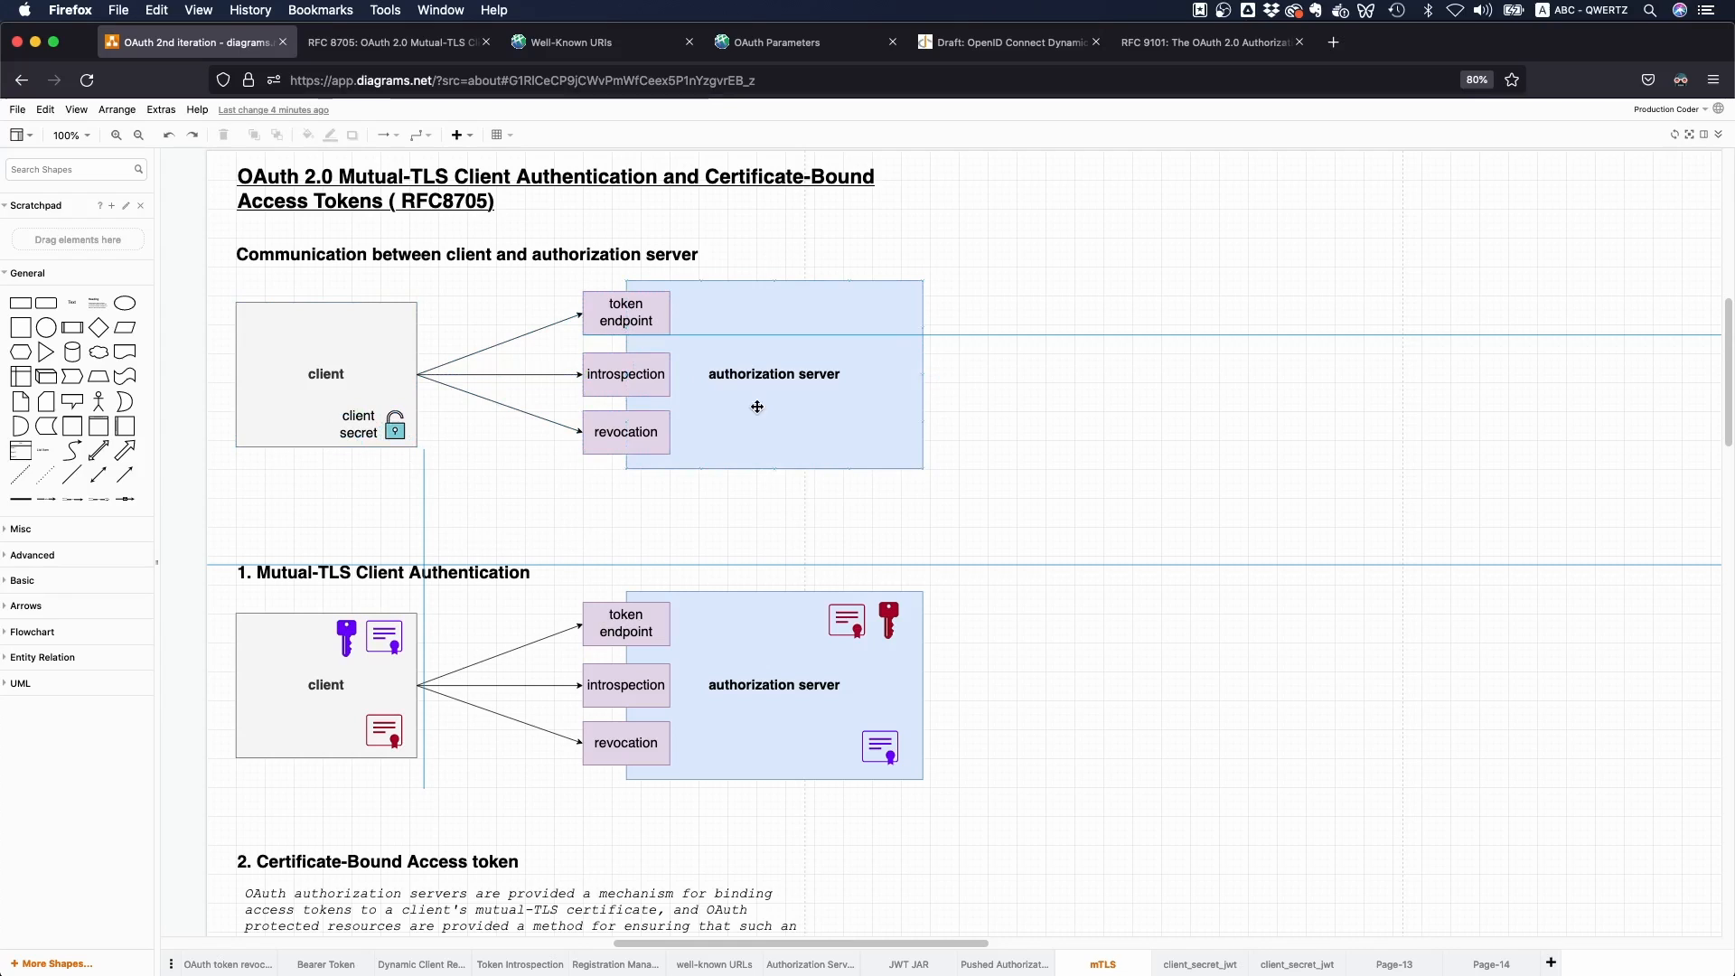
pyautogui.scroll(-3)
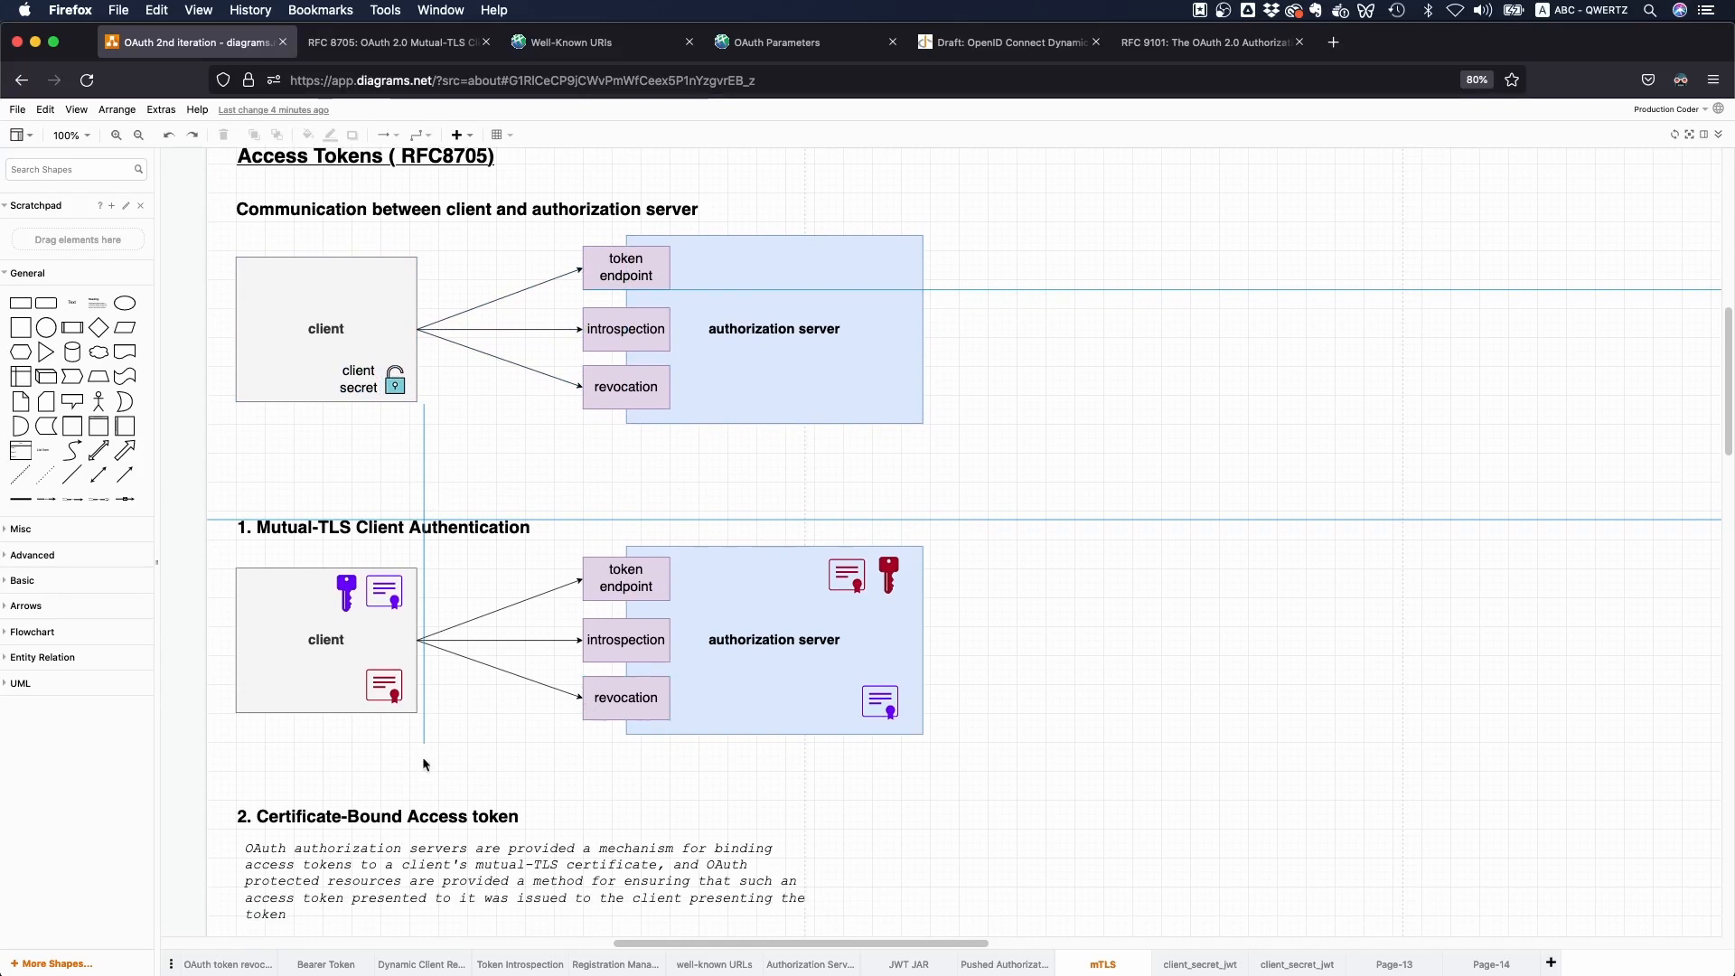
pyautogui.moveTo(835, 791)
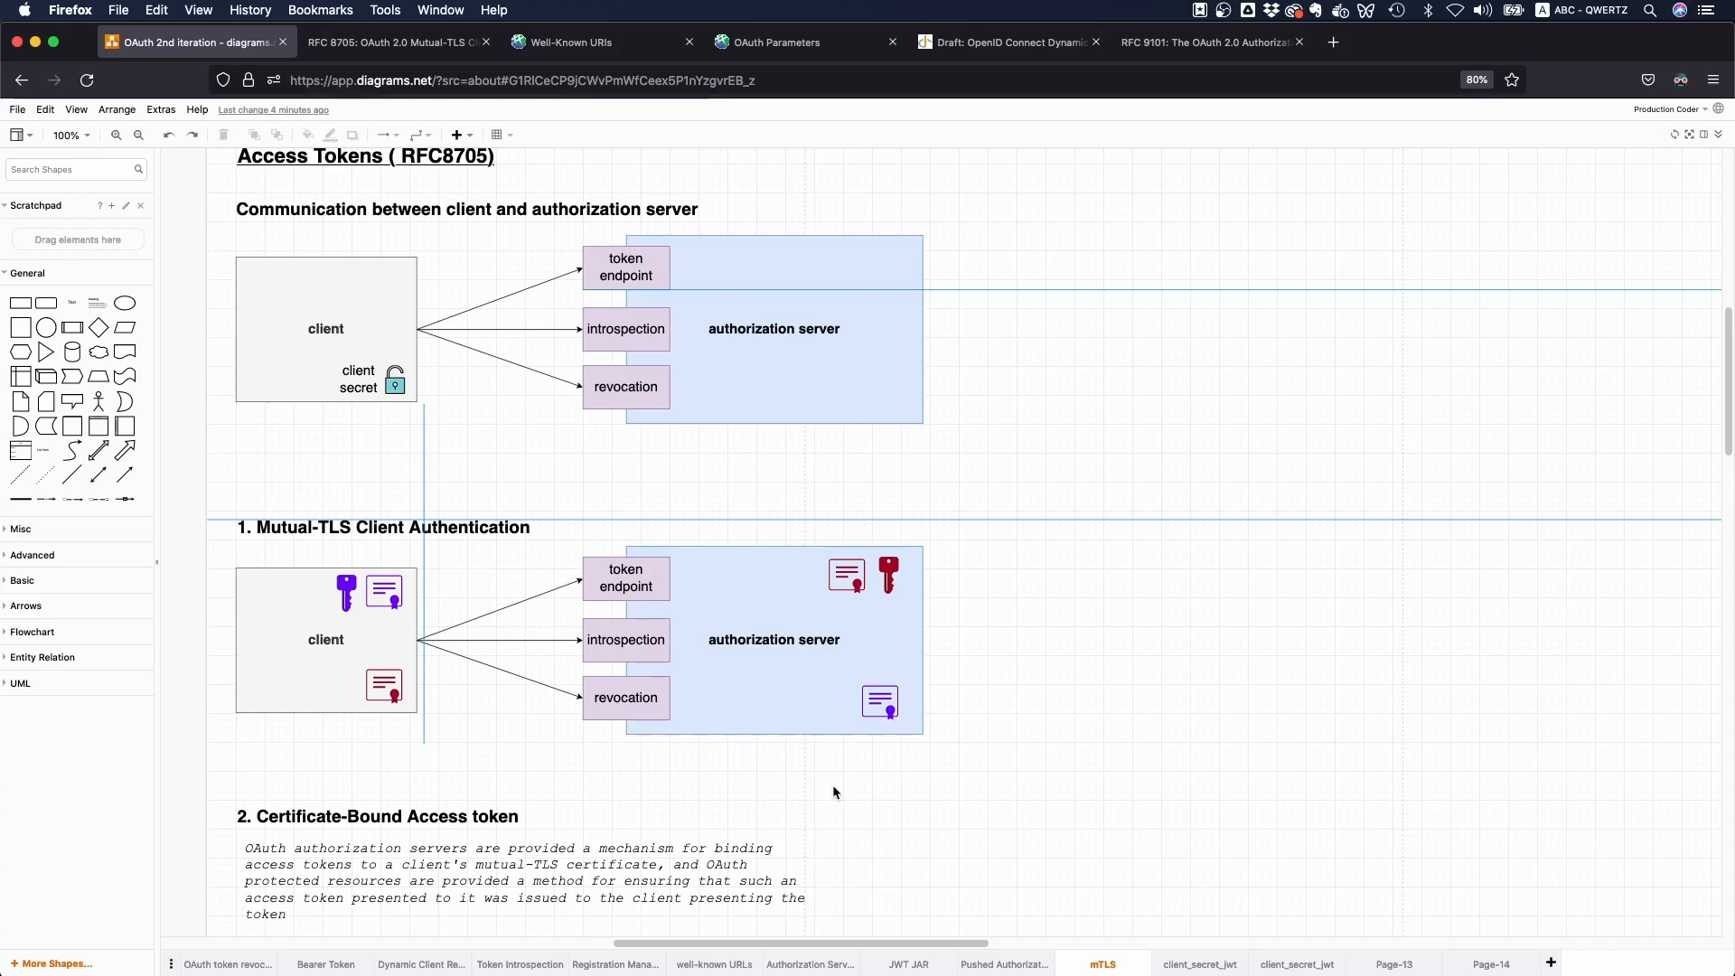
pyautogui.scroll(-3)
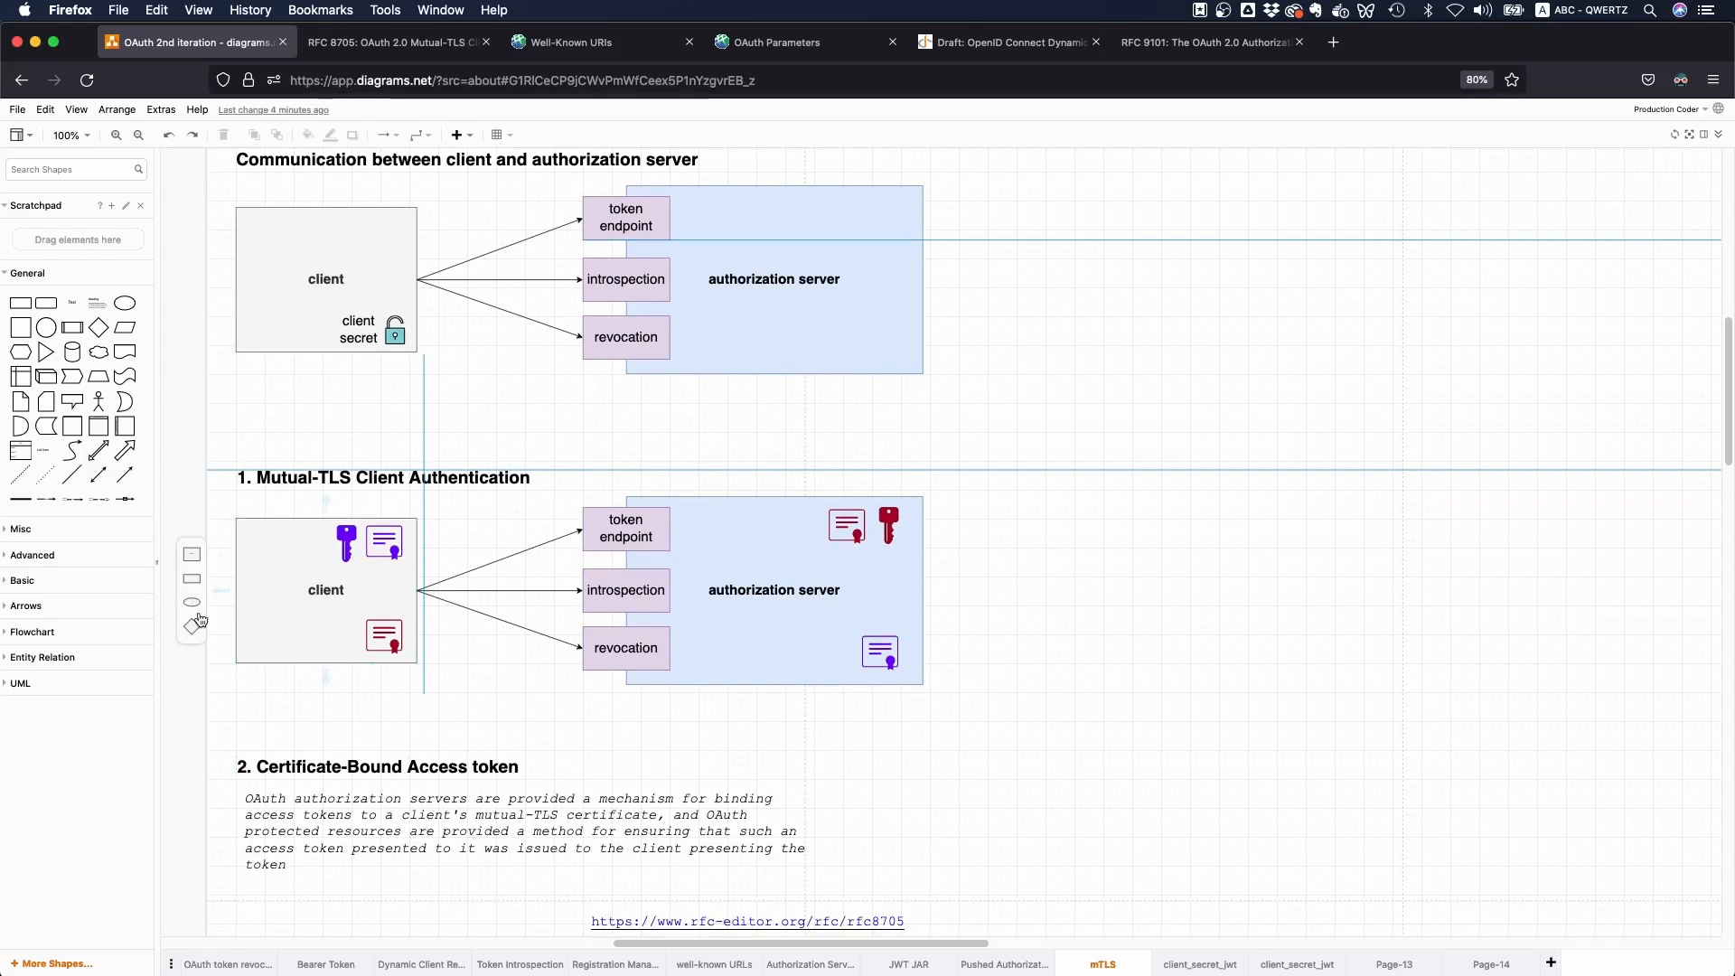
pyautogui.moveTo(392, 695)
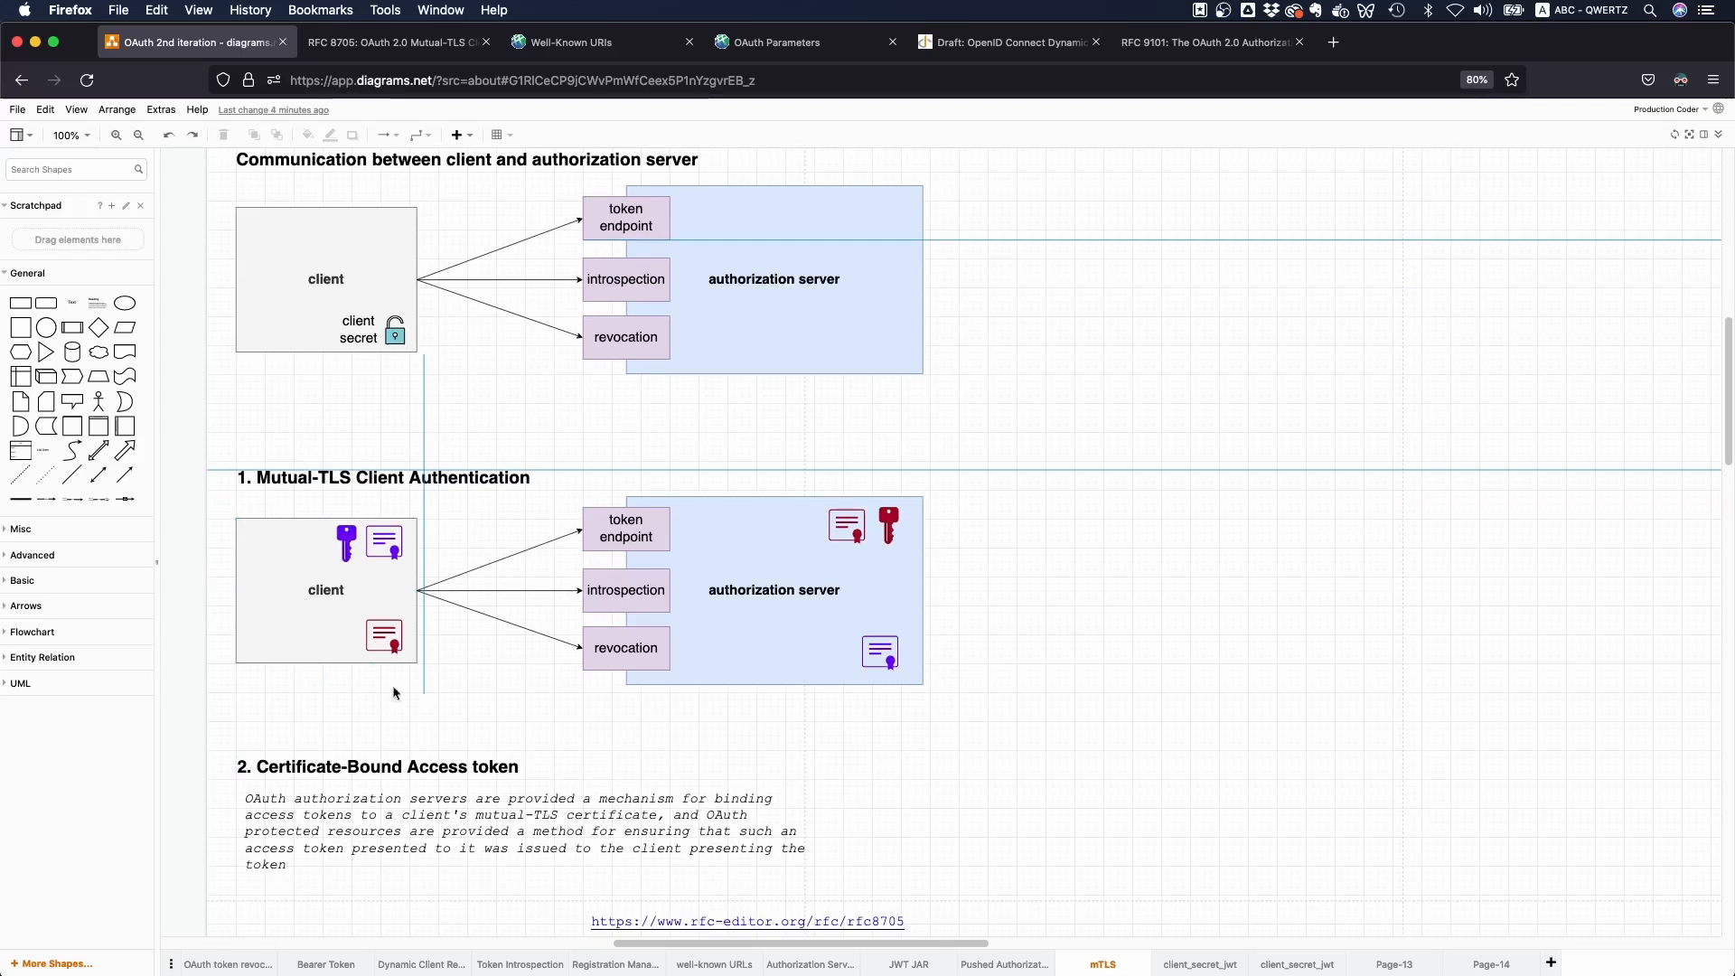
pyautogui.click(776, 589)
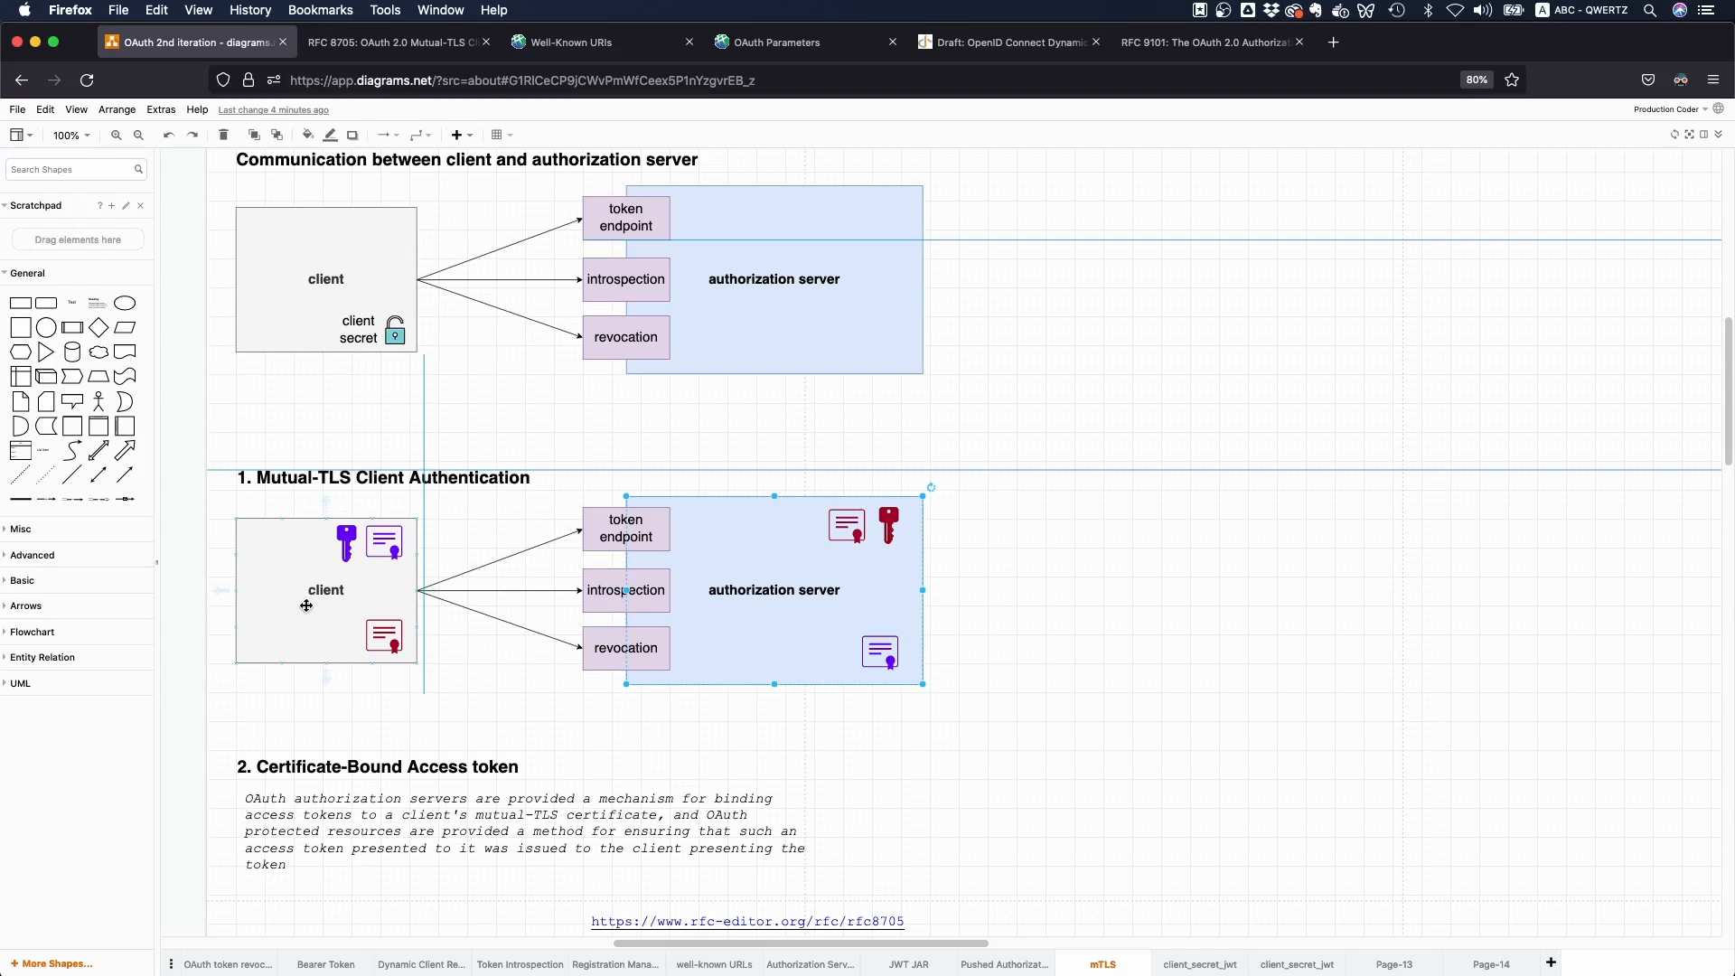
pyautogui.click(347, 541)
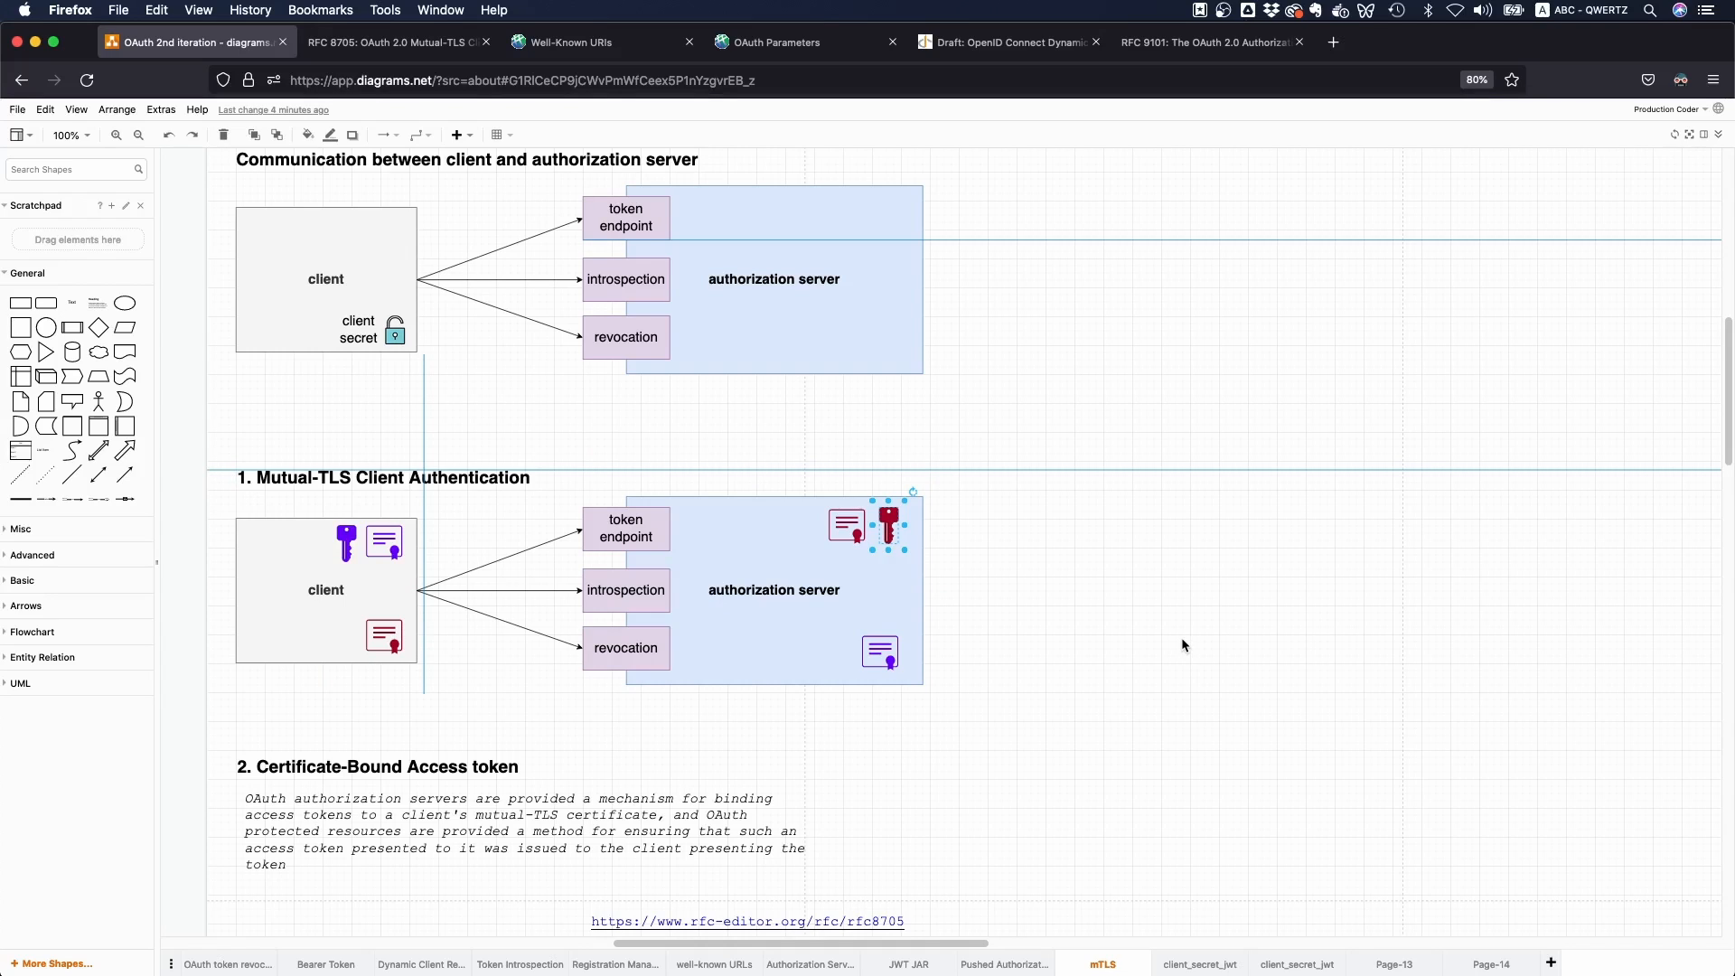
pyautogui.click(1095, 654)
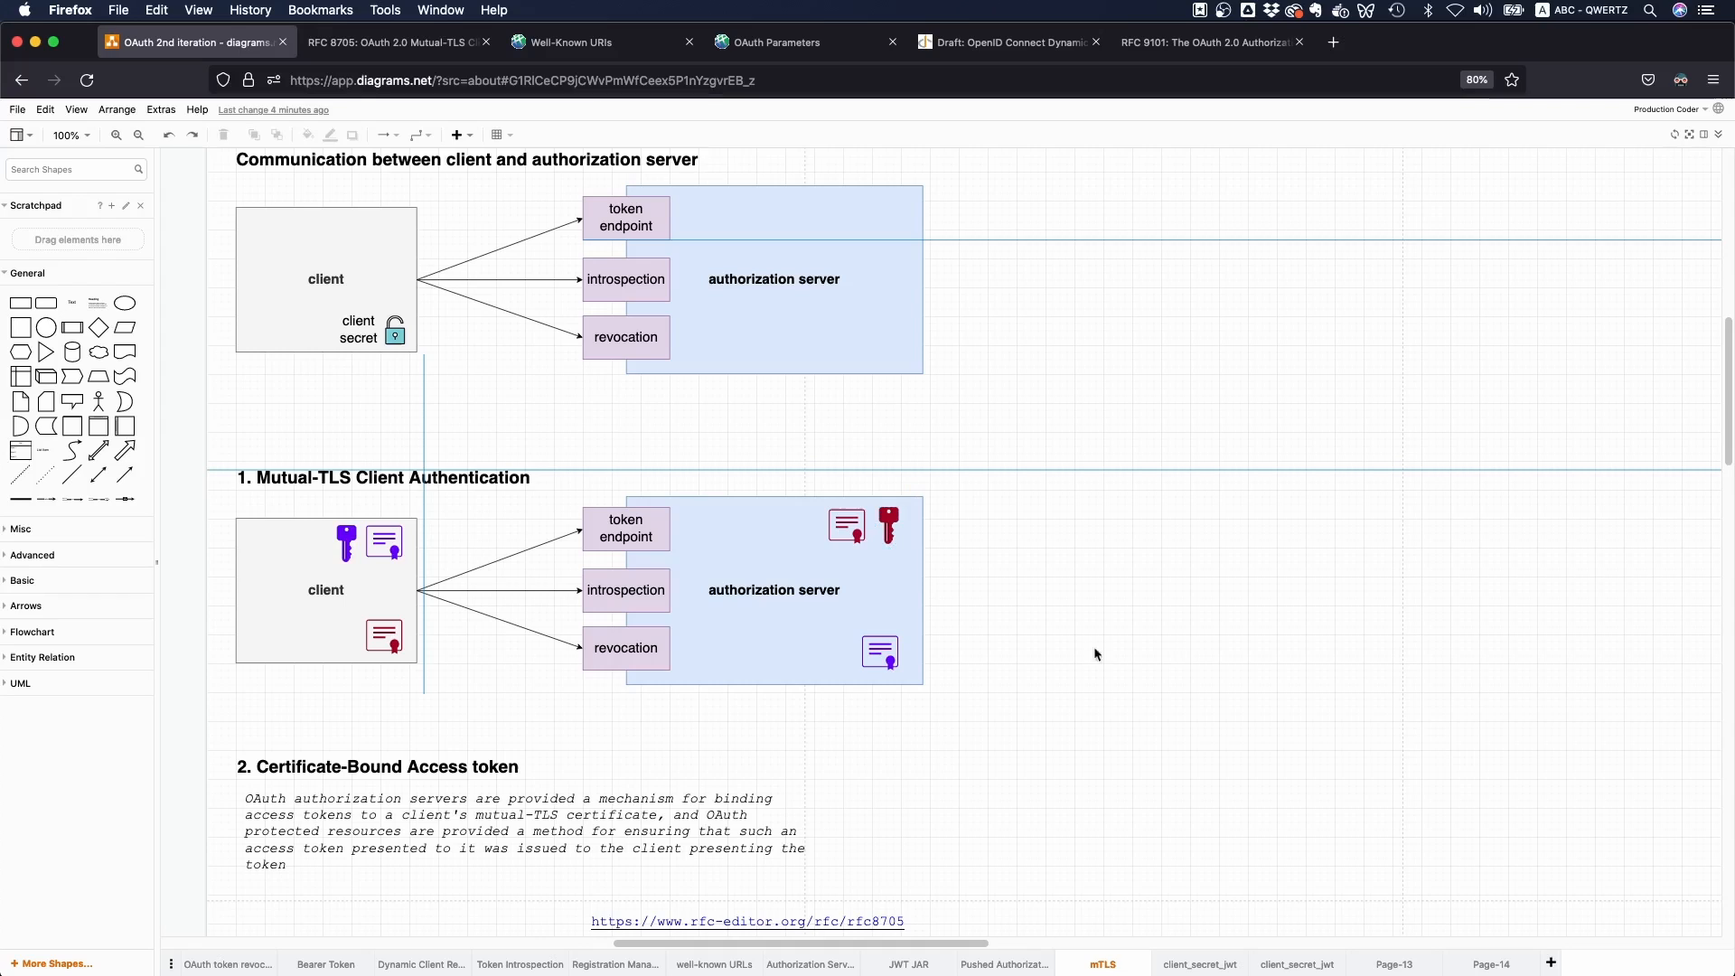
pyautogui.moveTo(318, 719)
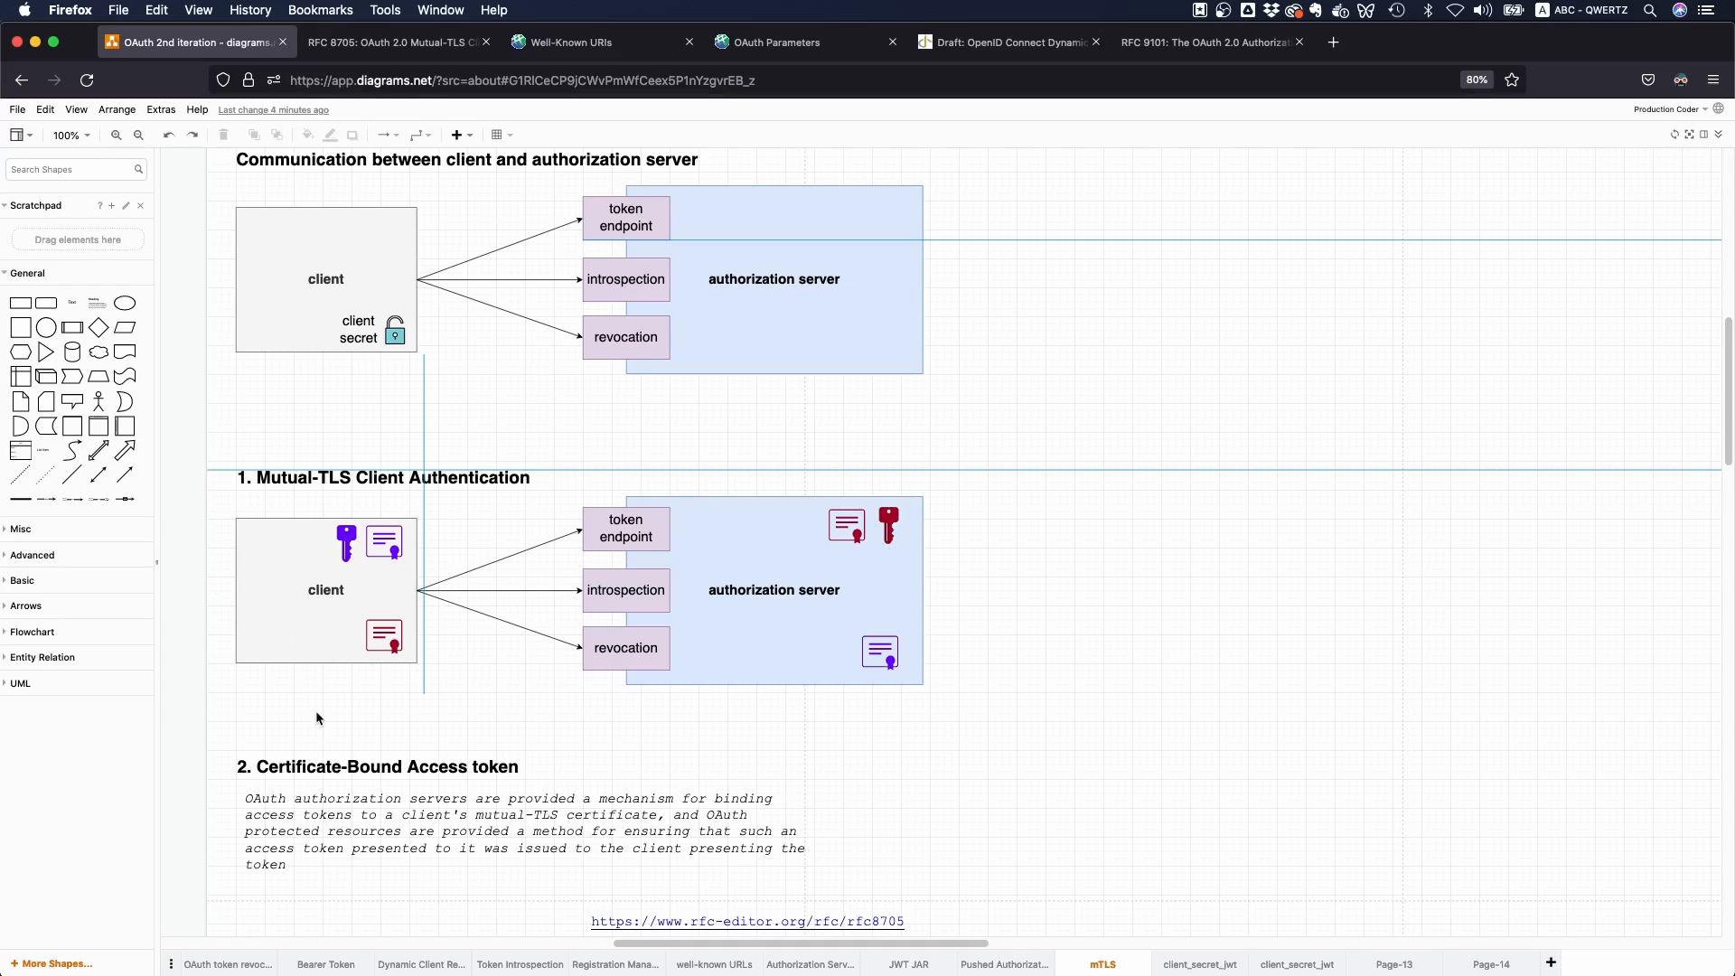
pyautogui.moveTo(324, 722)
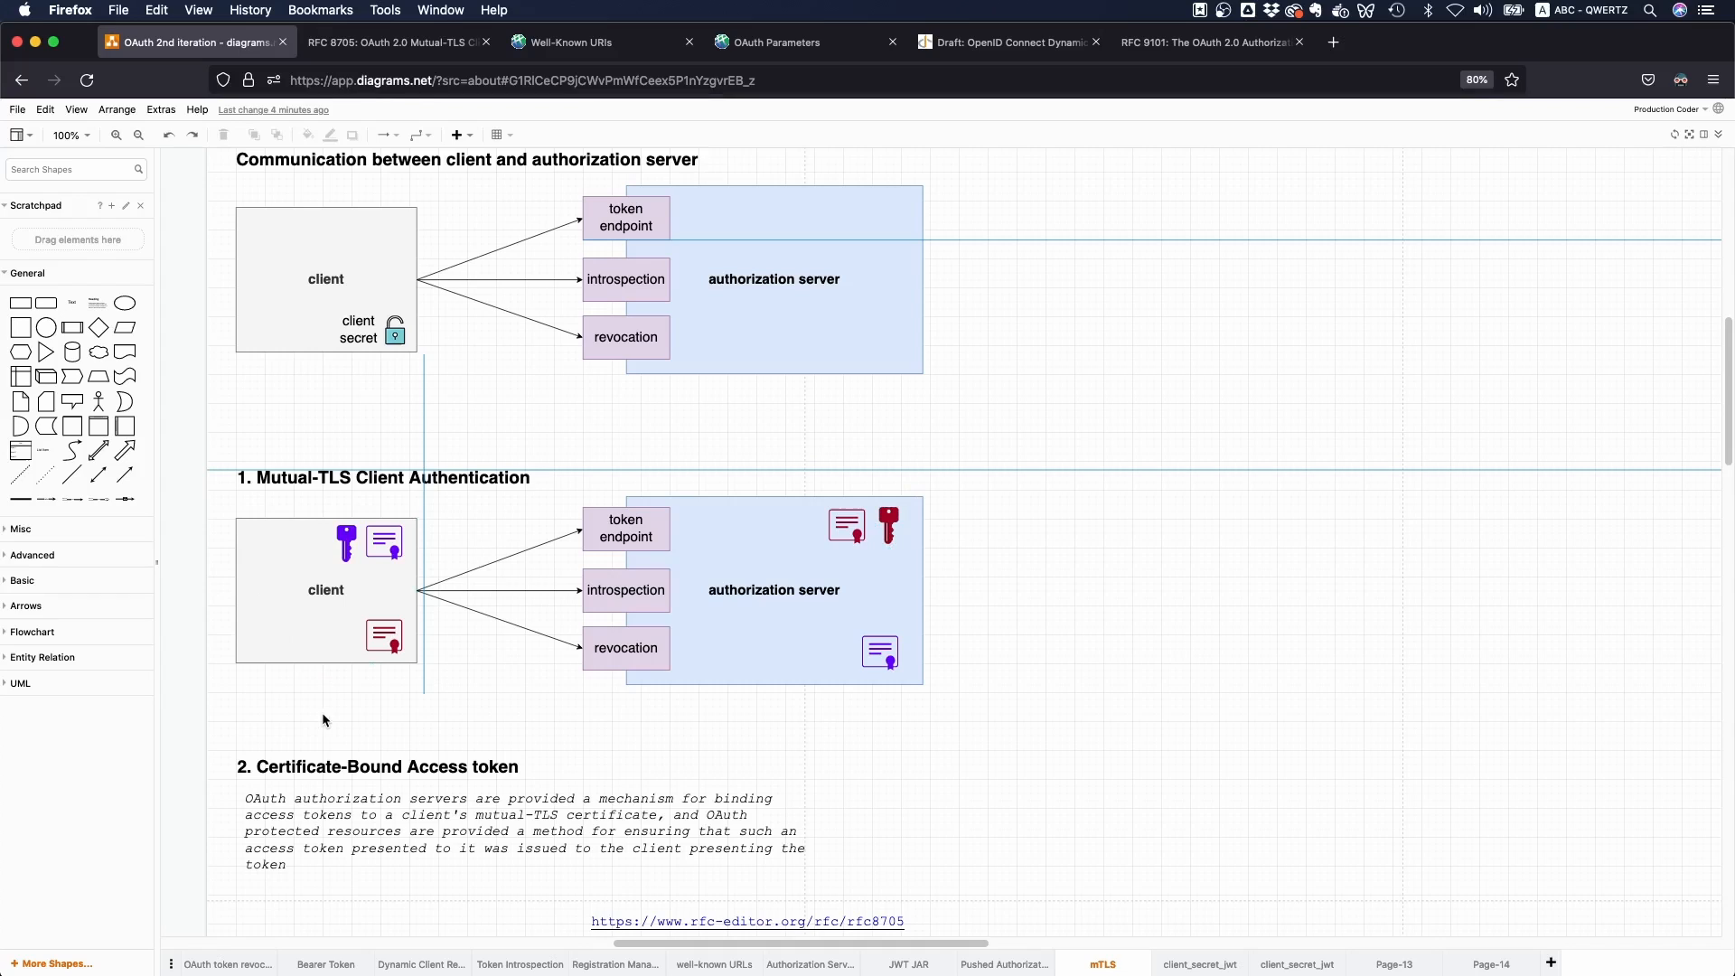
pyautogui.moveTo(313, 721)
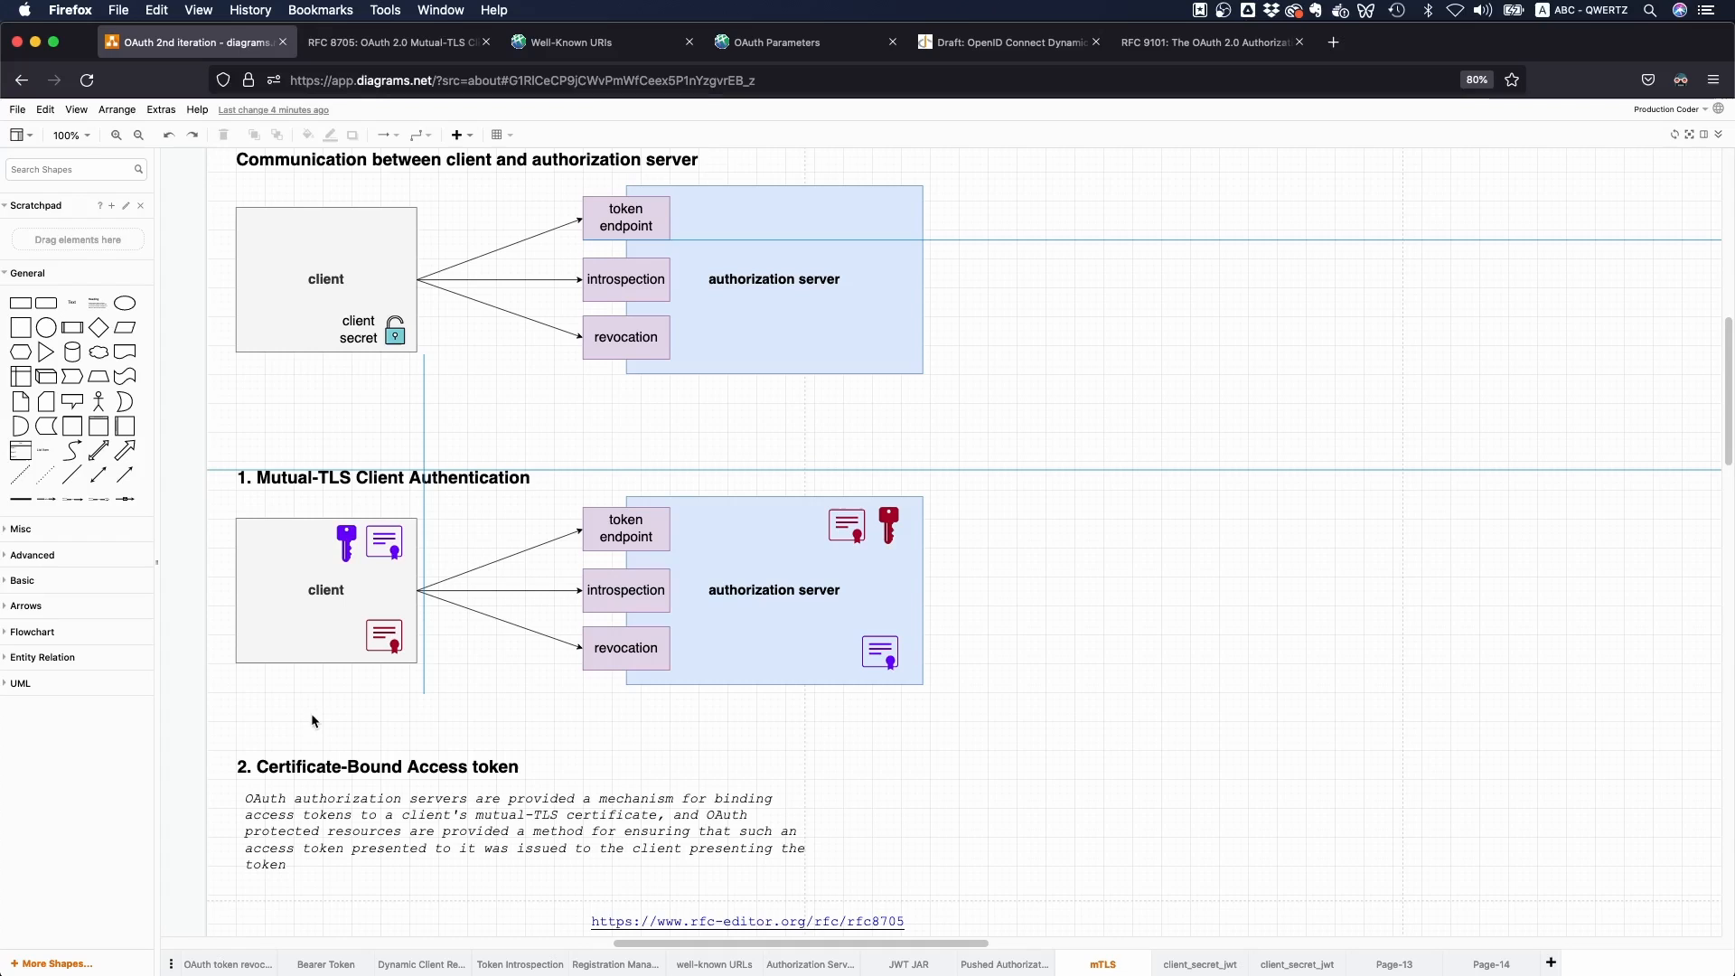
pyautogui.moveTo(319, 727)
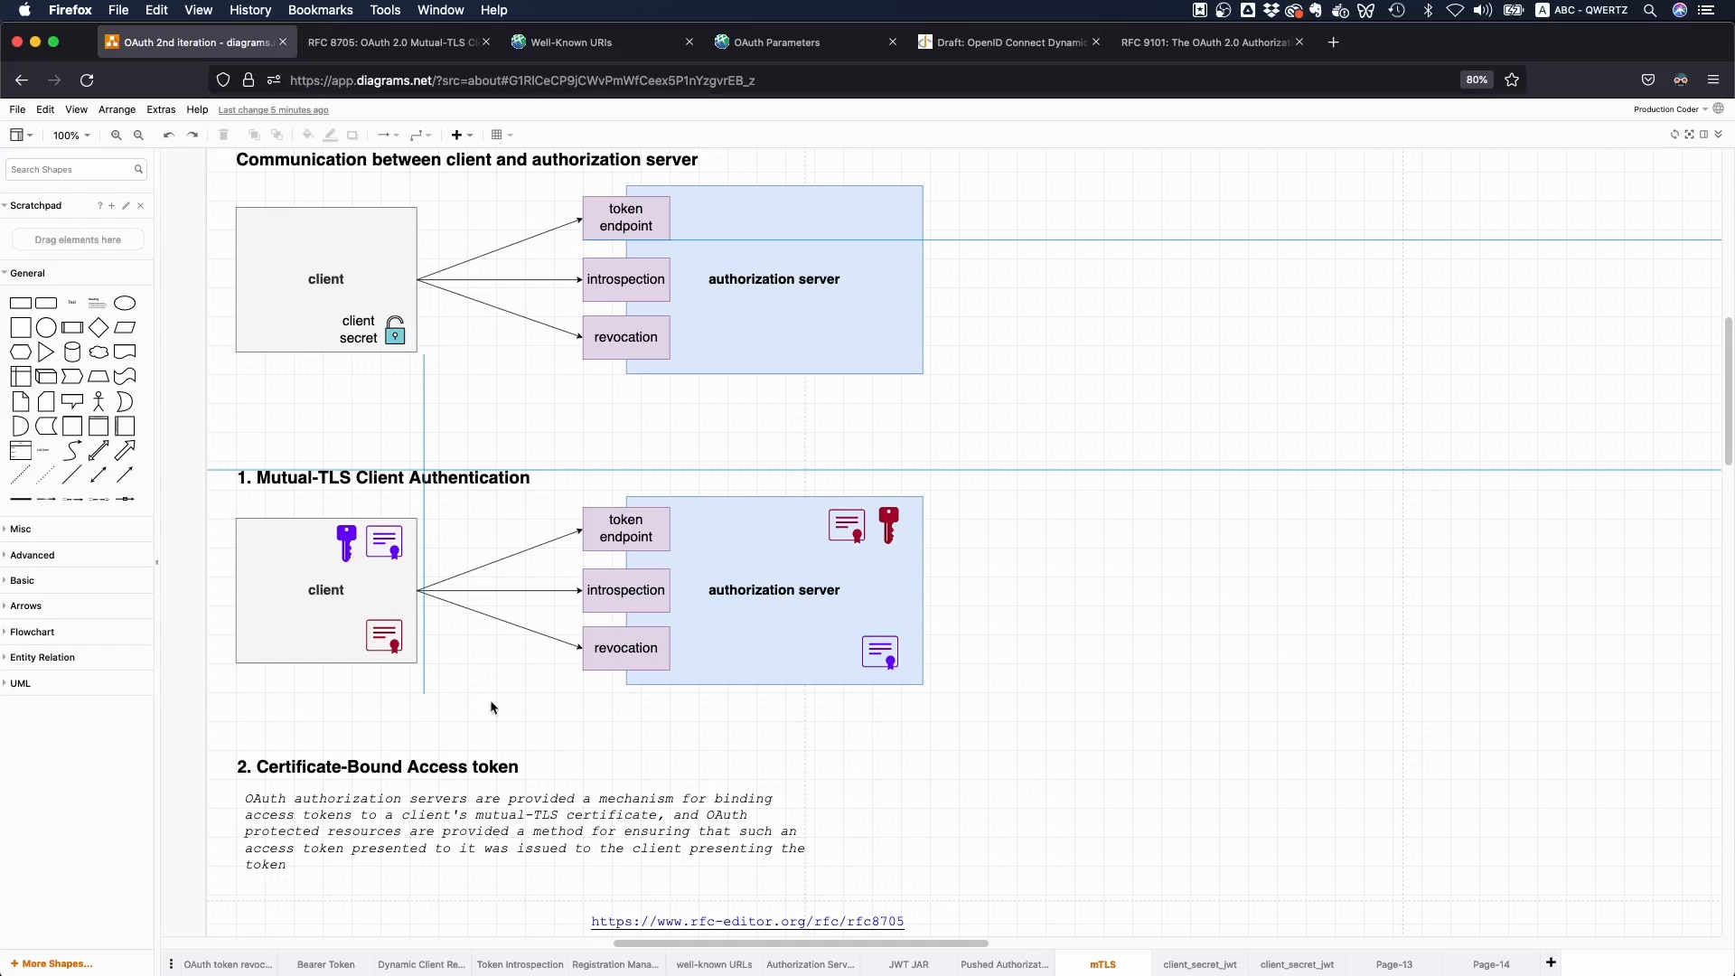
pyautogui.click(385, 636)
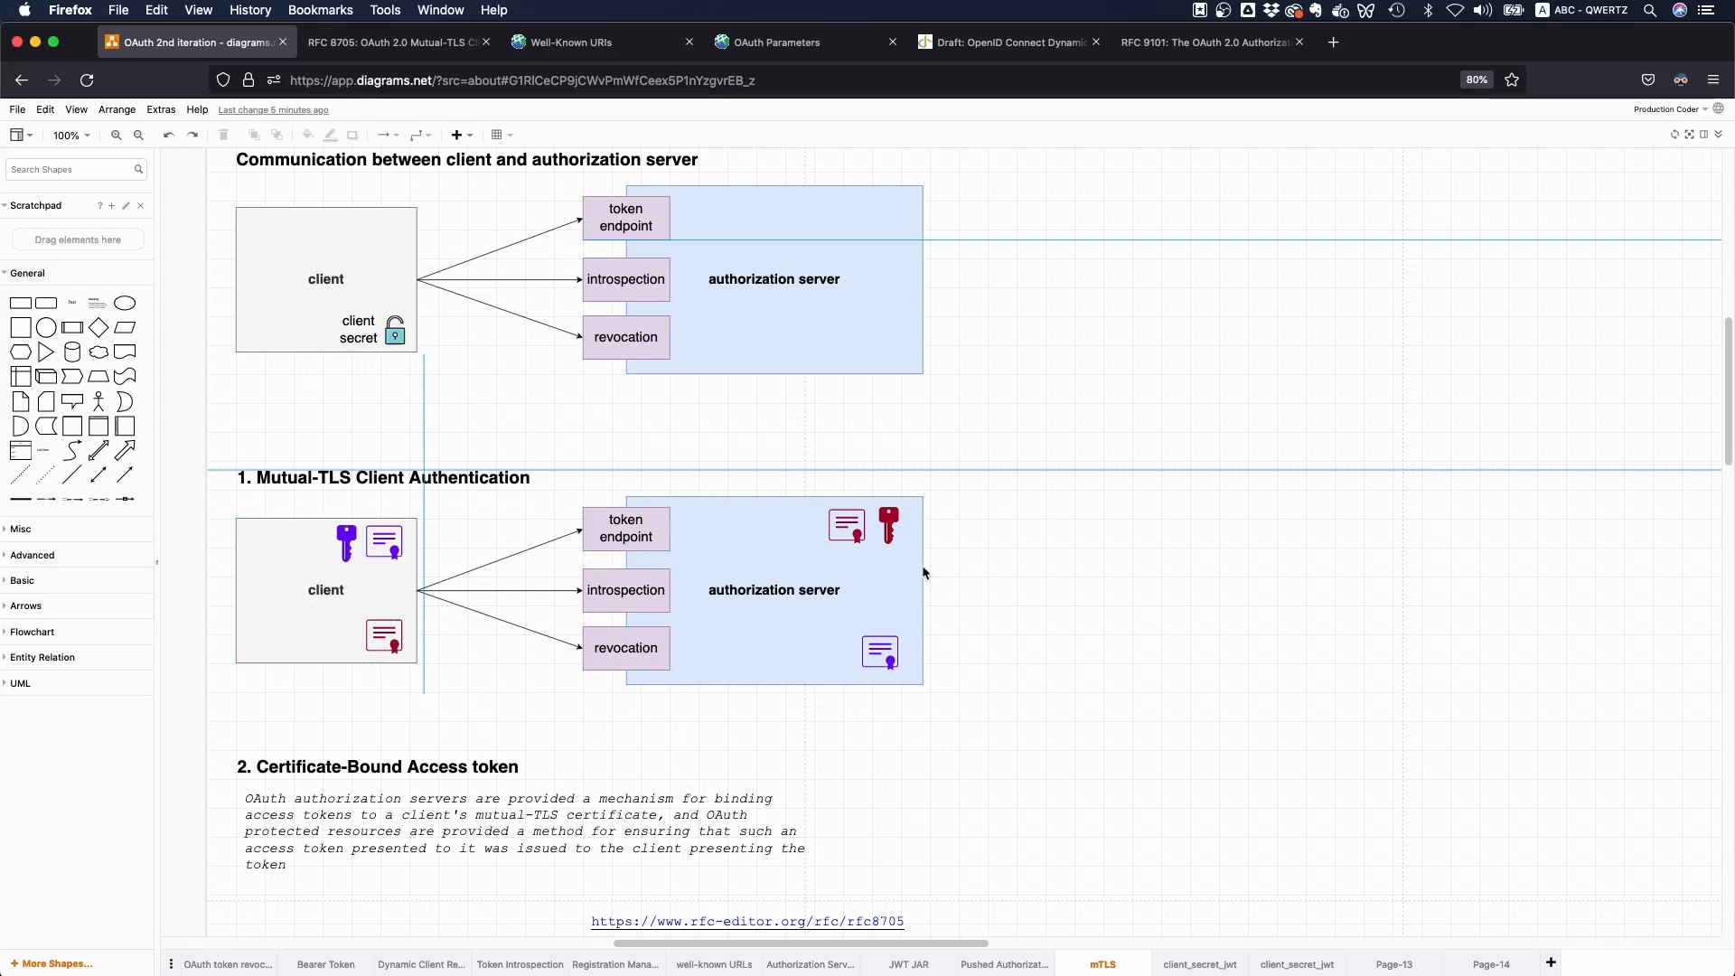
pyautogui.moveTo(1088, 687)
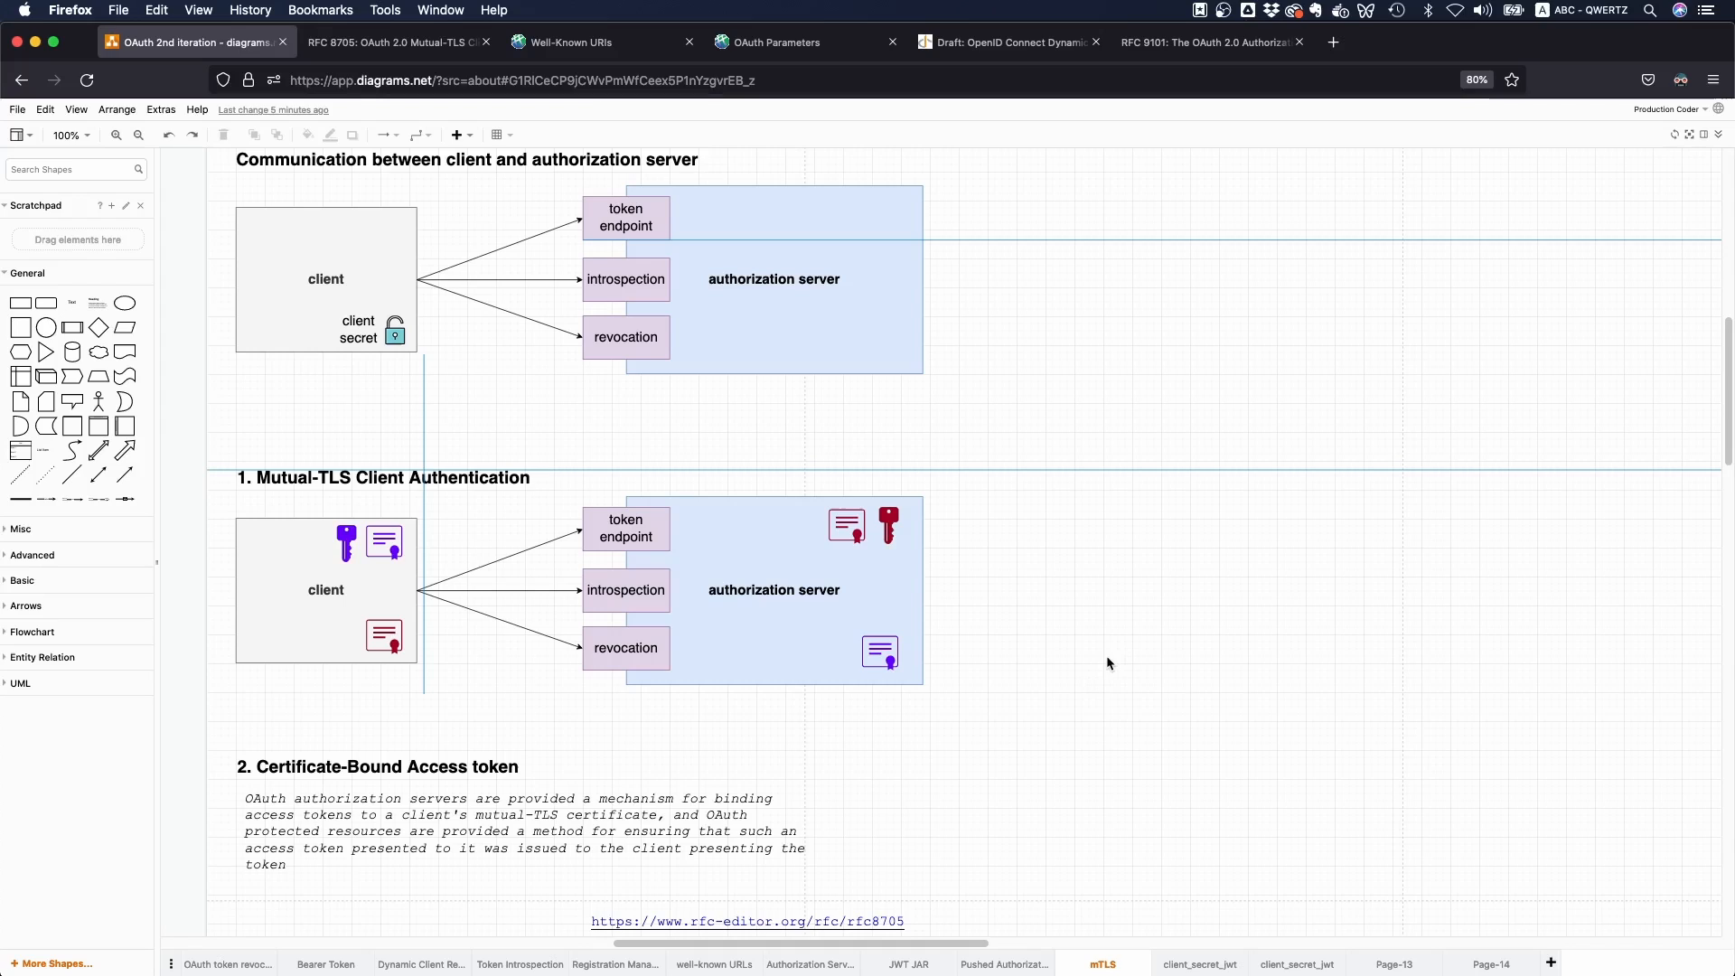
pyautogui.click(325, 590)
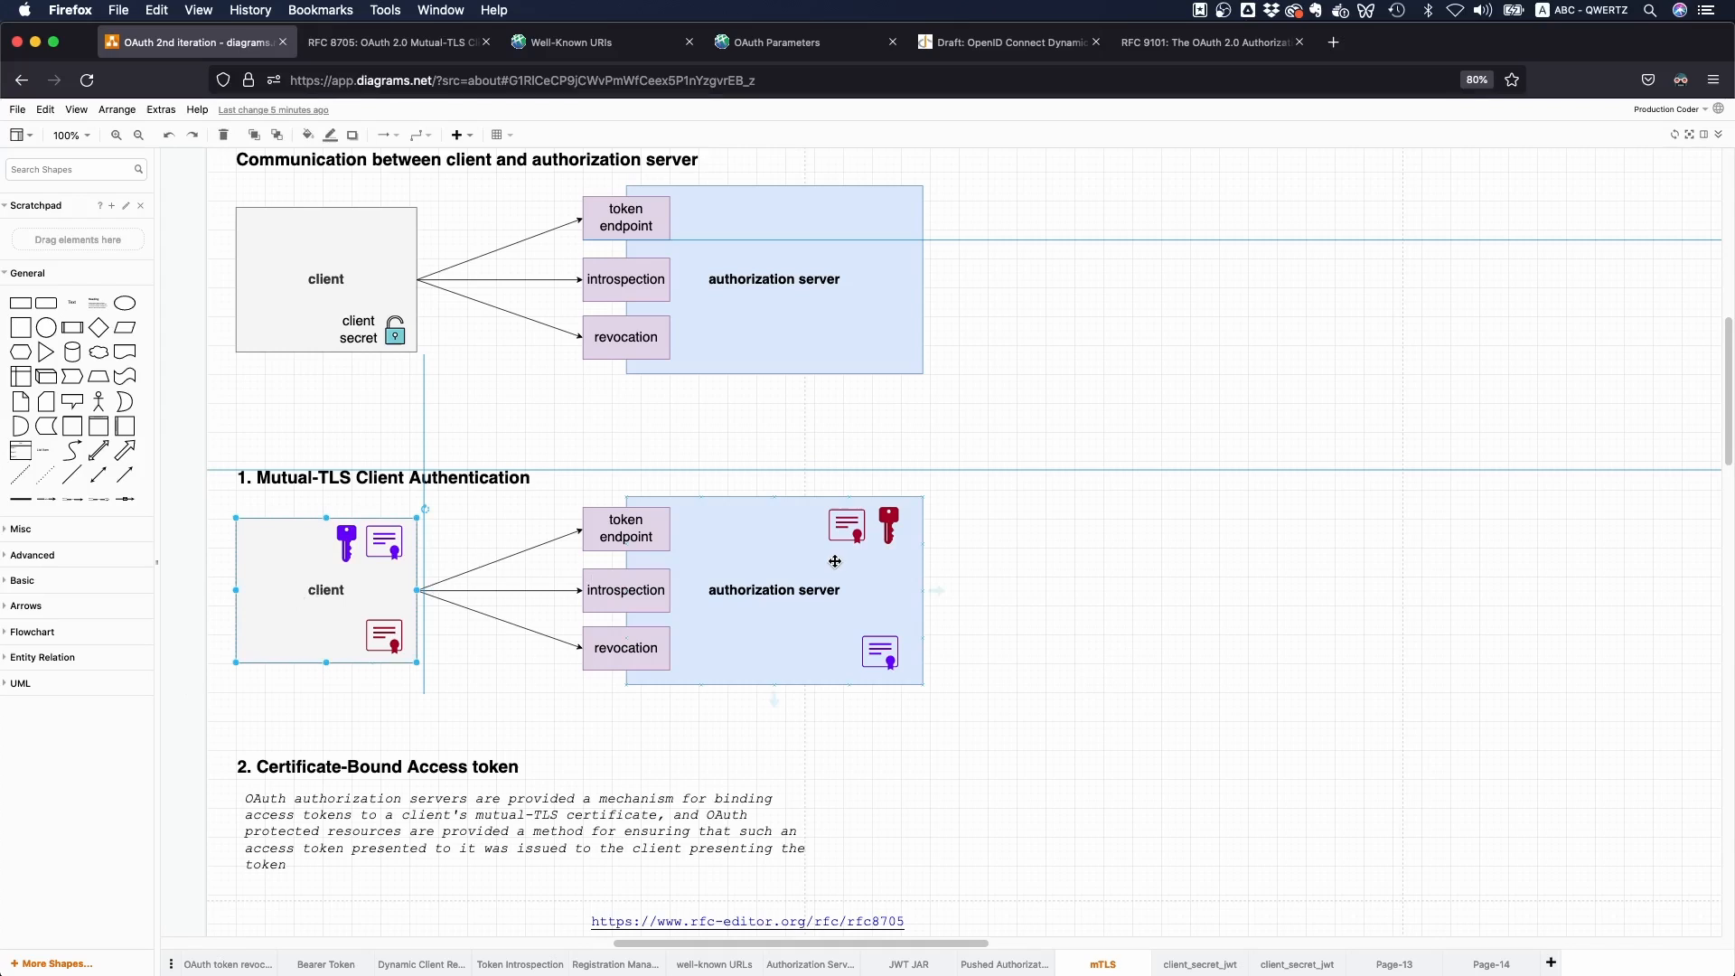
pyautogui.moveTo(812, 595)
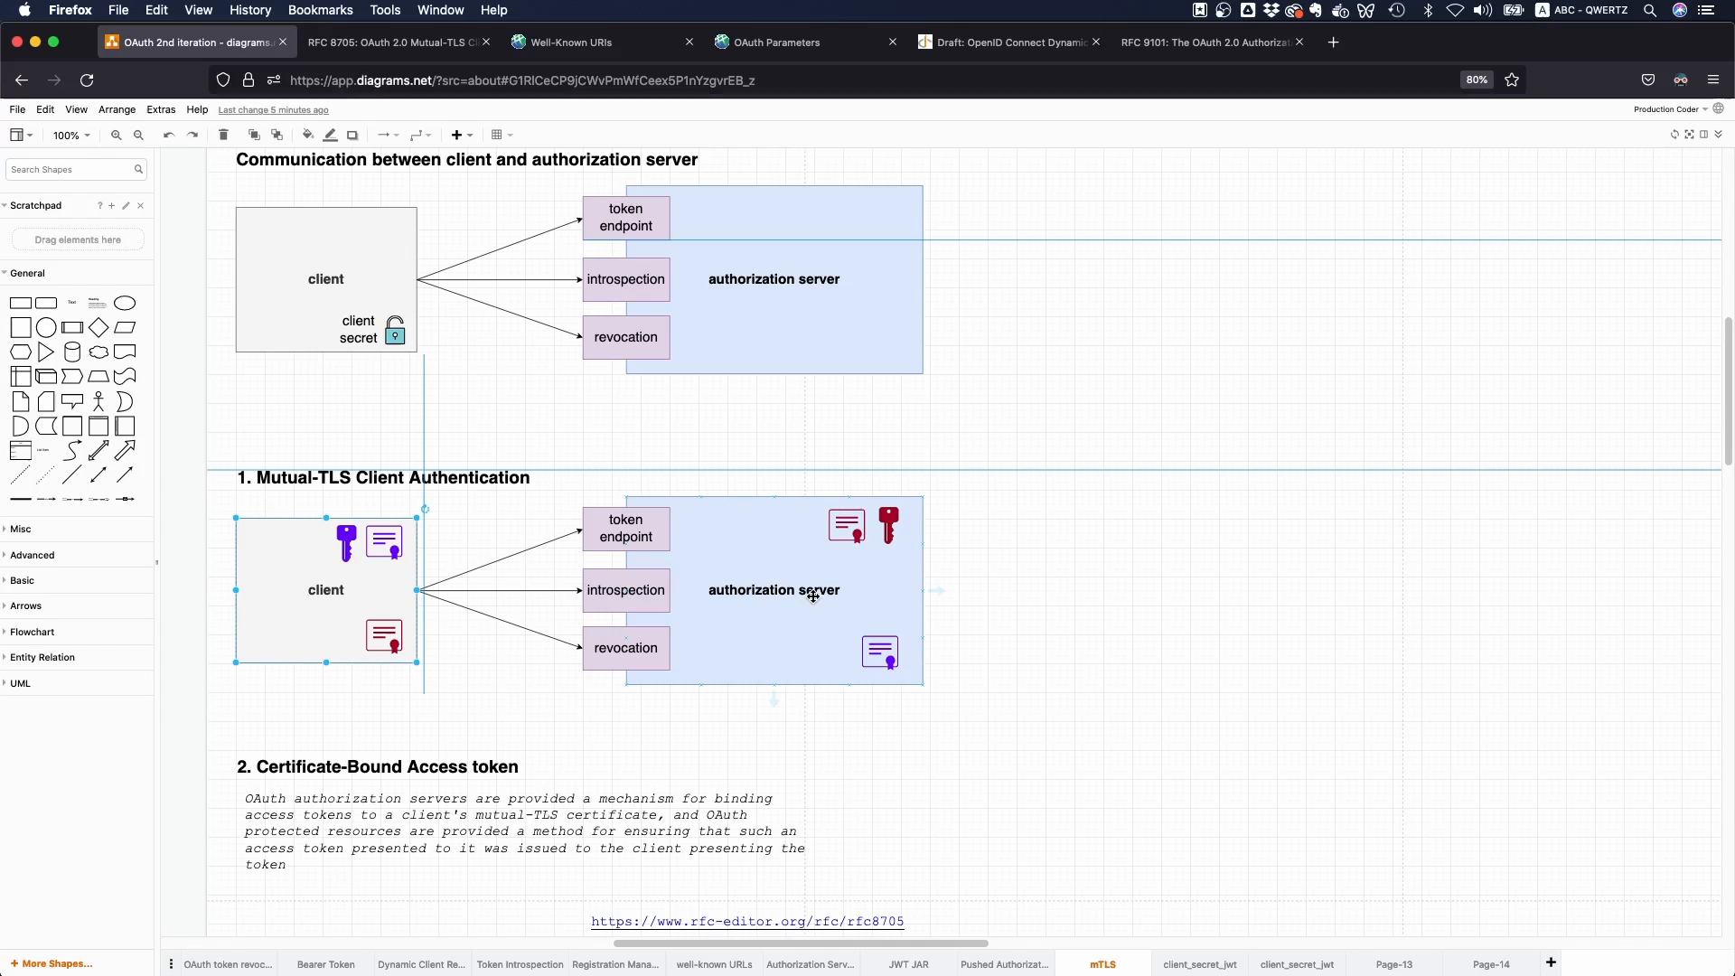
pyautogui.moveTo(407, 578)
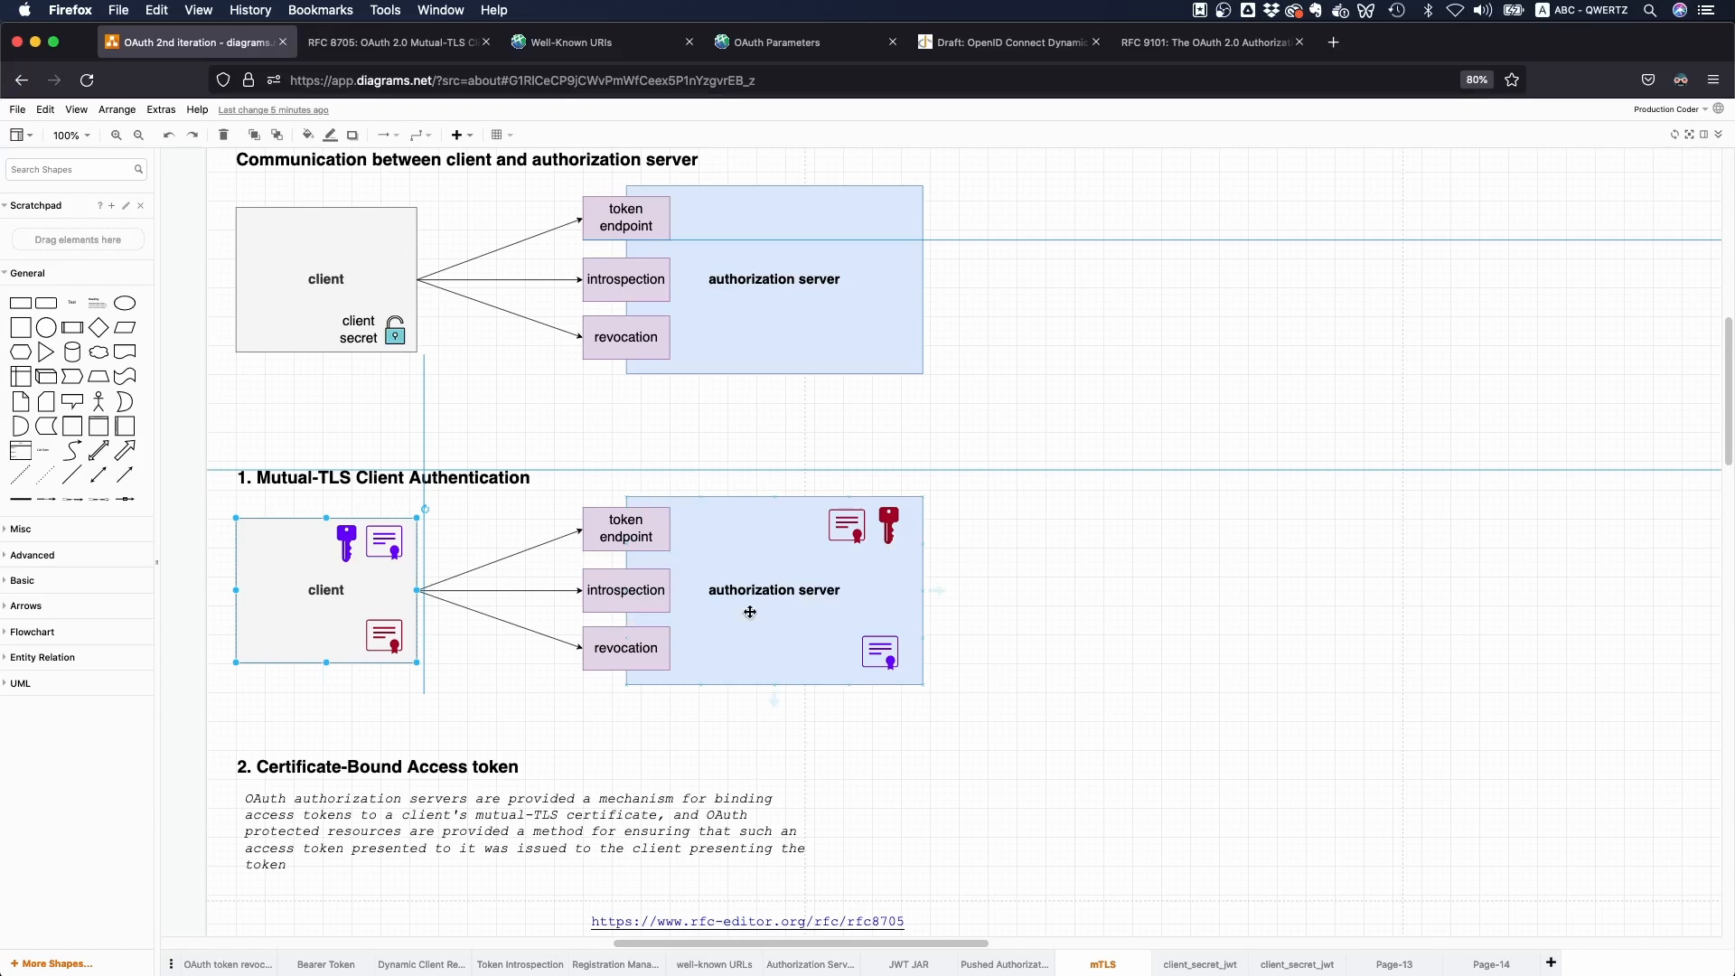
pyautogui.click(890, 525)
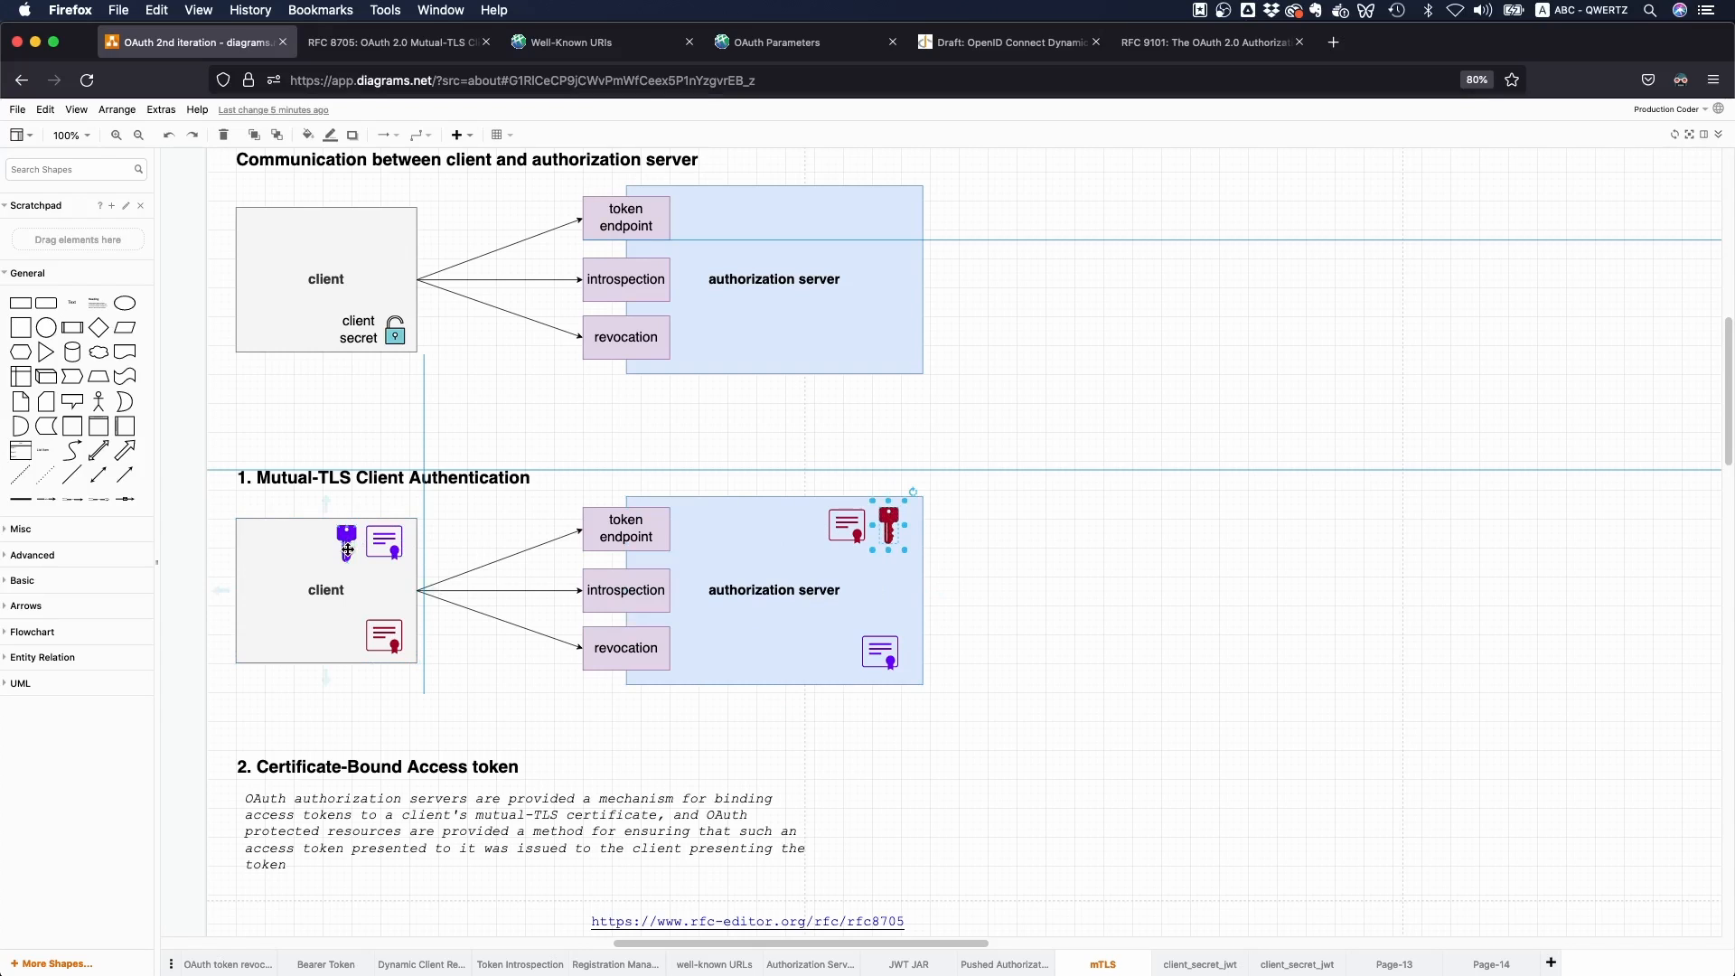
pyautogui.click(275, 511)
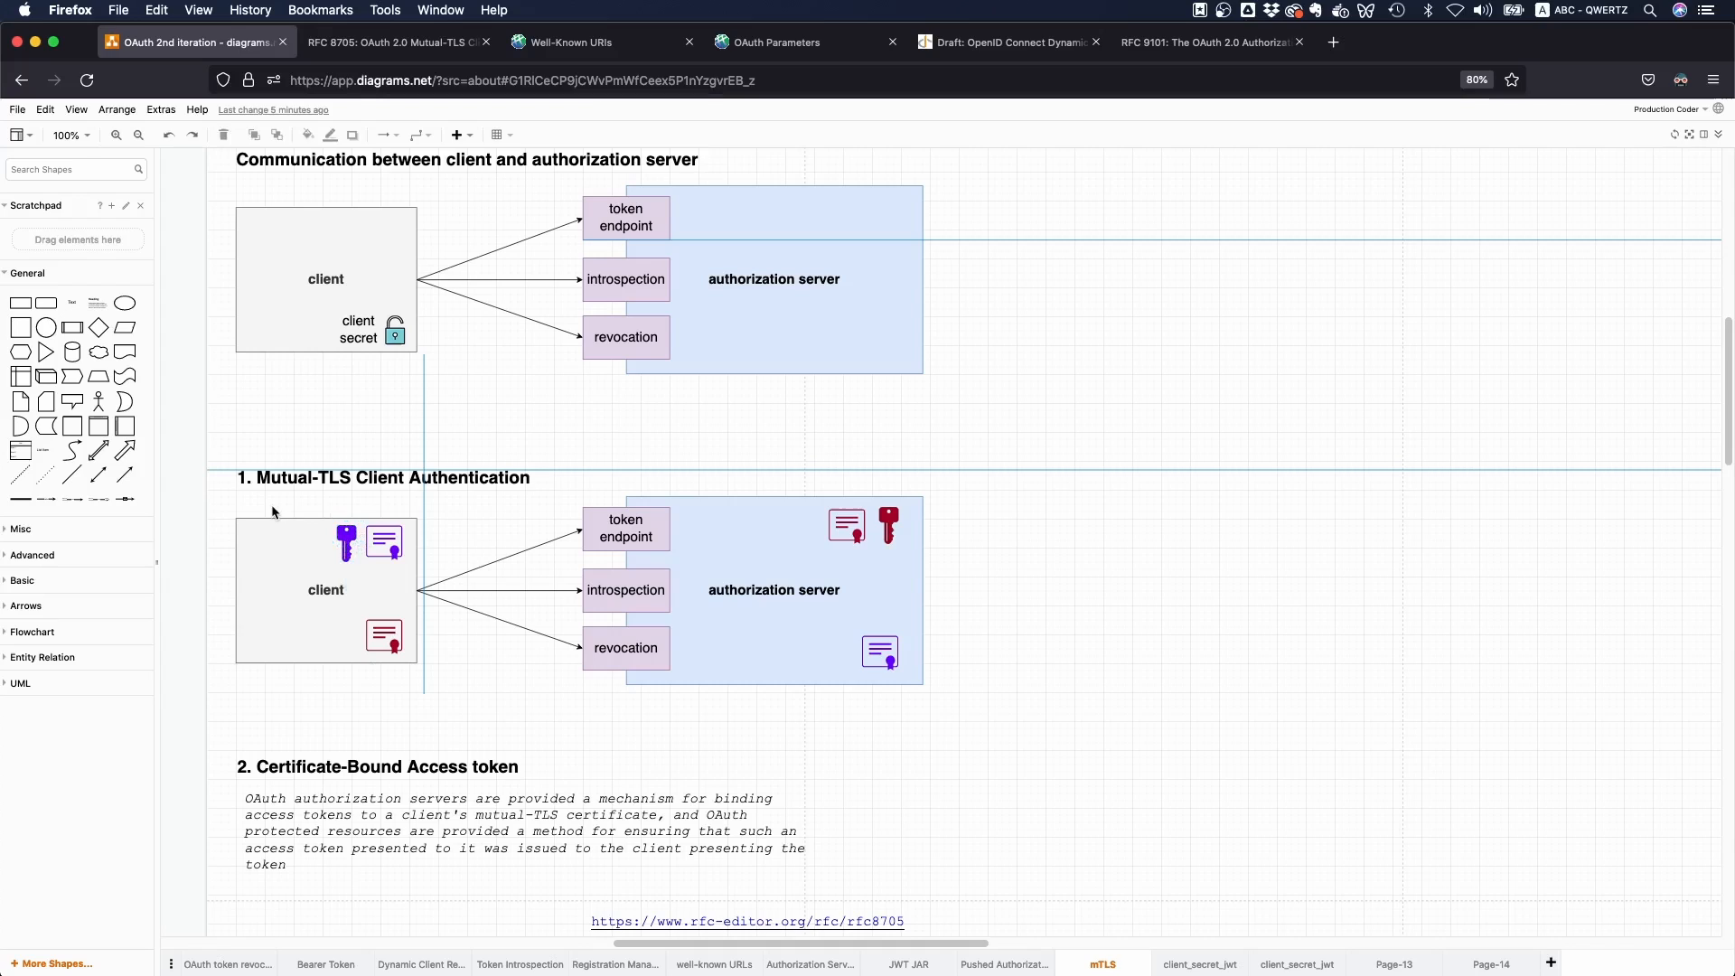
pyautogui.click(383, 540)
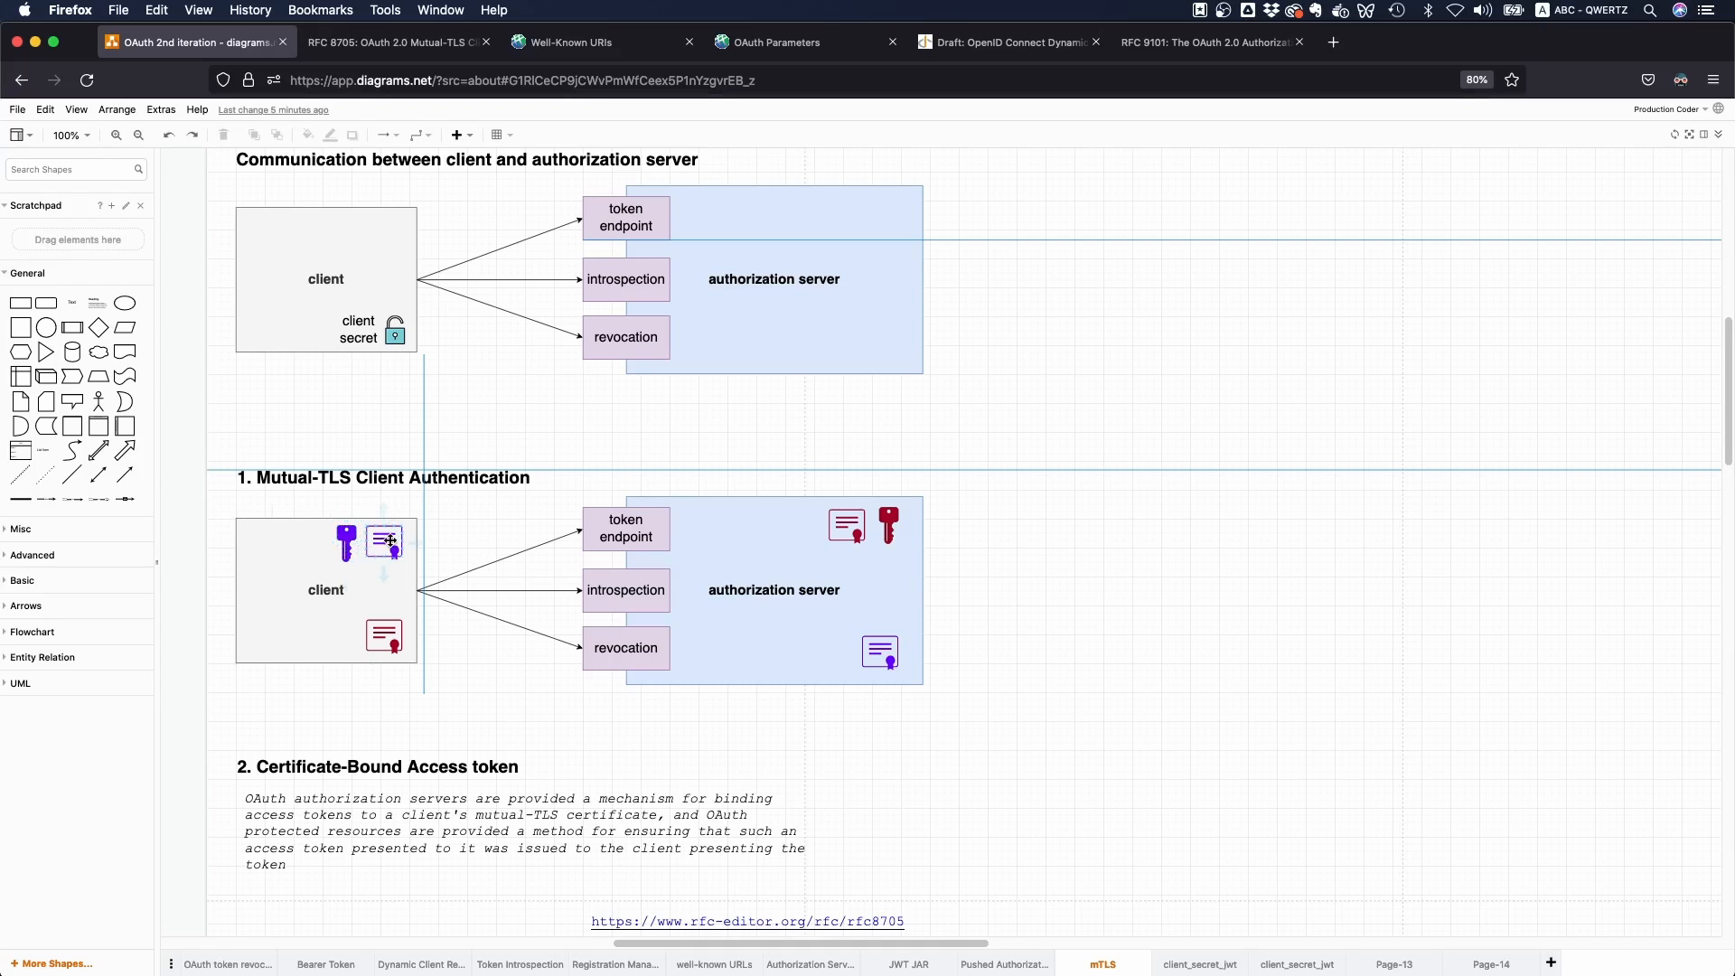
pyautogui.click(385, 542)
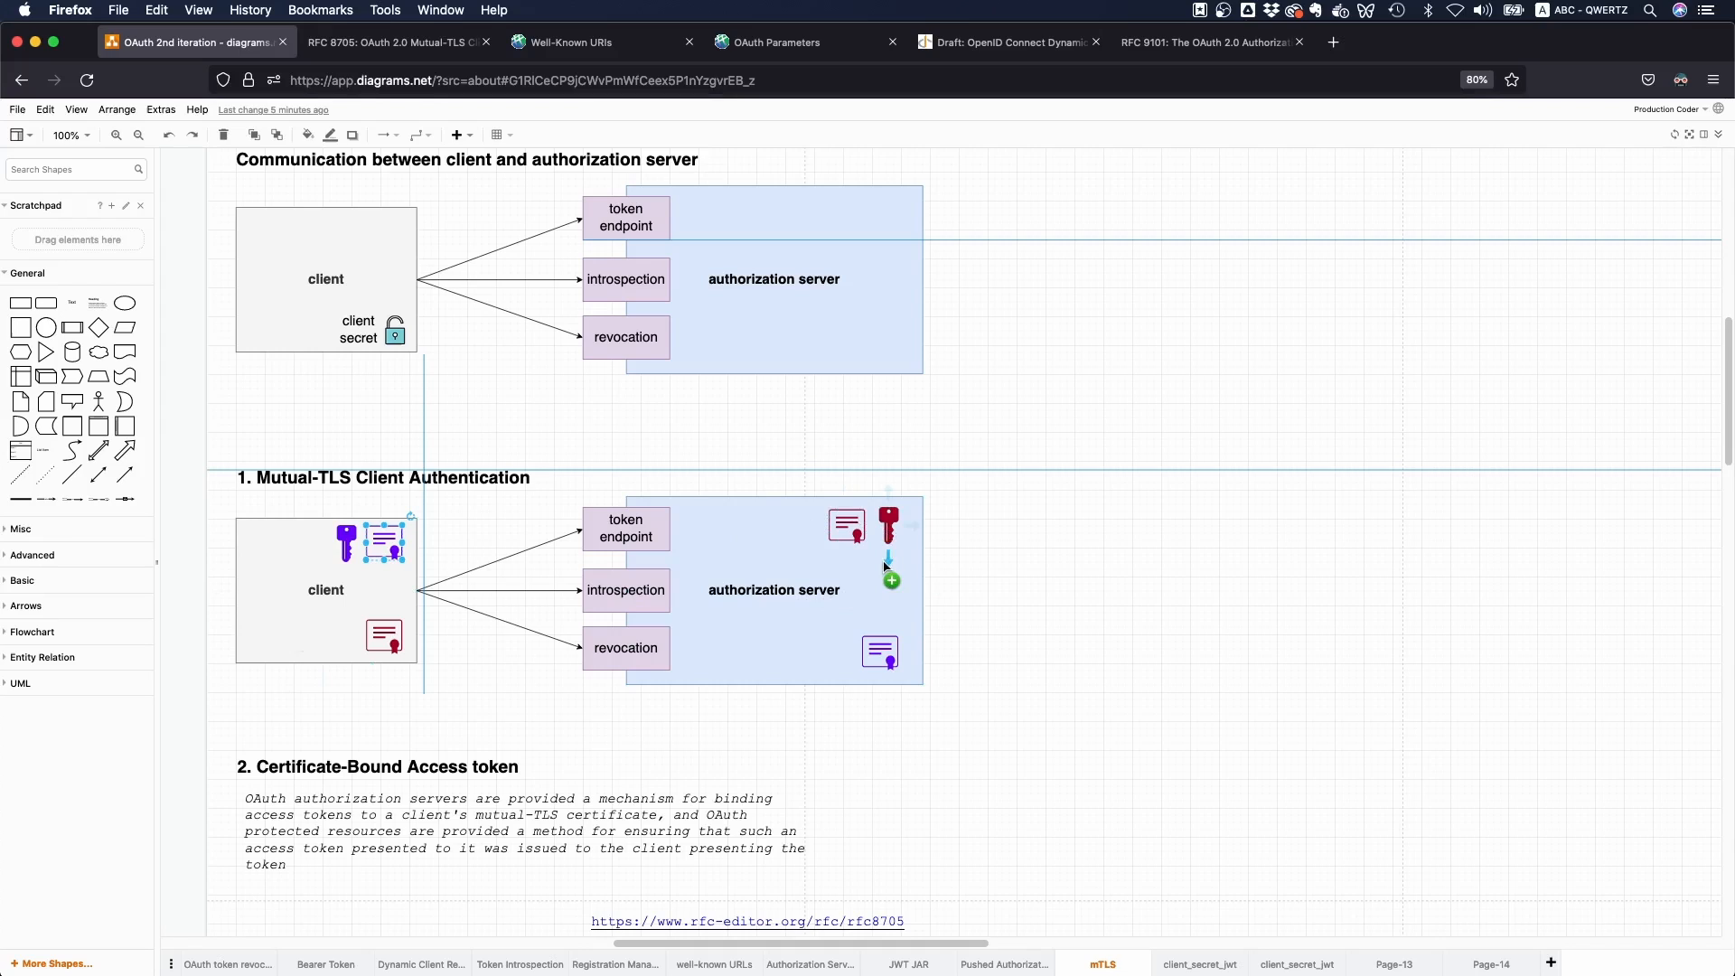
pyautogui.click(889, 526)
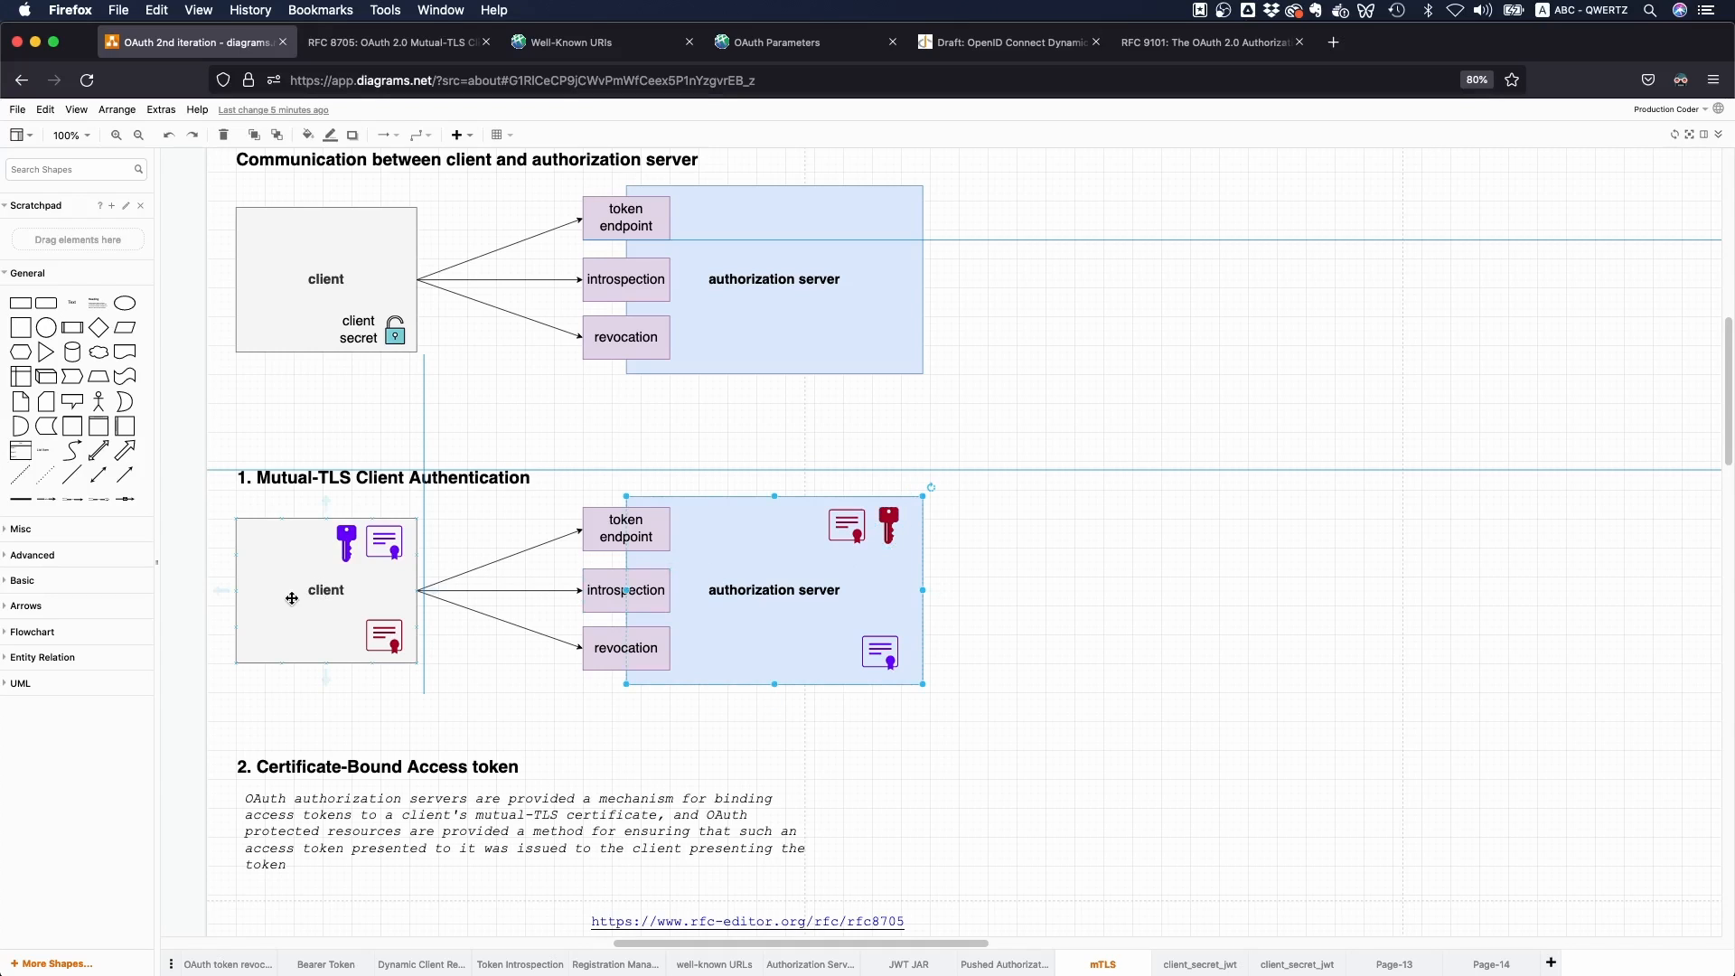
pyautogui.click(1065, 754)
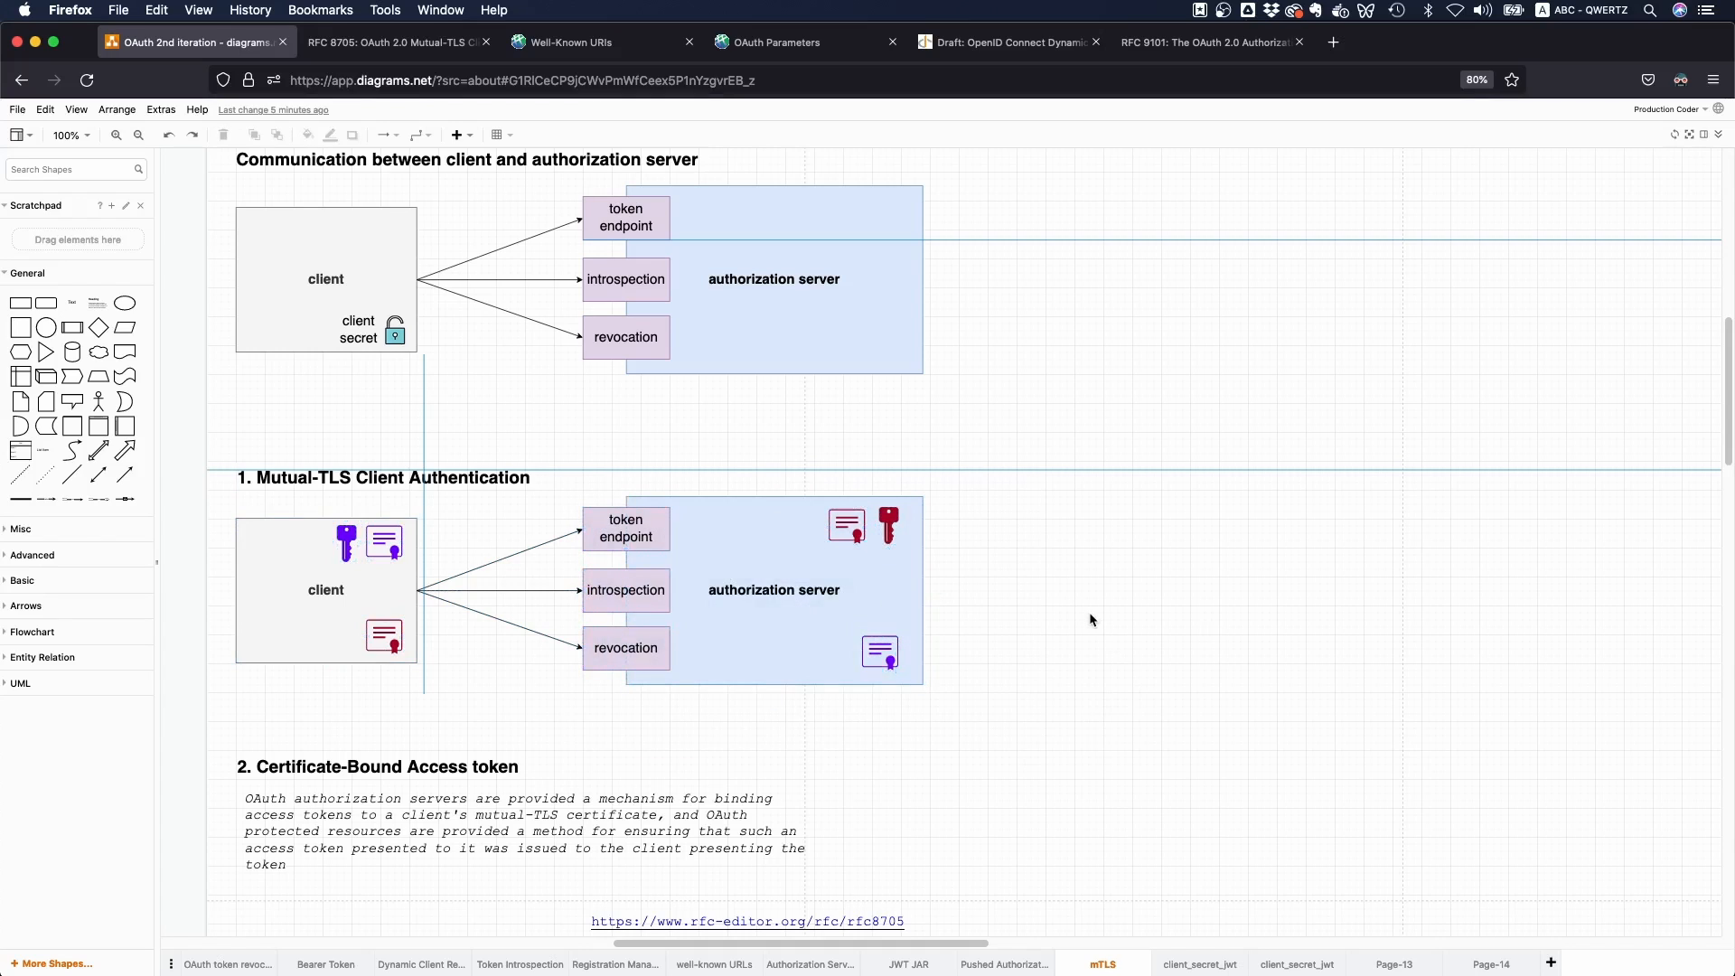
pyautogui.moveTo(1074, 614)
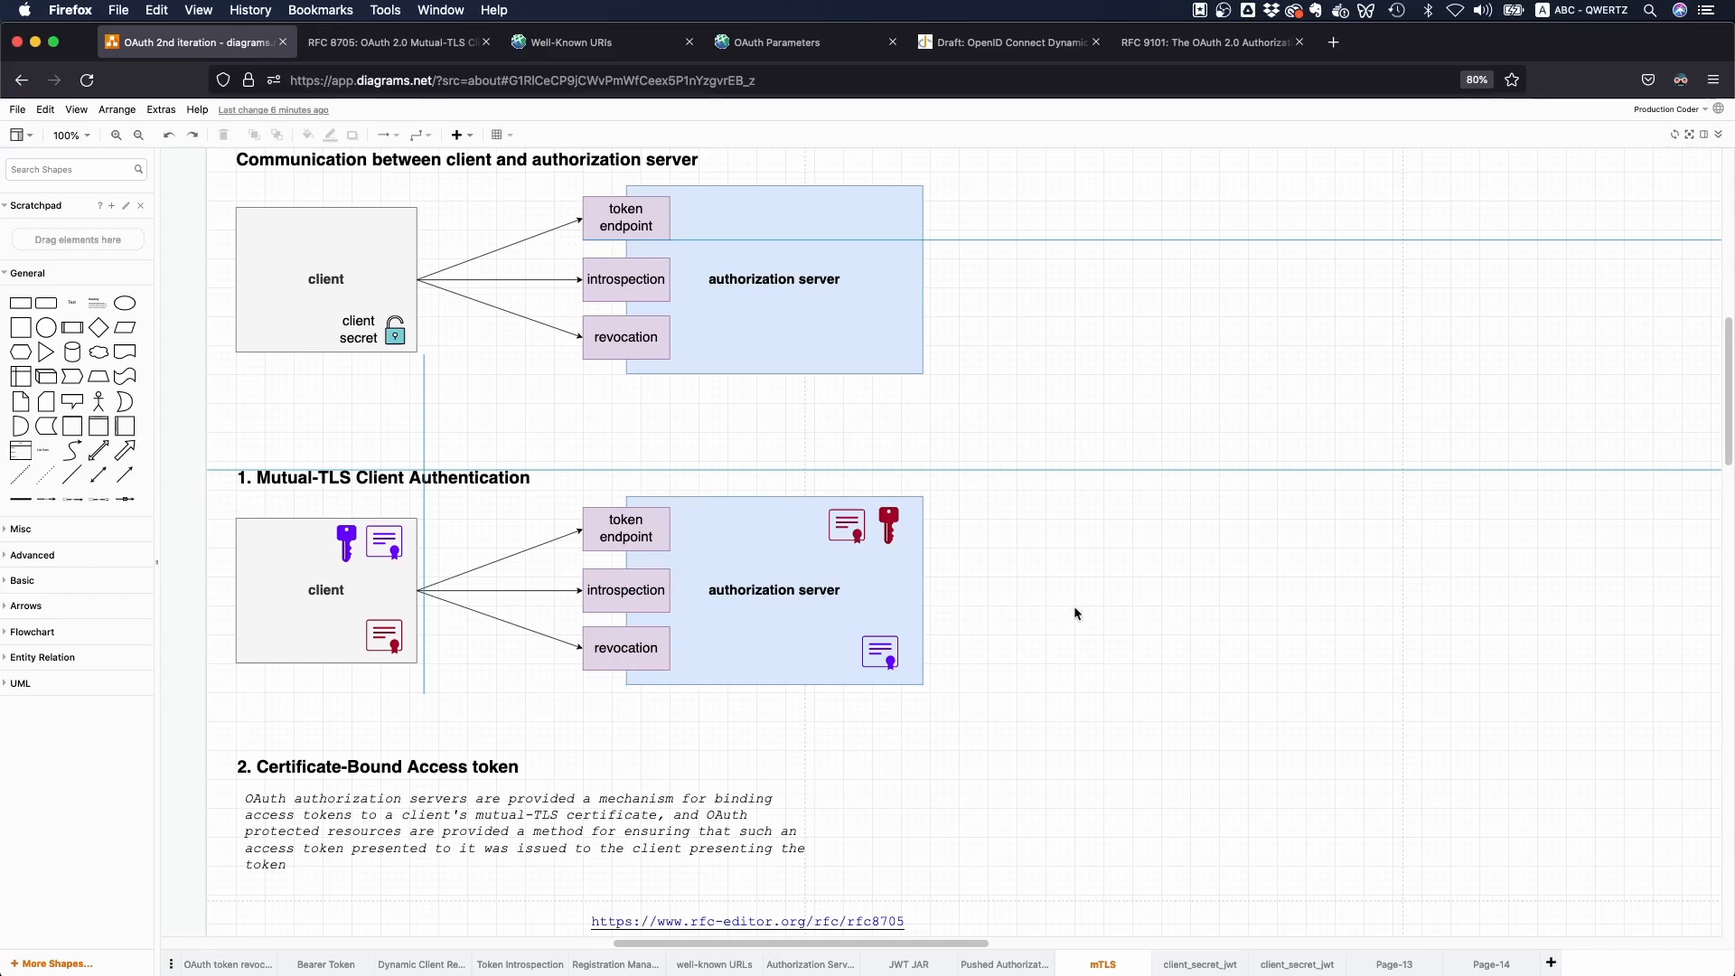
pyautogui.moveTo(919, 718)
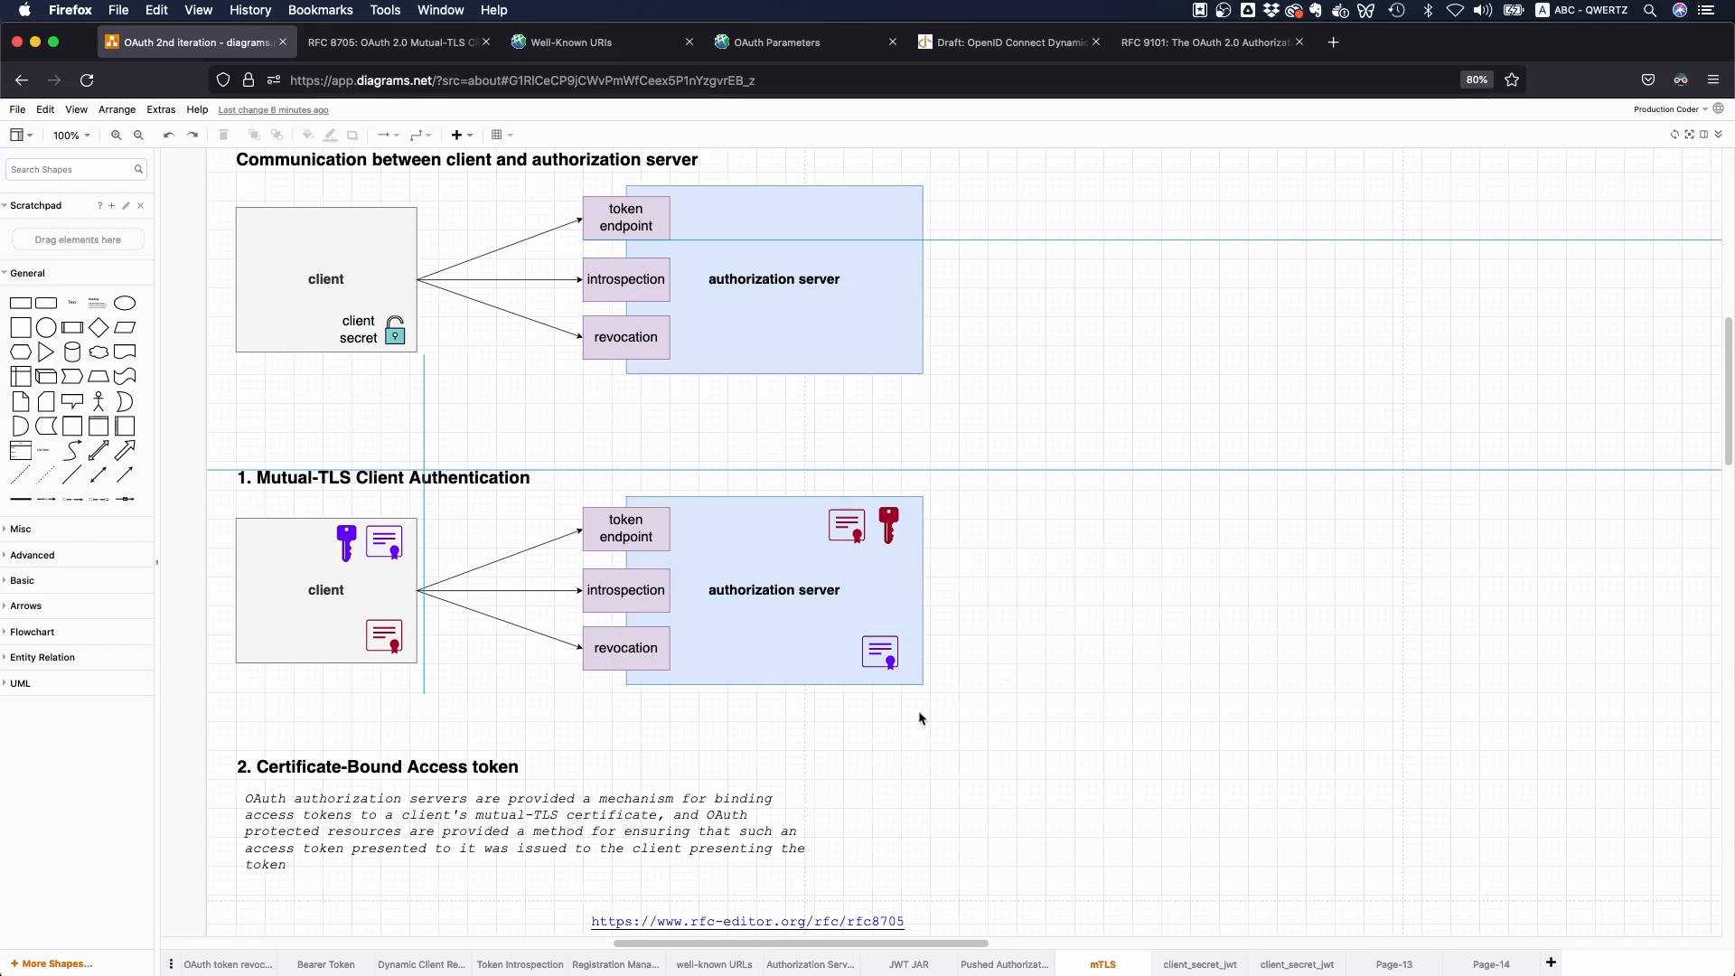
pyautogui.moveTo(1077, 765)
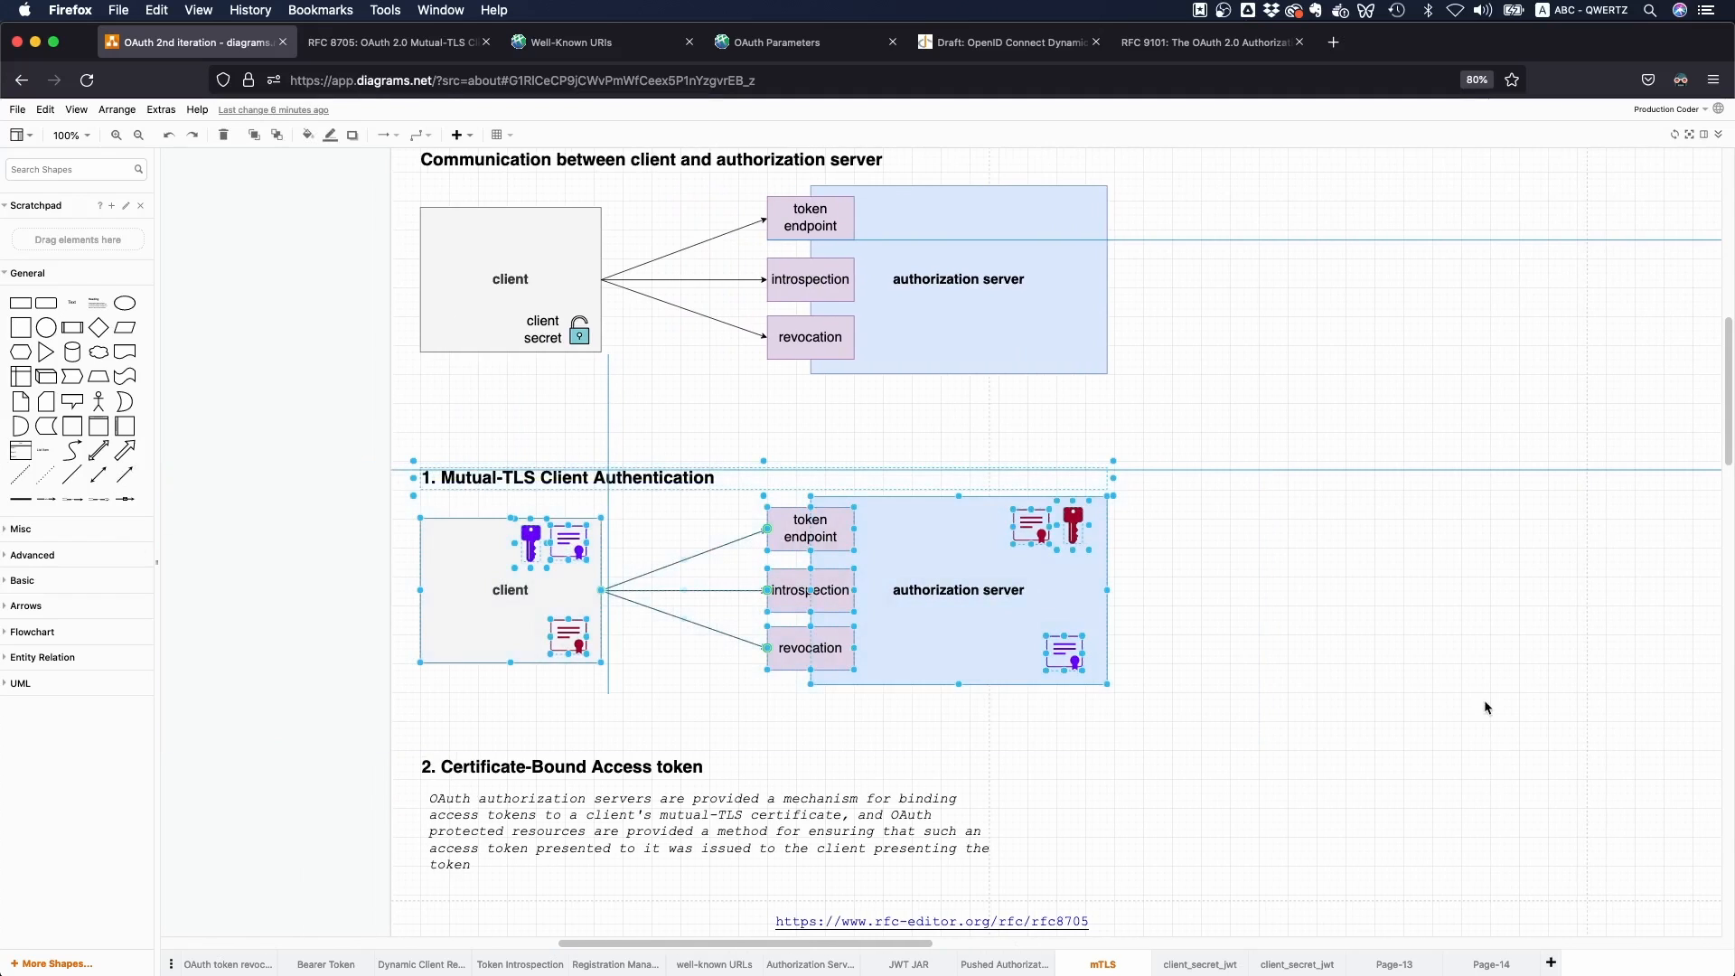
pyautogui.hscroll(3)
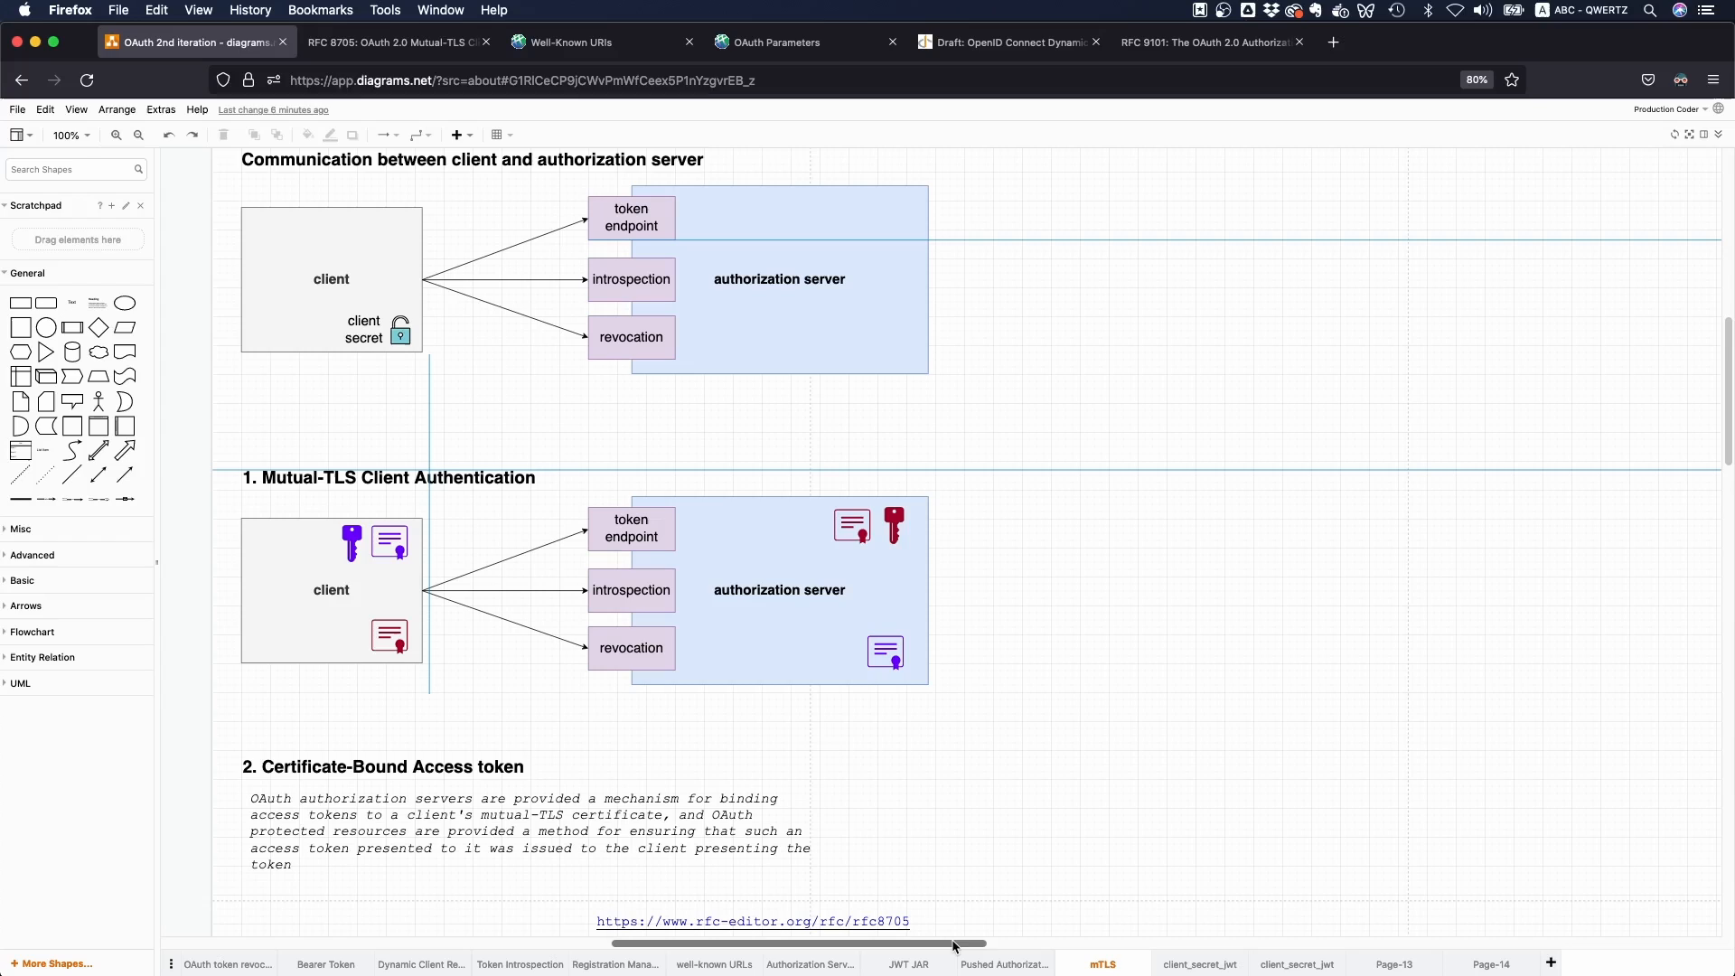
pyautogui.moveTo(1340, 680)
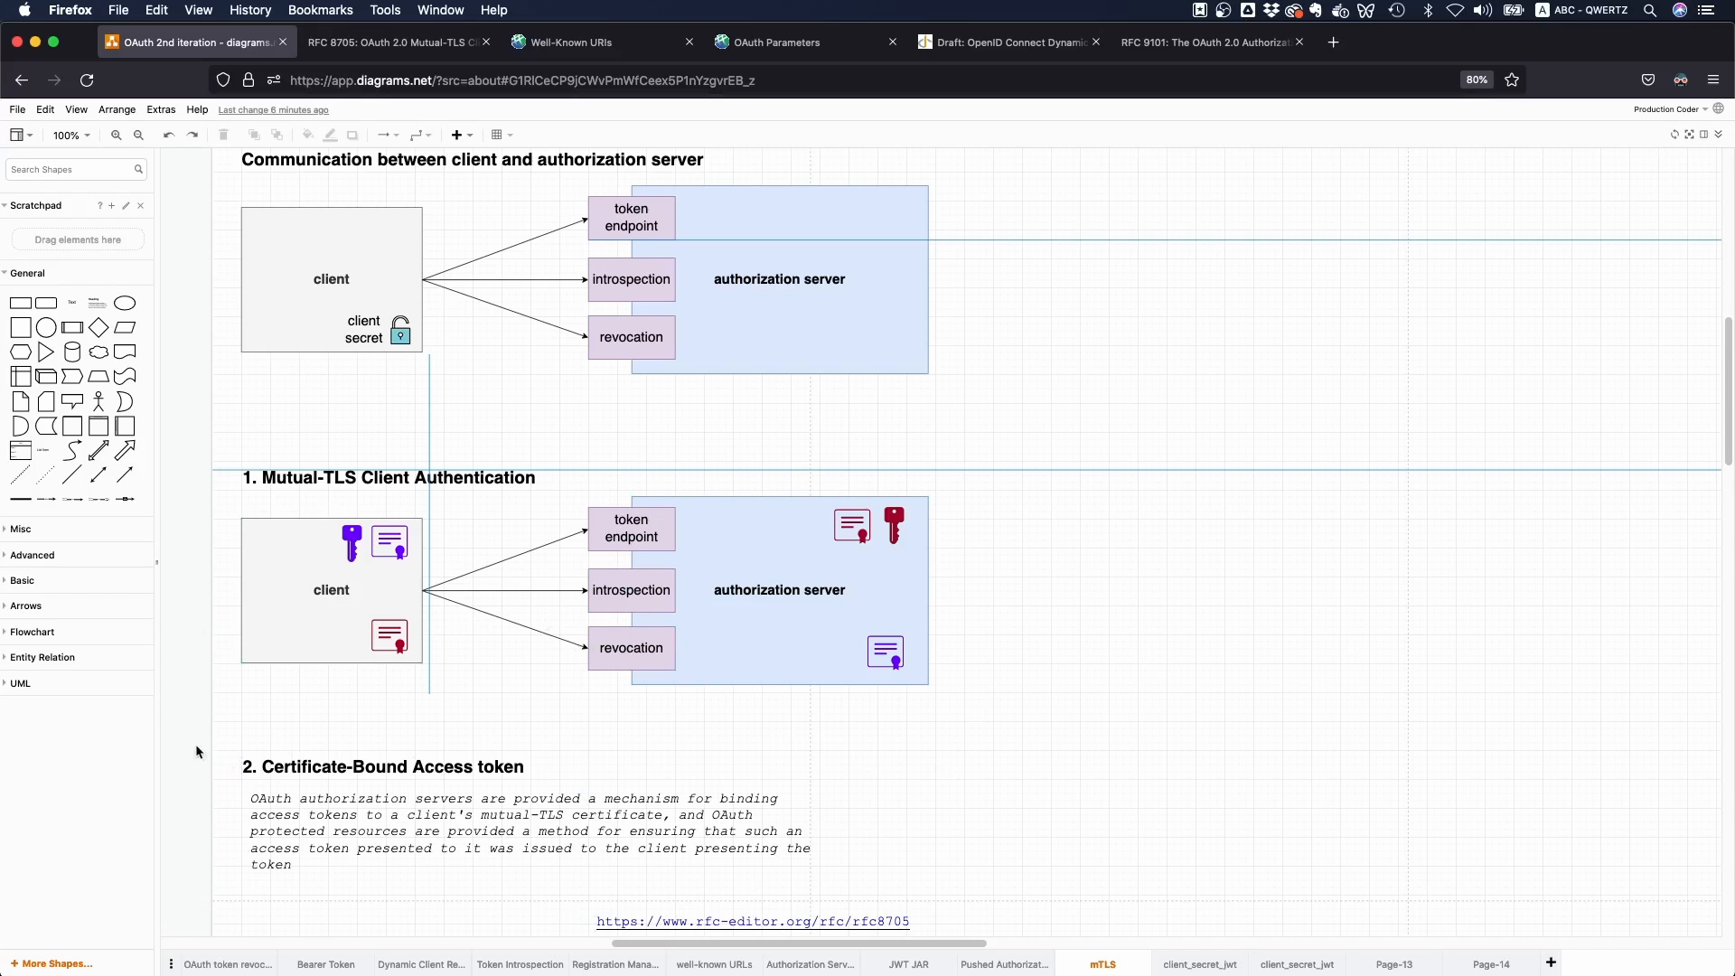
pyautogui.click(779, 589)
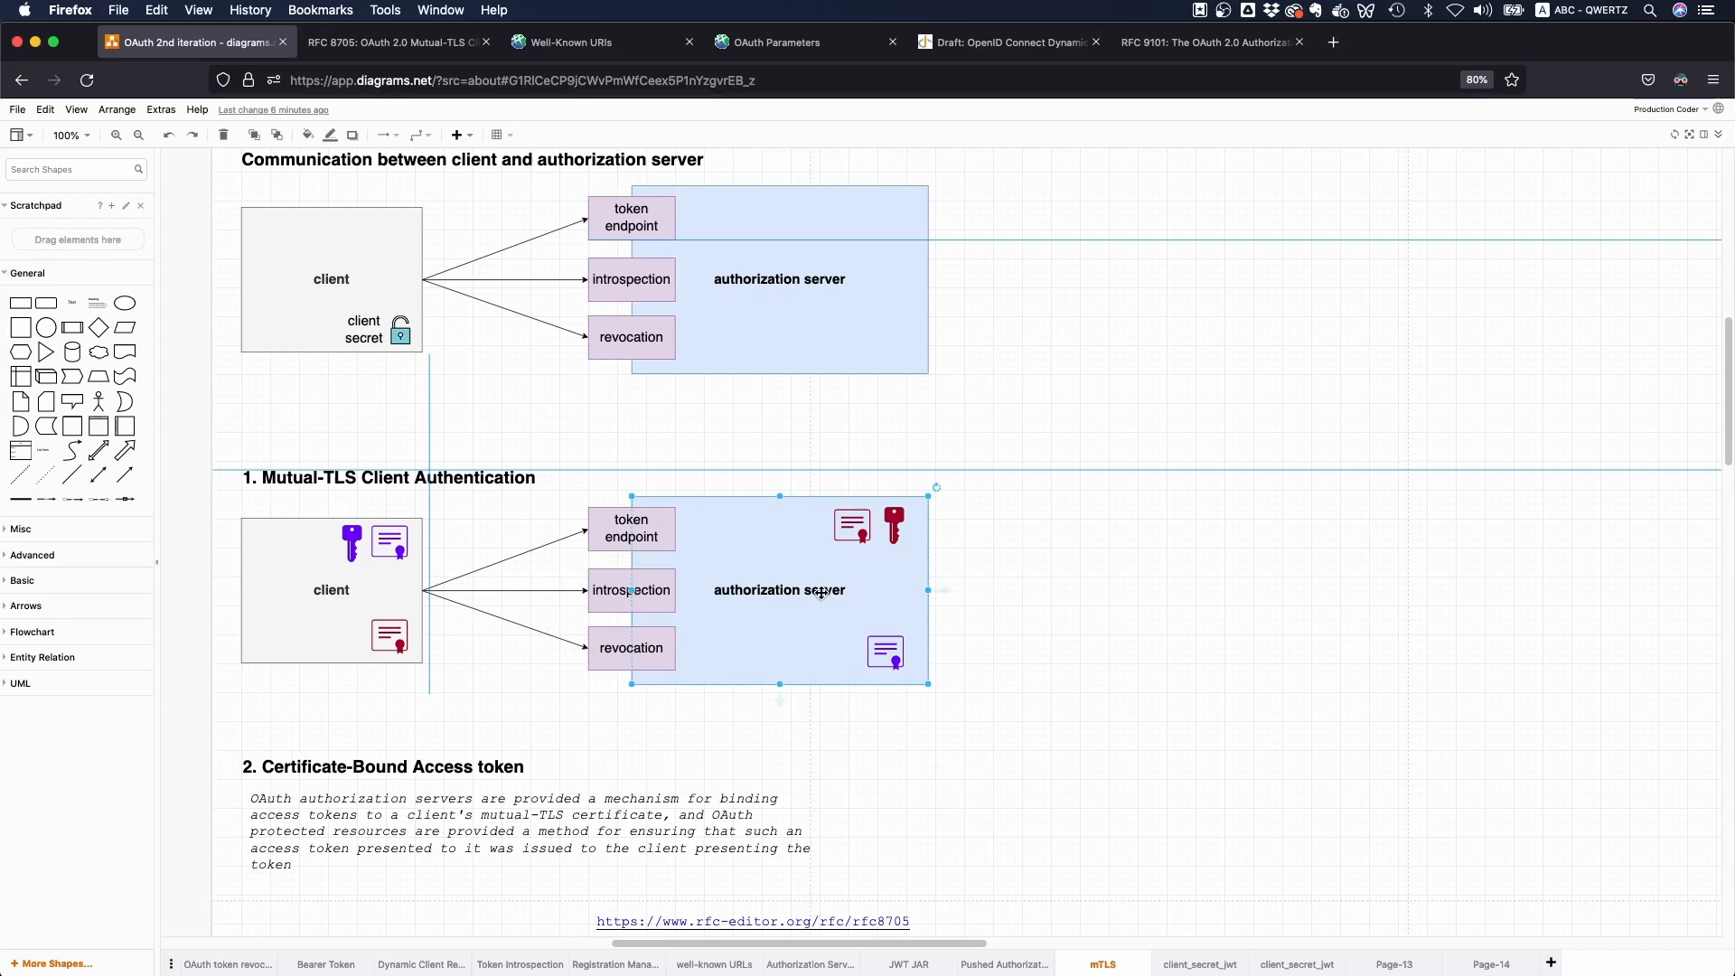
pyautogui.moveTo(1141, 626)
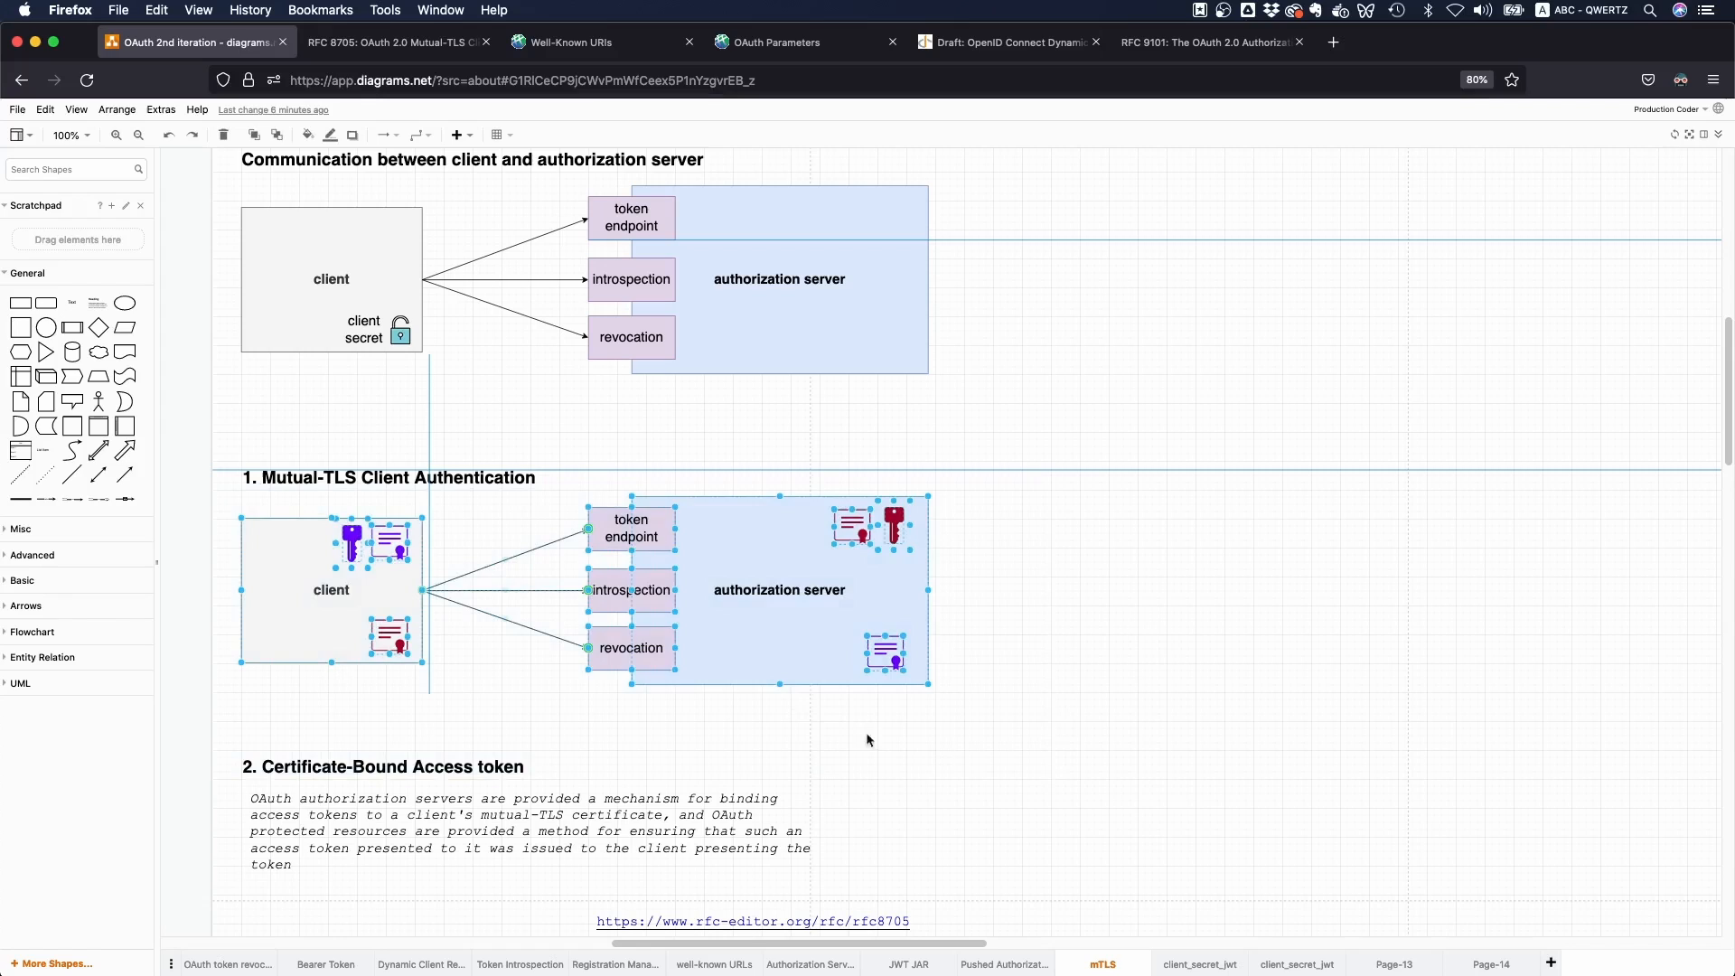
pyautogui.click(452, 653)
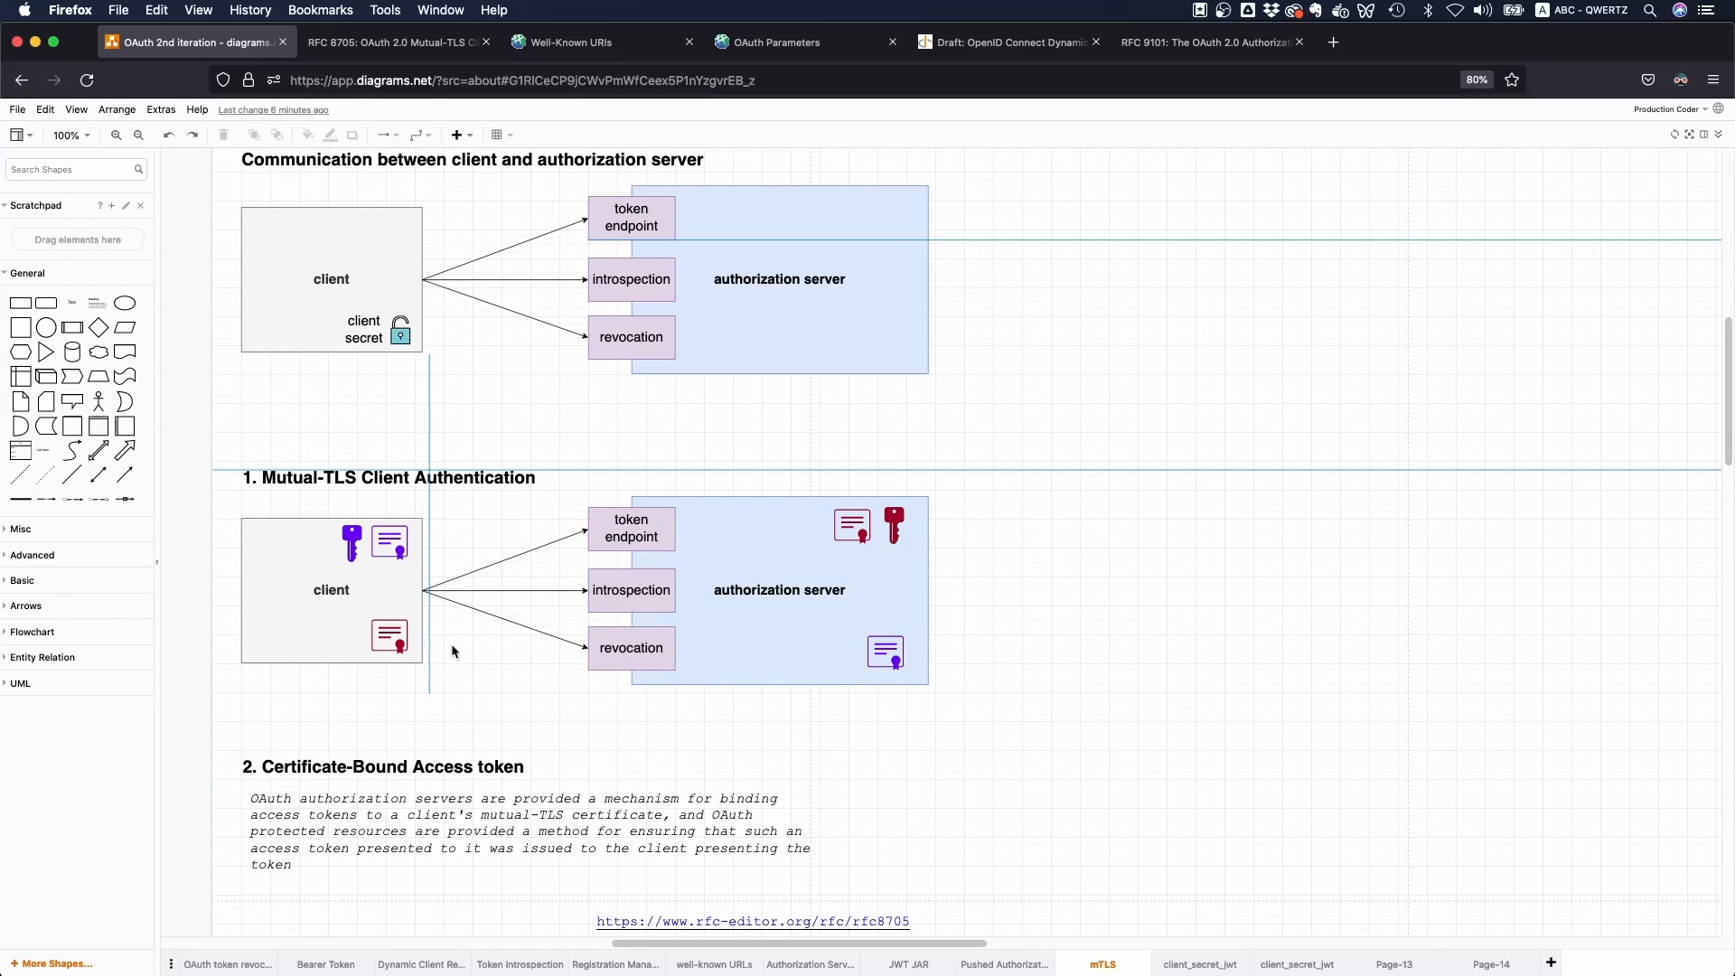
pyautogui.click(780, 589)
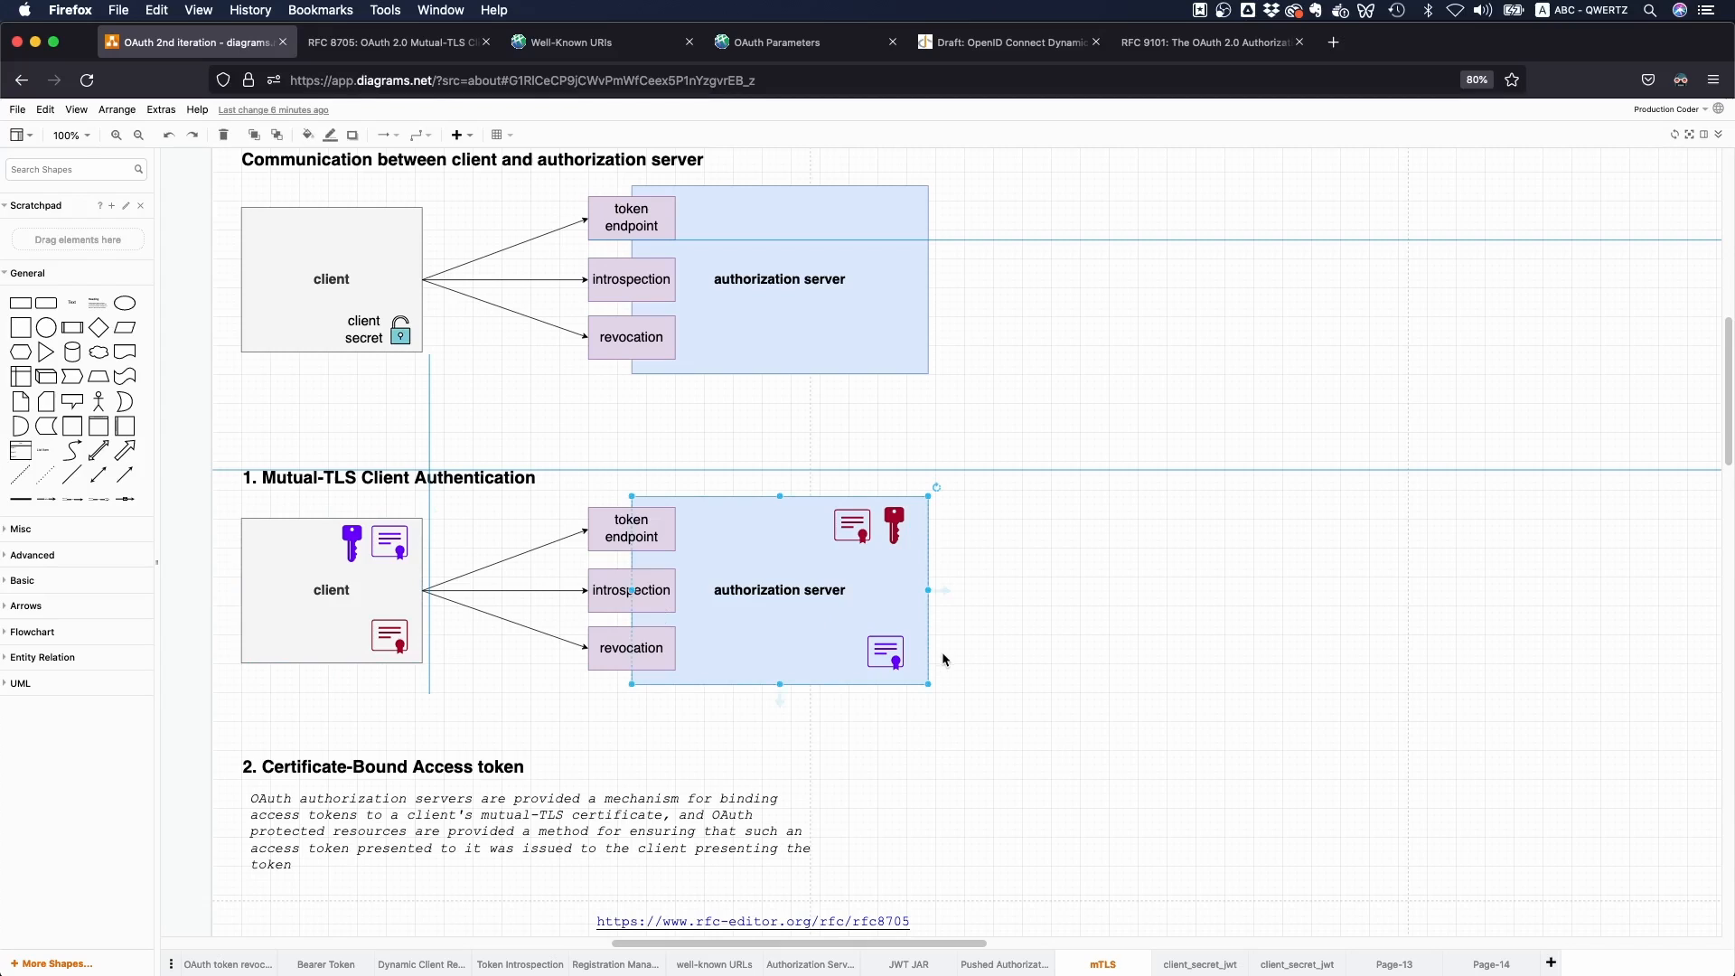
pyautogui.moveTo(943, 659)
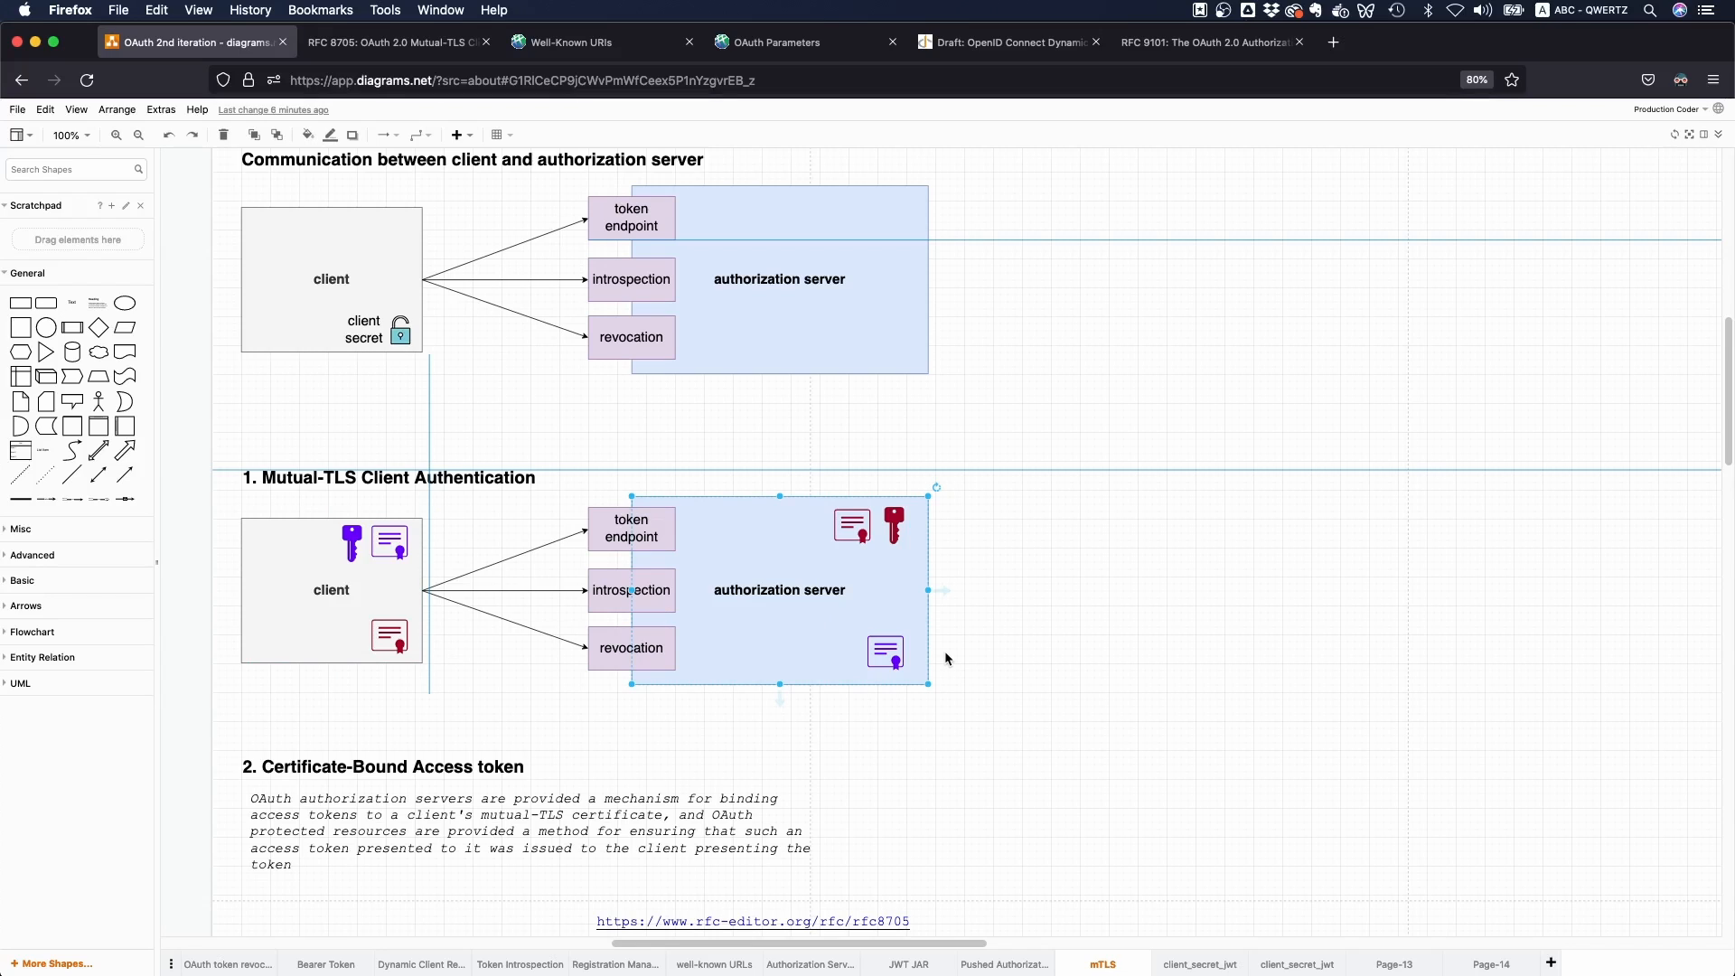
pyautogui.click(990, 728)
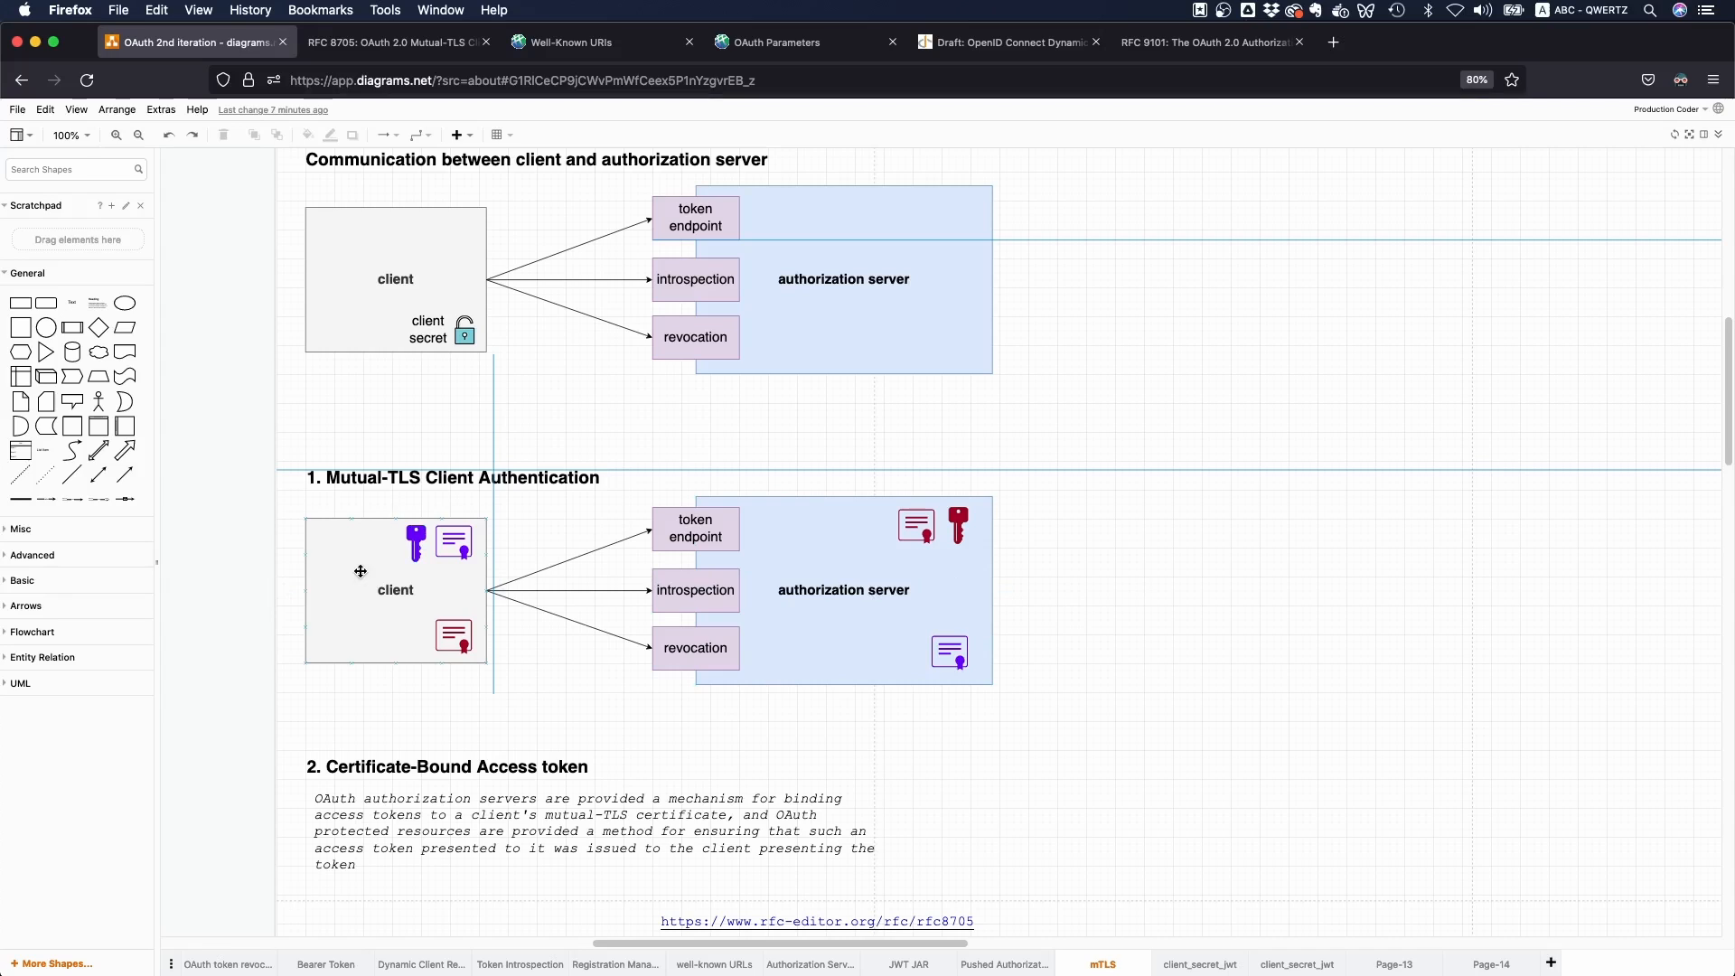
pyautogui.click(933, 626)
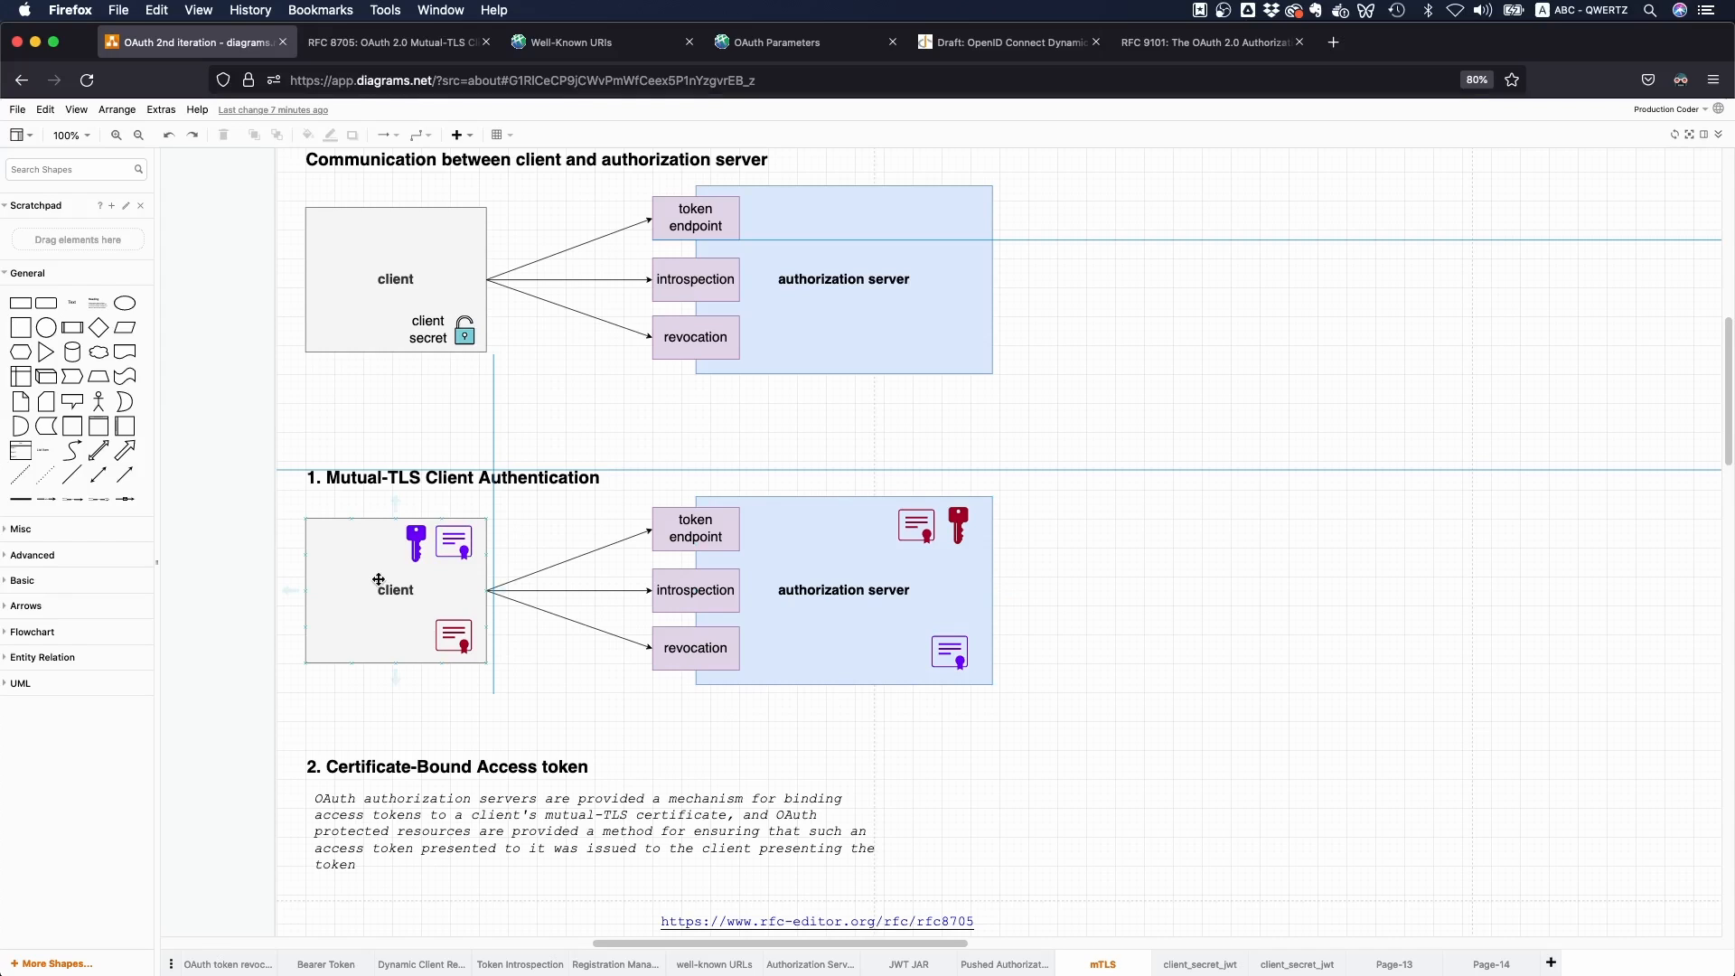
pyautogui.moveTo(430, 578)
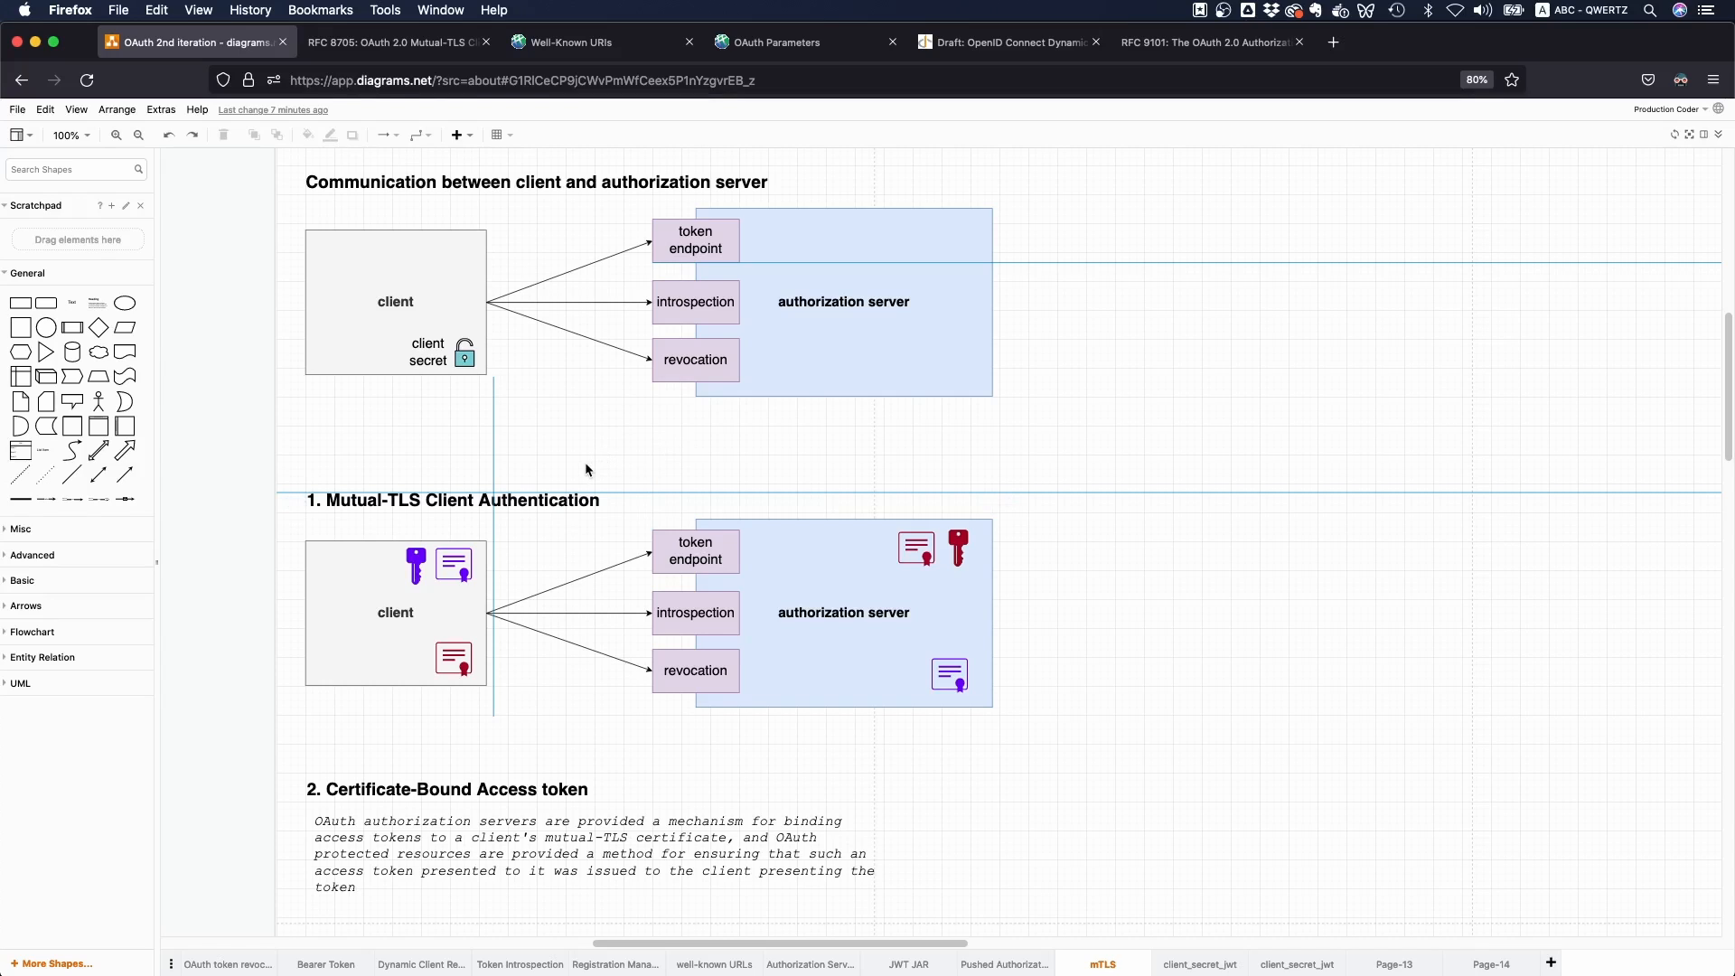
pyautogui.moveTo(652, 561)
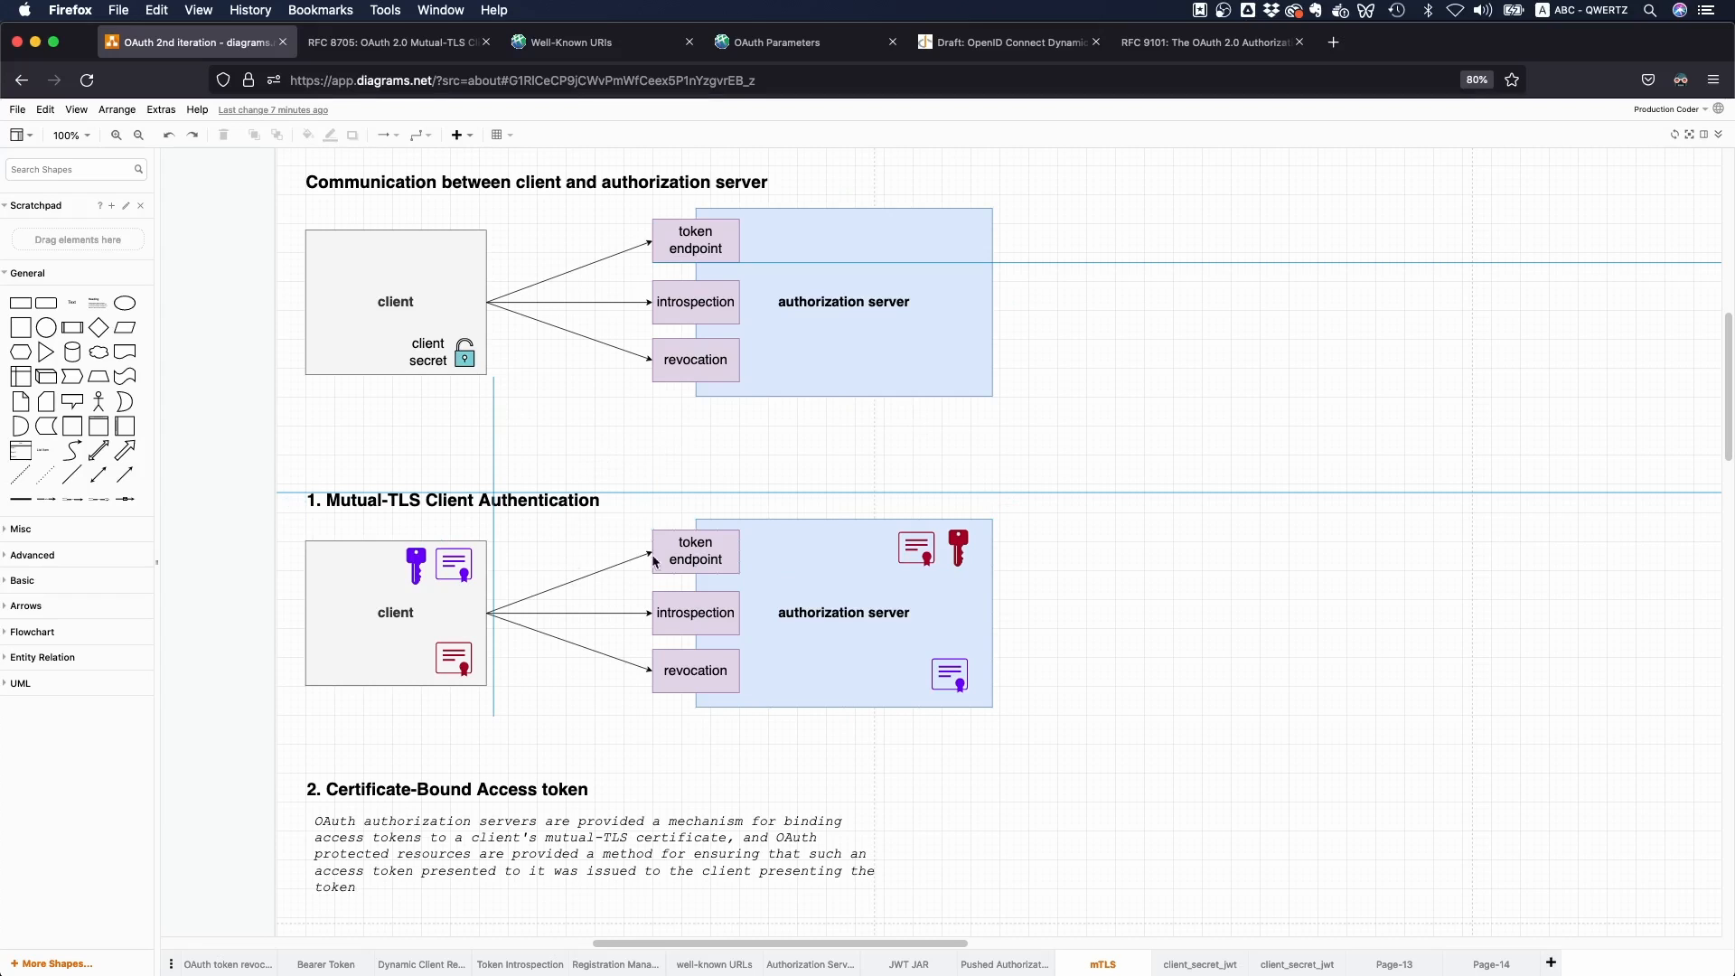
pyautogui.scroll(-3)
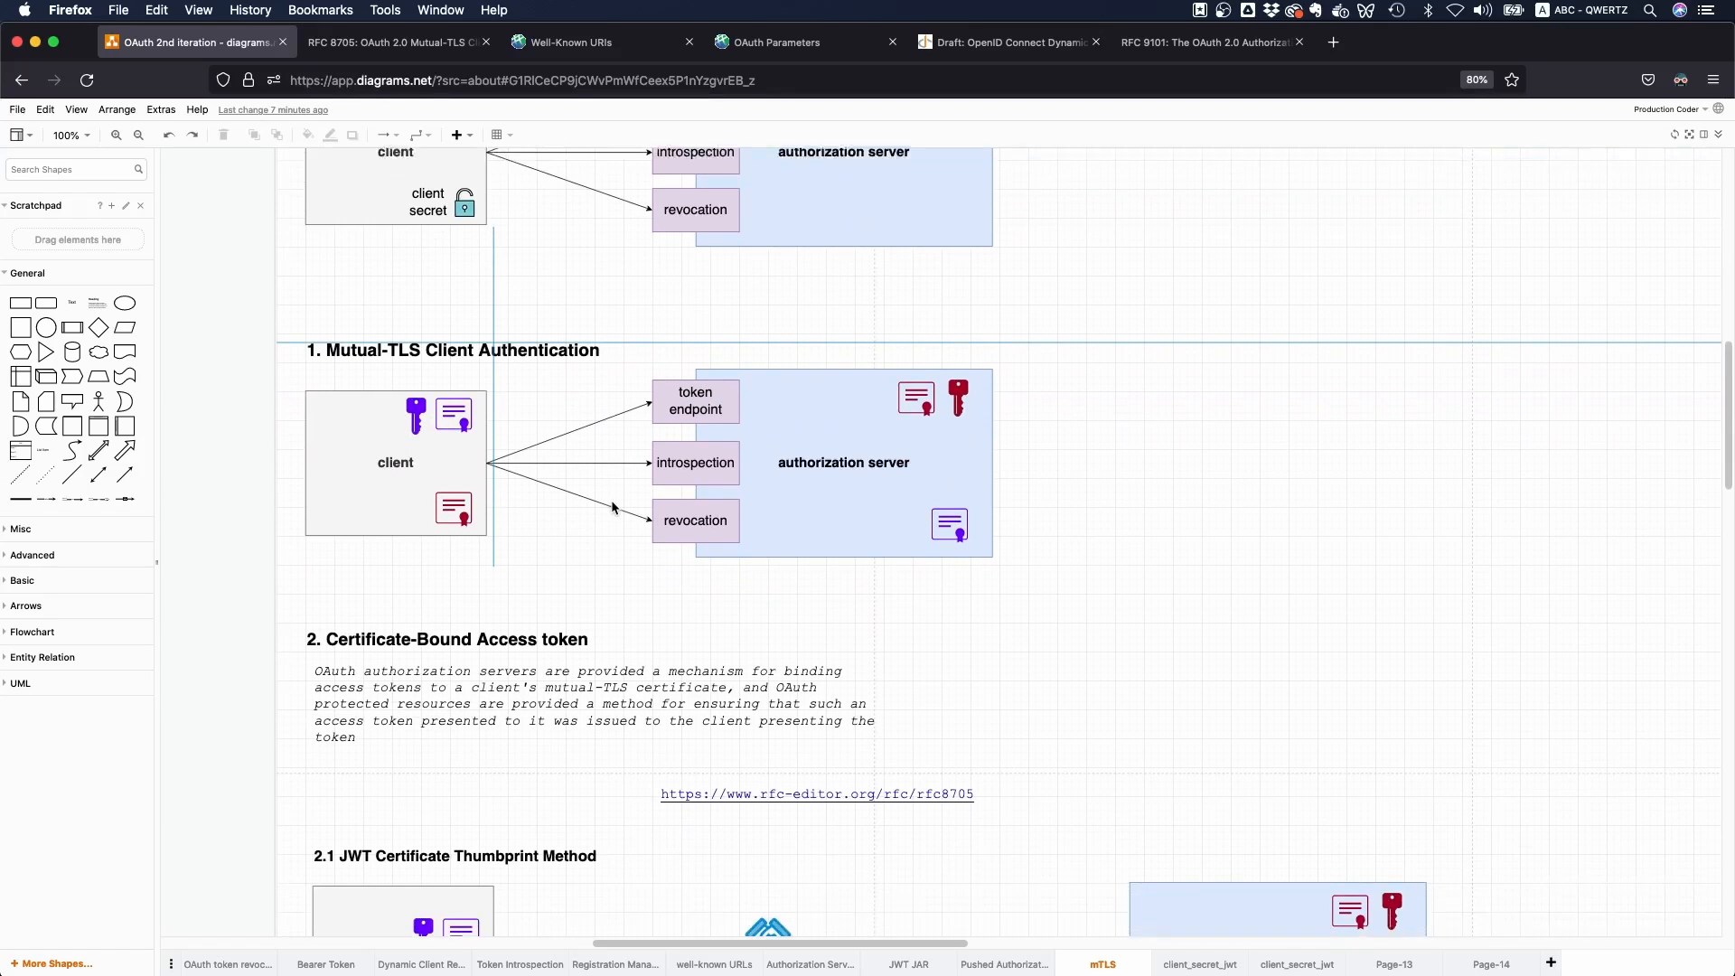
pyautogui.scroll(-3)
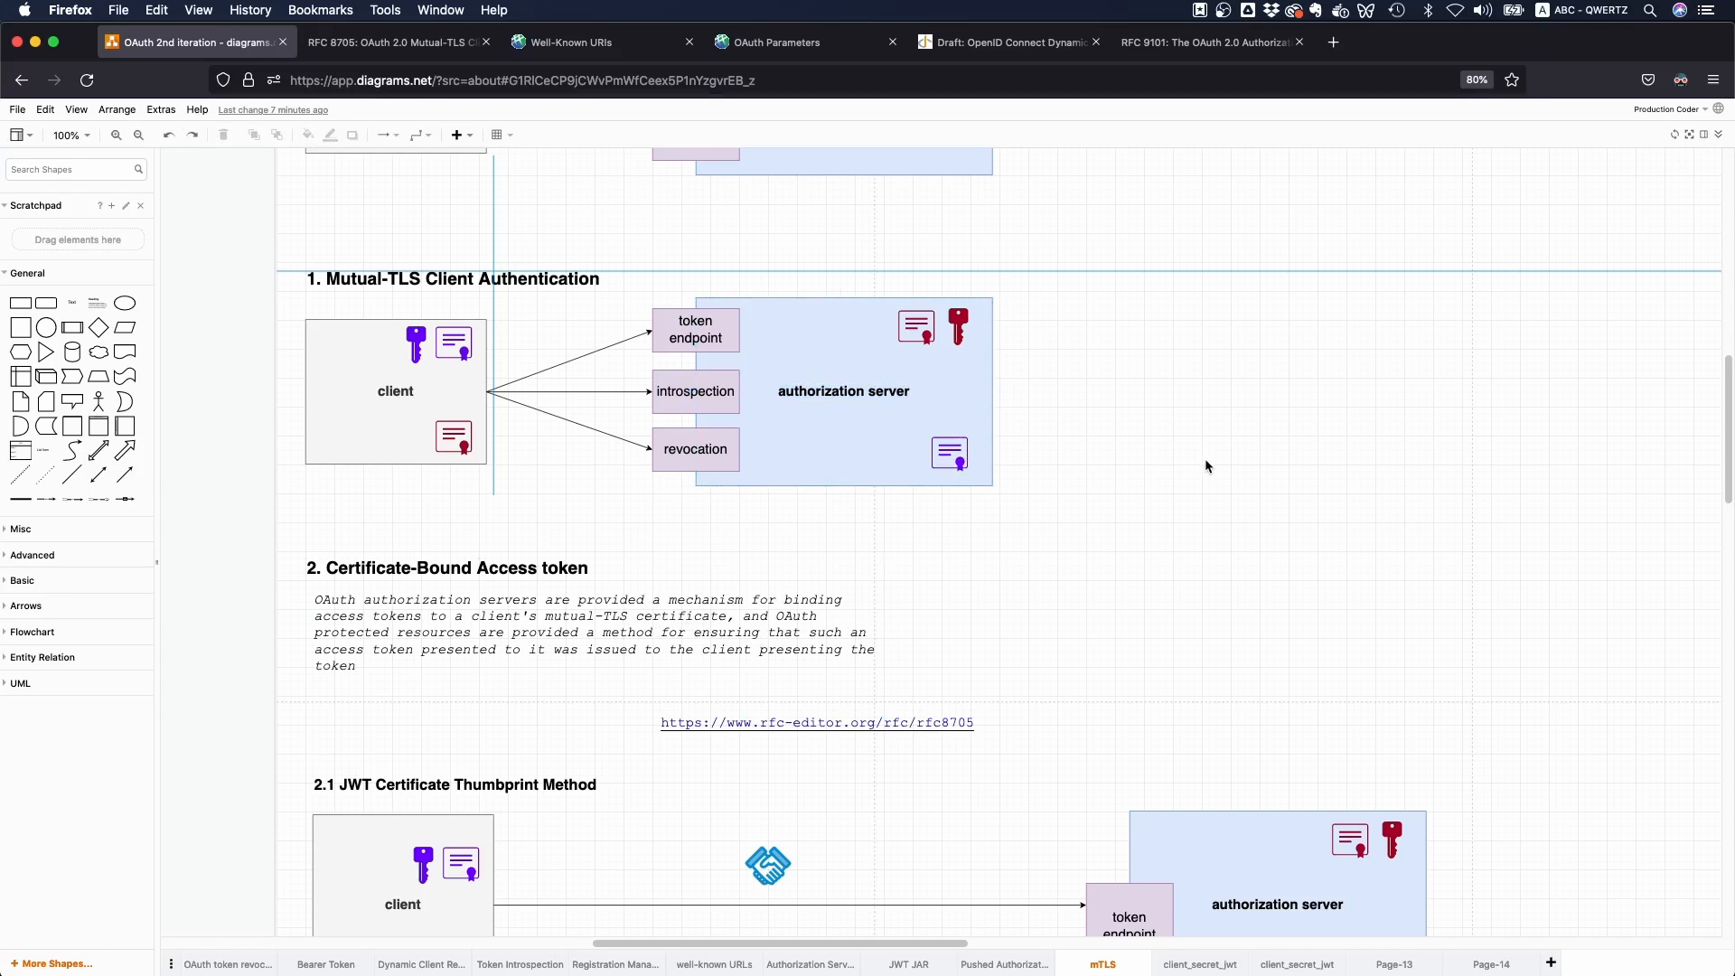
pyautogui.moveTo(851, 526)
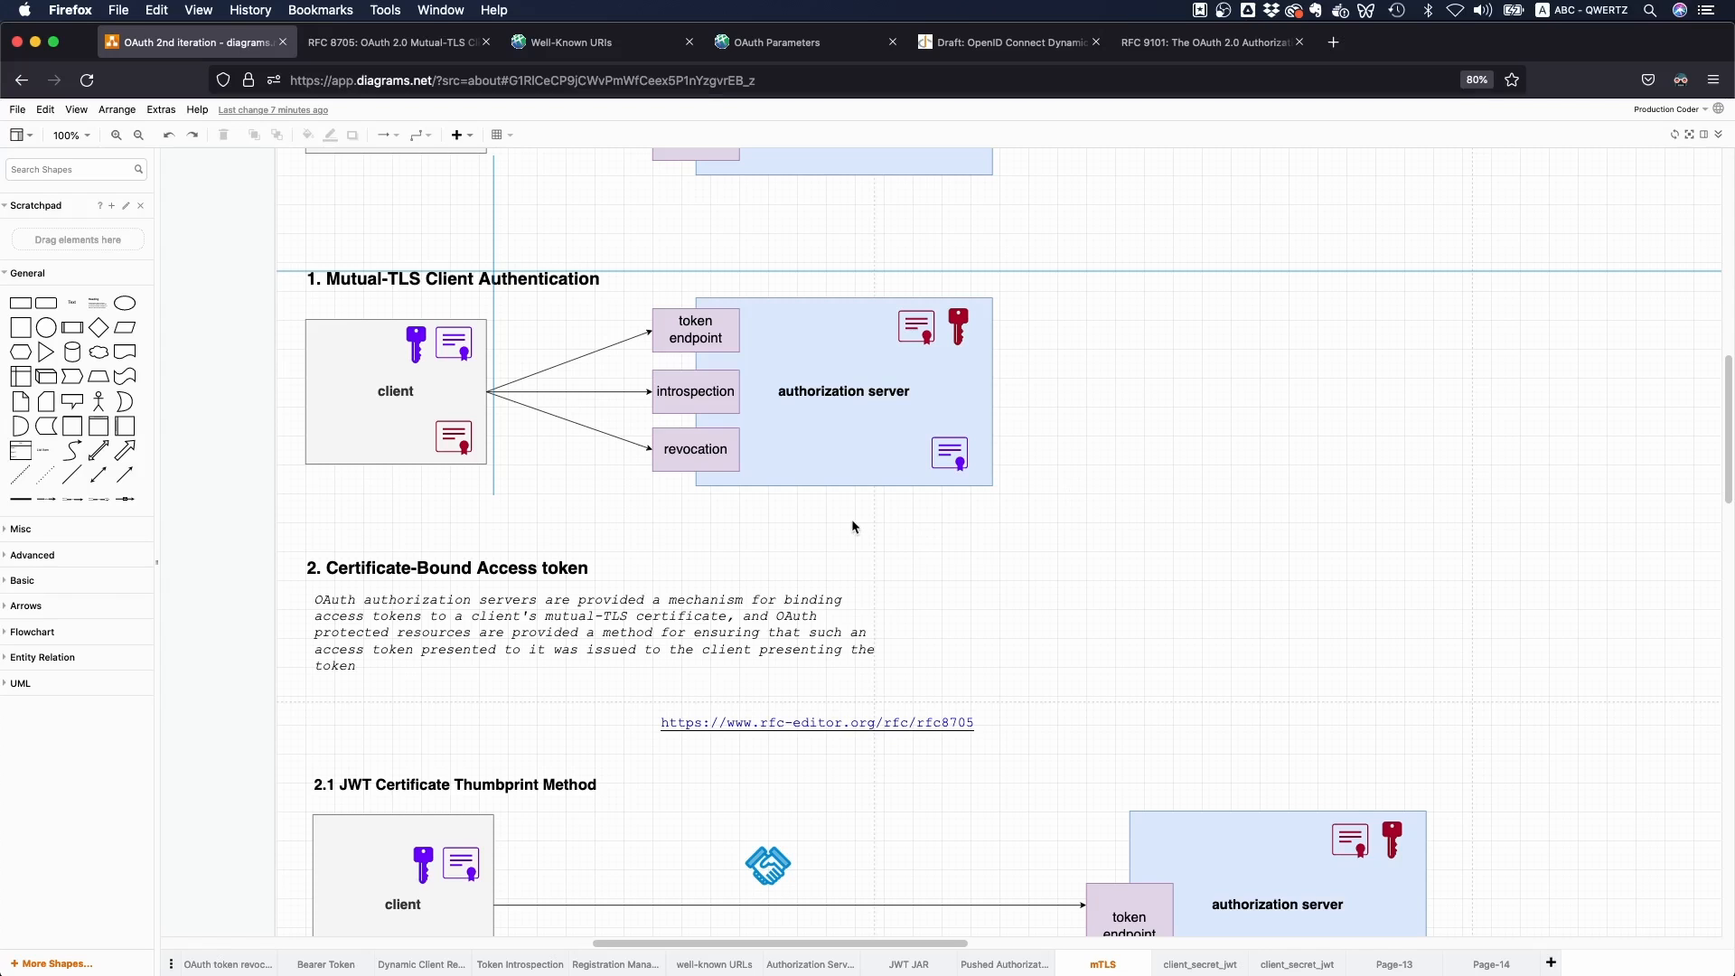
pyautogui.scroll(-3)
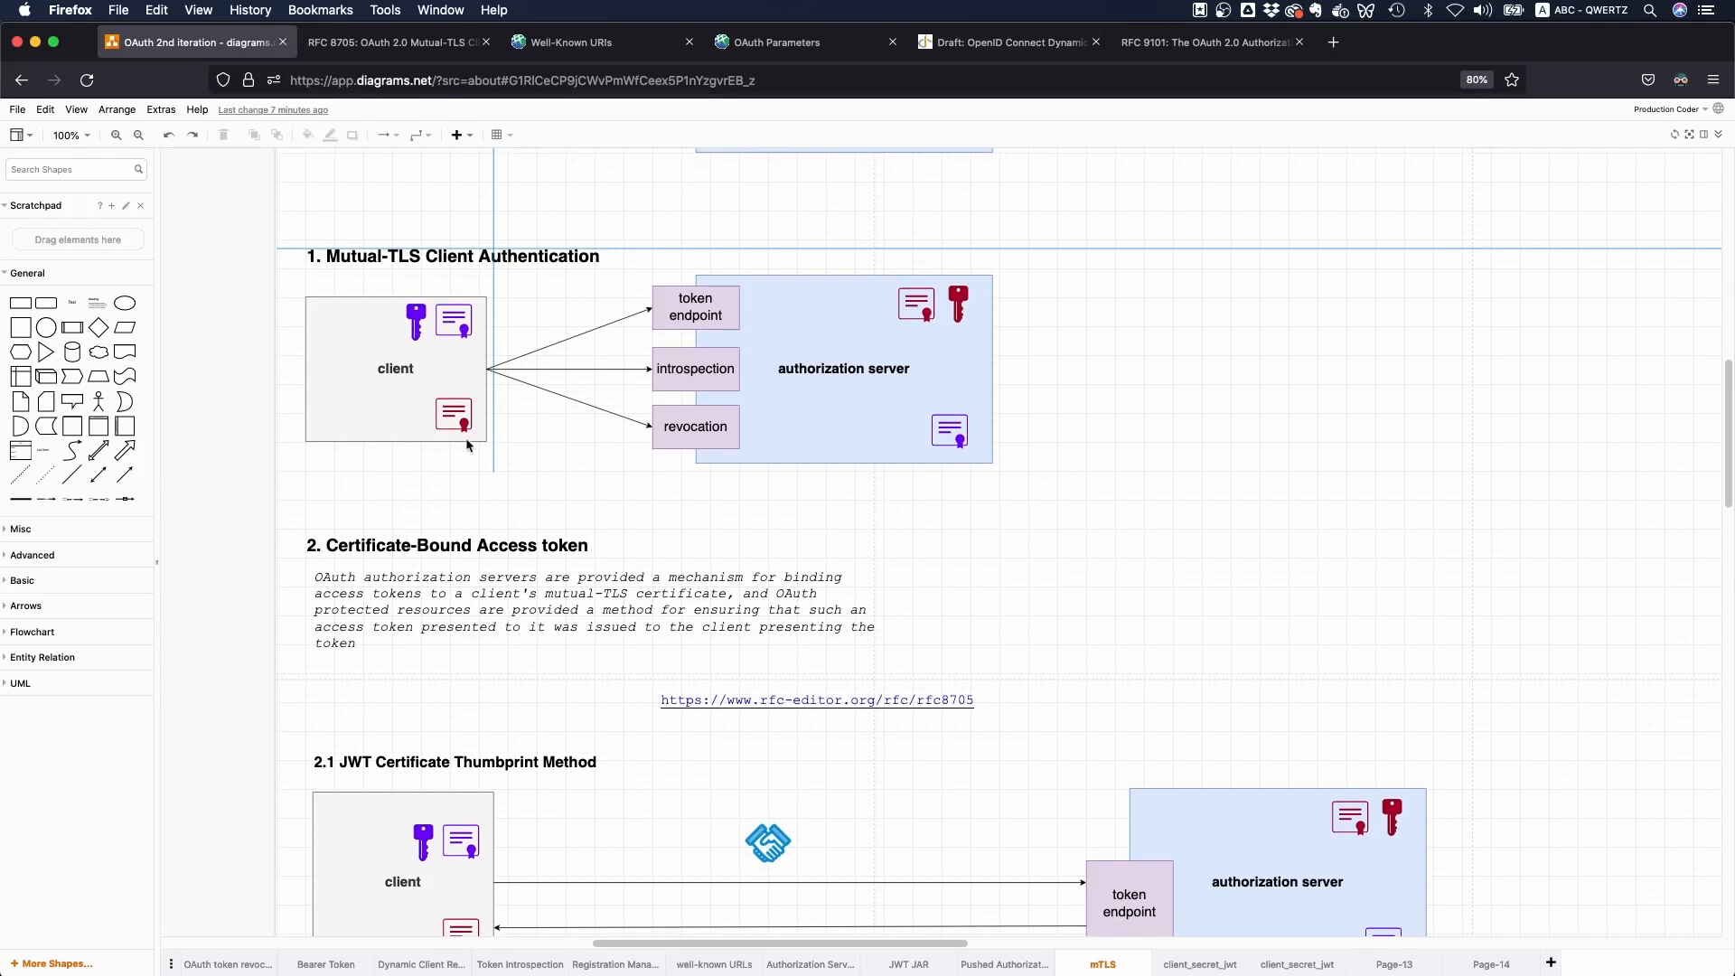
pyautogui.click(416, 318)
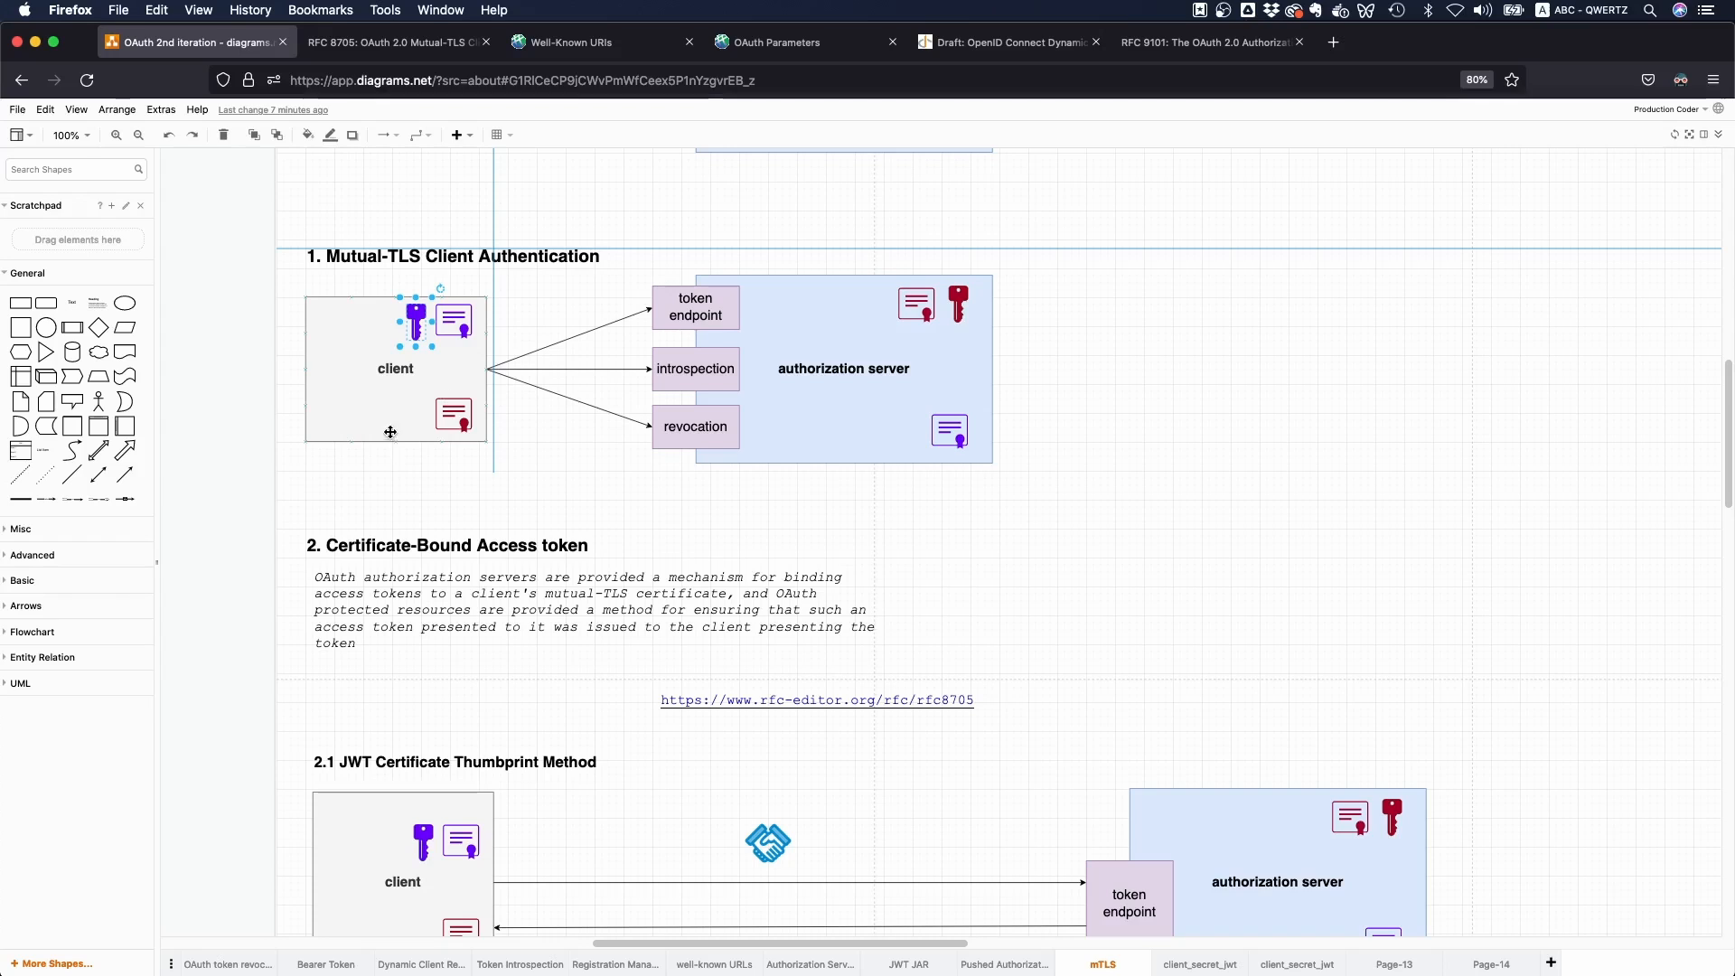
pyautogui.moveTo(437, 465)
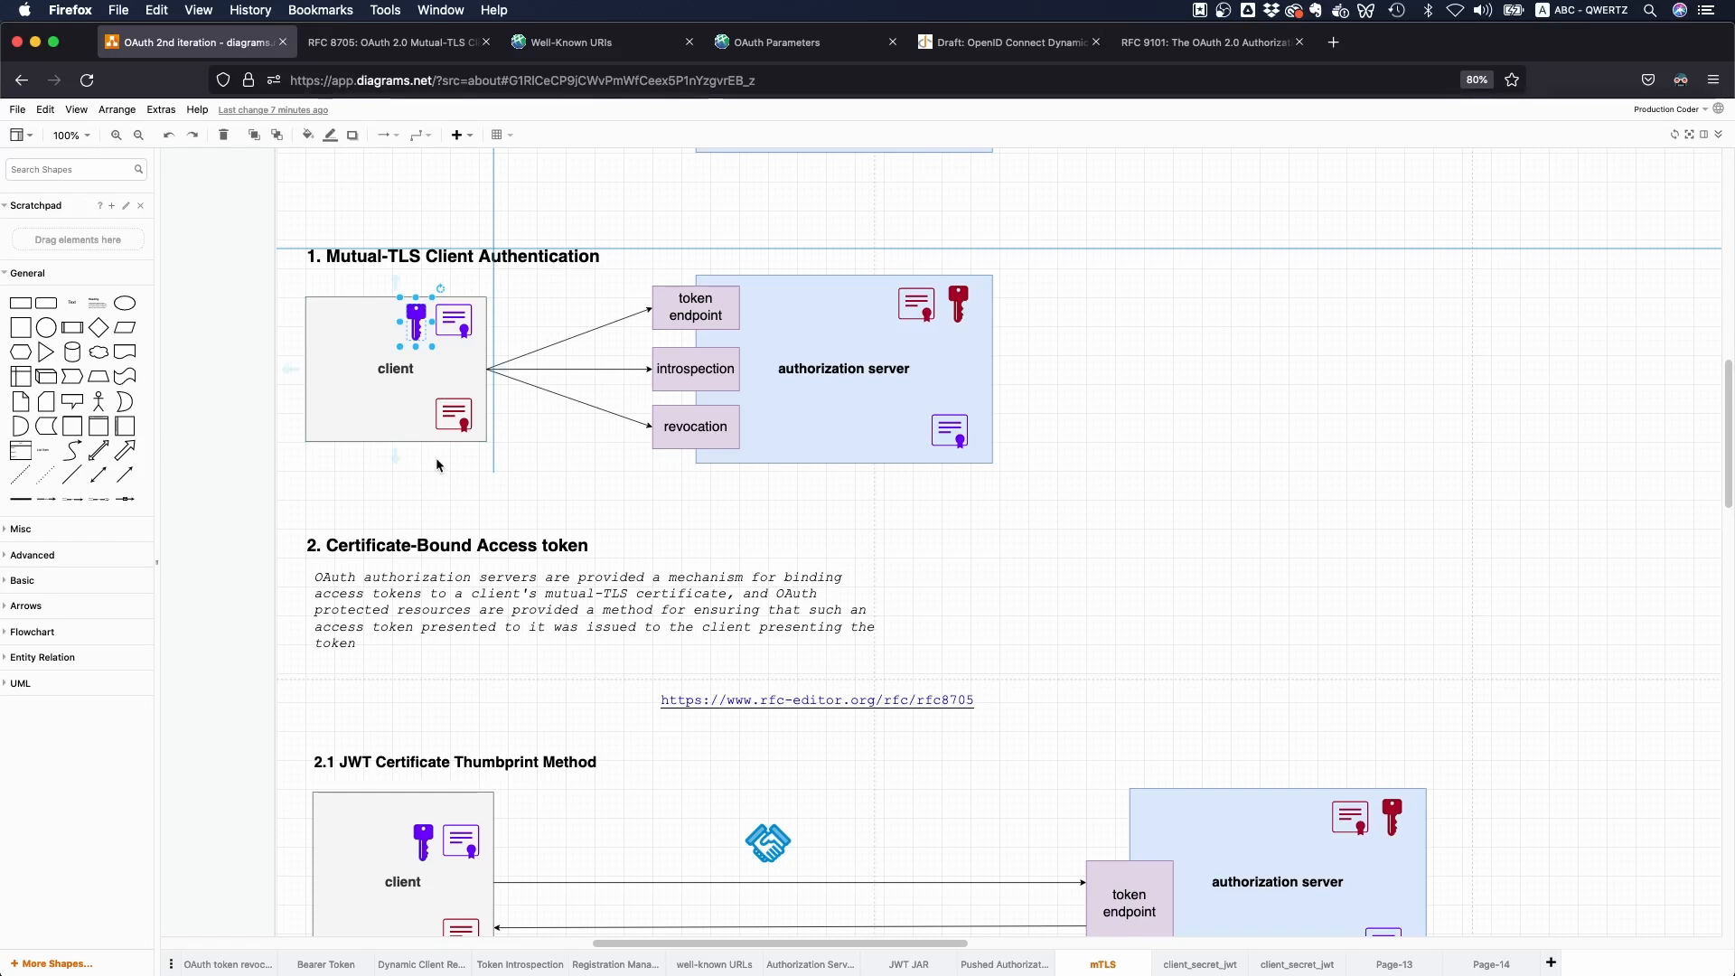
pyautogui.scroll(-3)
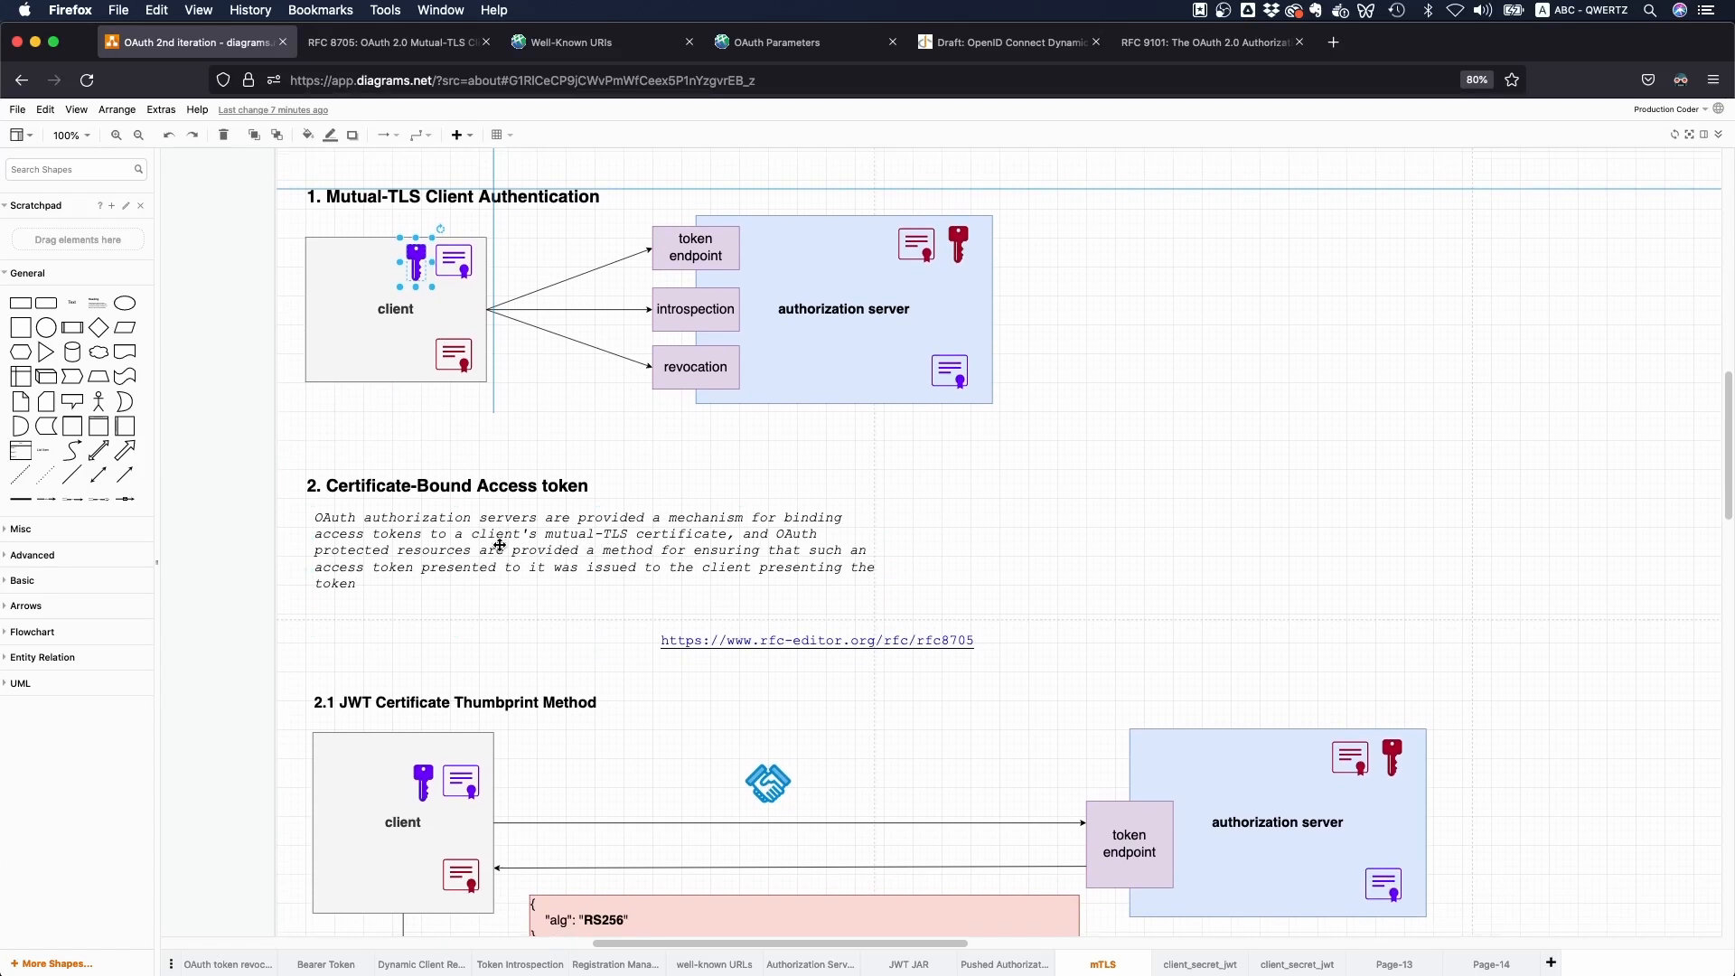
pyautogui.scroll(-3)
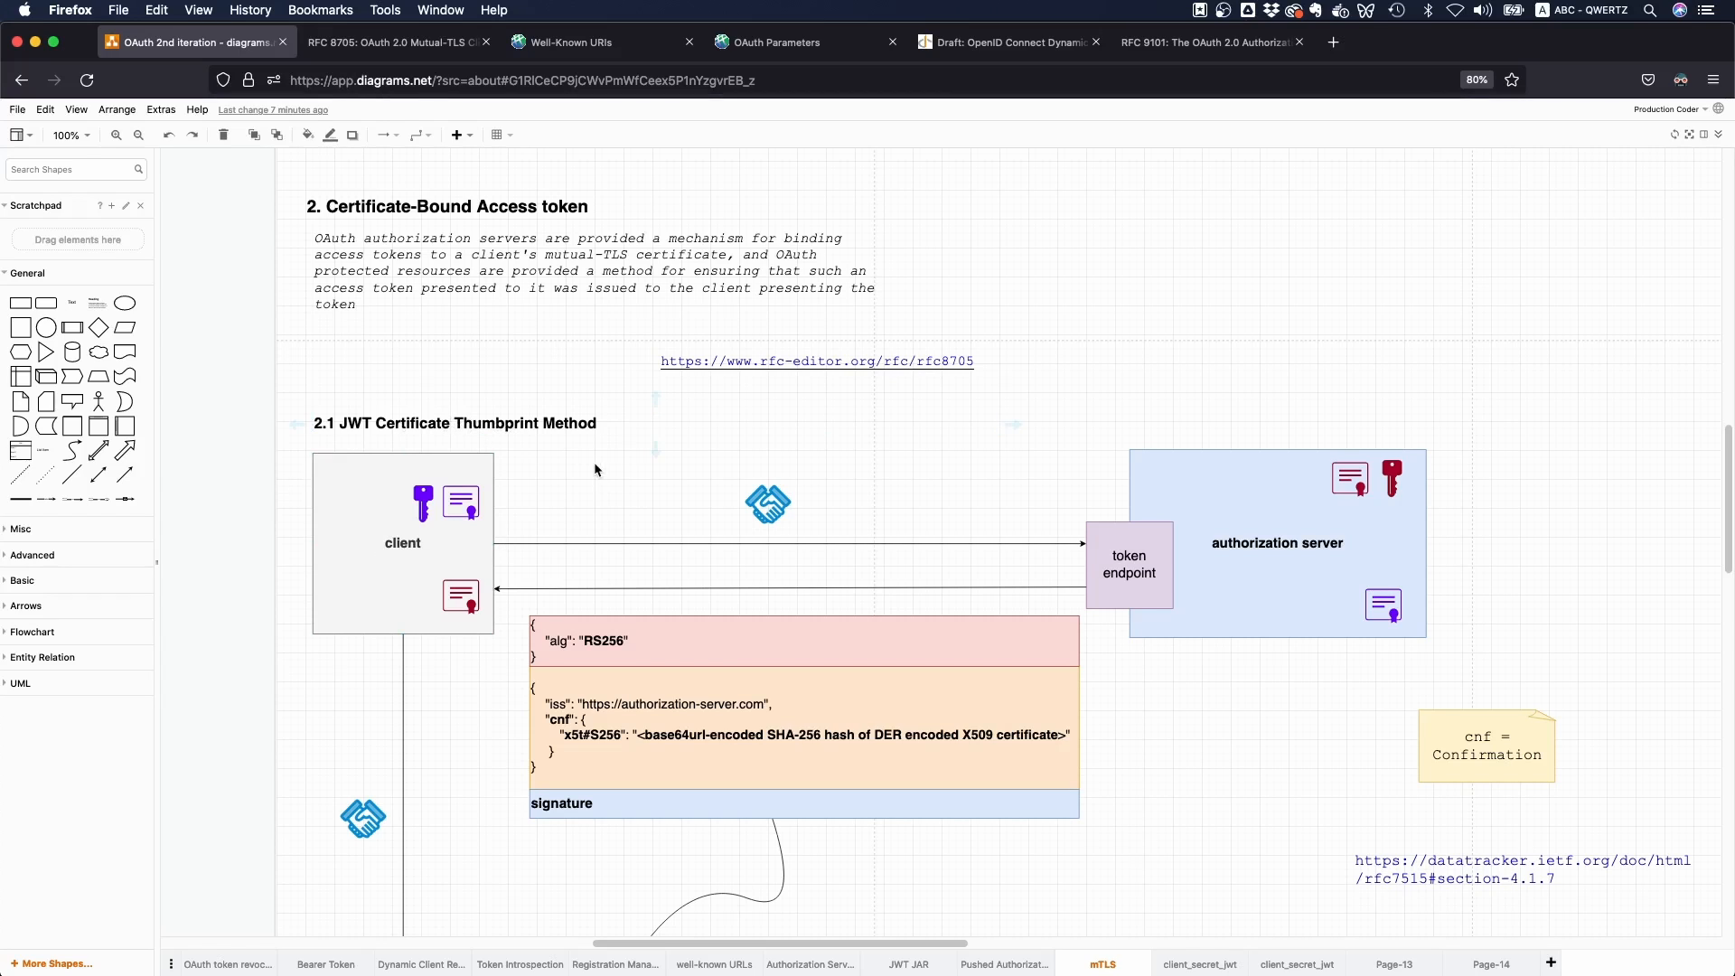
pyautogui.click(453, 422)
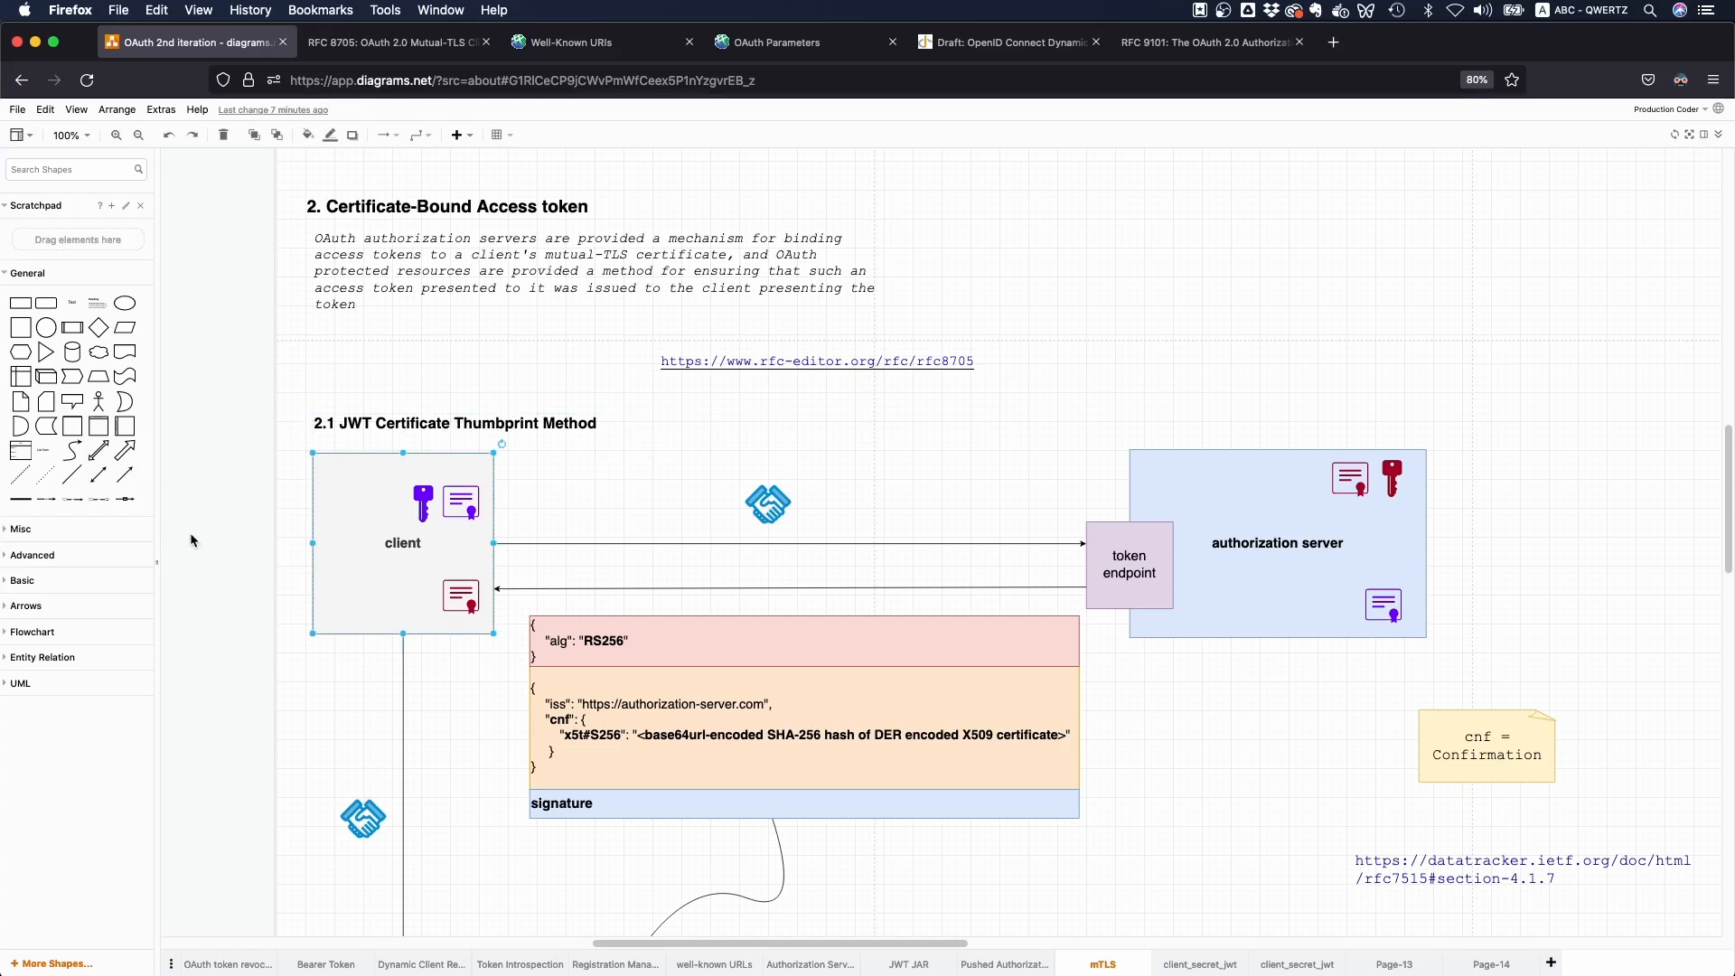
pyautogui.click(935, 456)
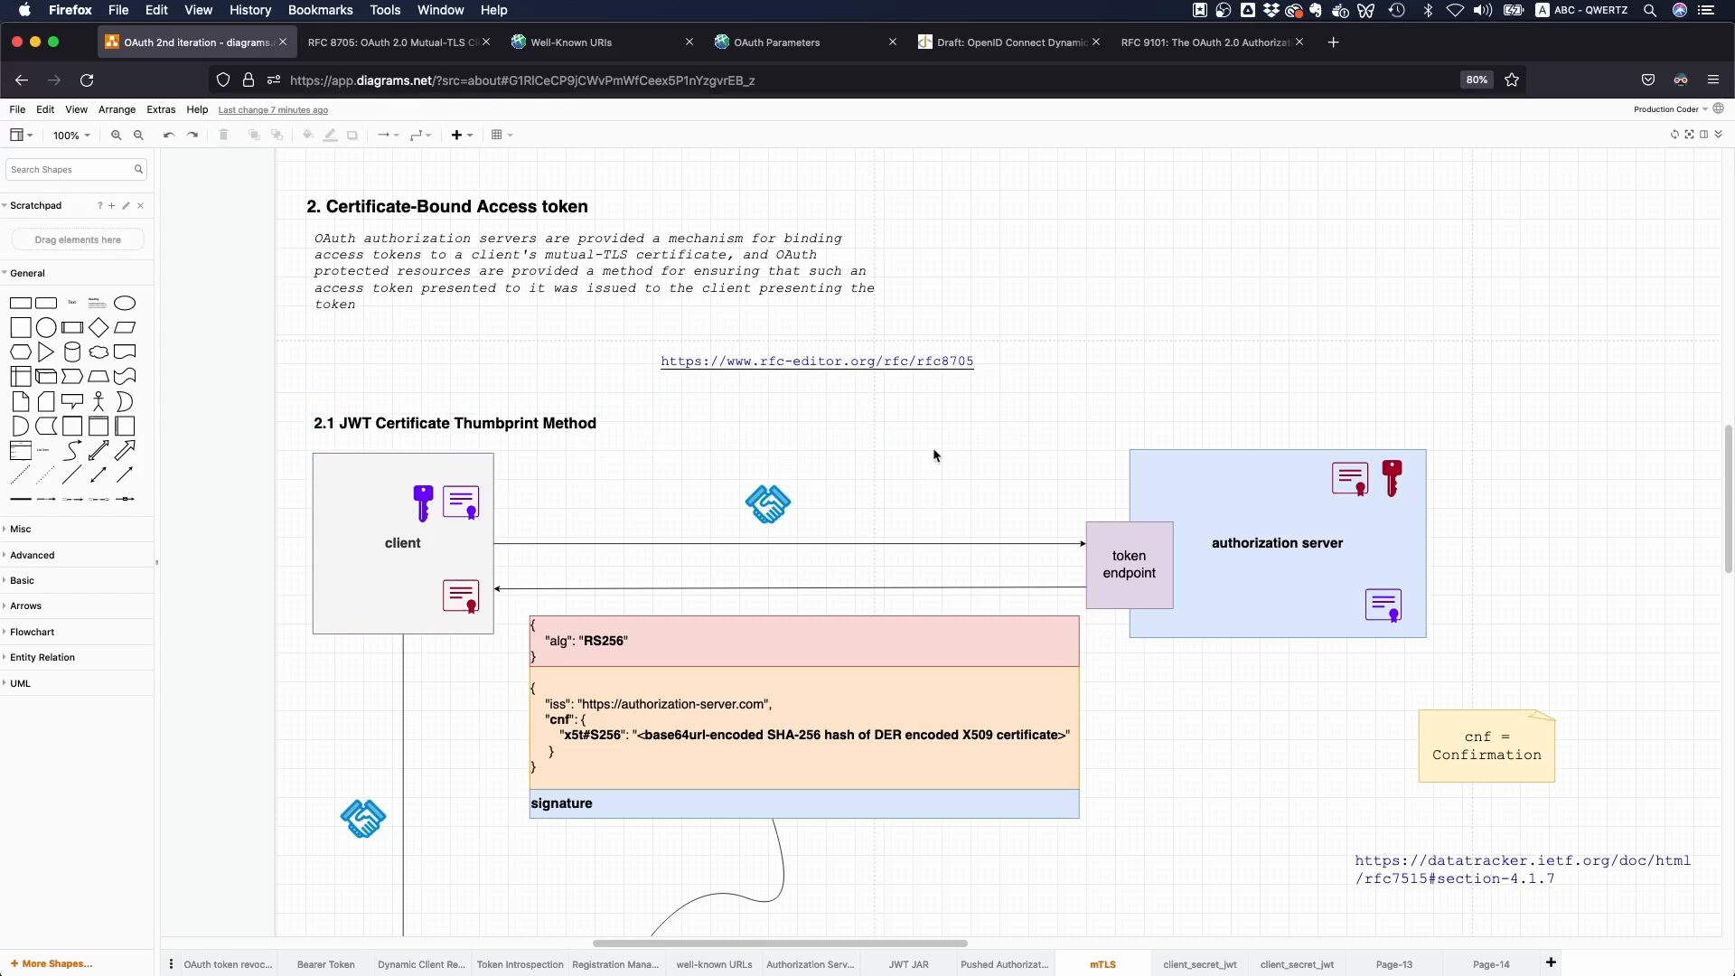
pyautogui.click(403, 542)
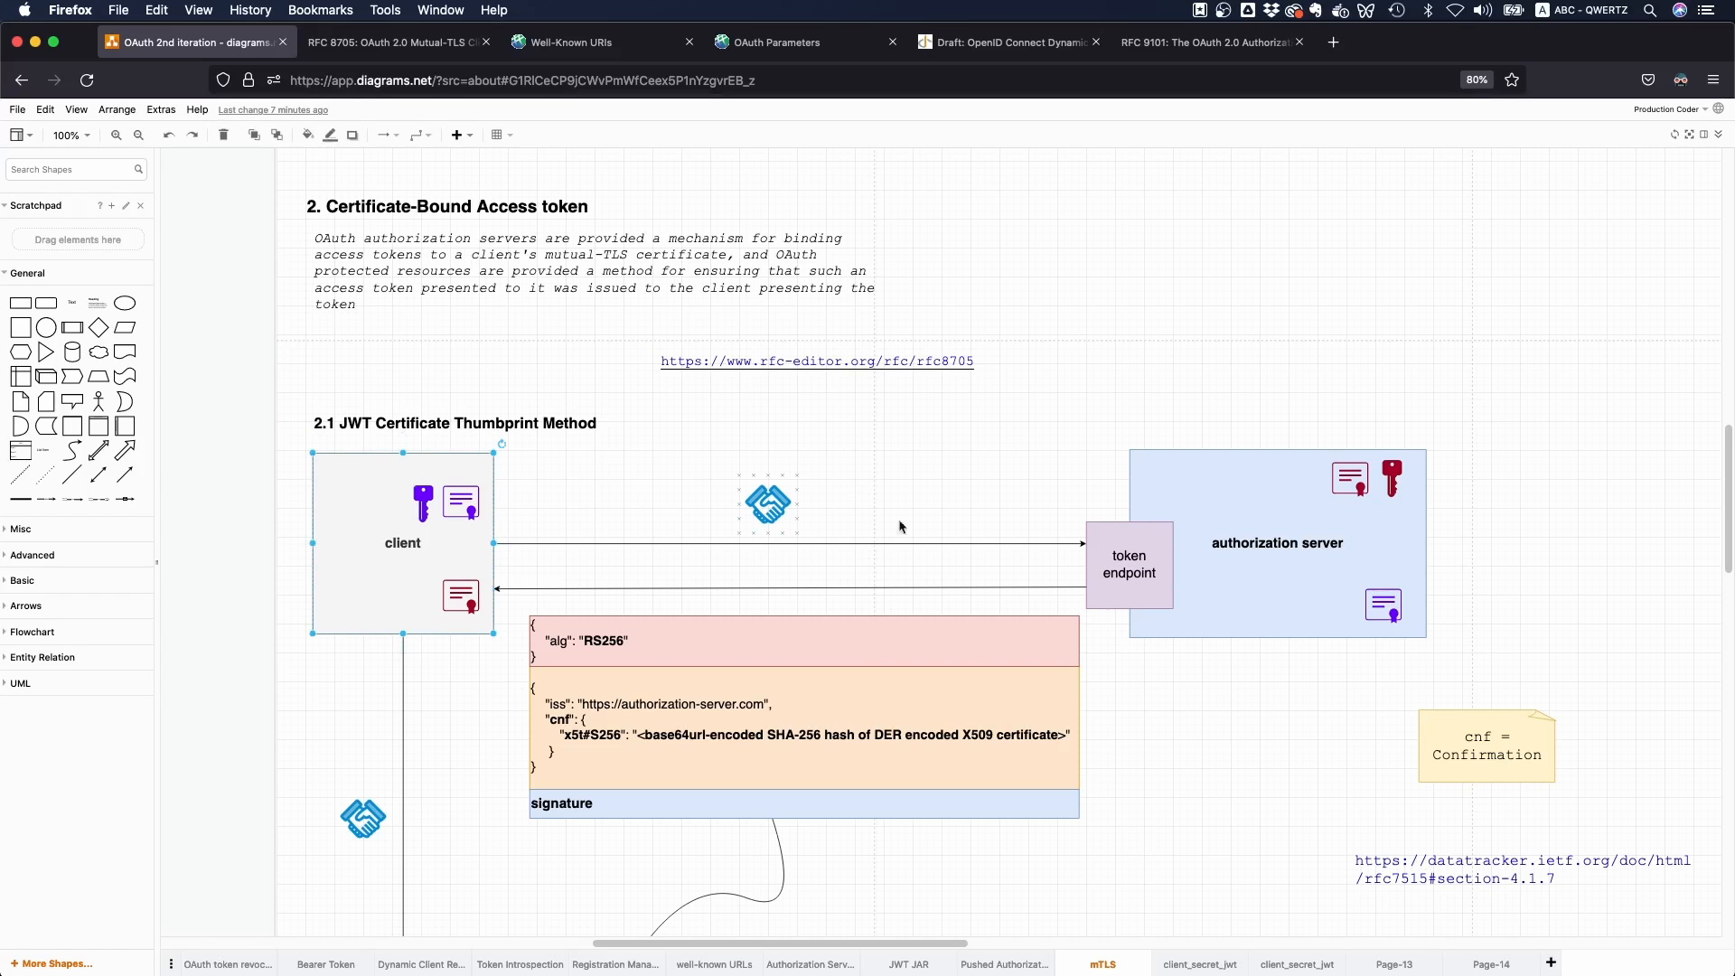
pyautogui.click(1278, 542)
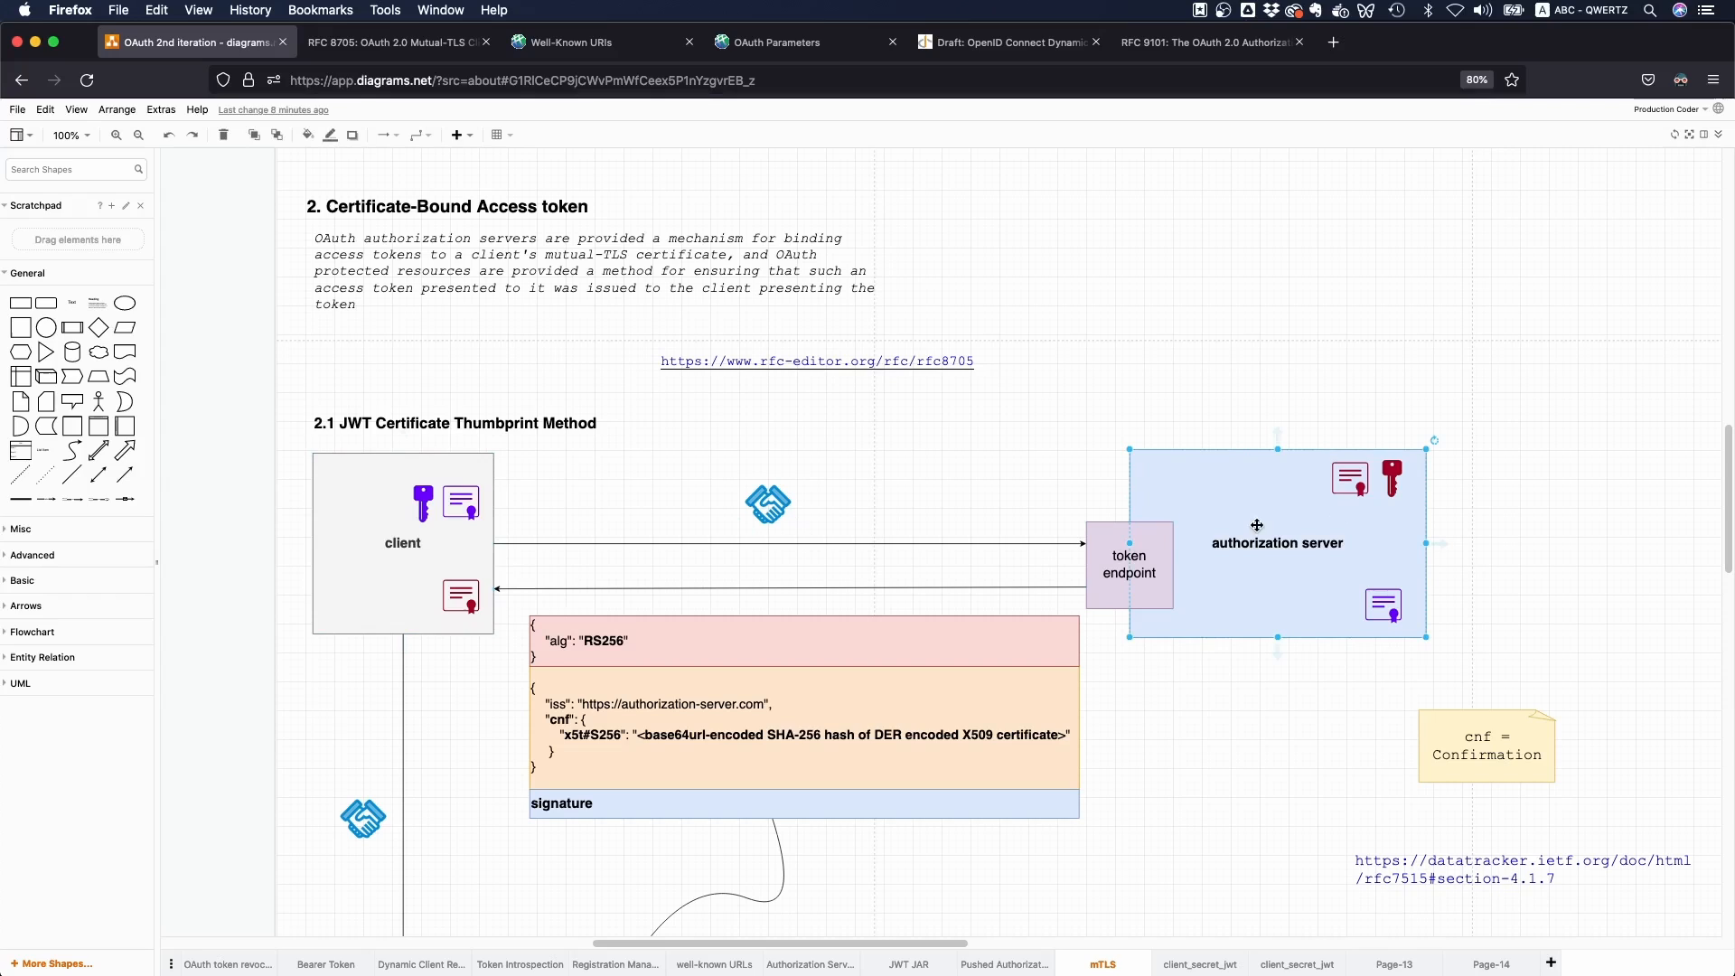
pyautogui.moveTo(1218, 470)
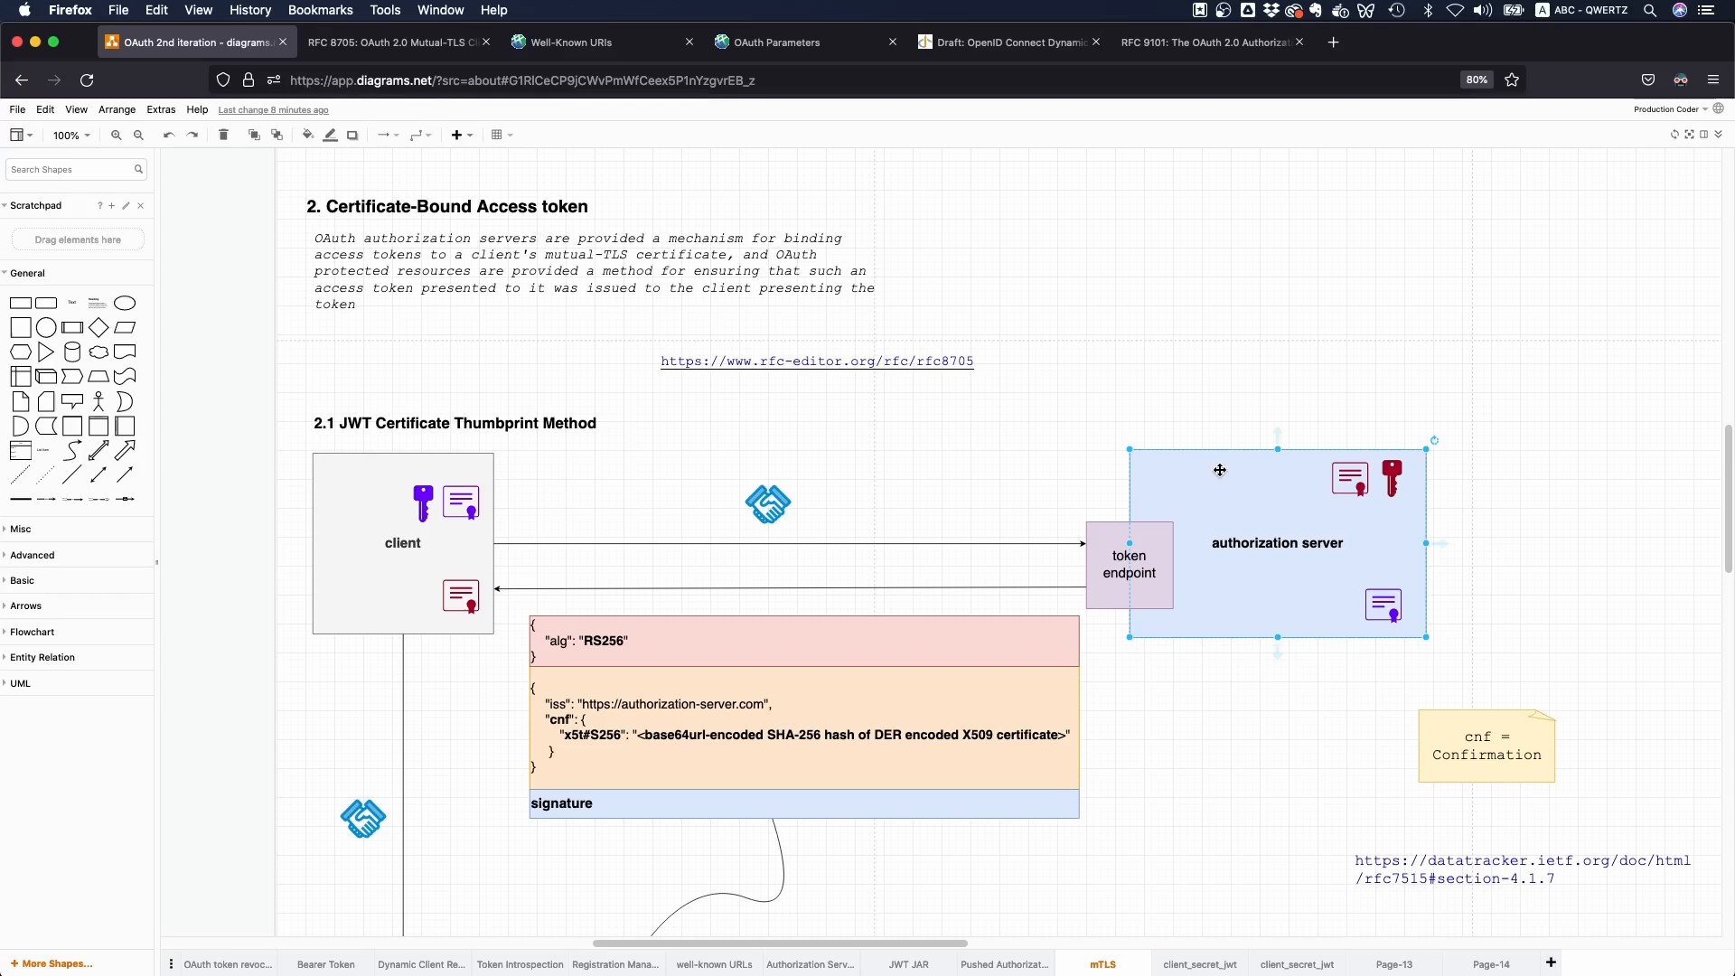
pyautogui.click(254, 595)
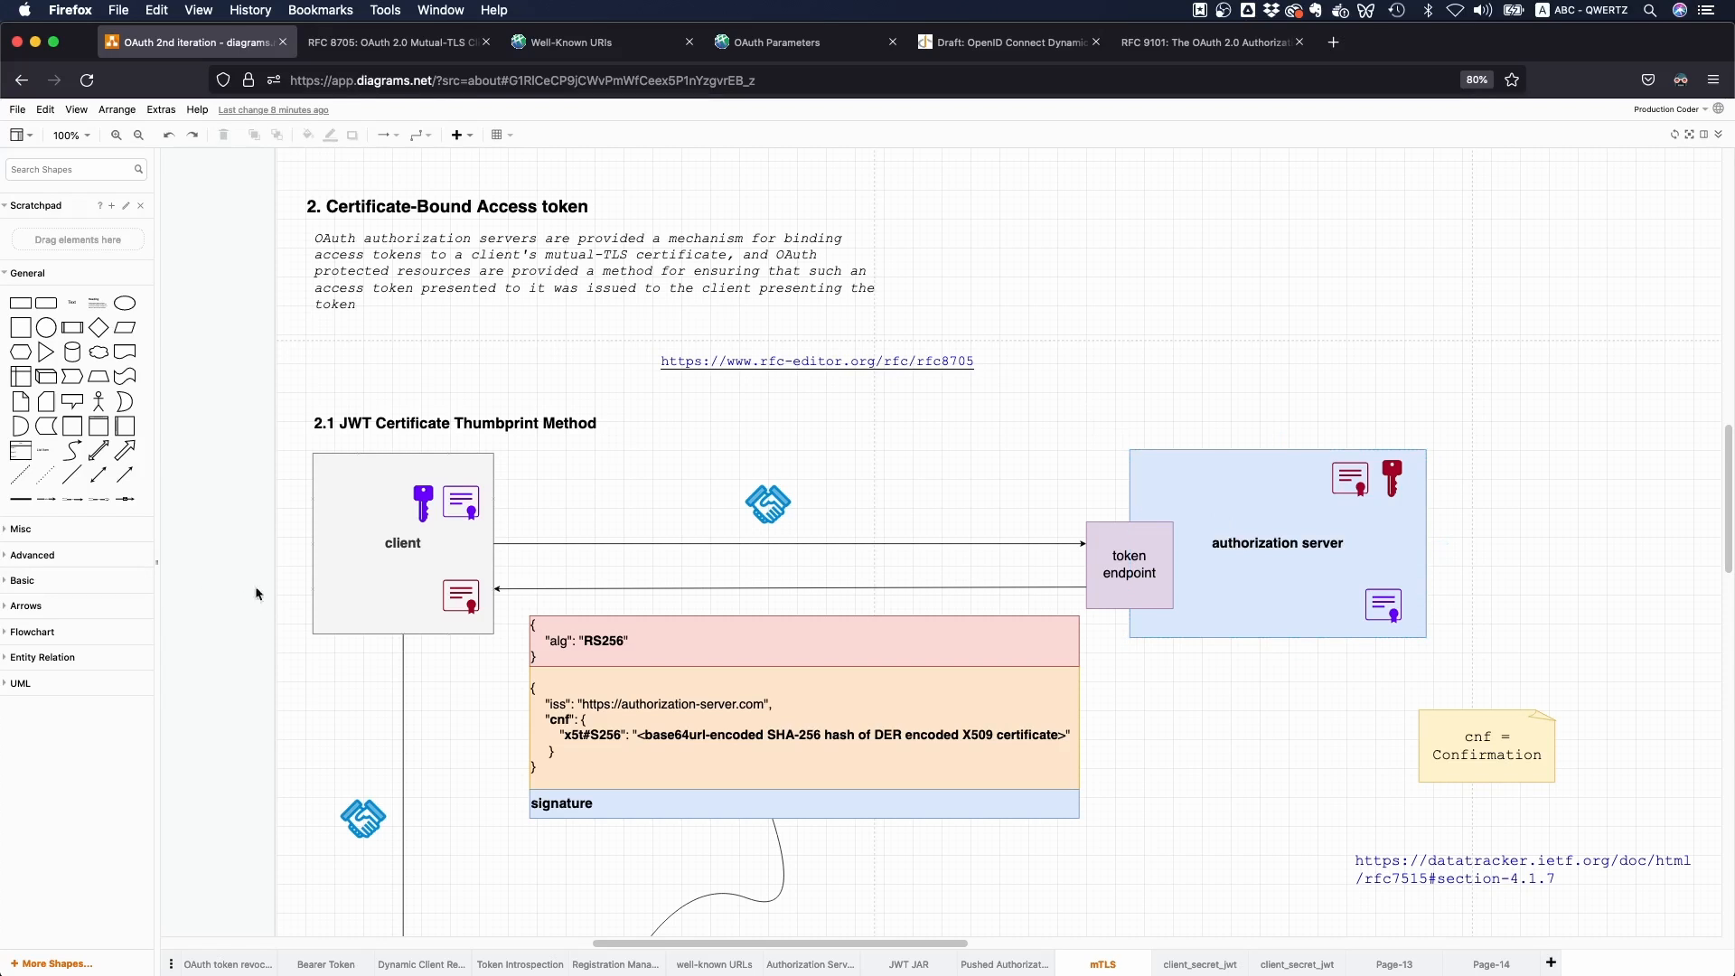
pyautogui.click(1276, 542)
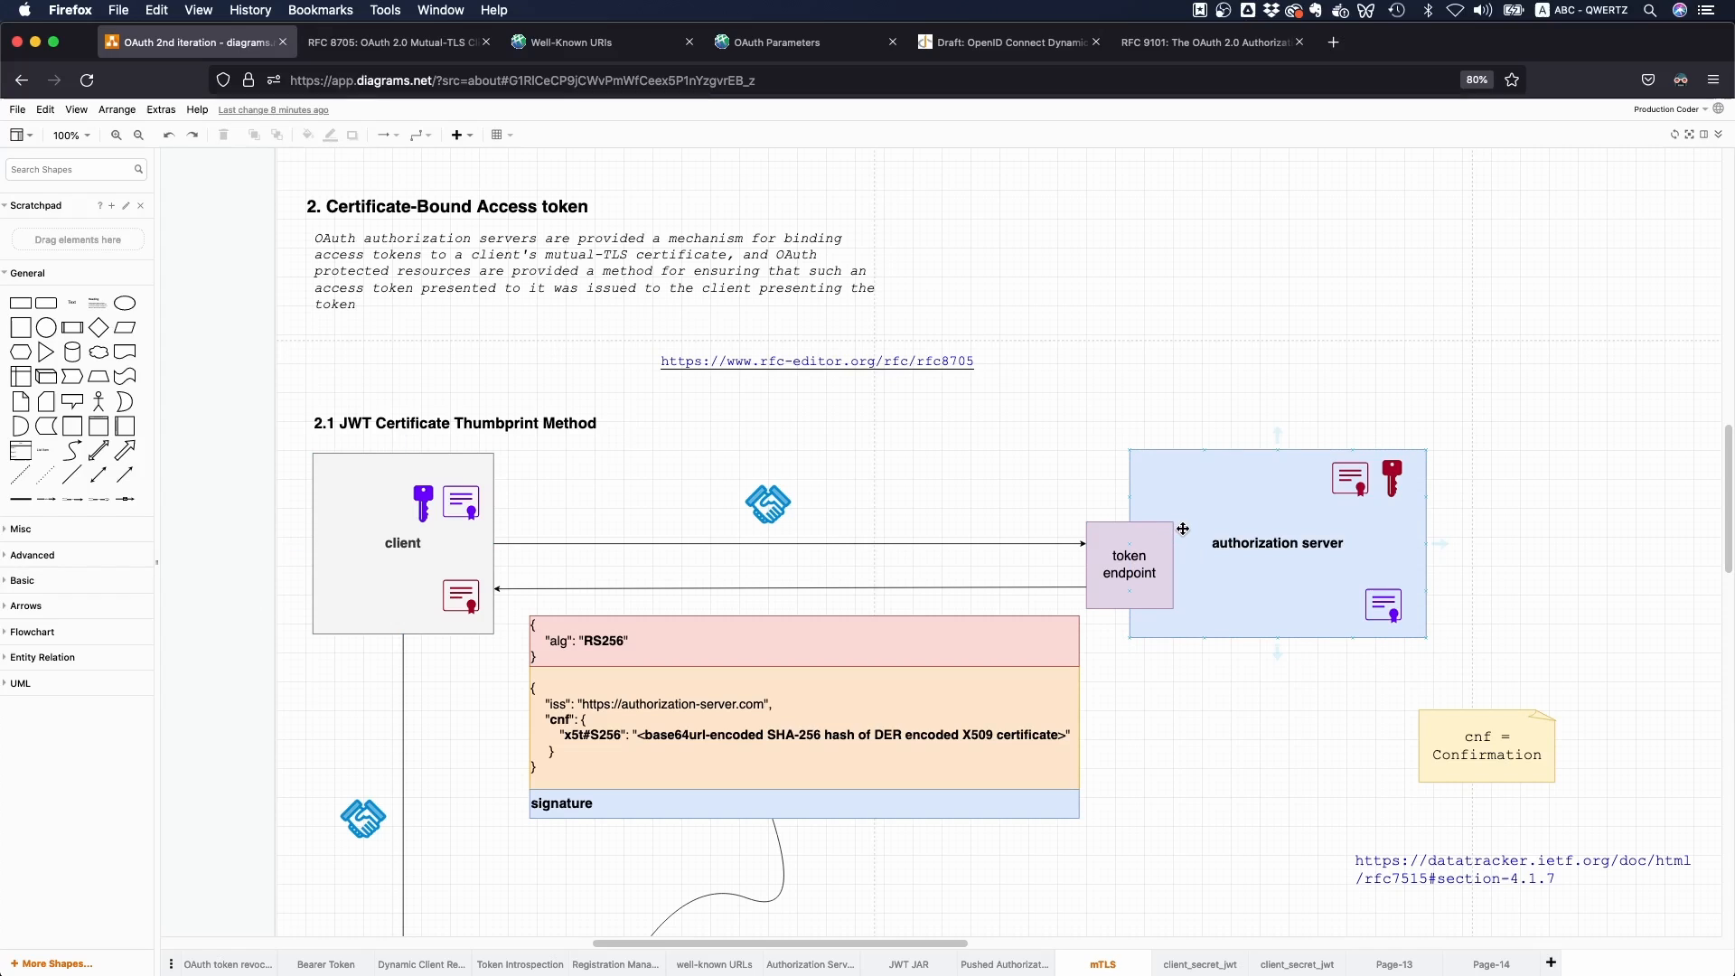
pyautogui.moveTo(1274, 532)
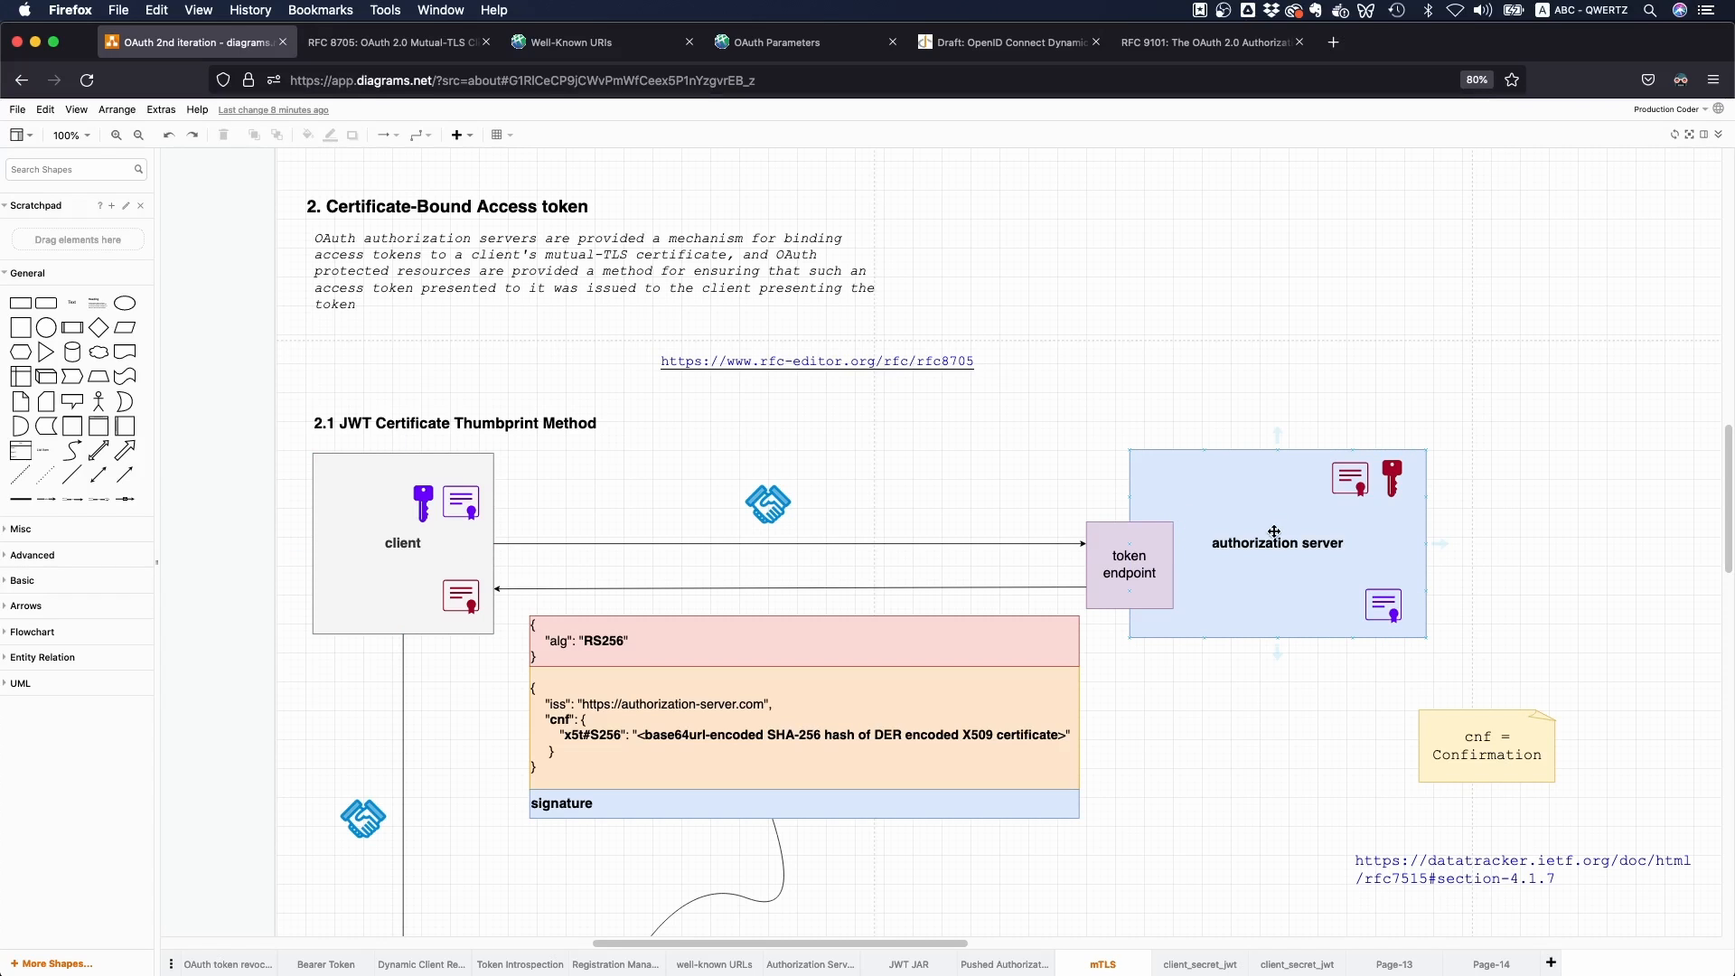
pyautogui.click(459, 598)
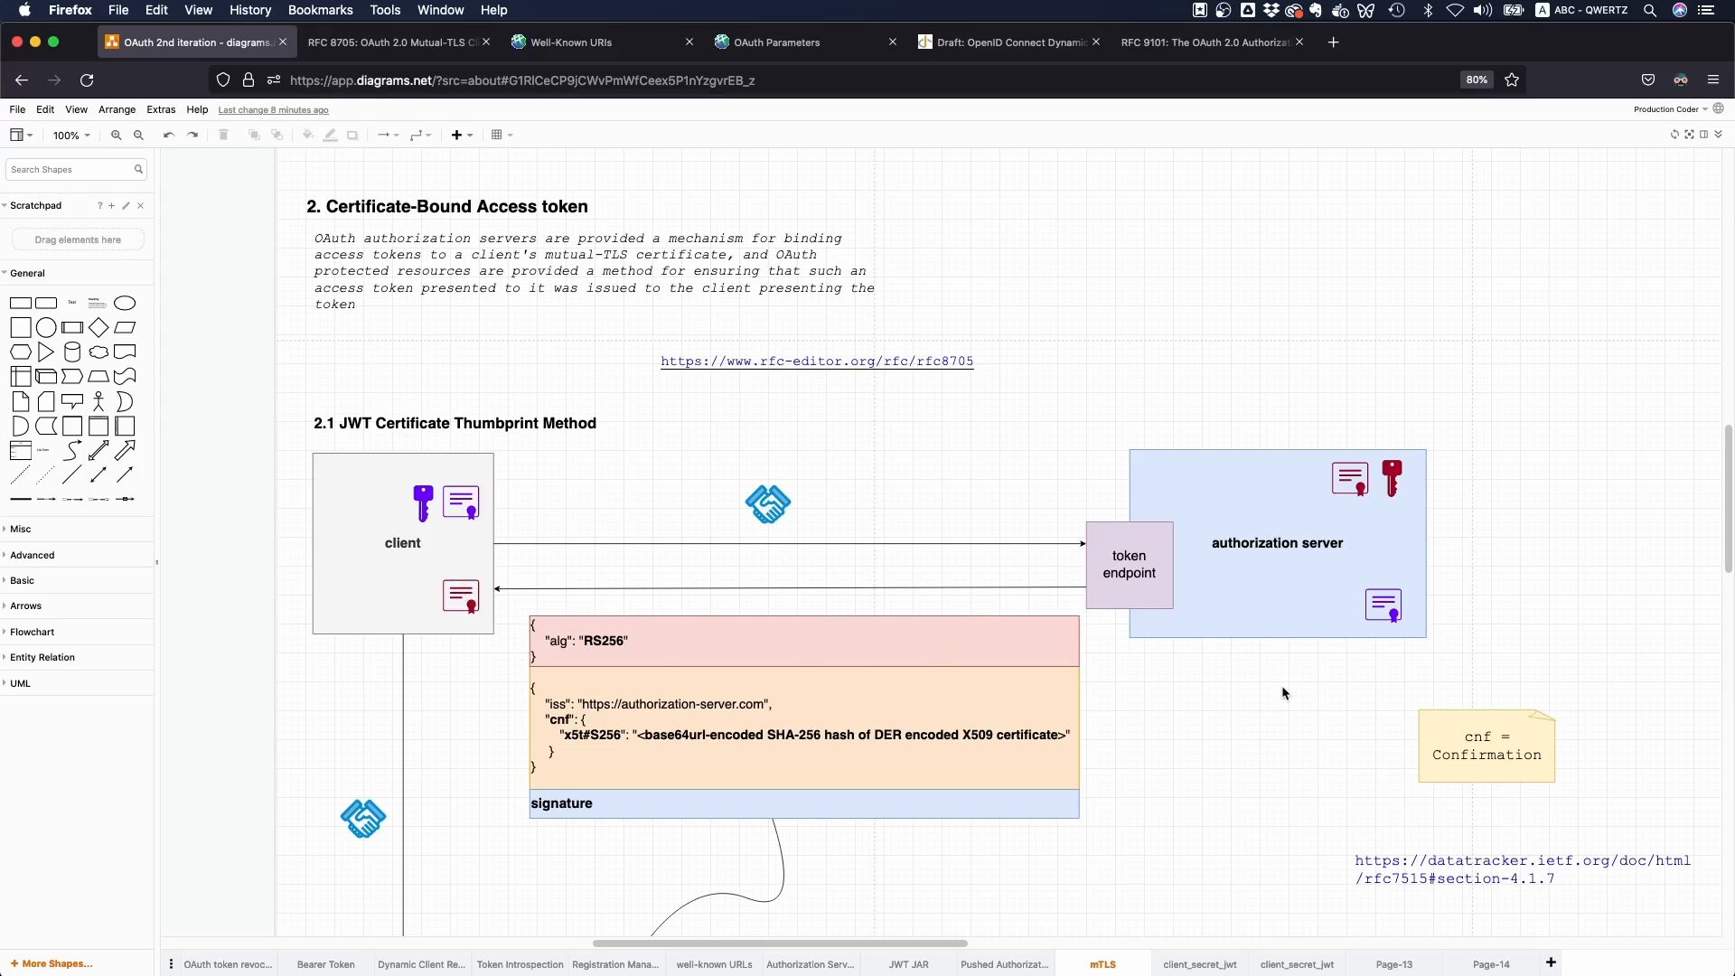
pyautogui.moveTo(297, 575)
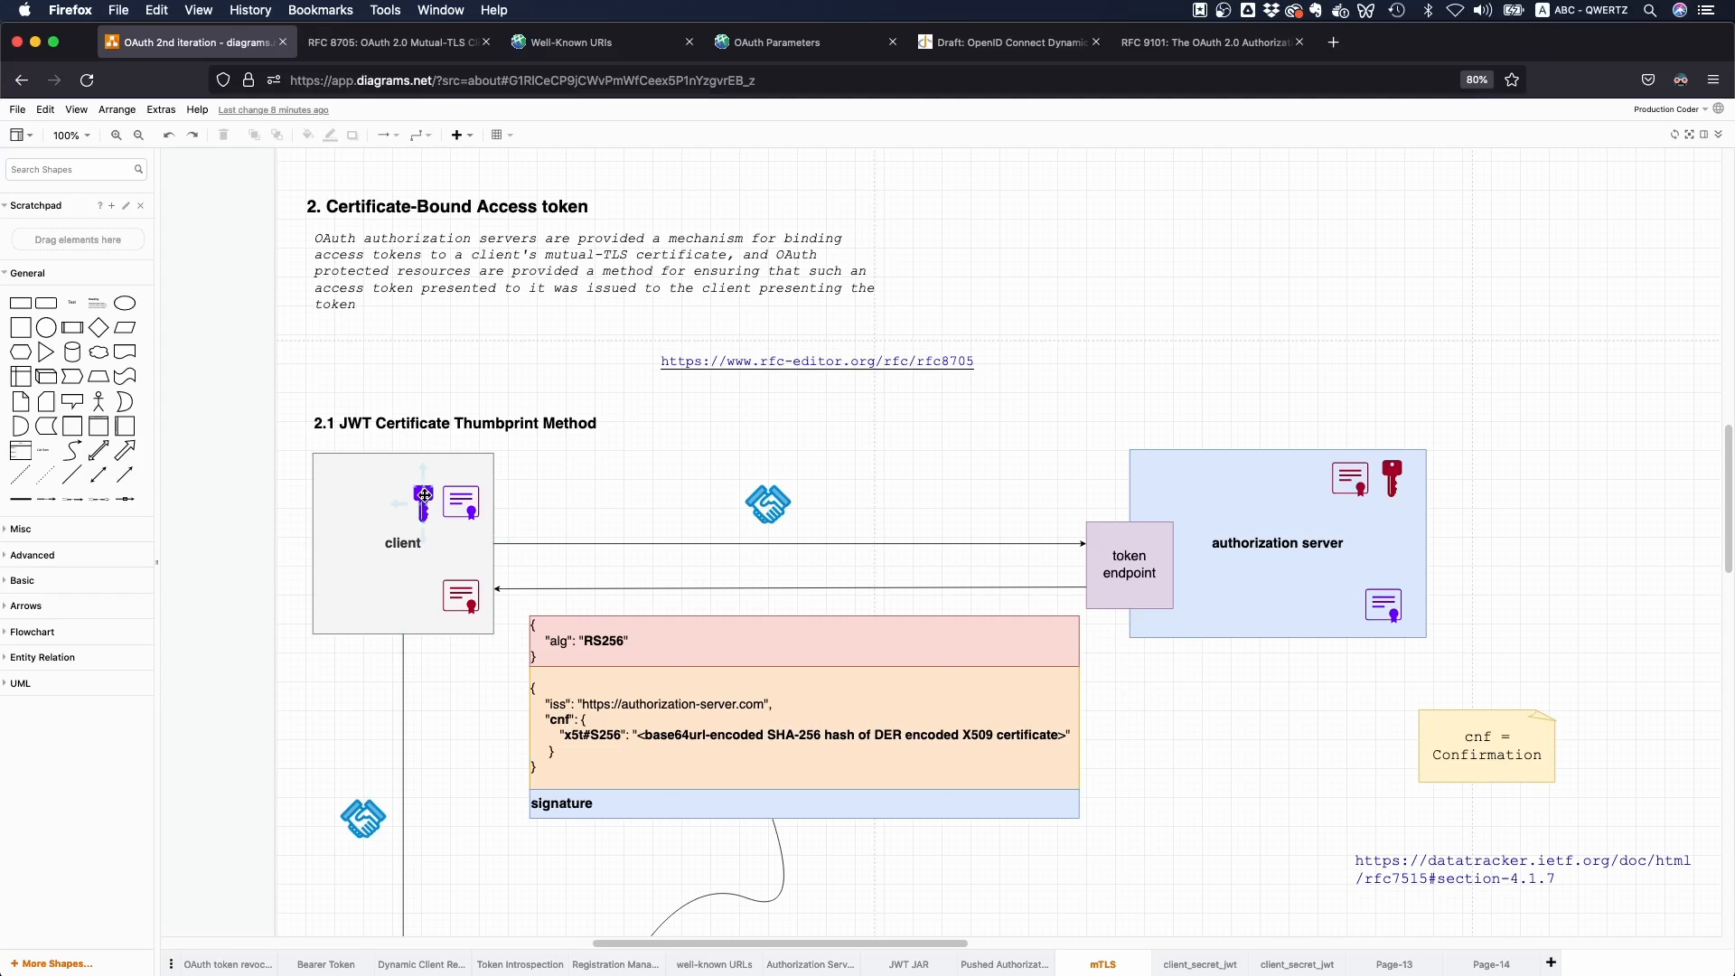
pyautogui.click(423, 495)
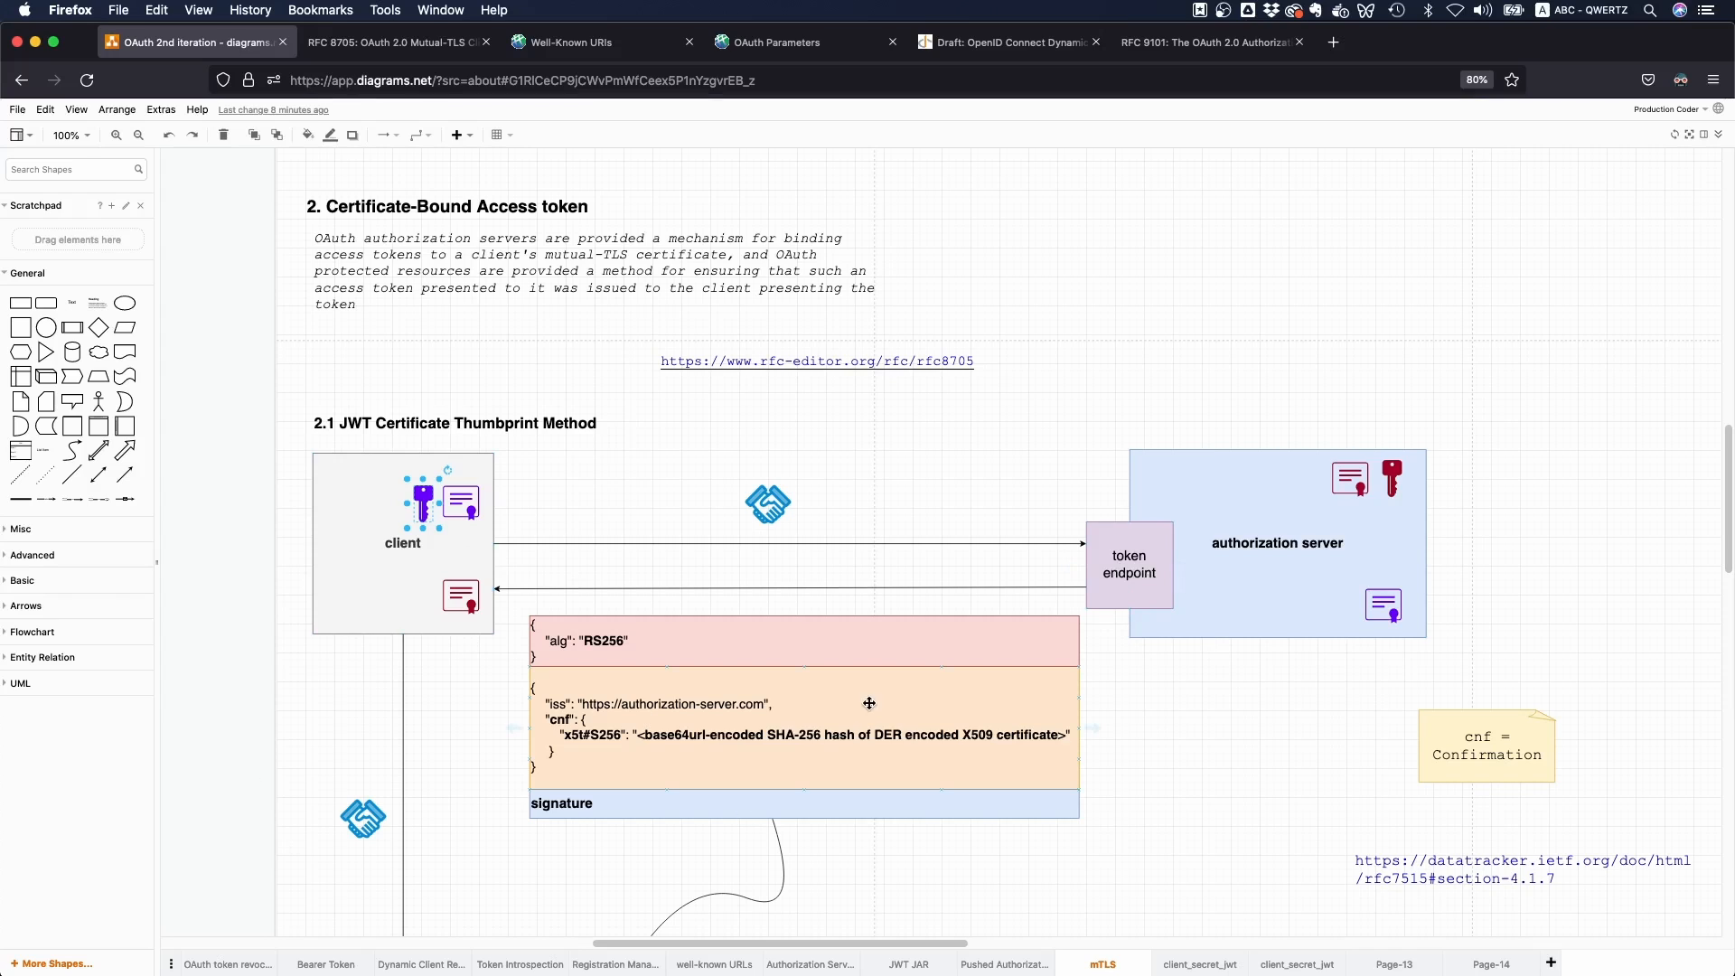
pyautogui.scroll(-3)
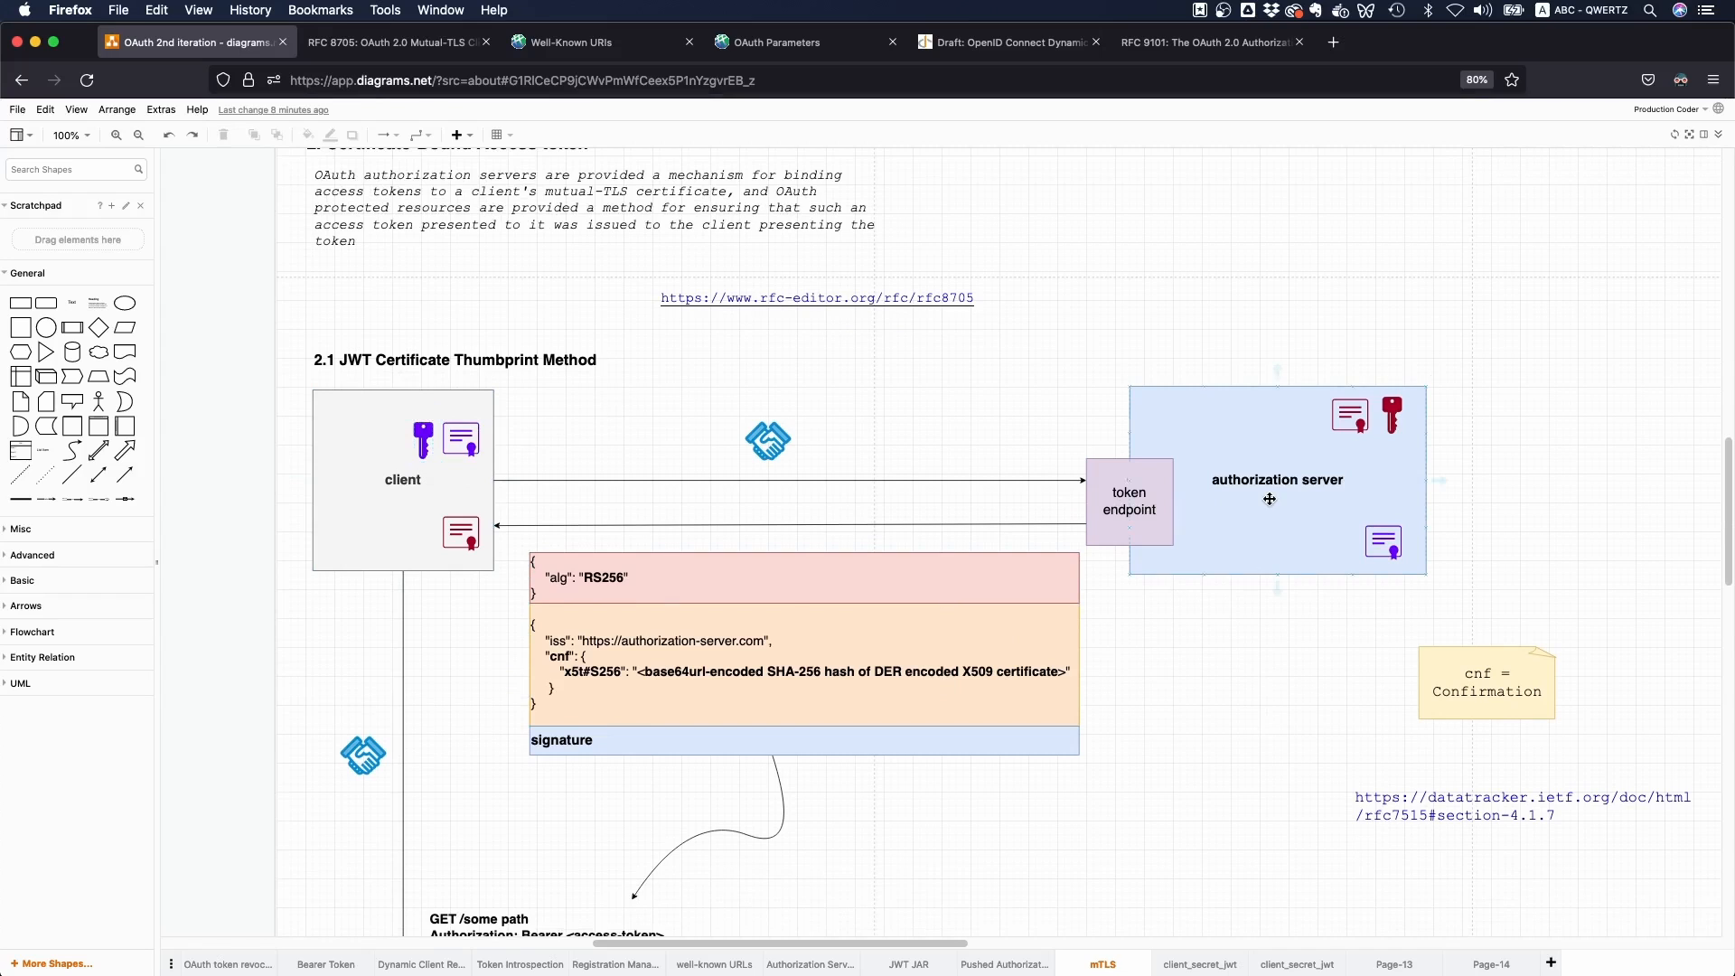
pyautogui.click(1269, 499)
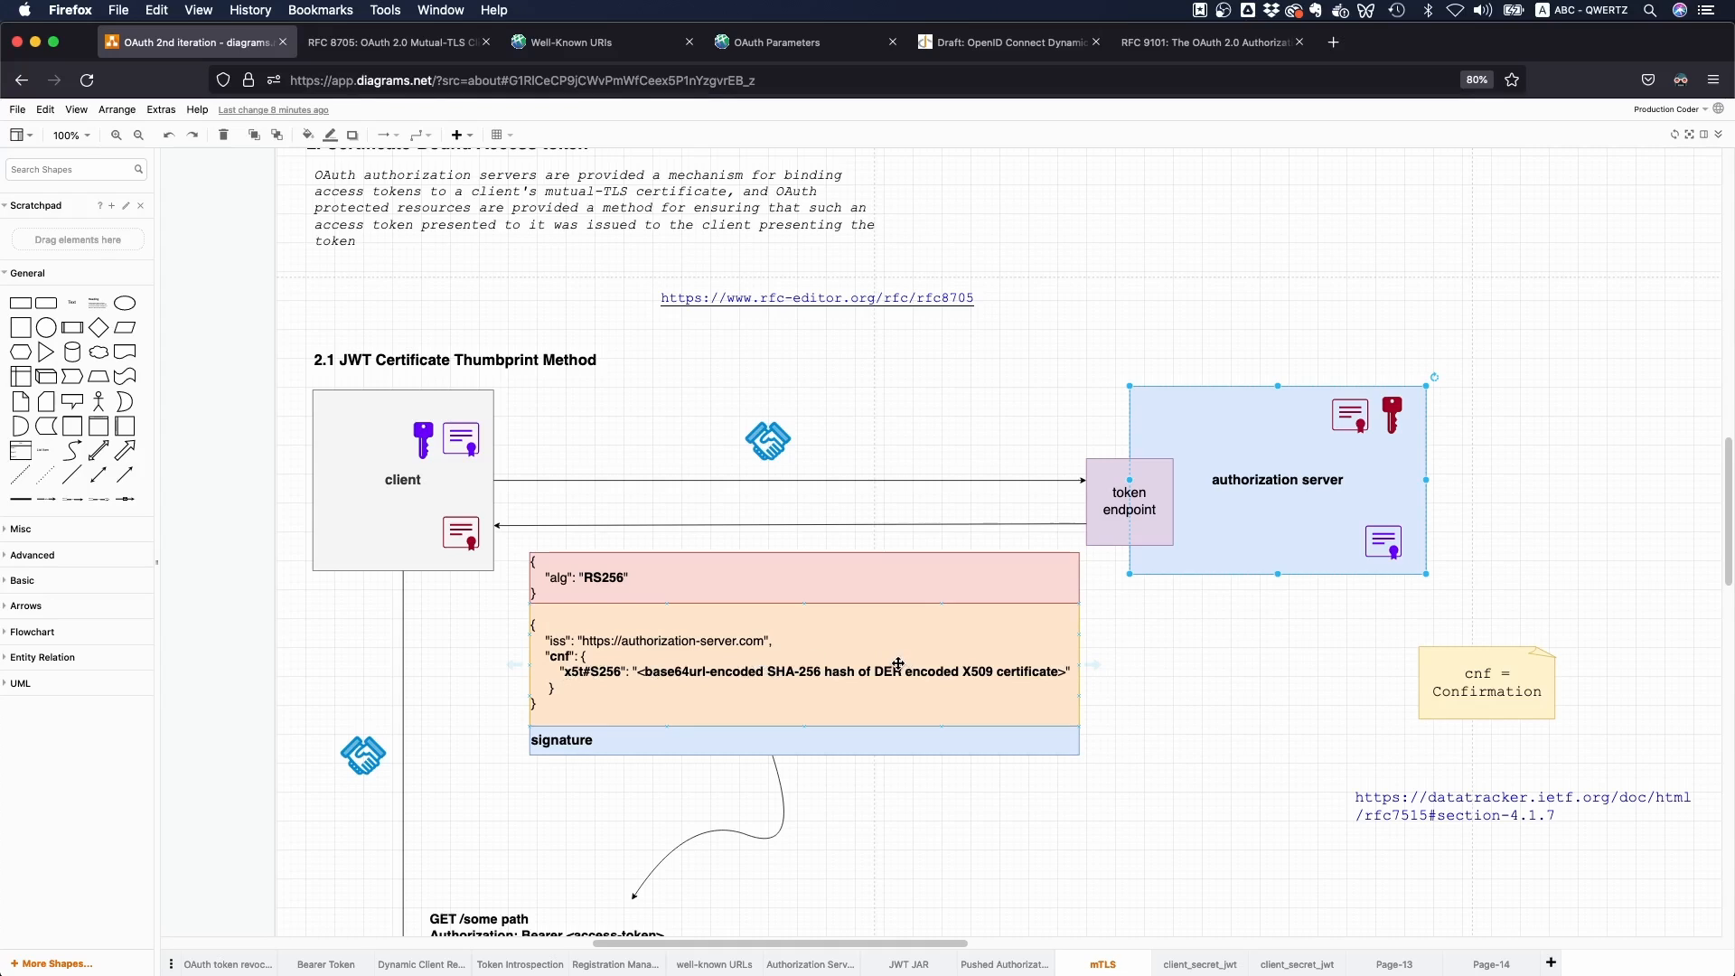
pyautogui.moveTo(880, 669)
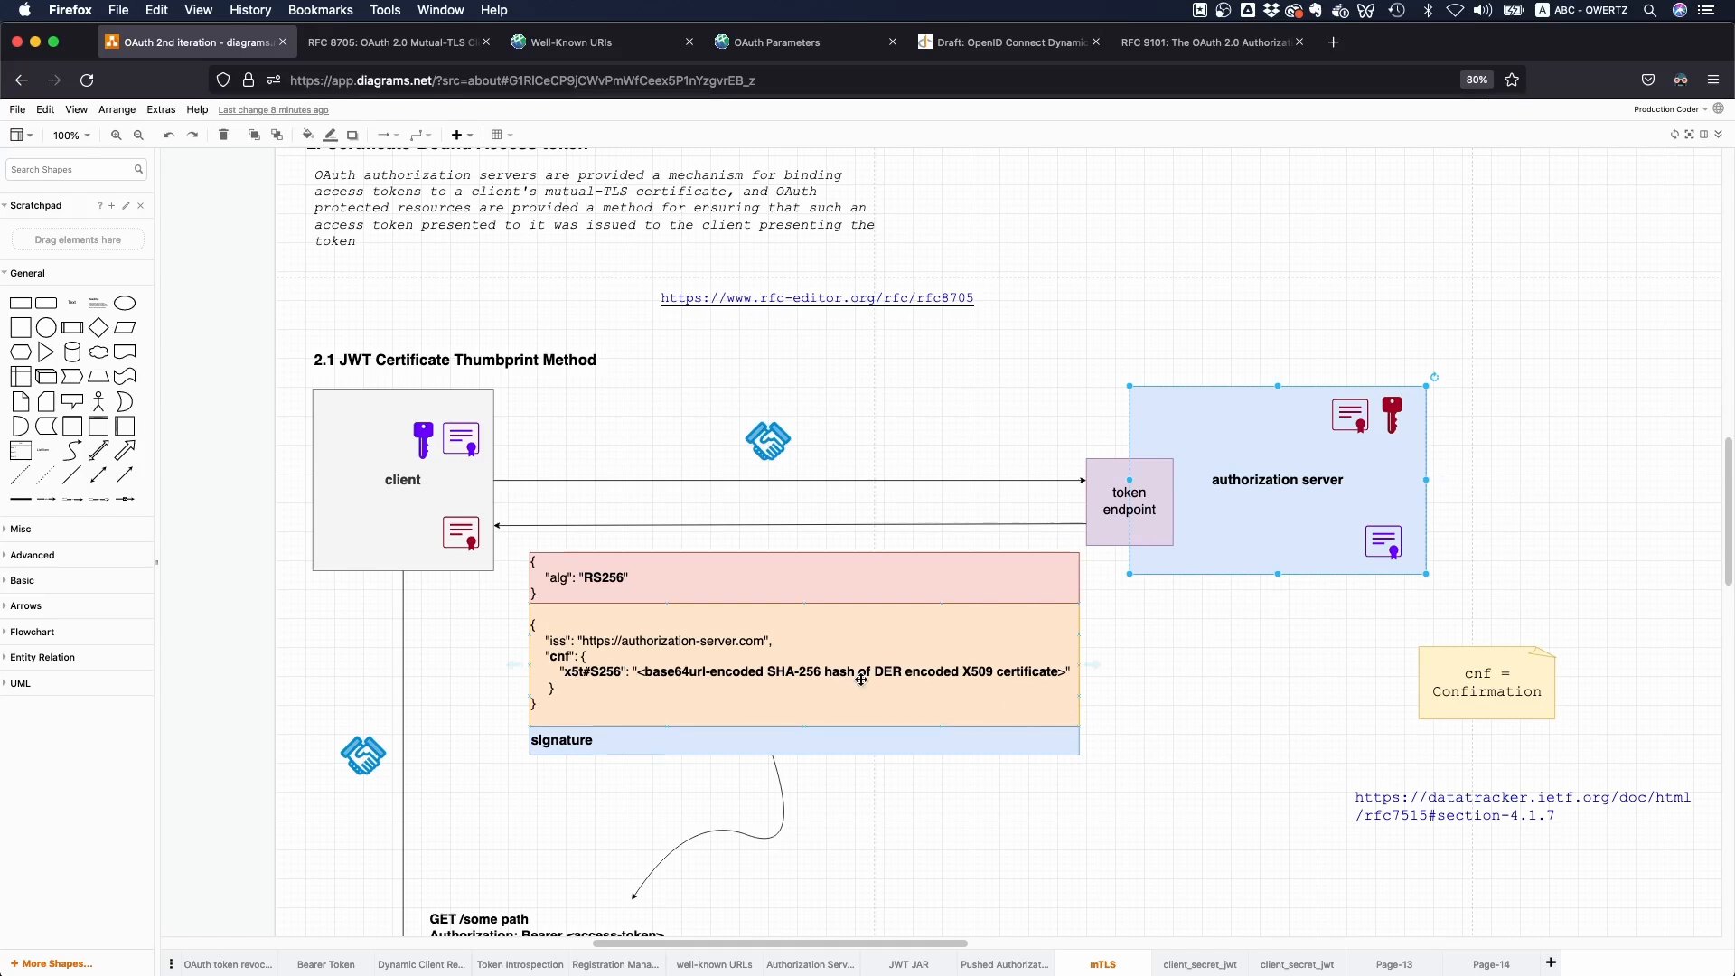
pyautogui.moveTo(830, 686)
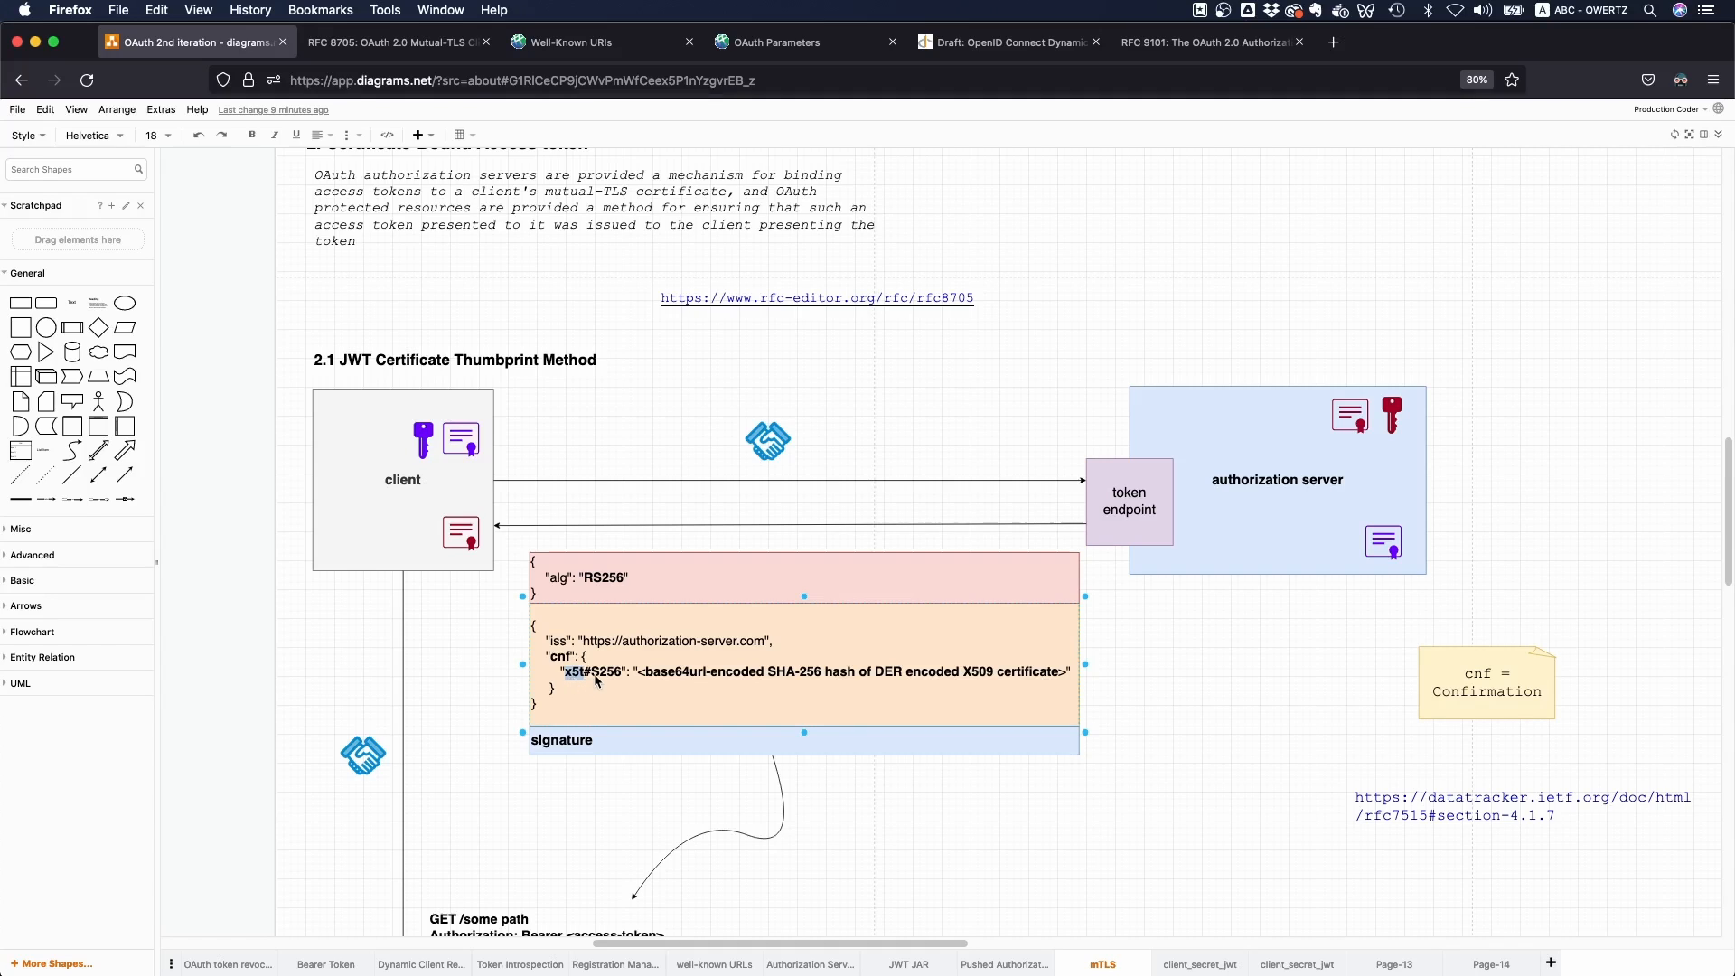
pyautogui.moveTo(1016, 430)
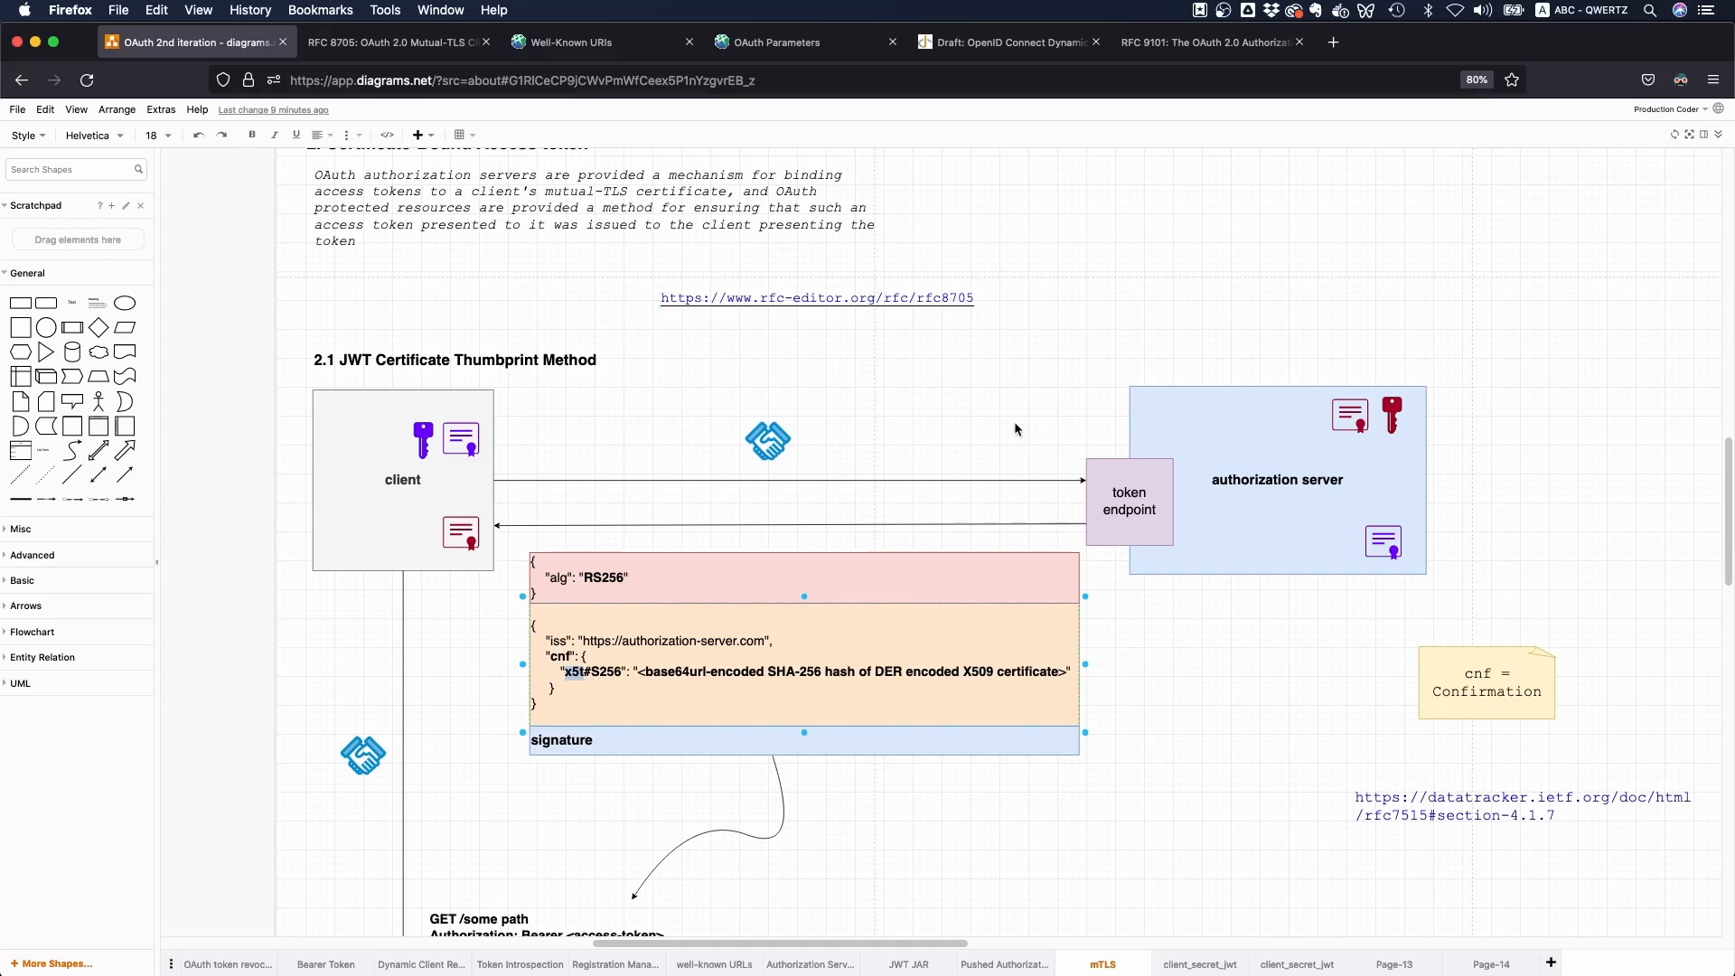
pyautogui.moveTo(1026, 430)
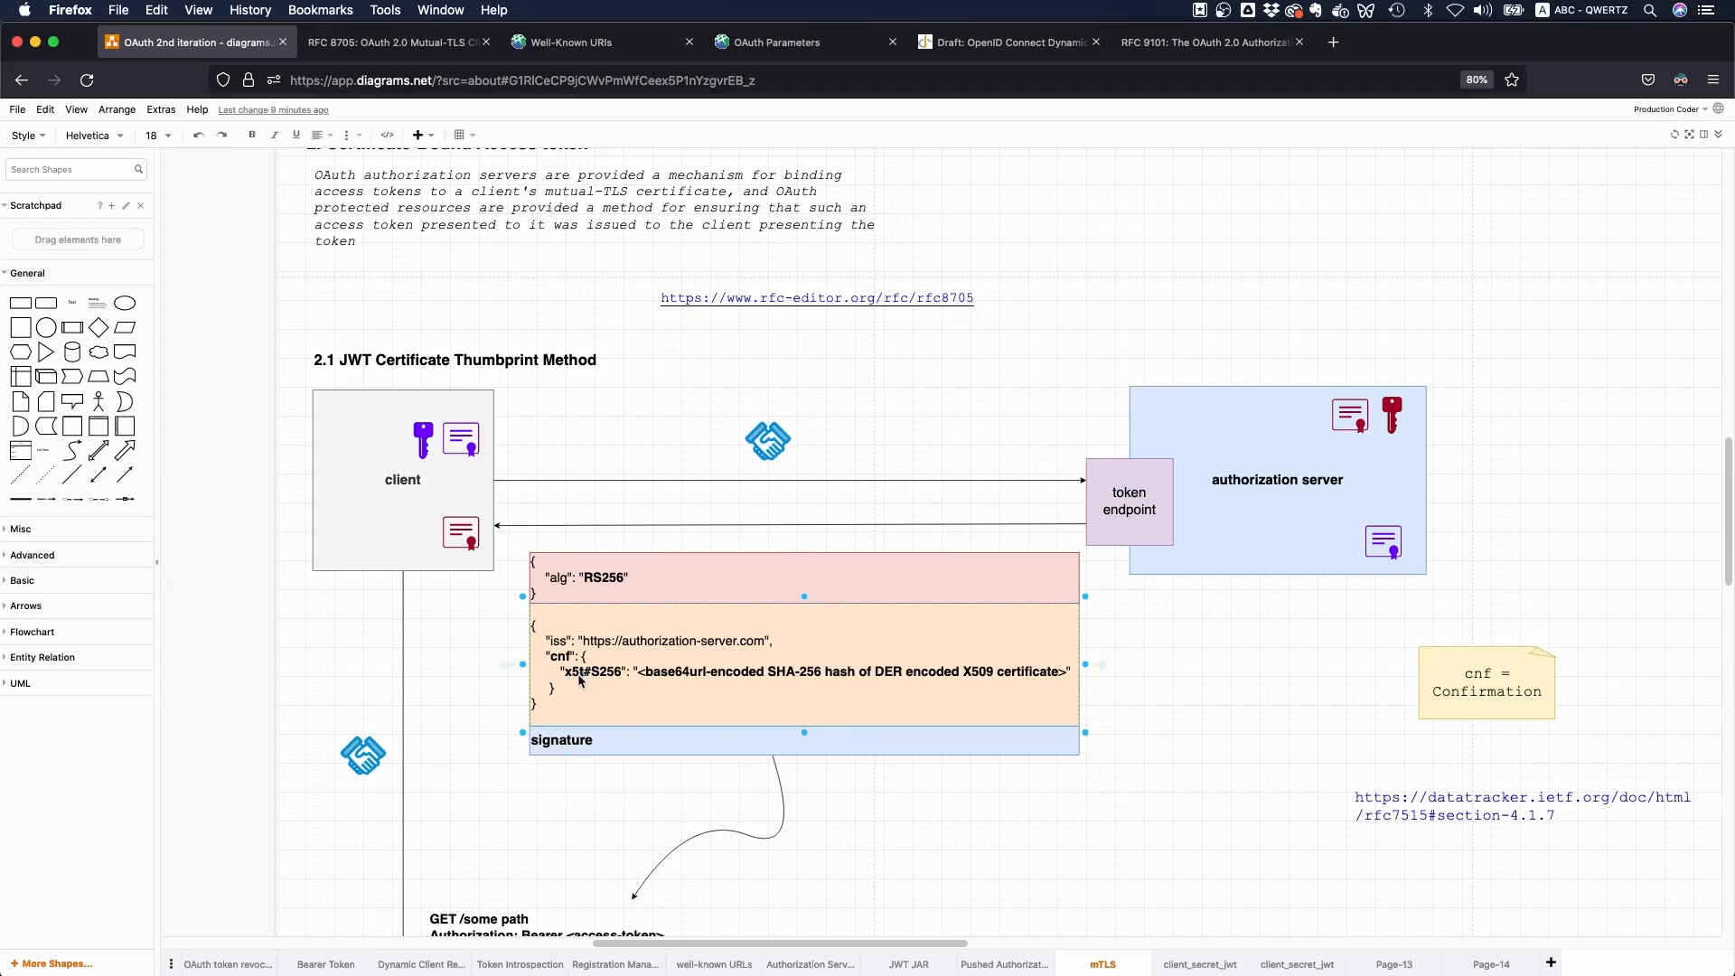
pyautogui.click(803, 662)
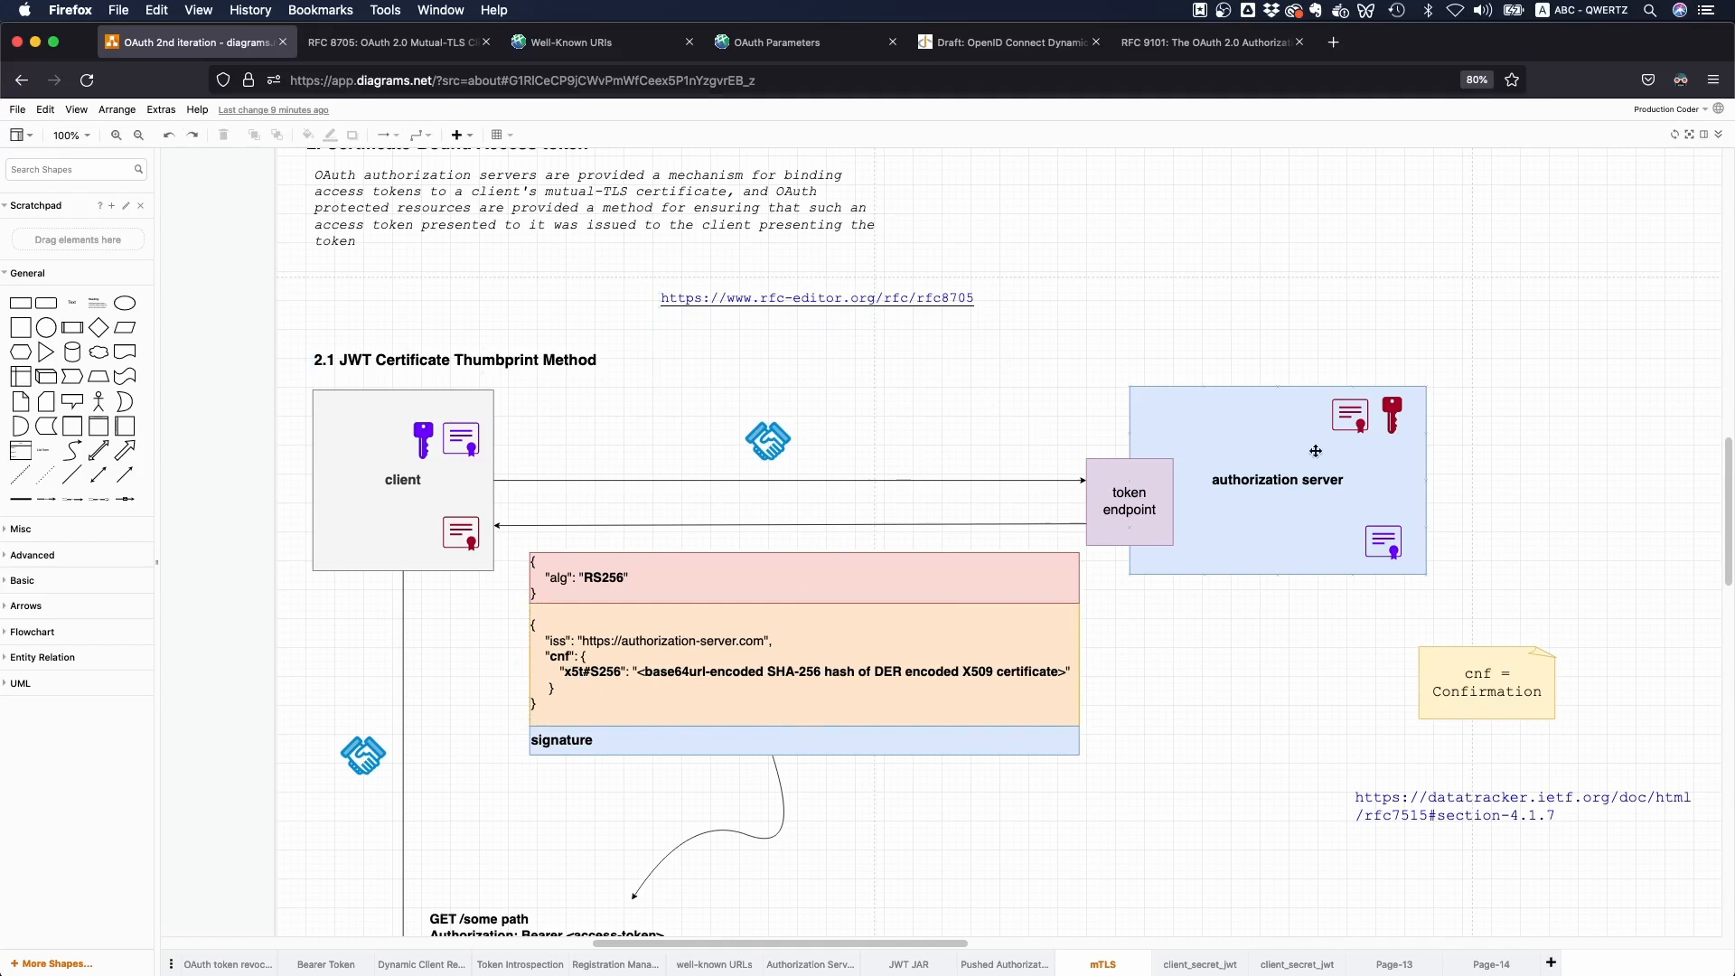
pyautogui.click(1278, 479)
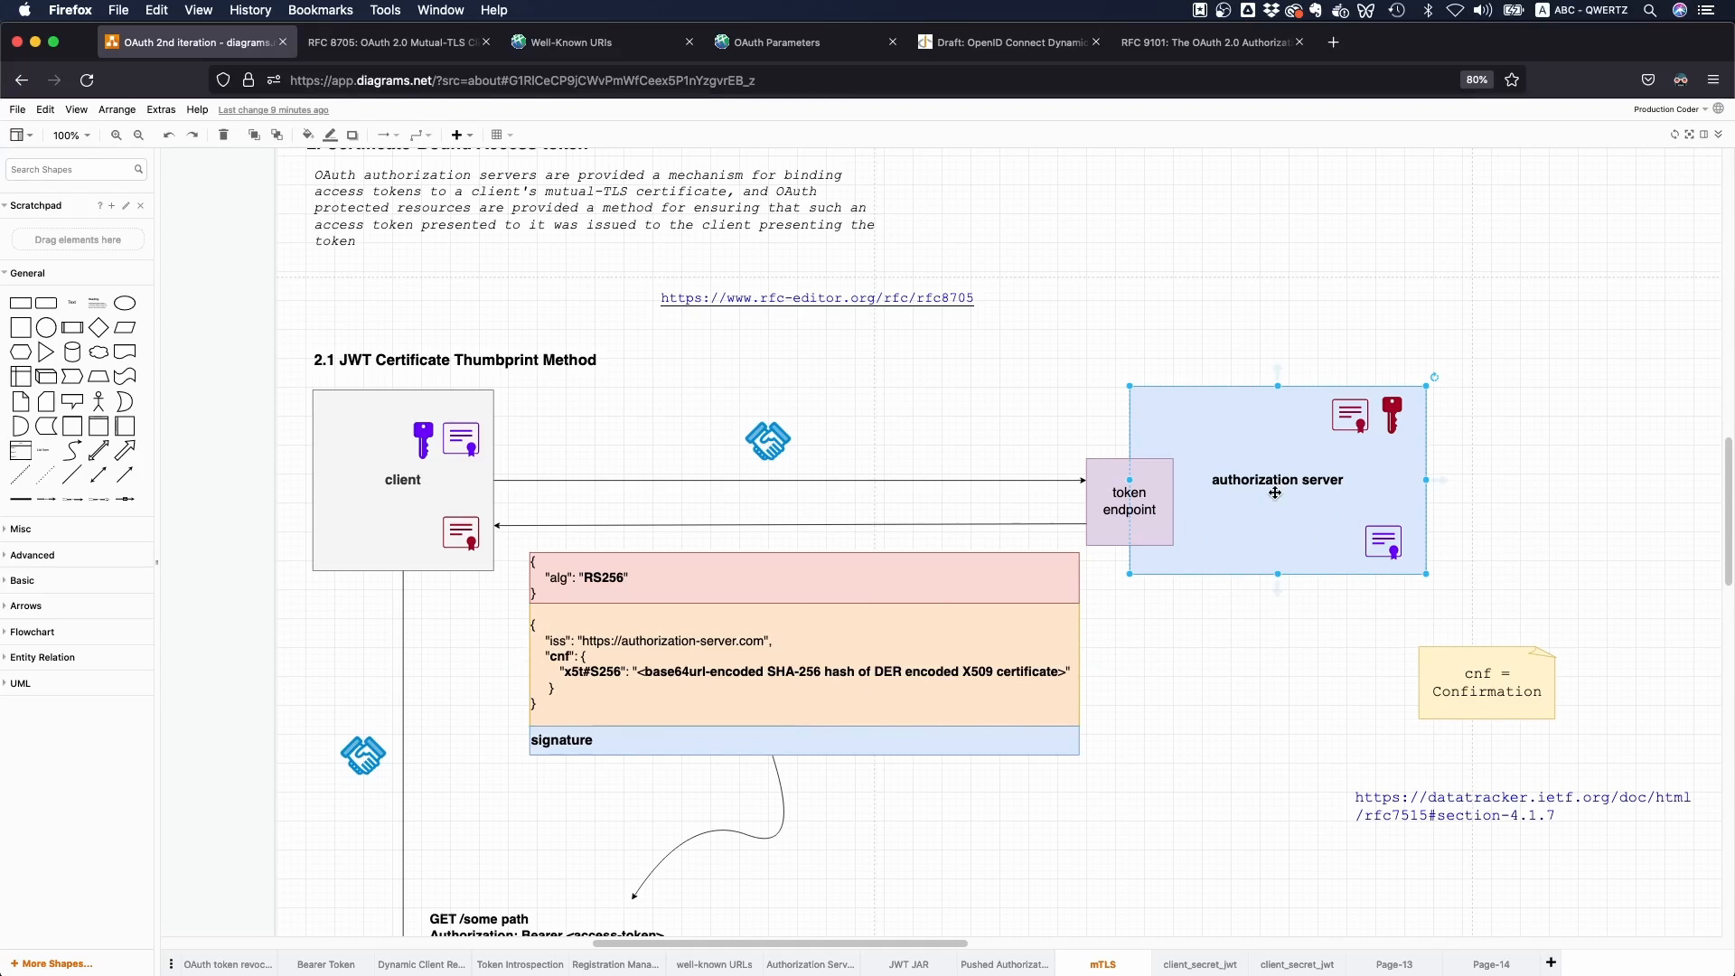
pyautogui.doubleClick(1276, 479)
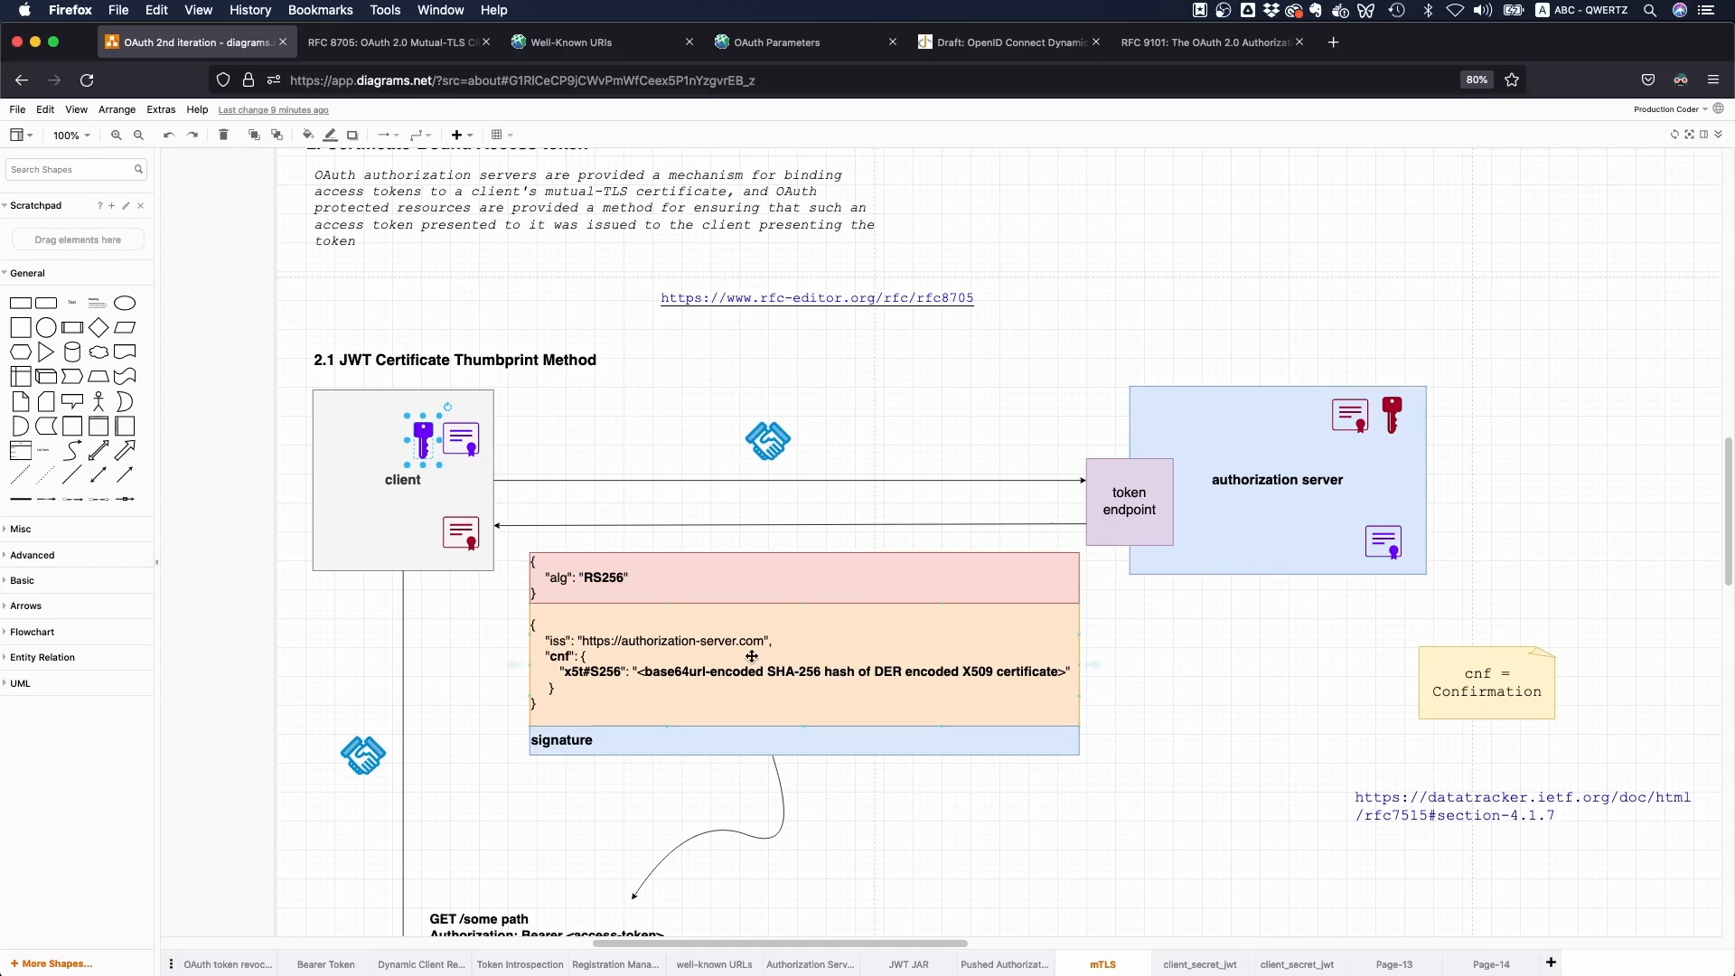
pyautogui.doubleClick(669, 671)
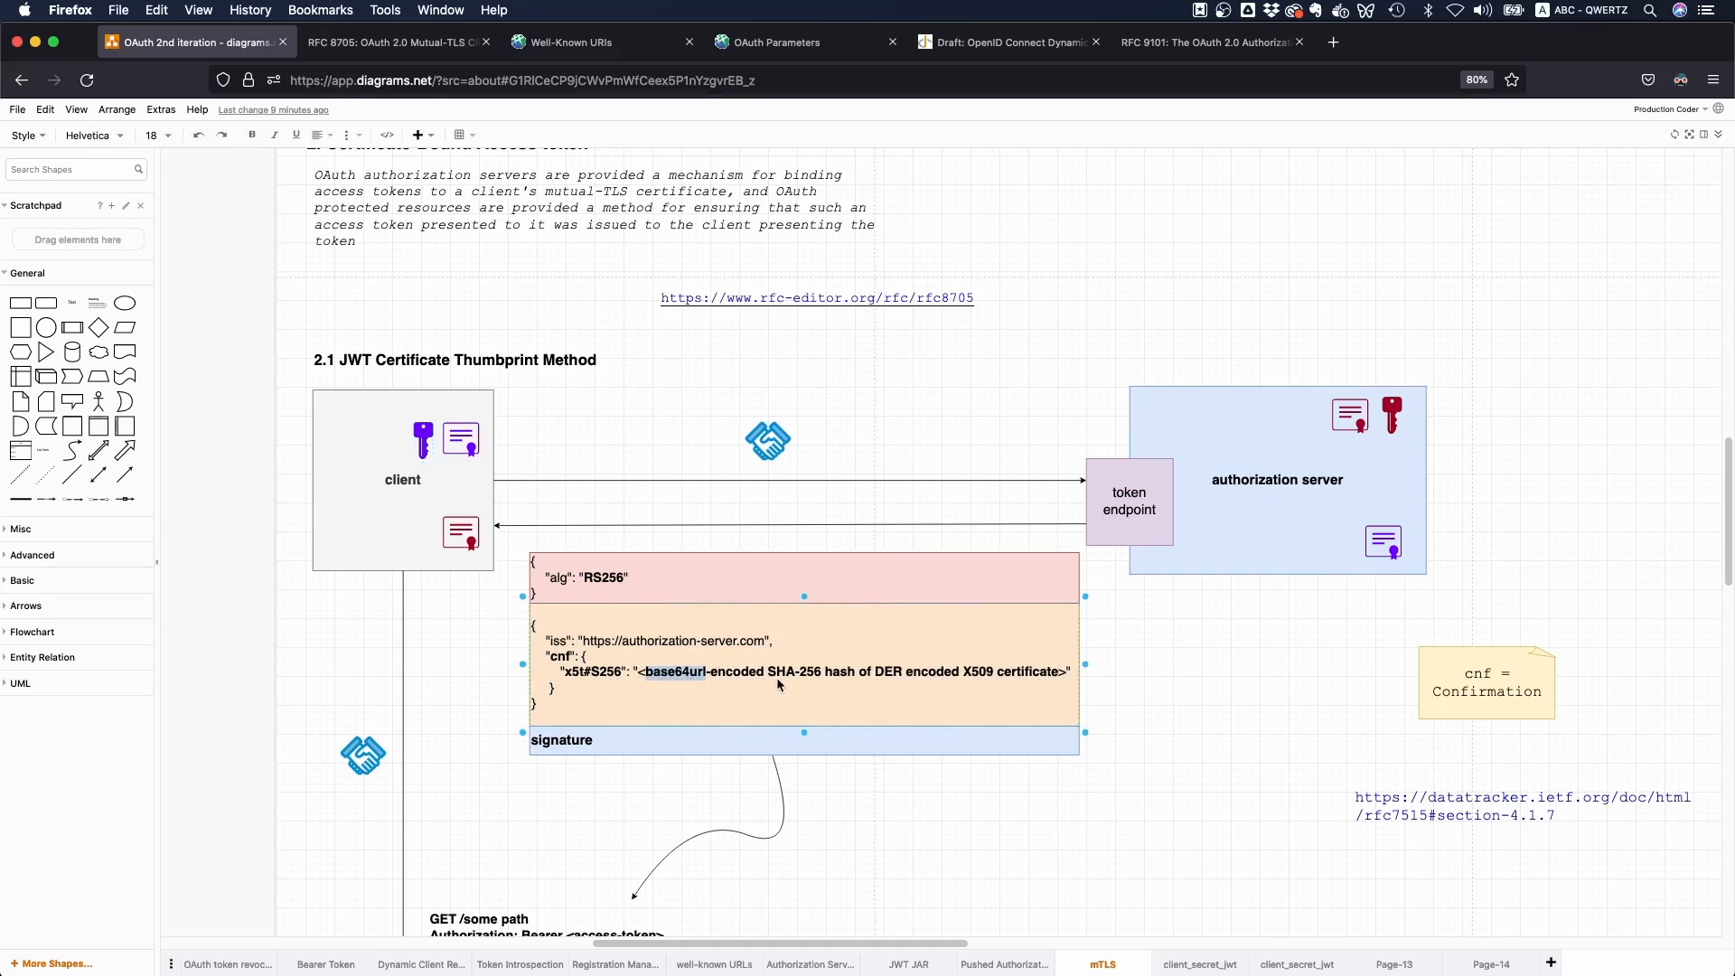
pyautogui.moveTo(875, 681)
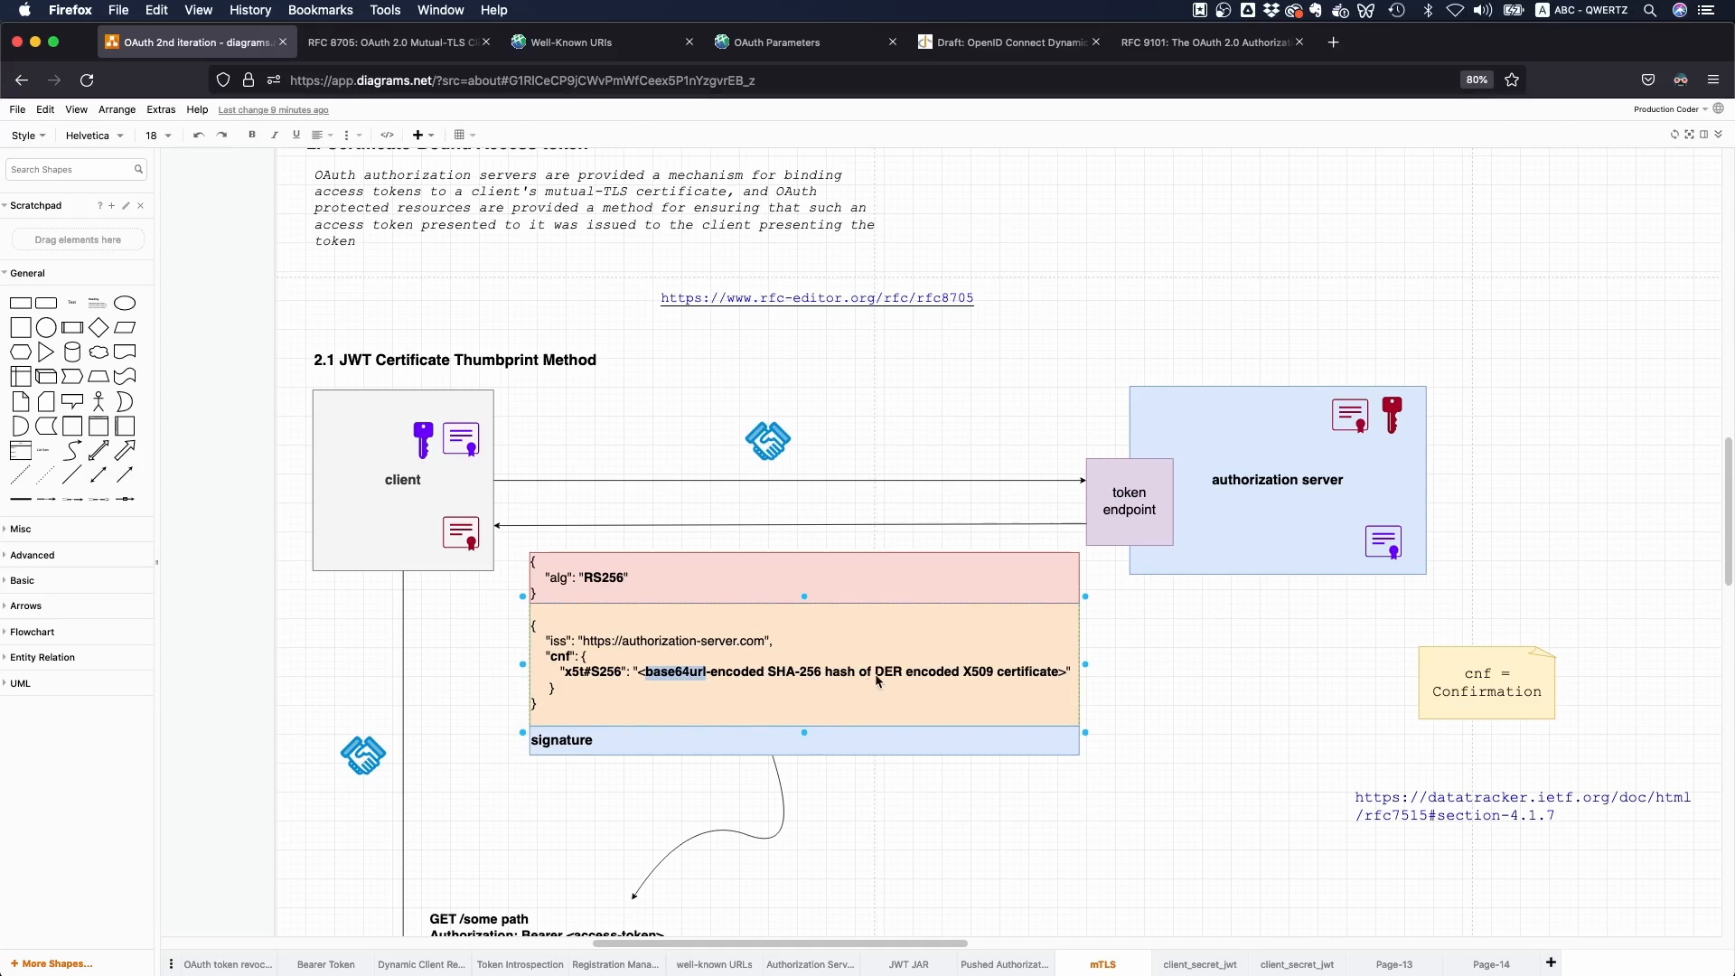
pyautogui.moveTo(1005, 672)
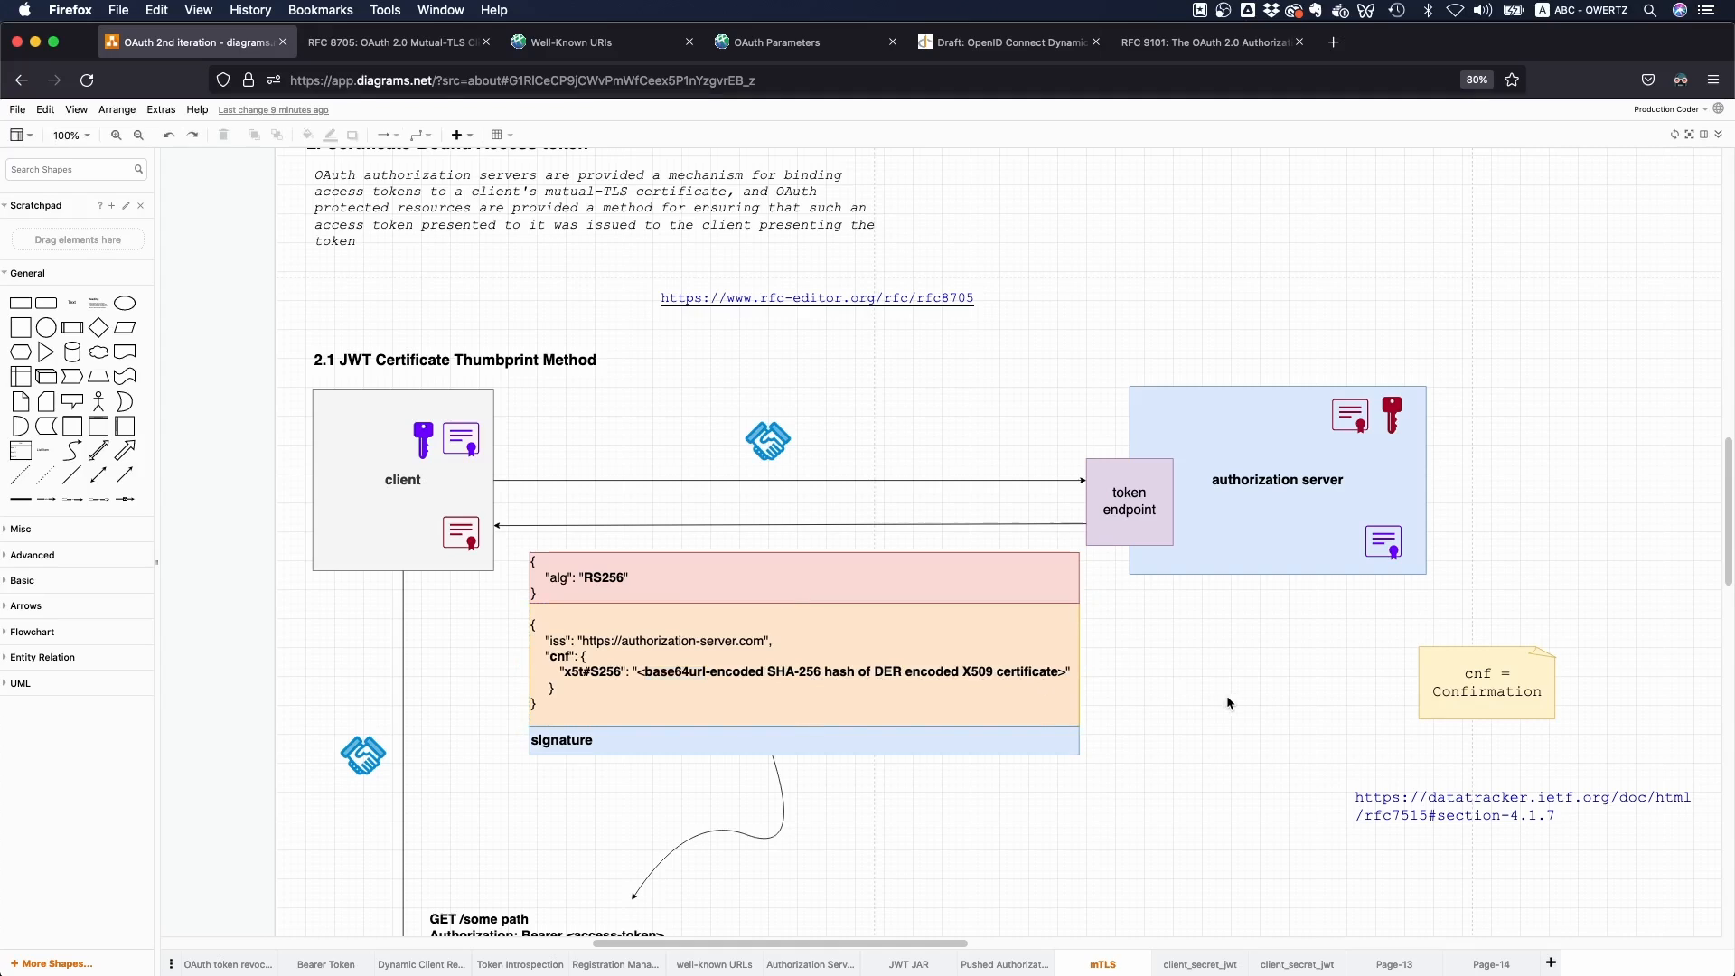
pyautogui.doubleClick(775, 652)
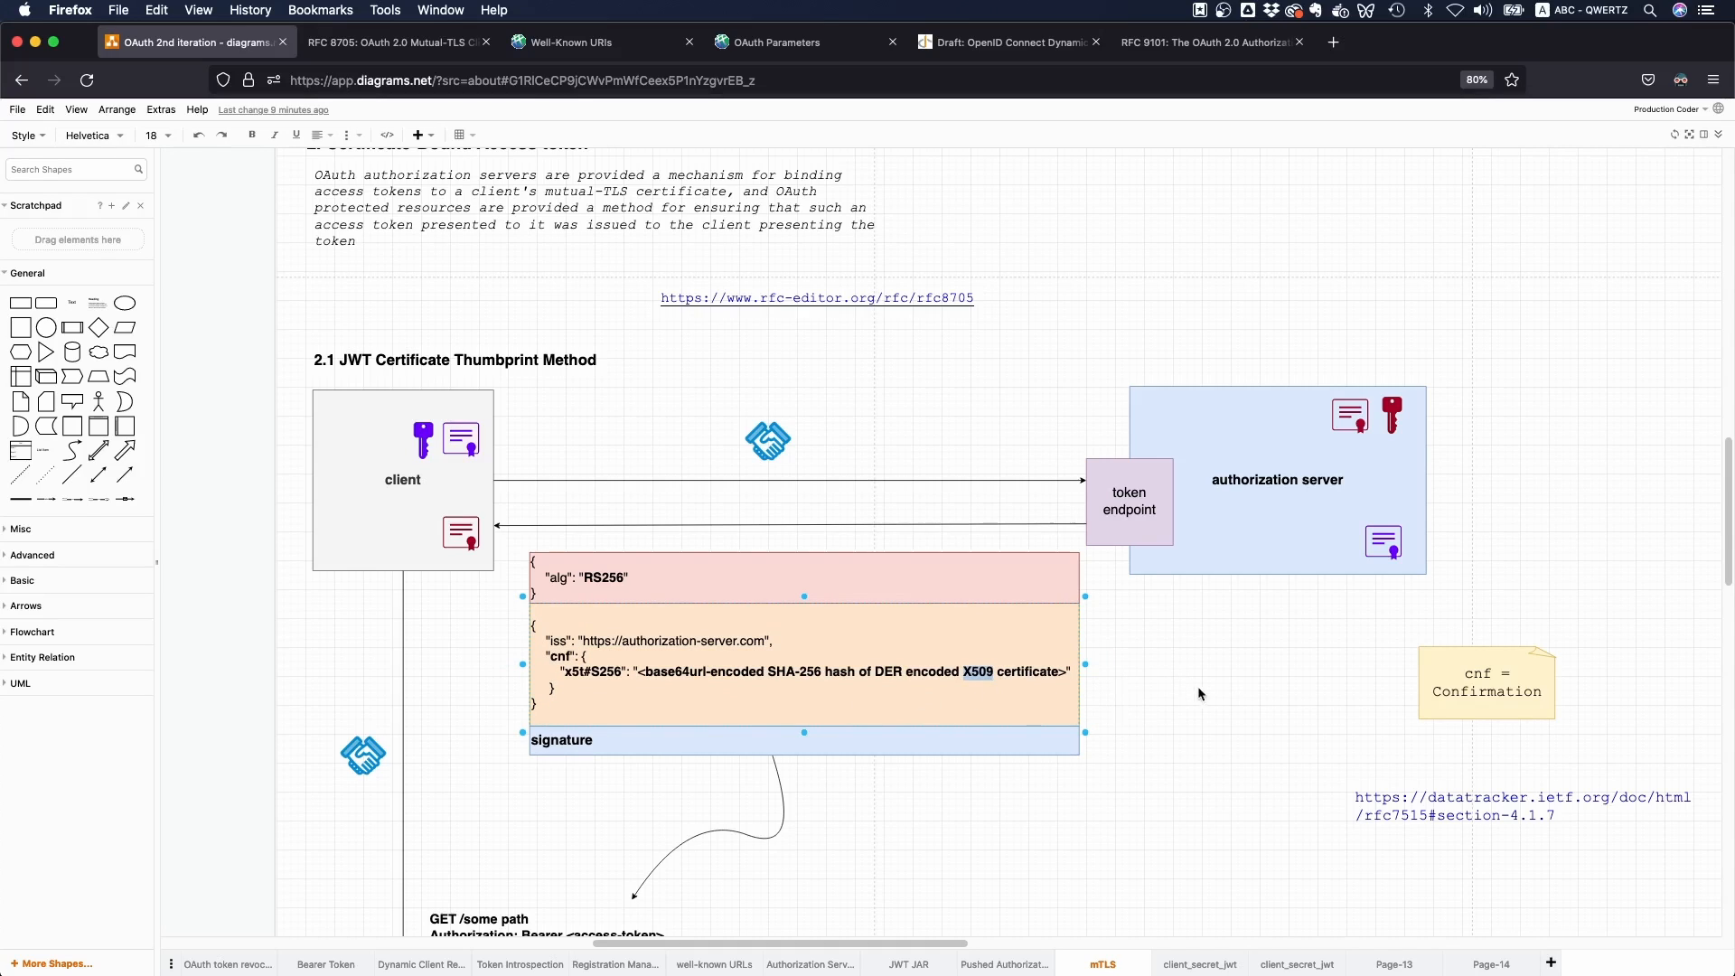
pyautogui.moveTo(1222, 703)
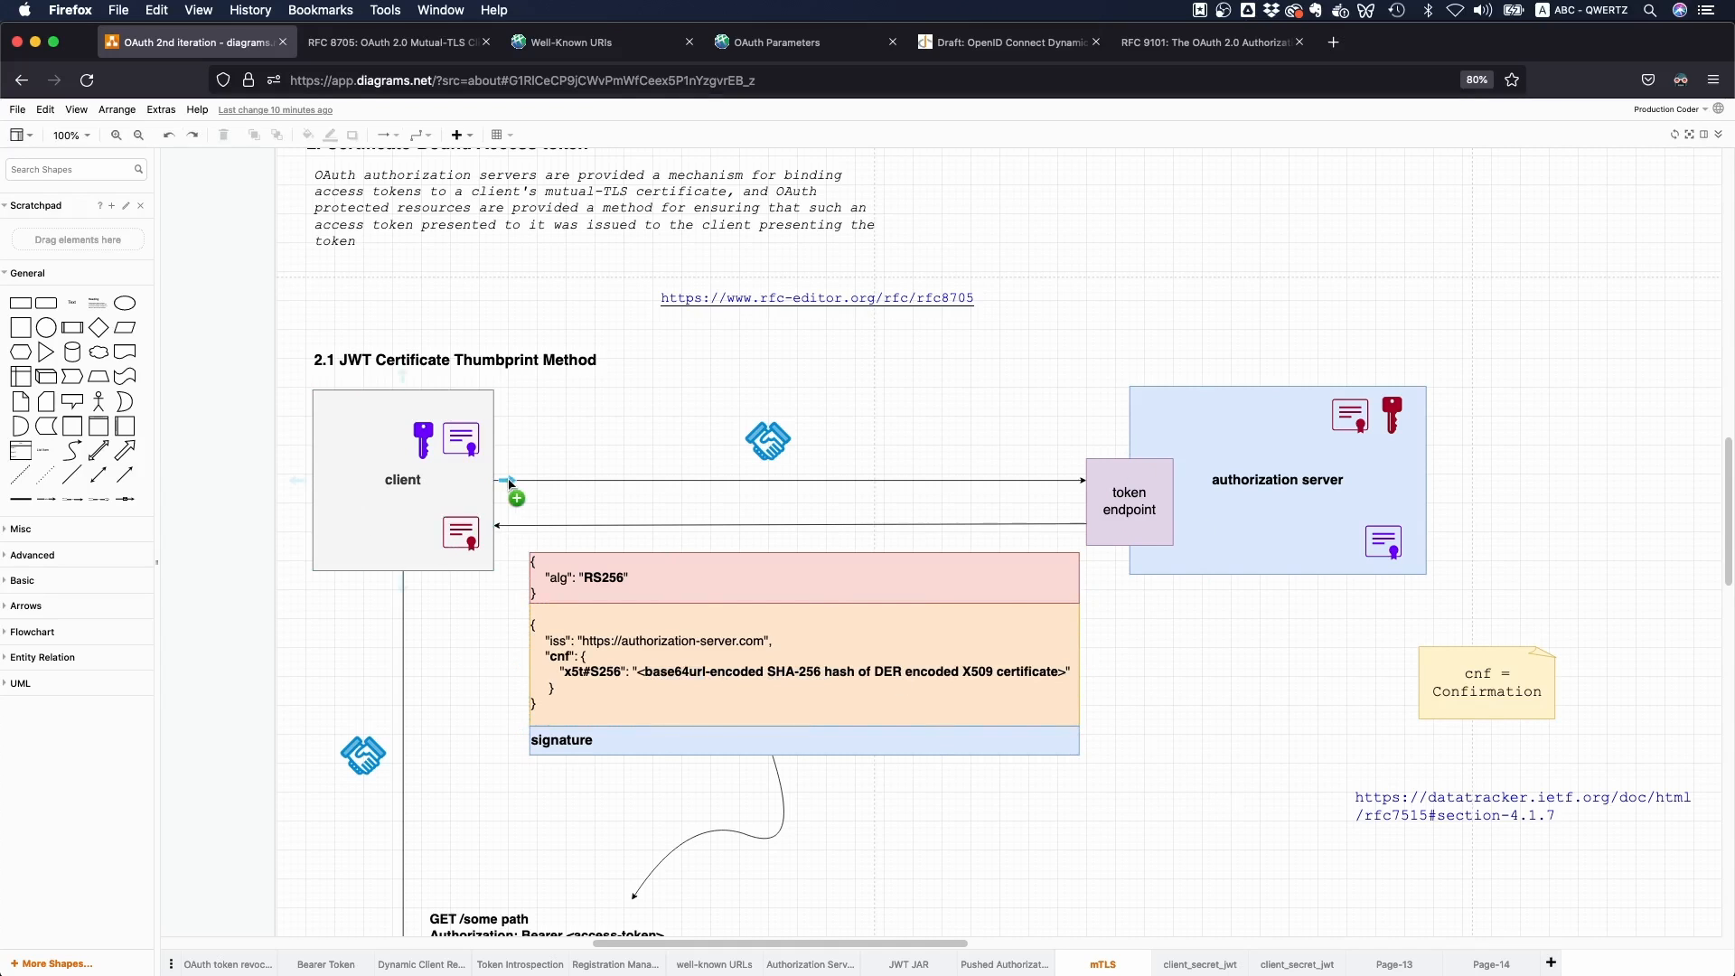
pyautogui.scroll(-3)
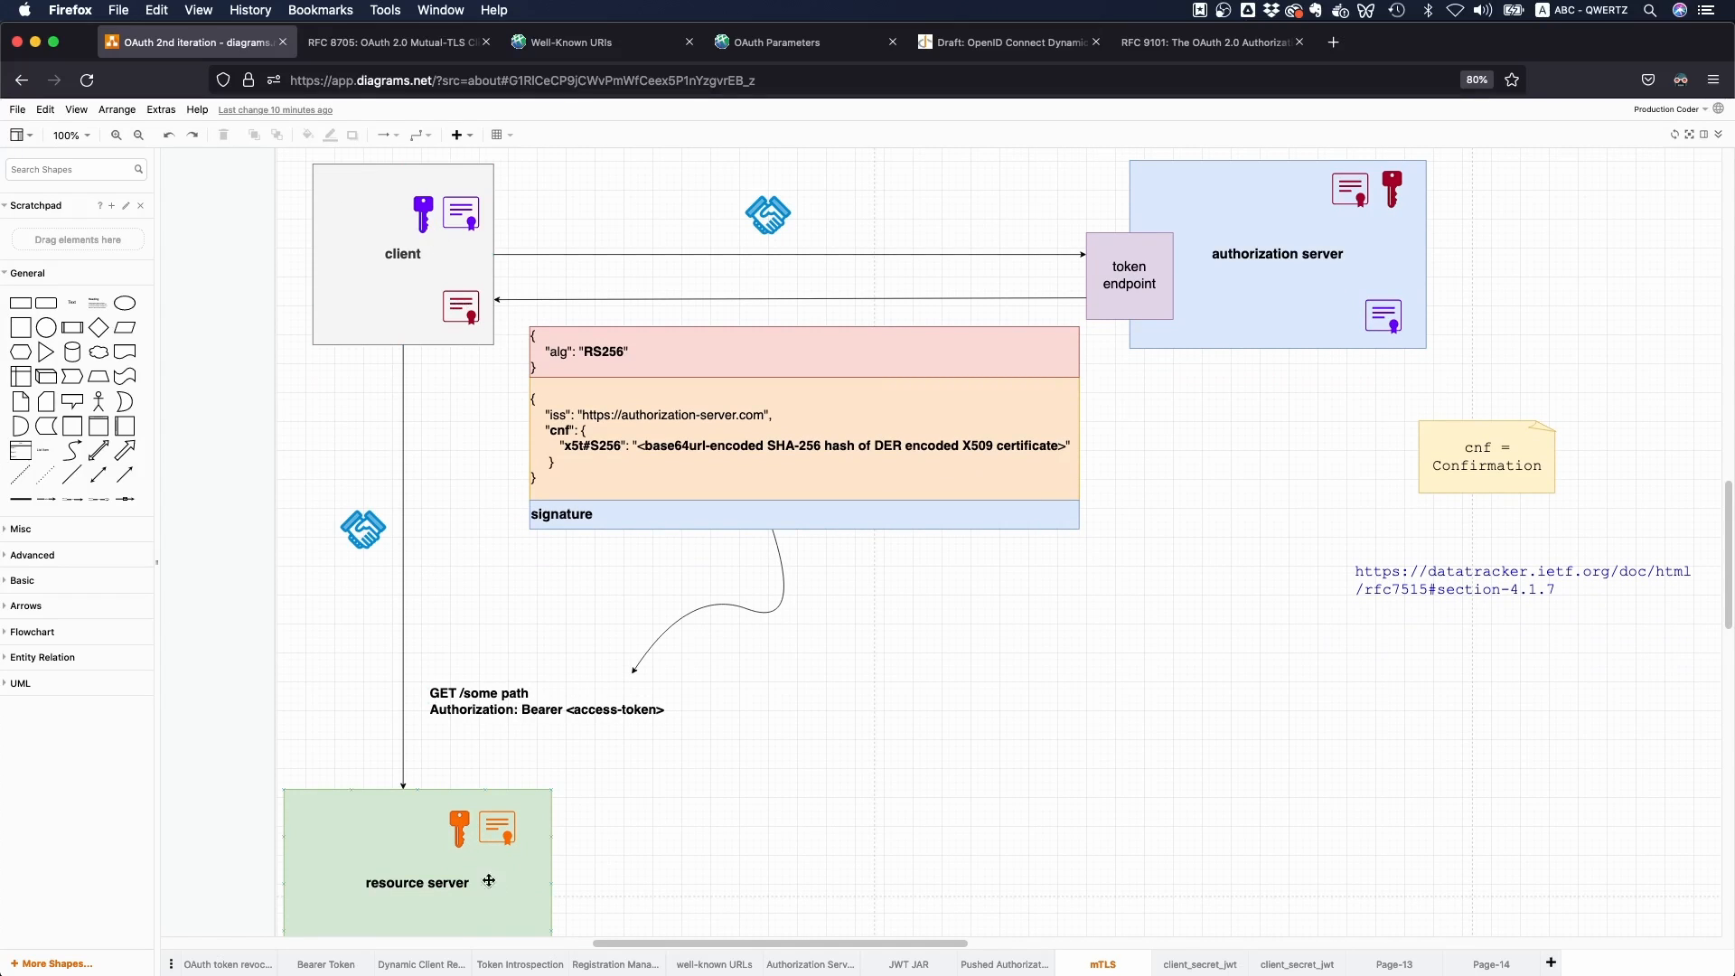
pyautogui.click(403, 255)
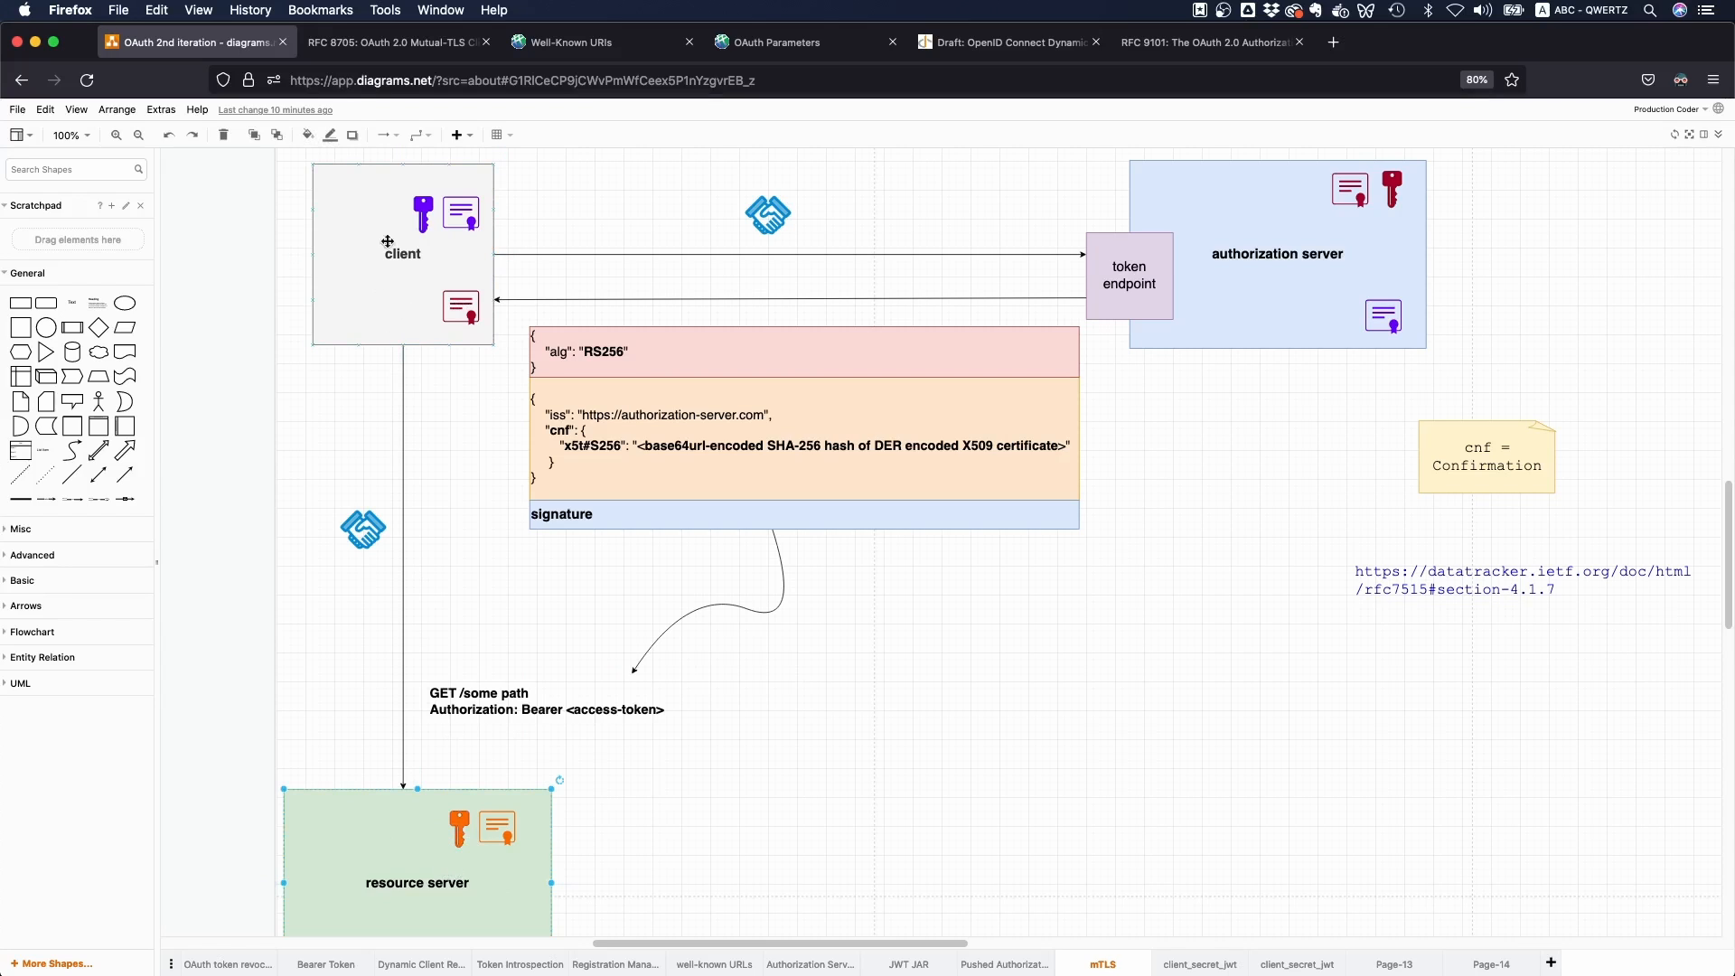
pyautogui.moveTo(381, 293)
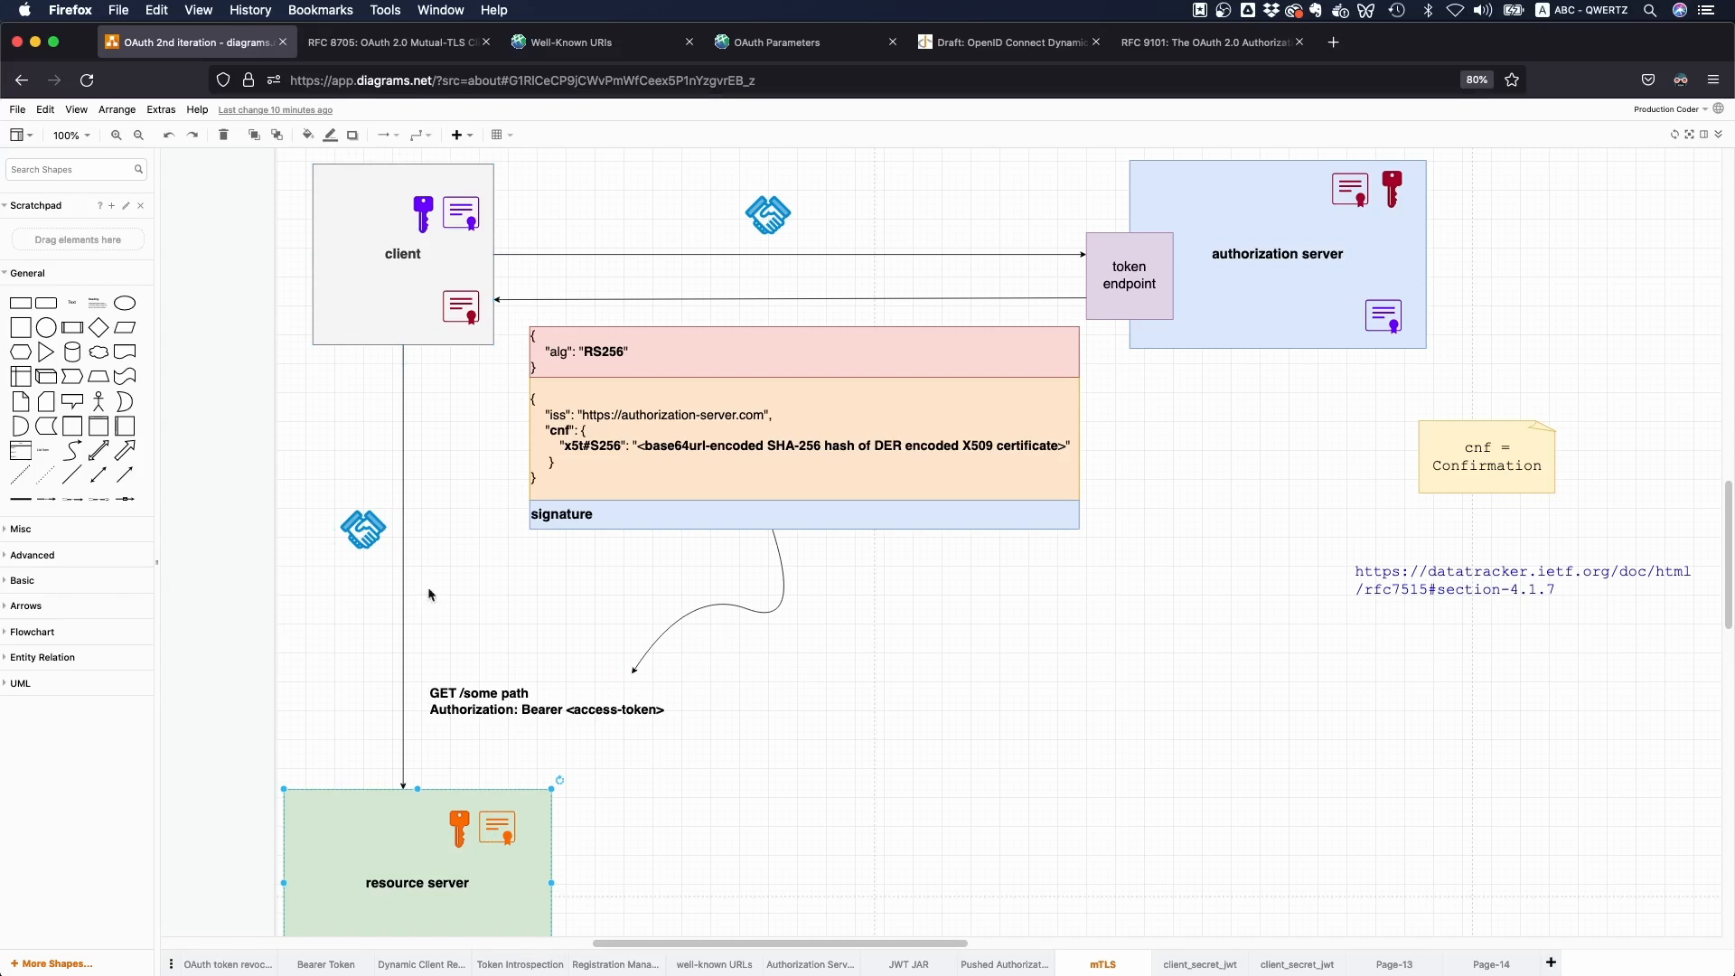
pyautogui.scroll(-3)
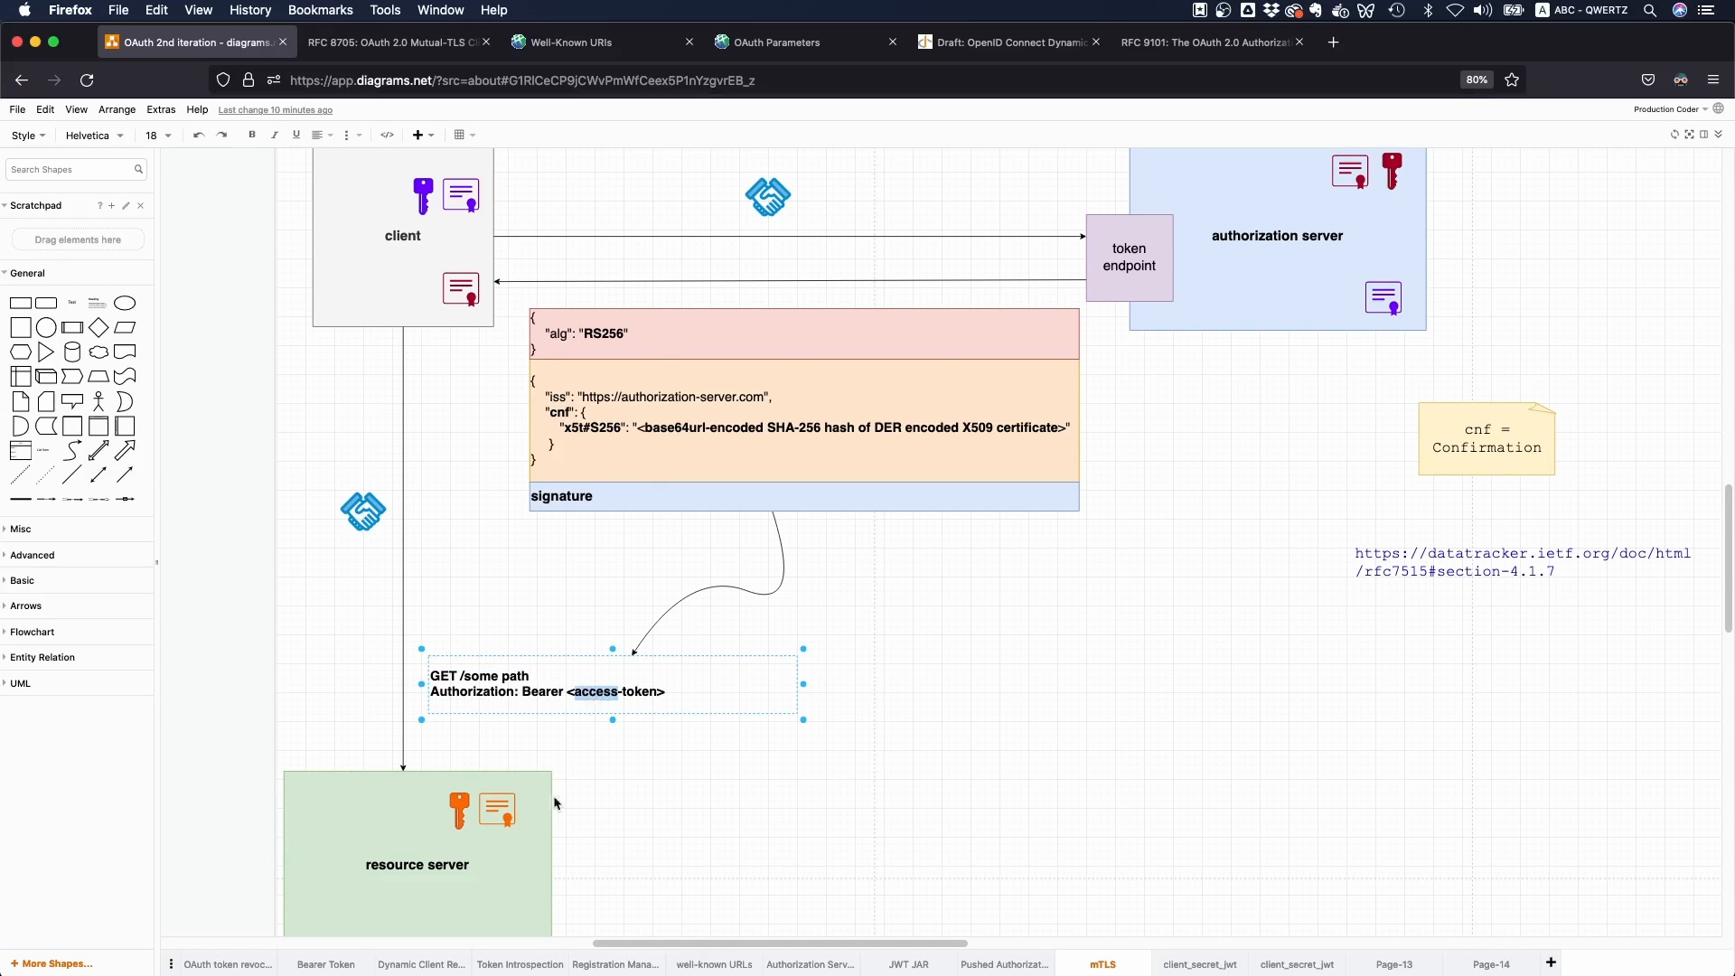
pyautogui.click(418, 864)
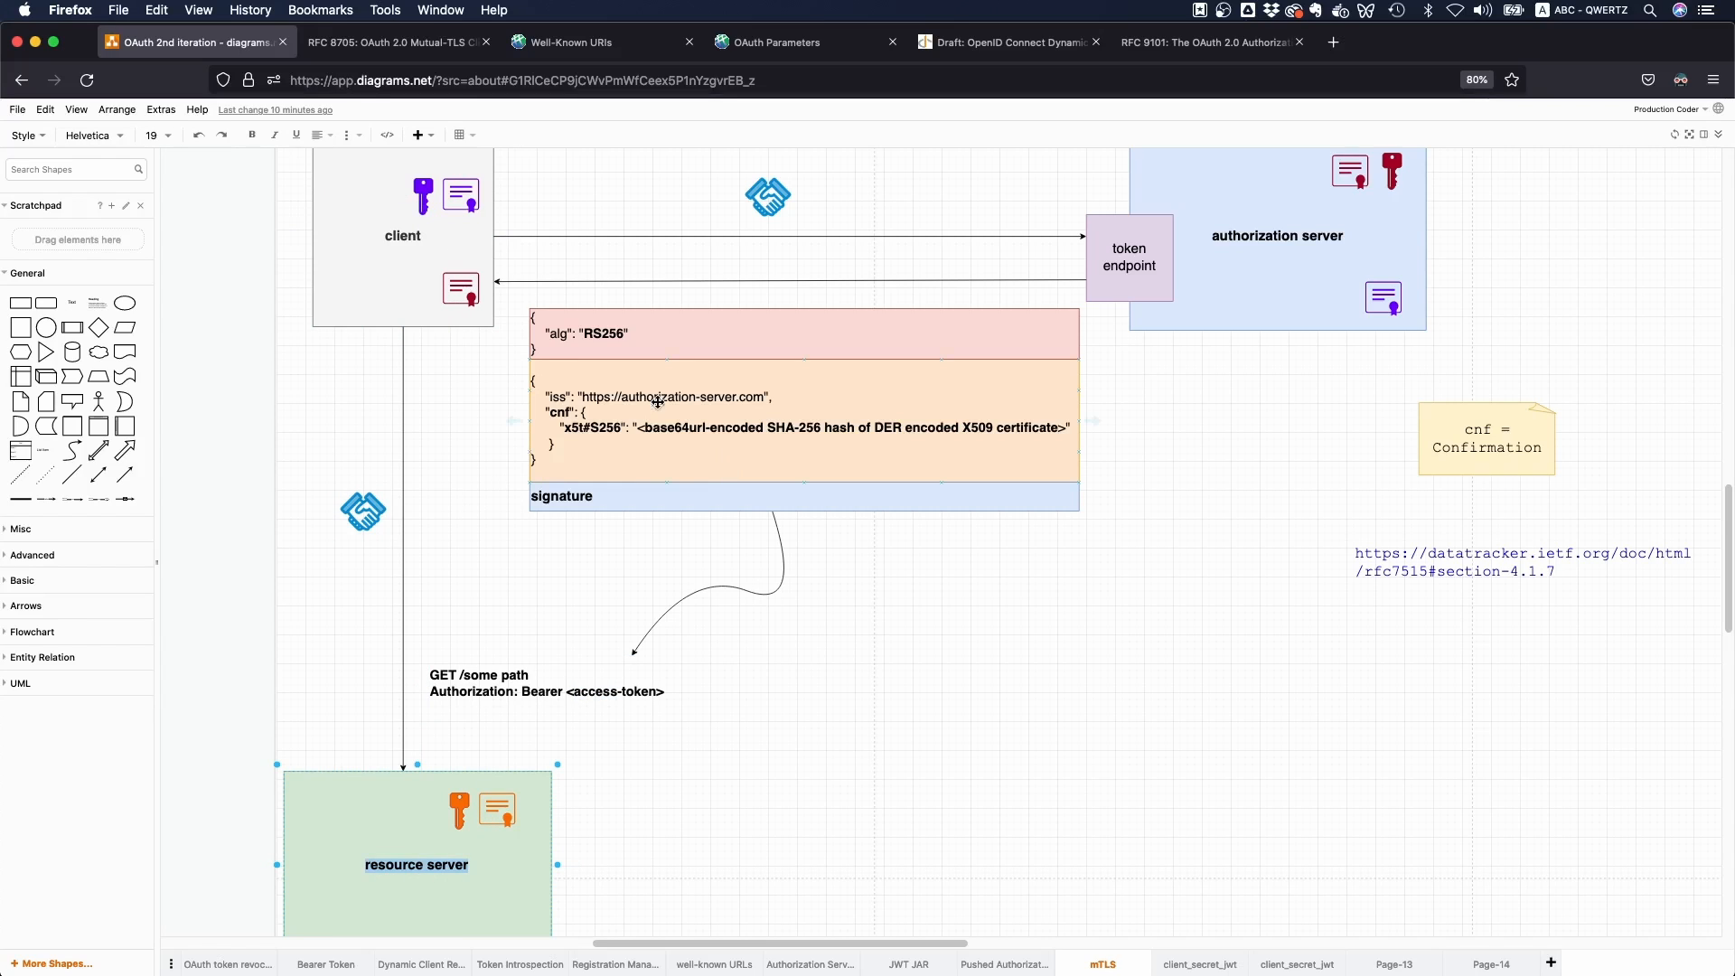
pyautogui.click(804, 423)
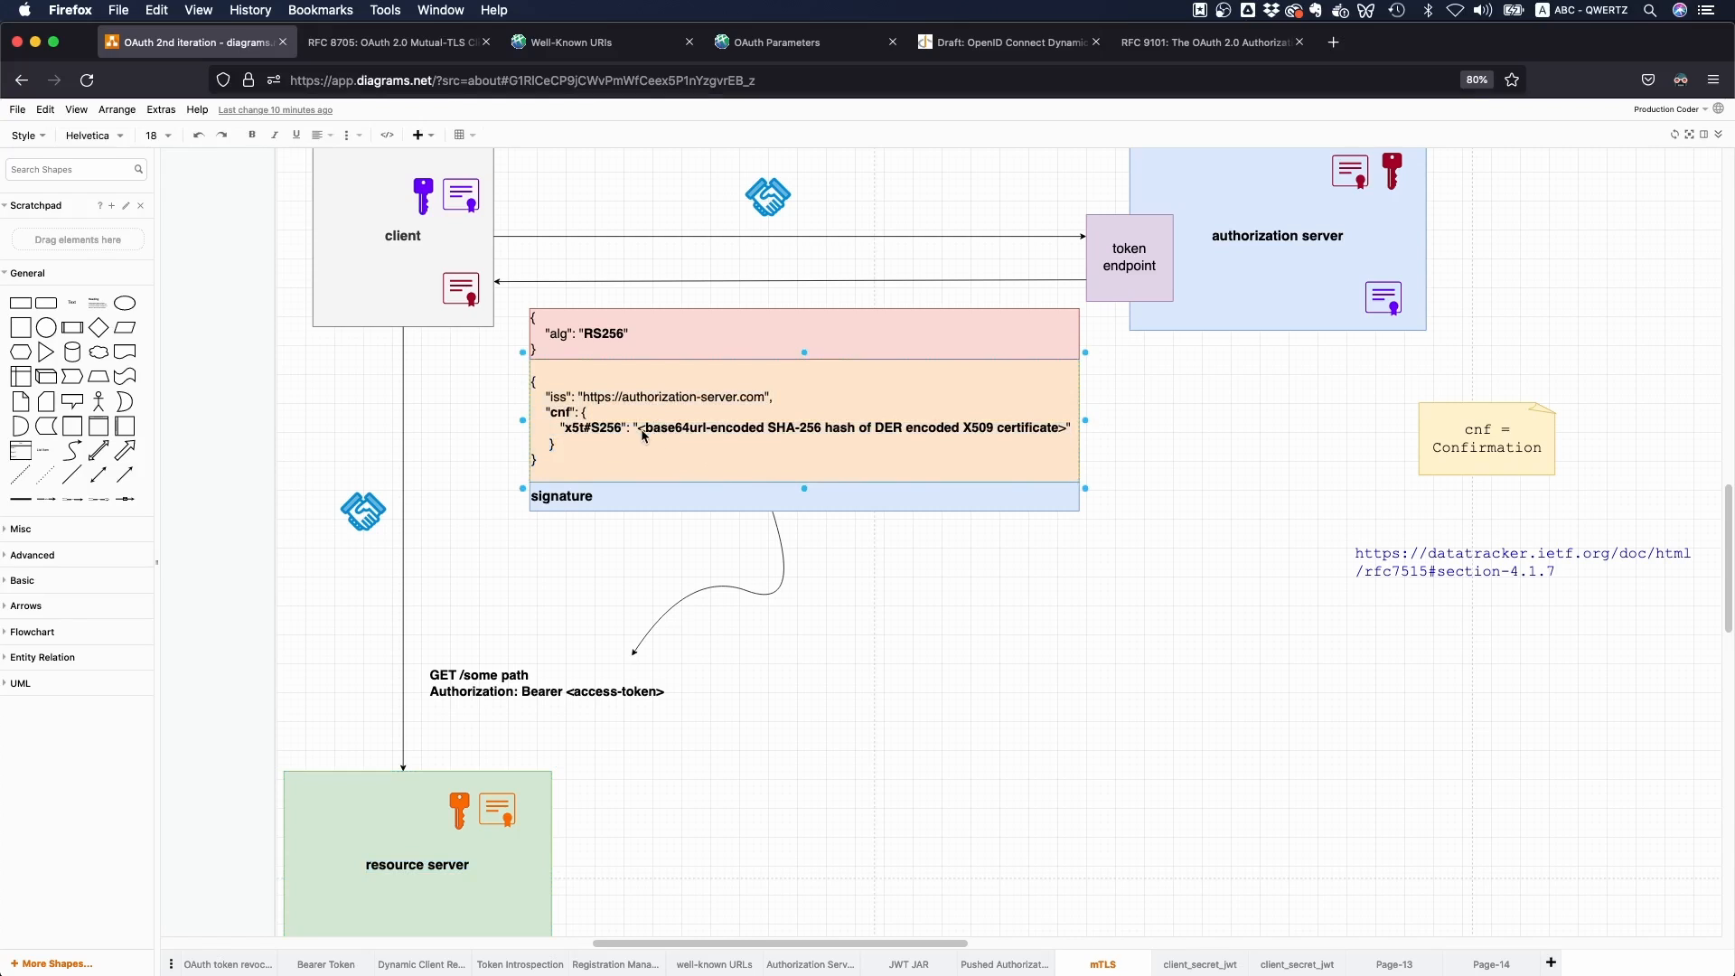
pyautogui.doubleClick(855, 426)
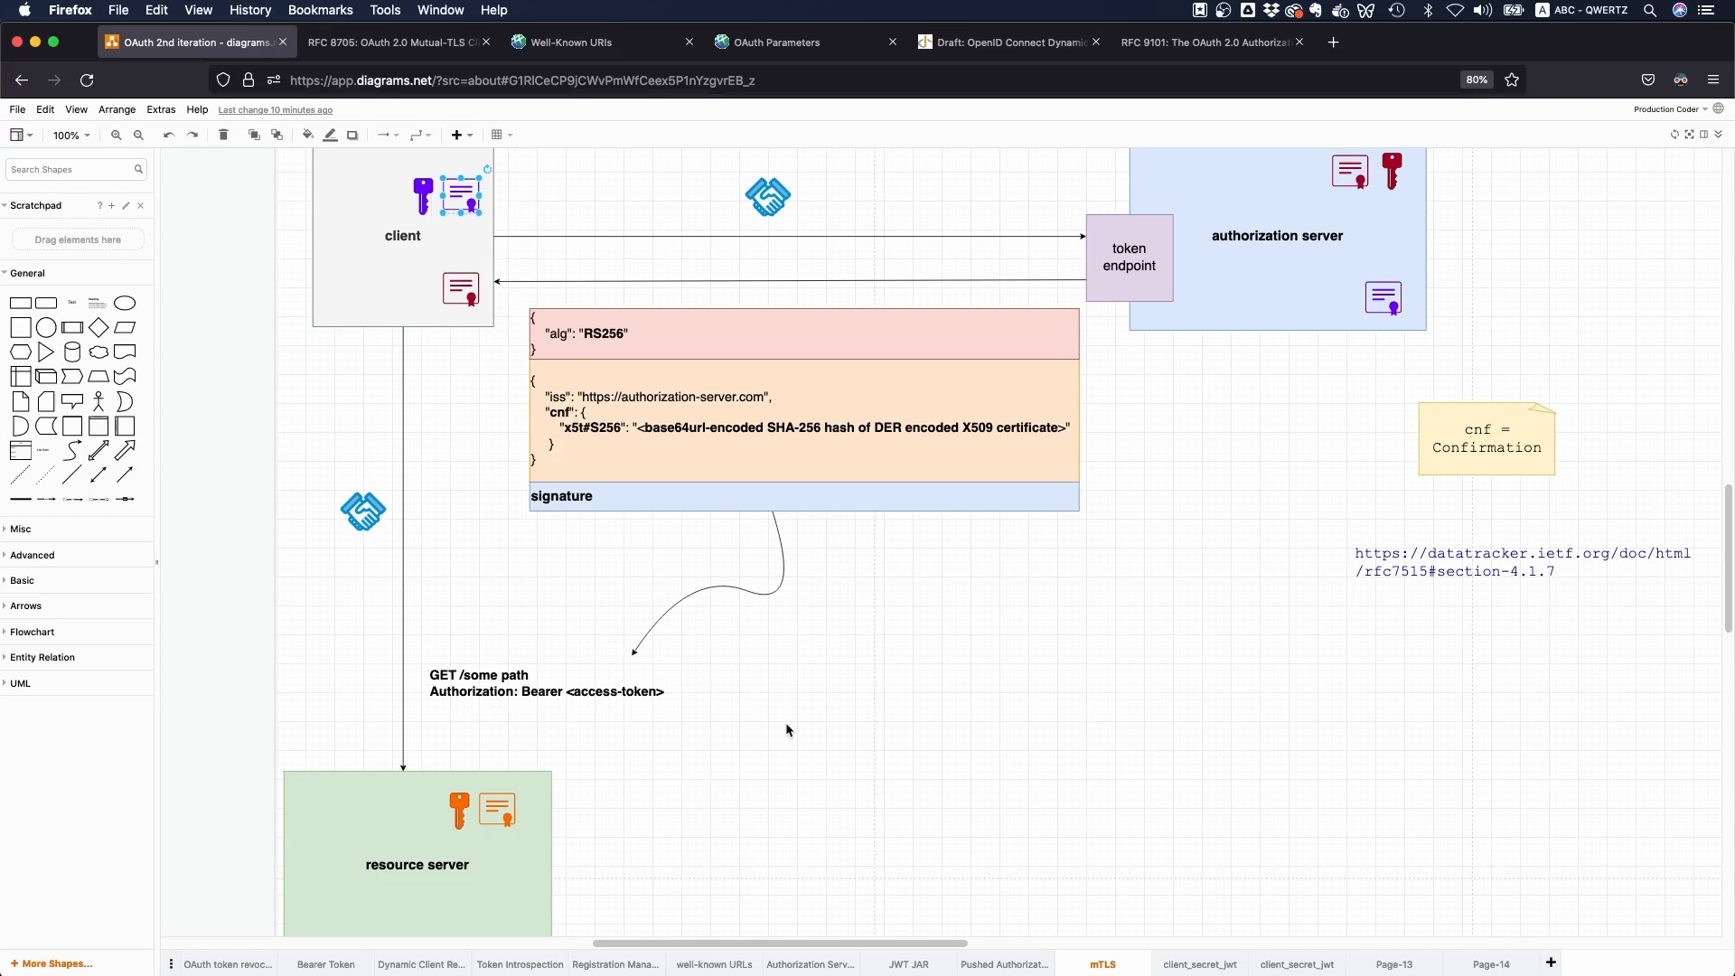
pyautogui.click(546, 683)
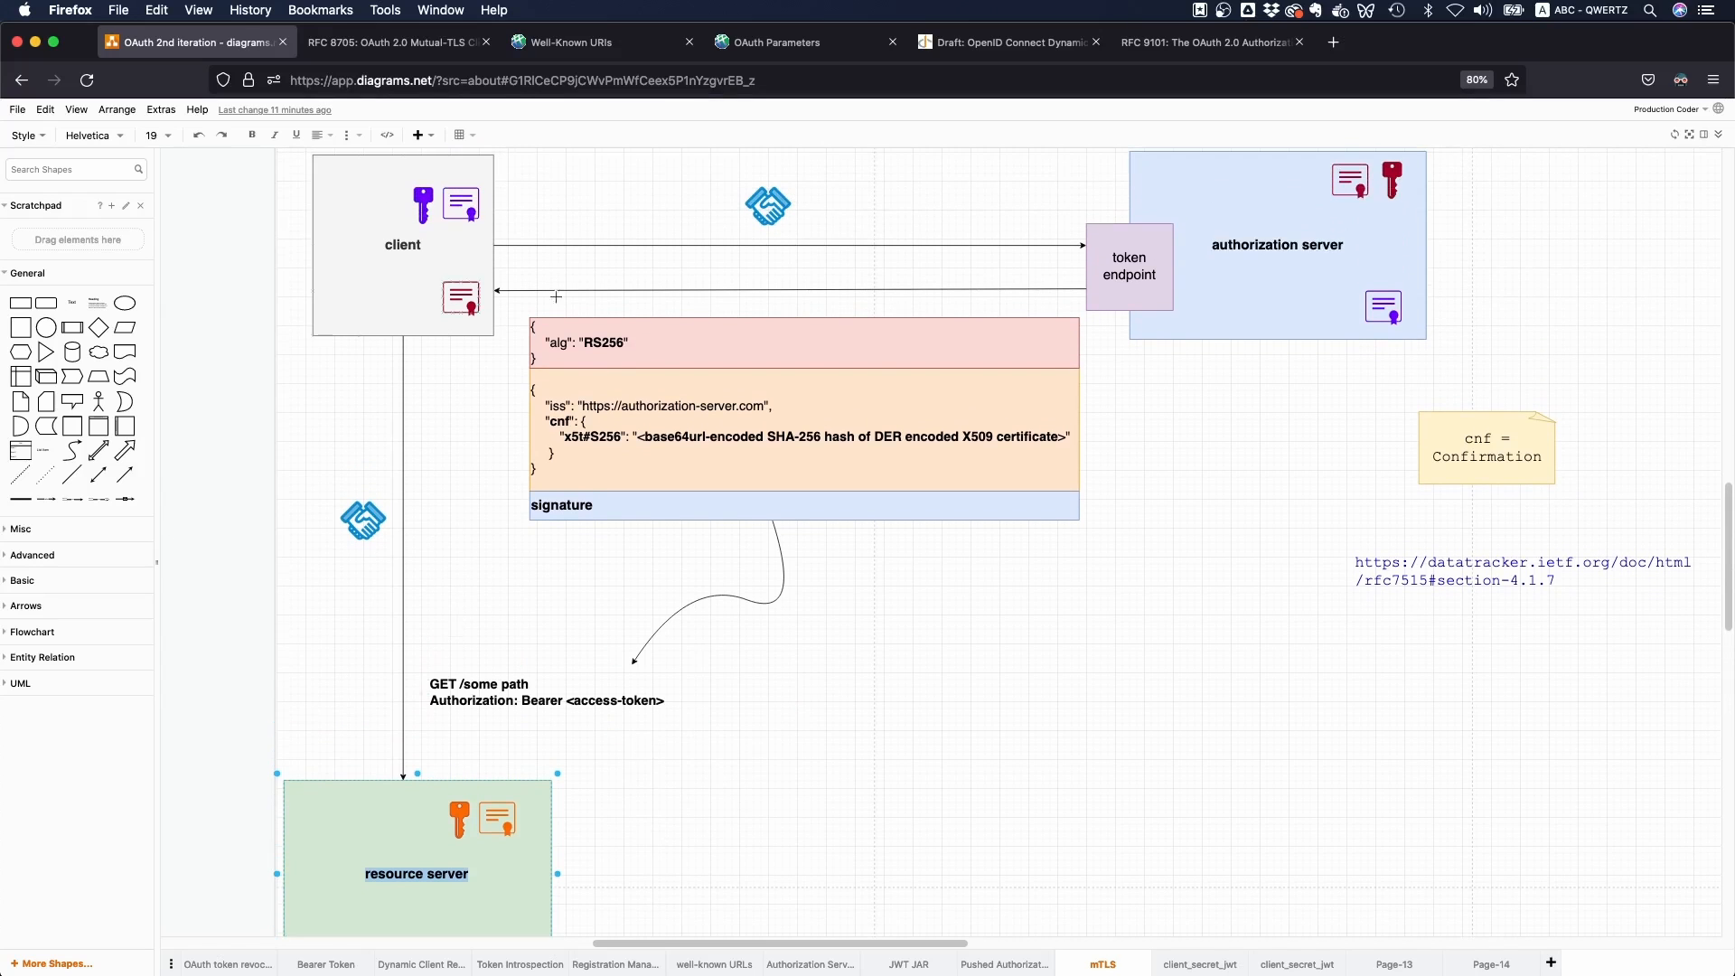
pyautogui.click(404, 244)
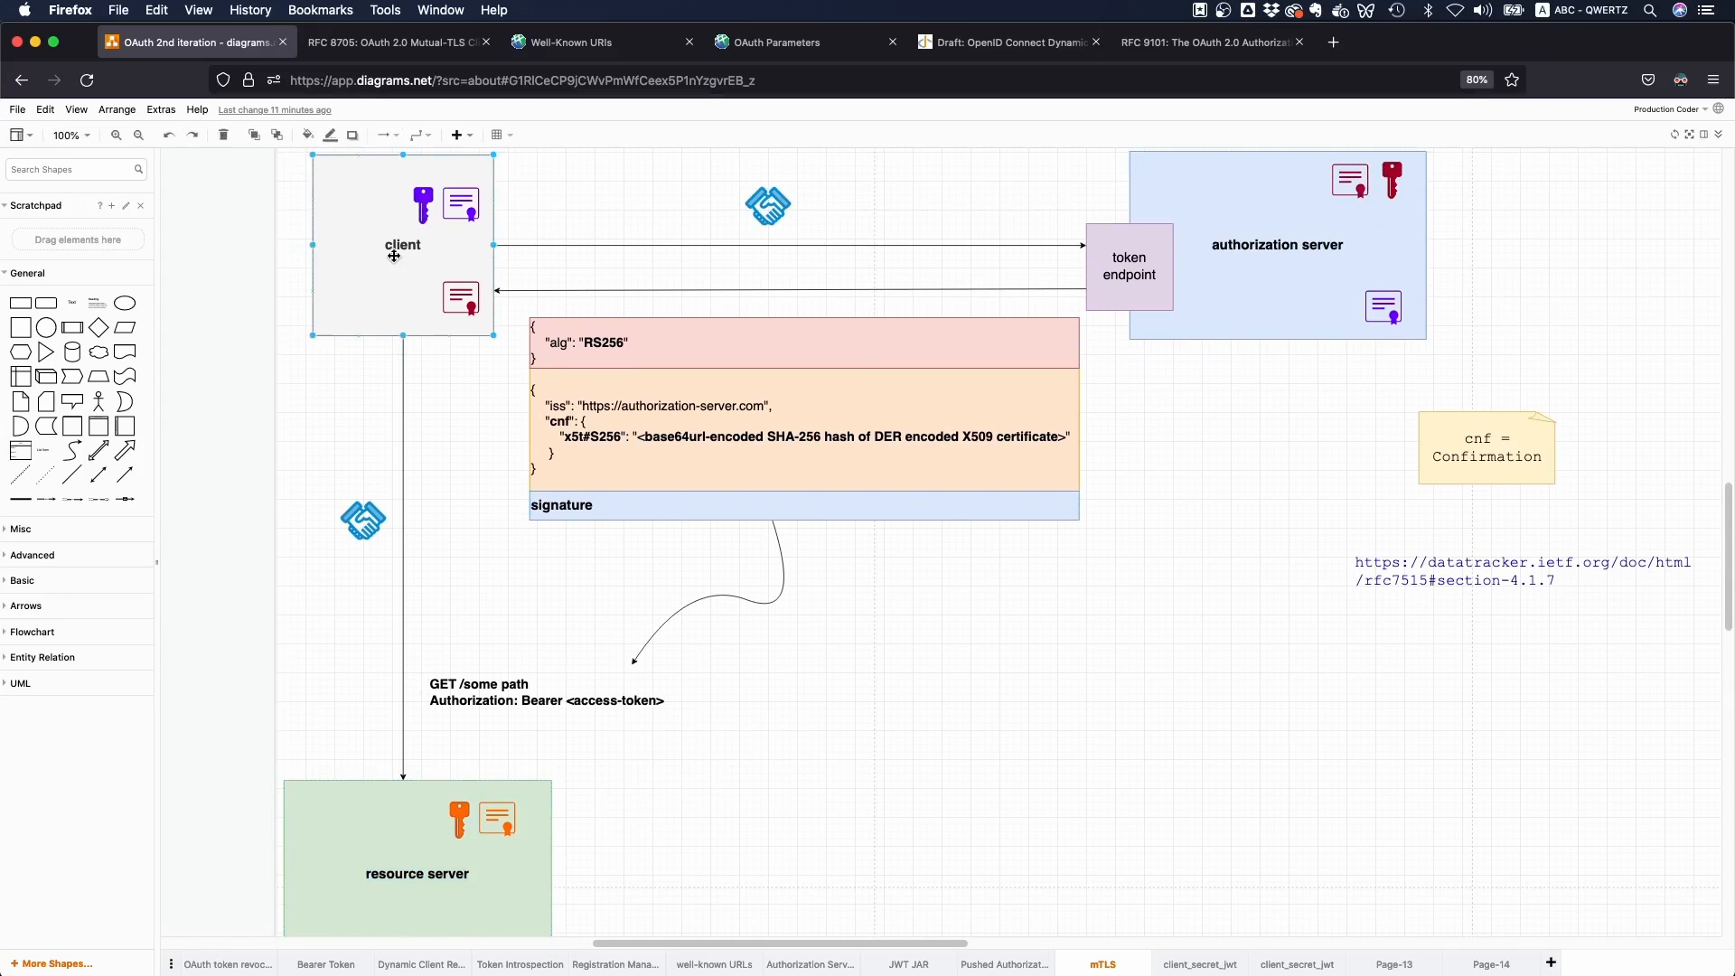
pyautogui.click(418, 851)
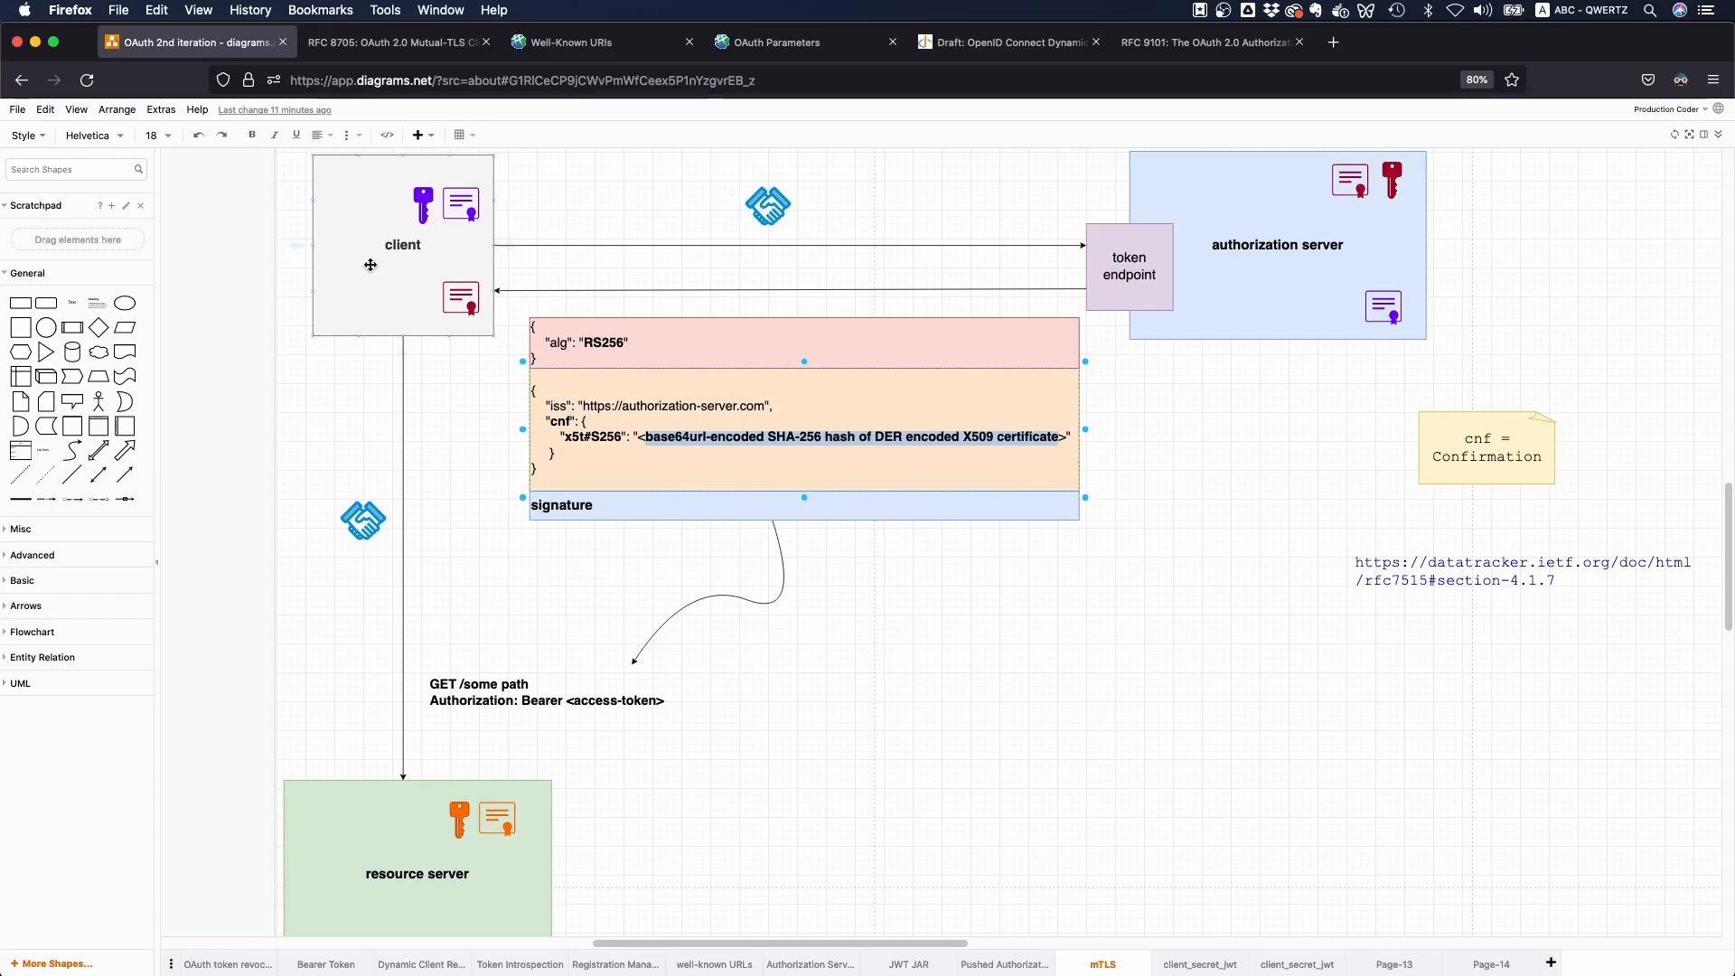
pyautogui.moveTo(375, 267)
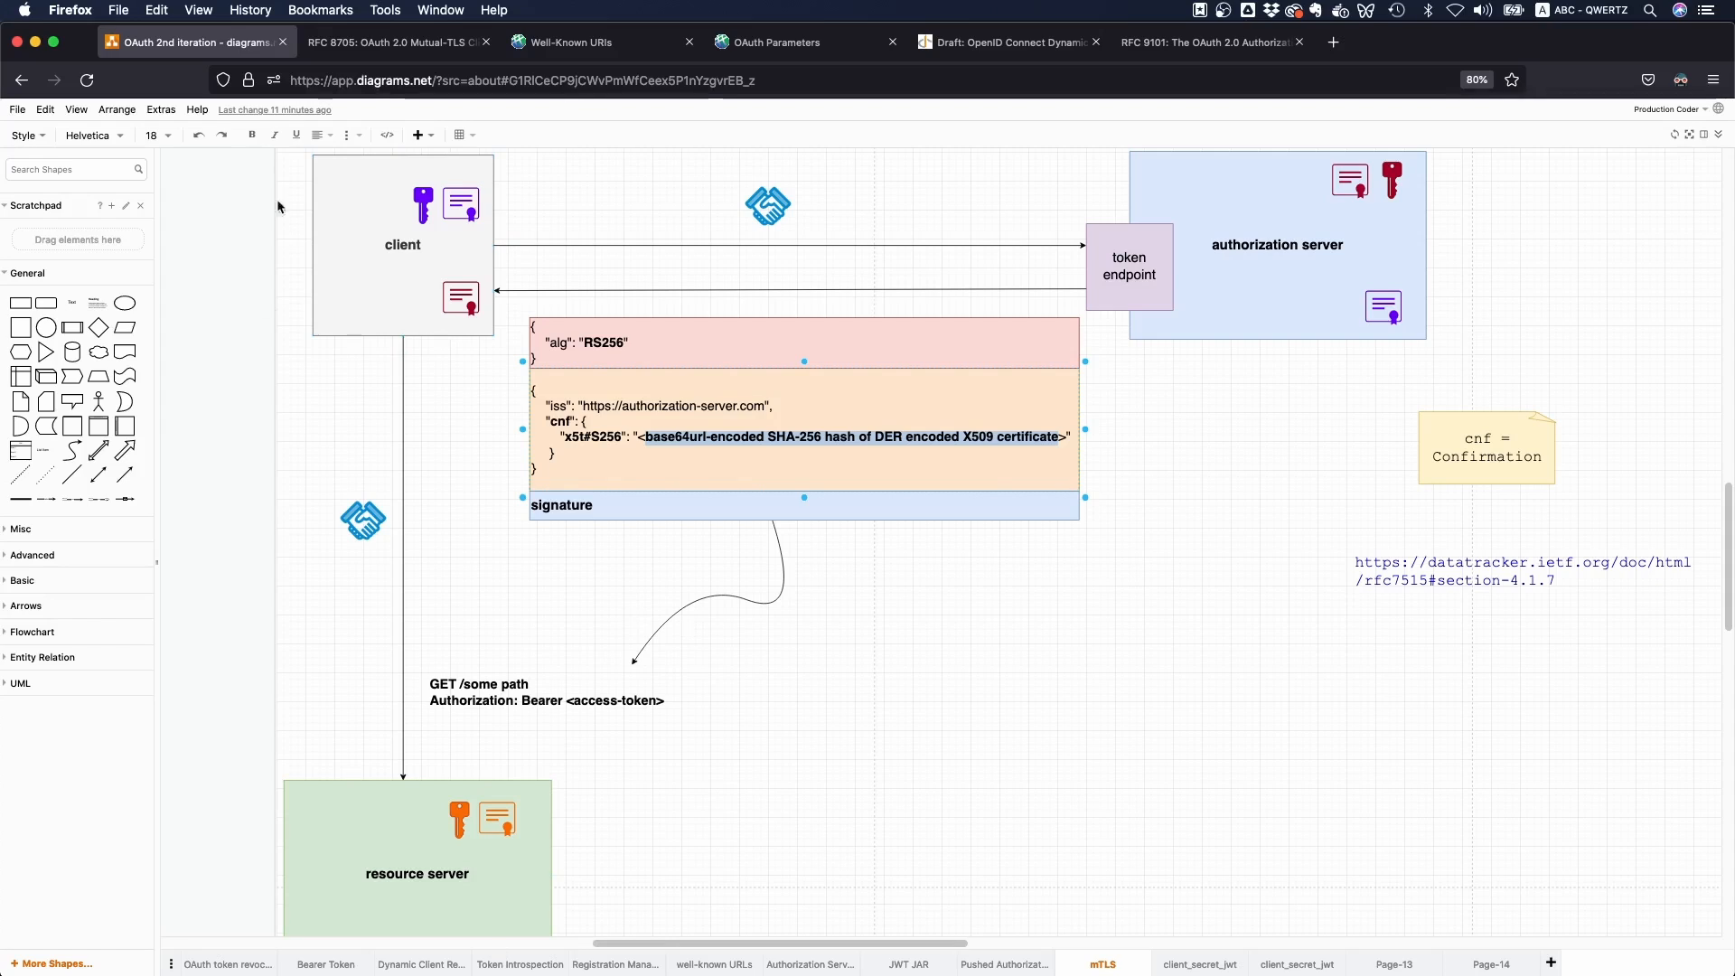
pyautogui.moveTo(541, 521)
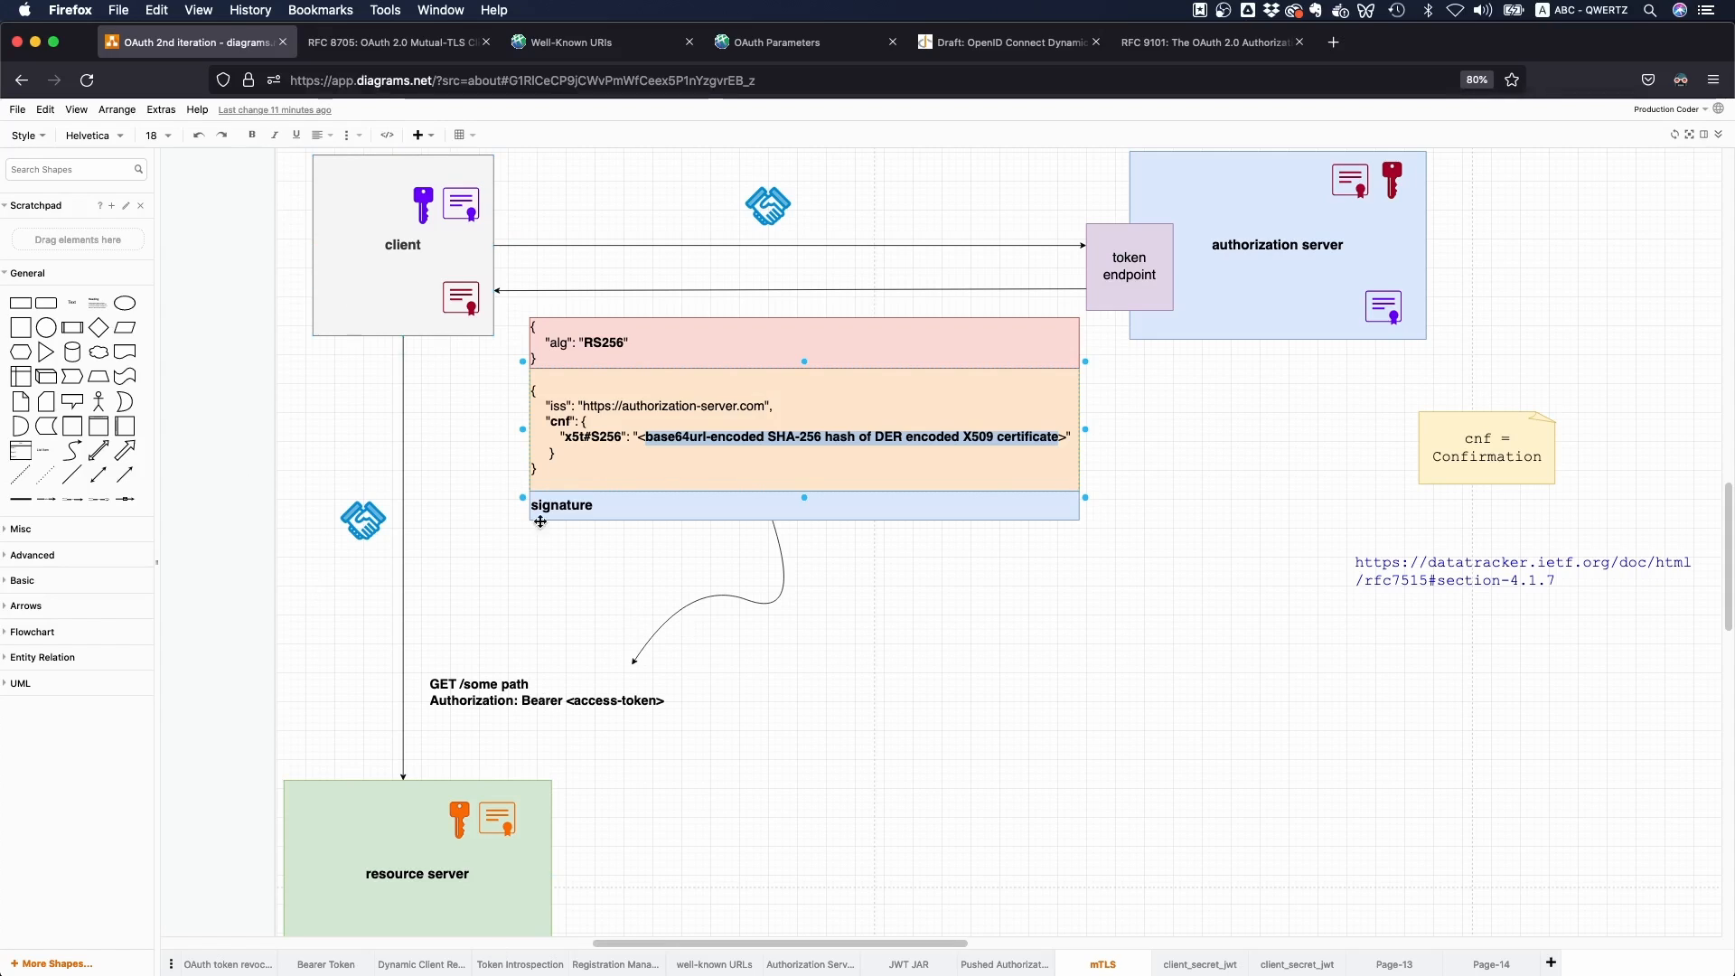
pyautogui.scroll(-3)
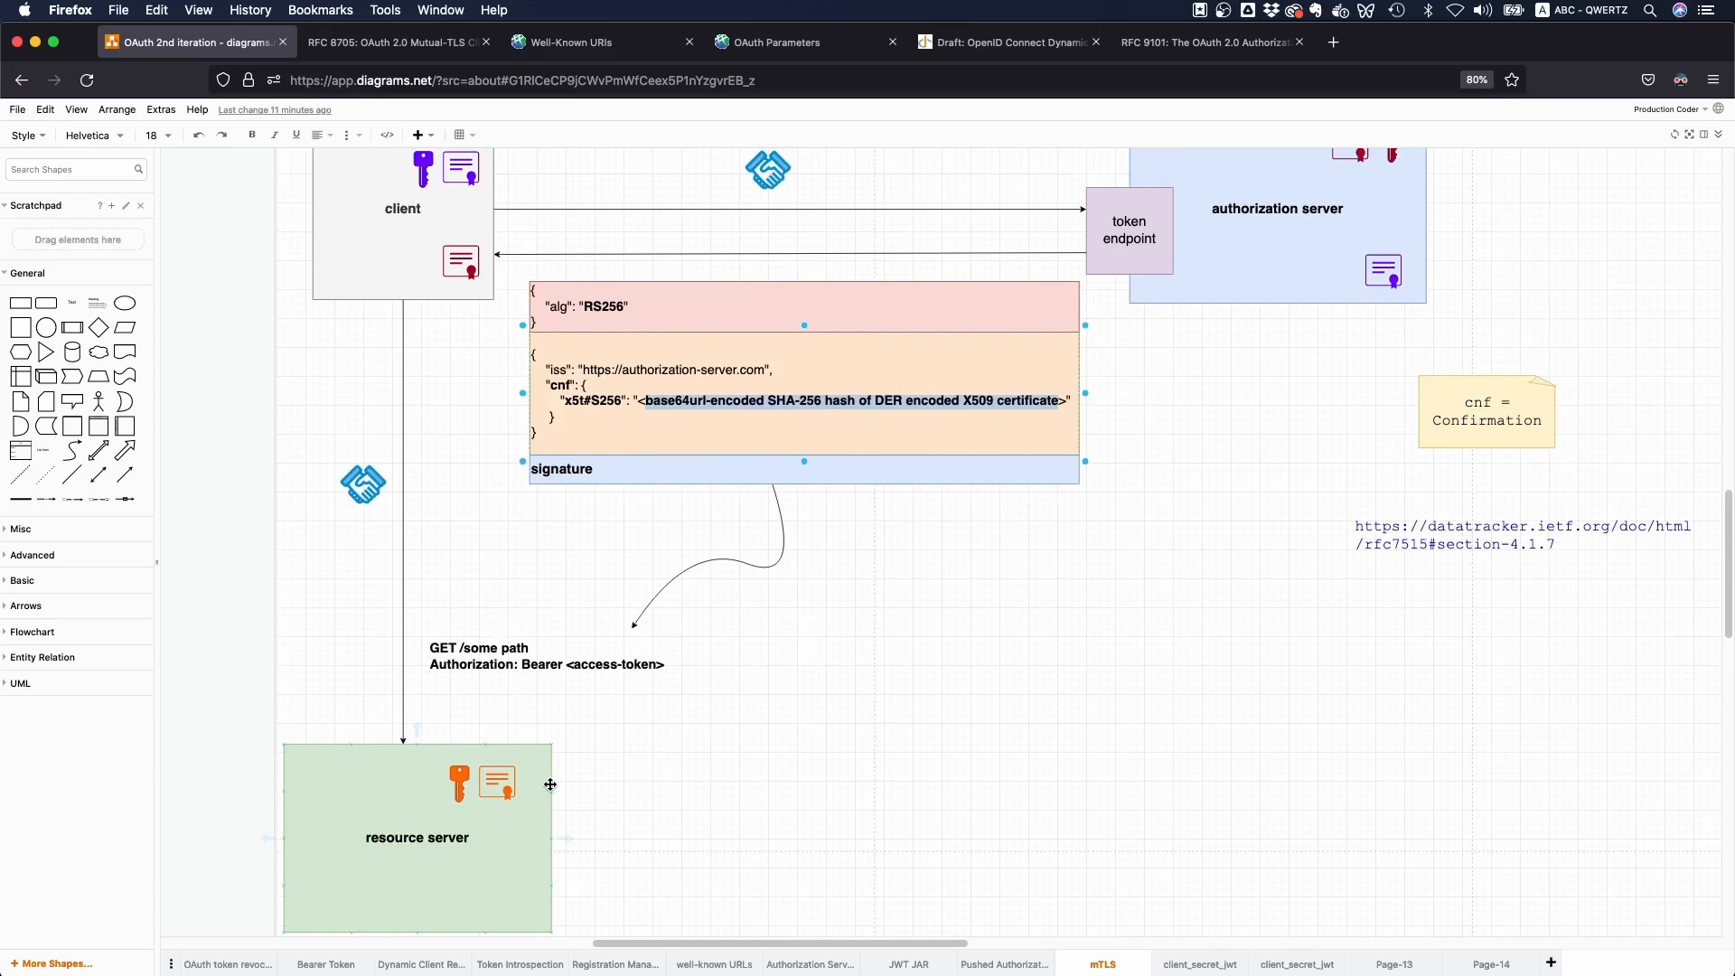
pyautogui.moveTo(254, 832)
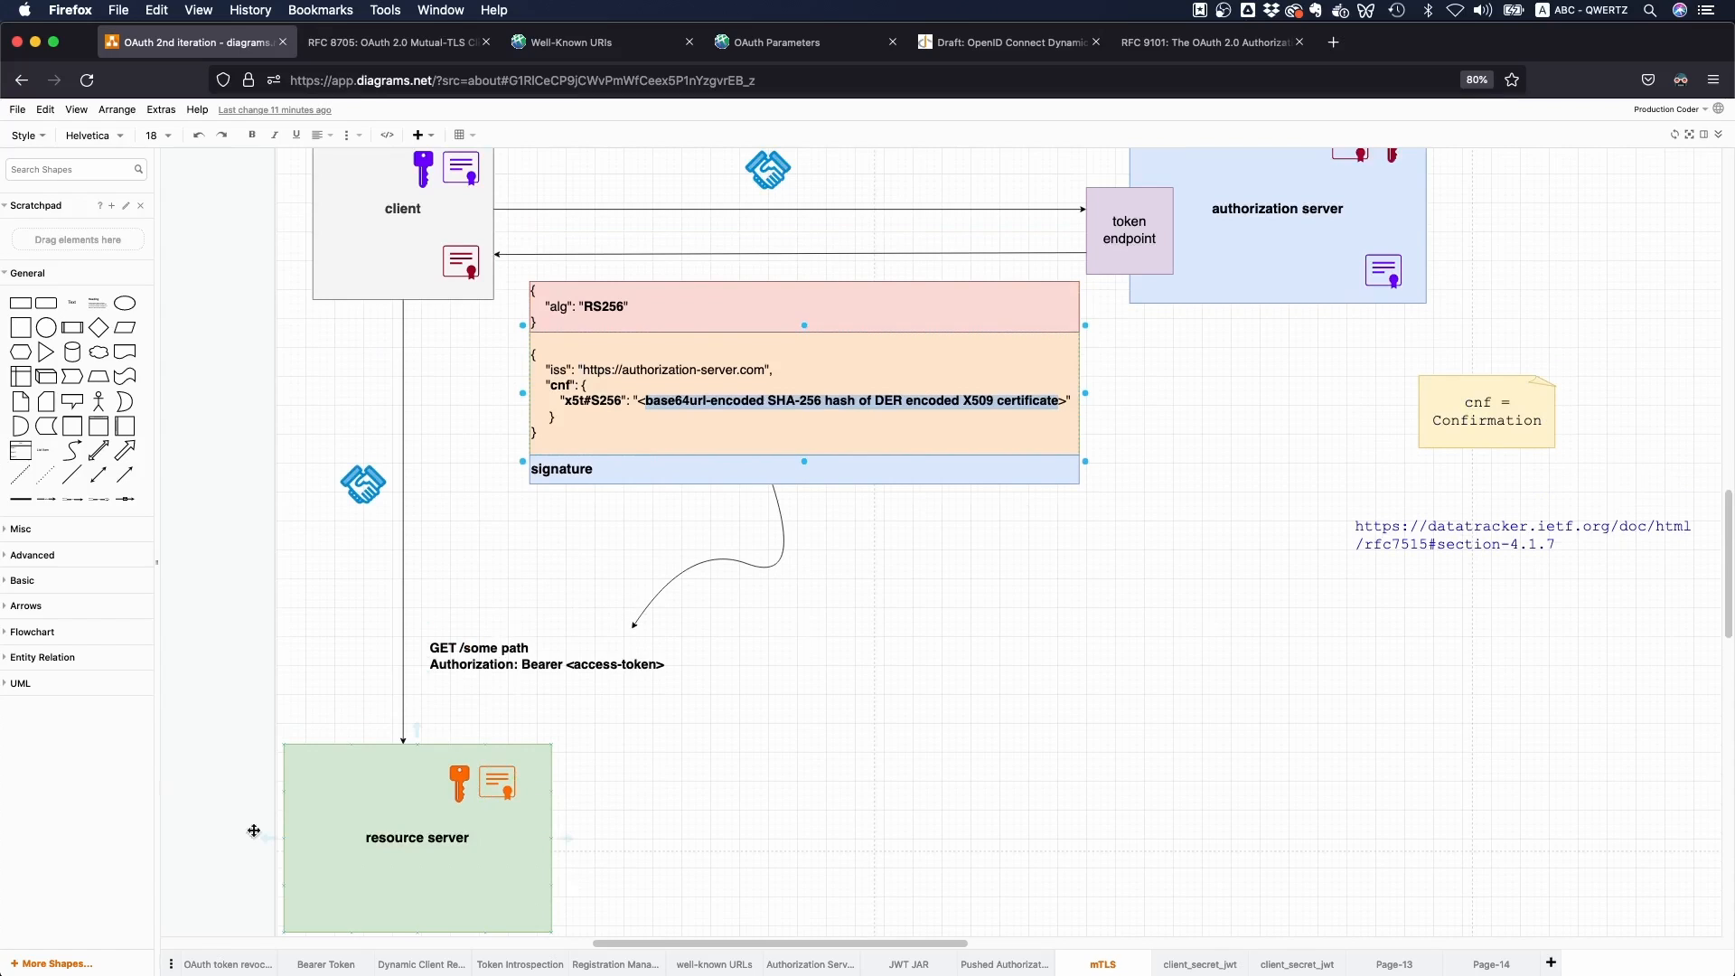
pyautogui.scroll(-3)
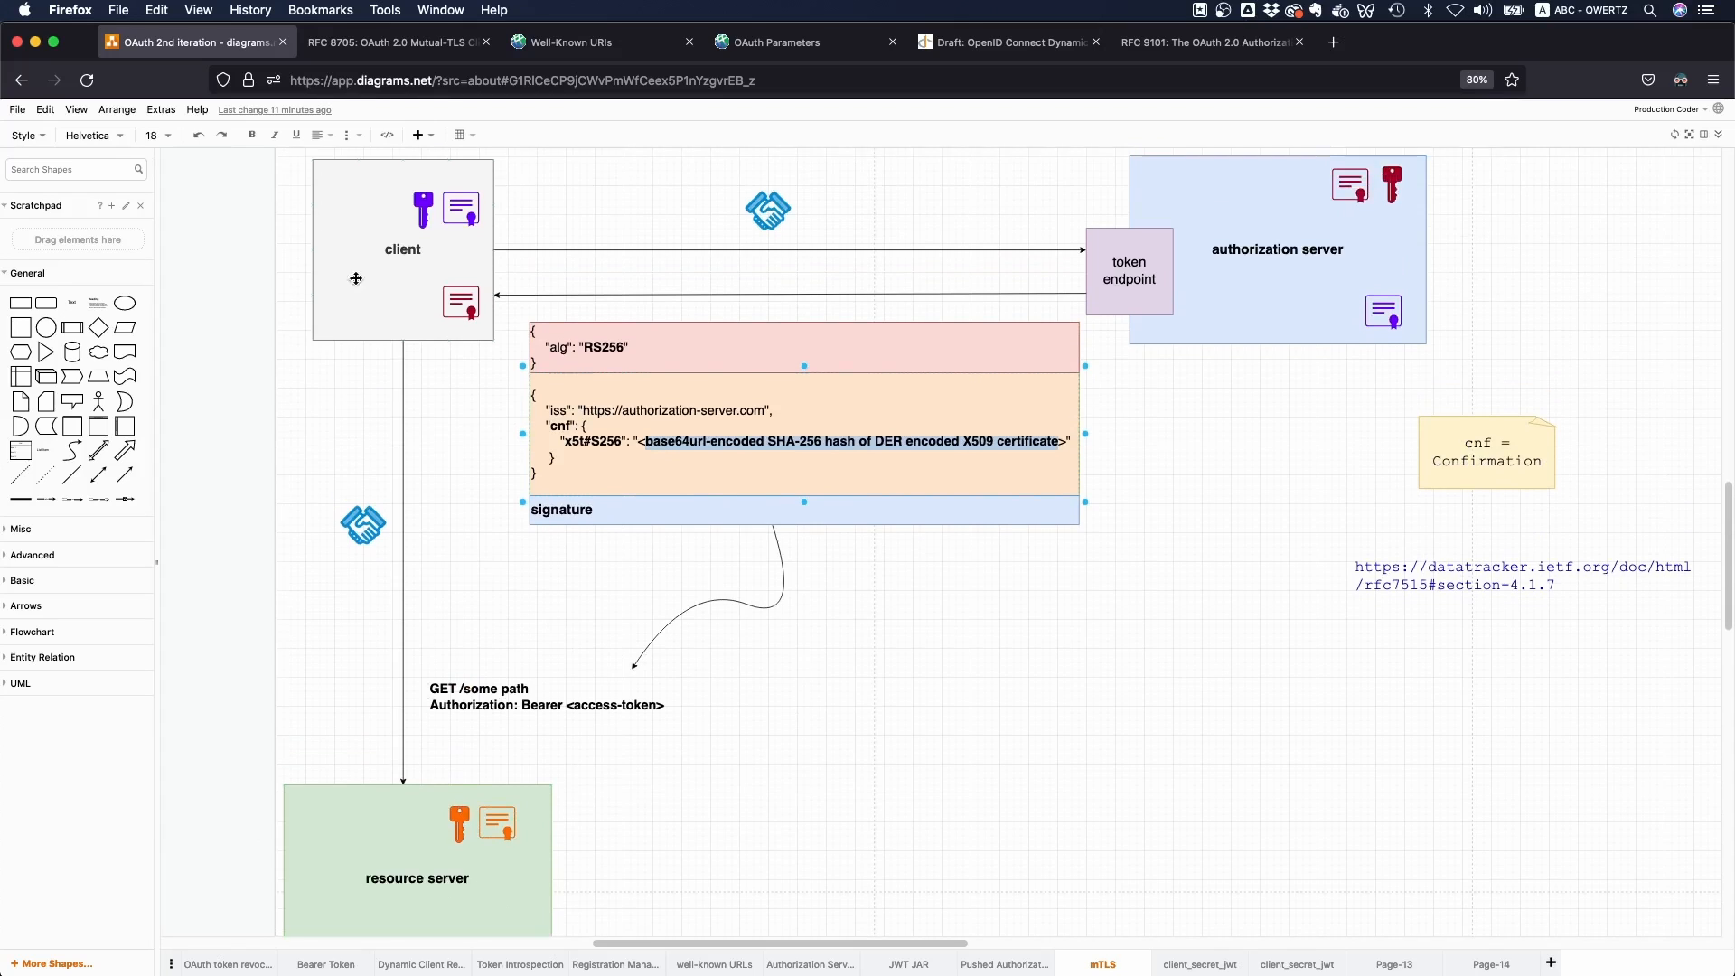
pyautogui.moveTo(423, 615)
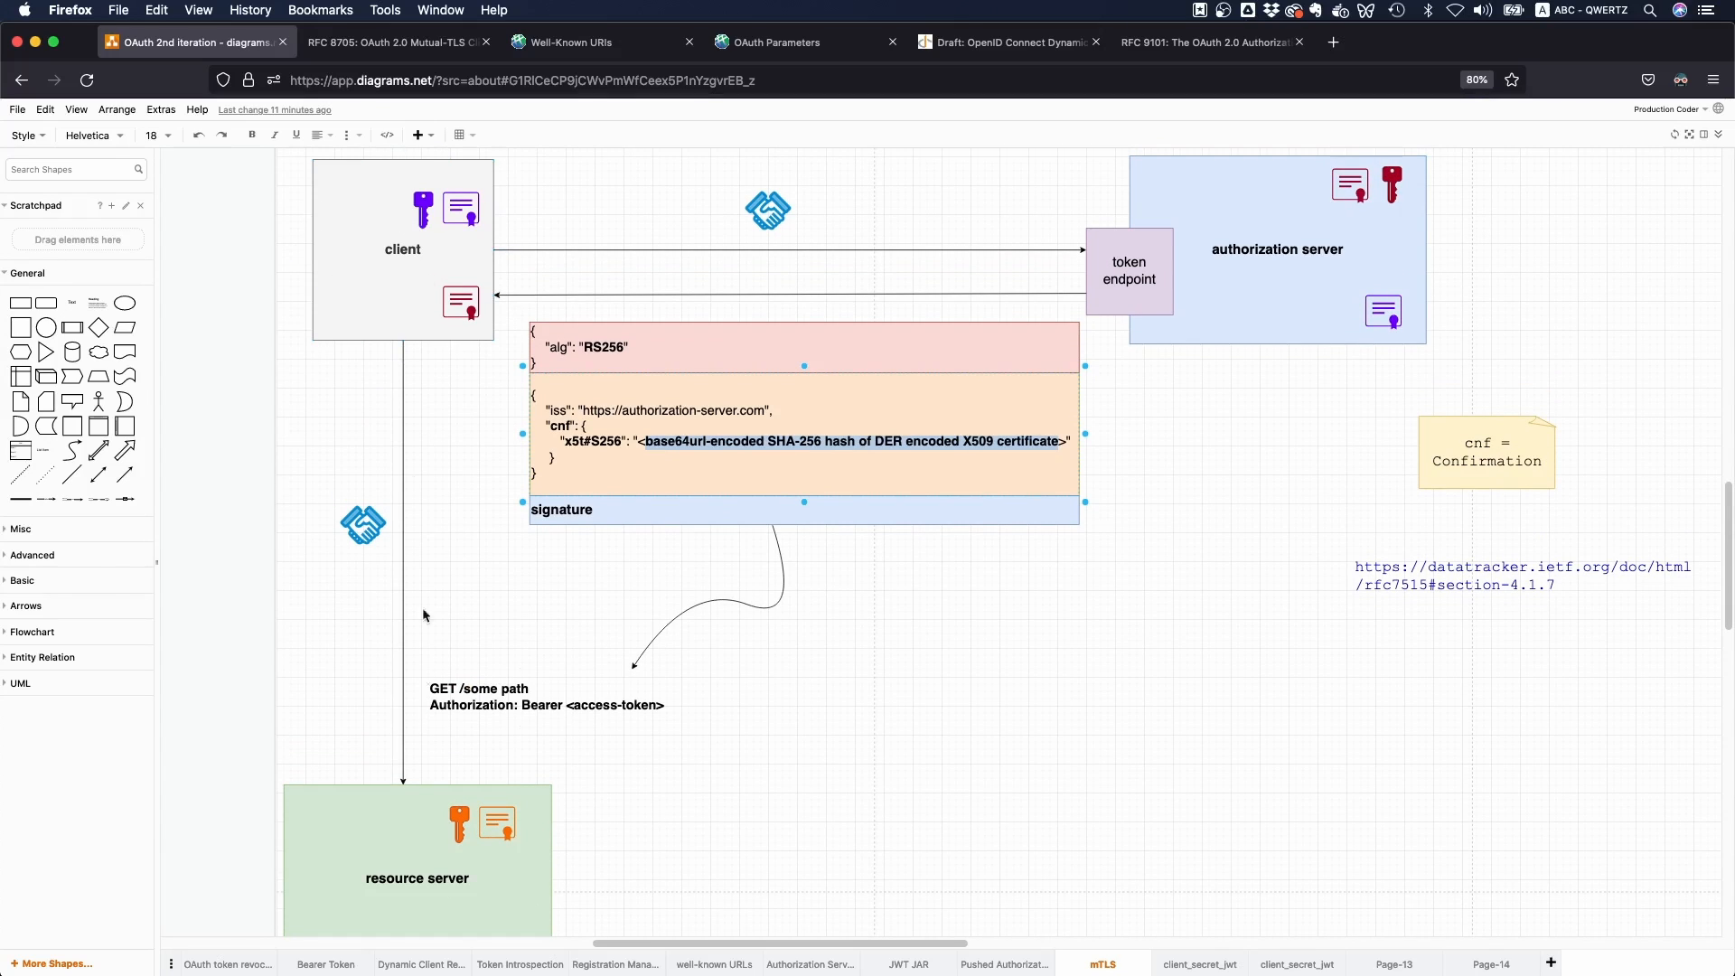
pyautogui.moveTo(250, 632)
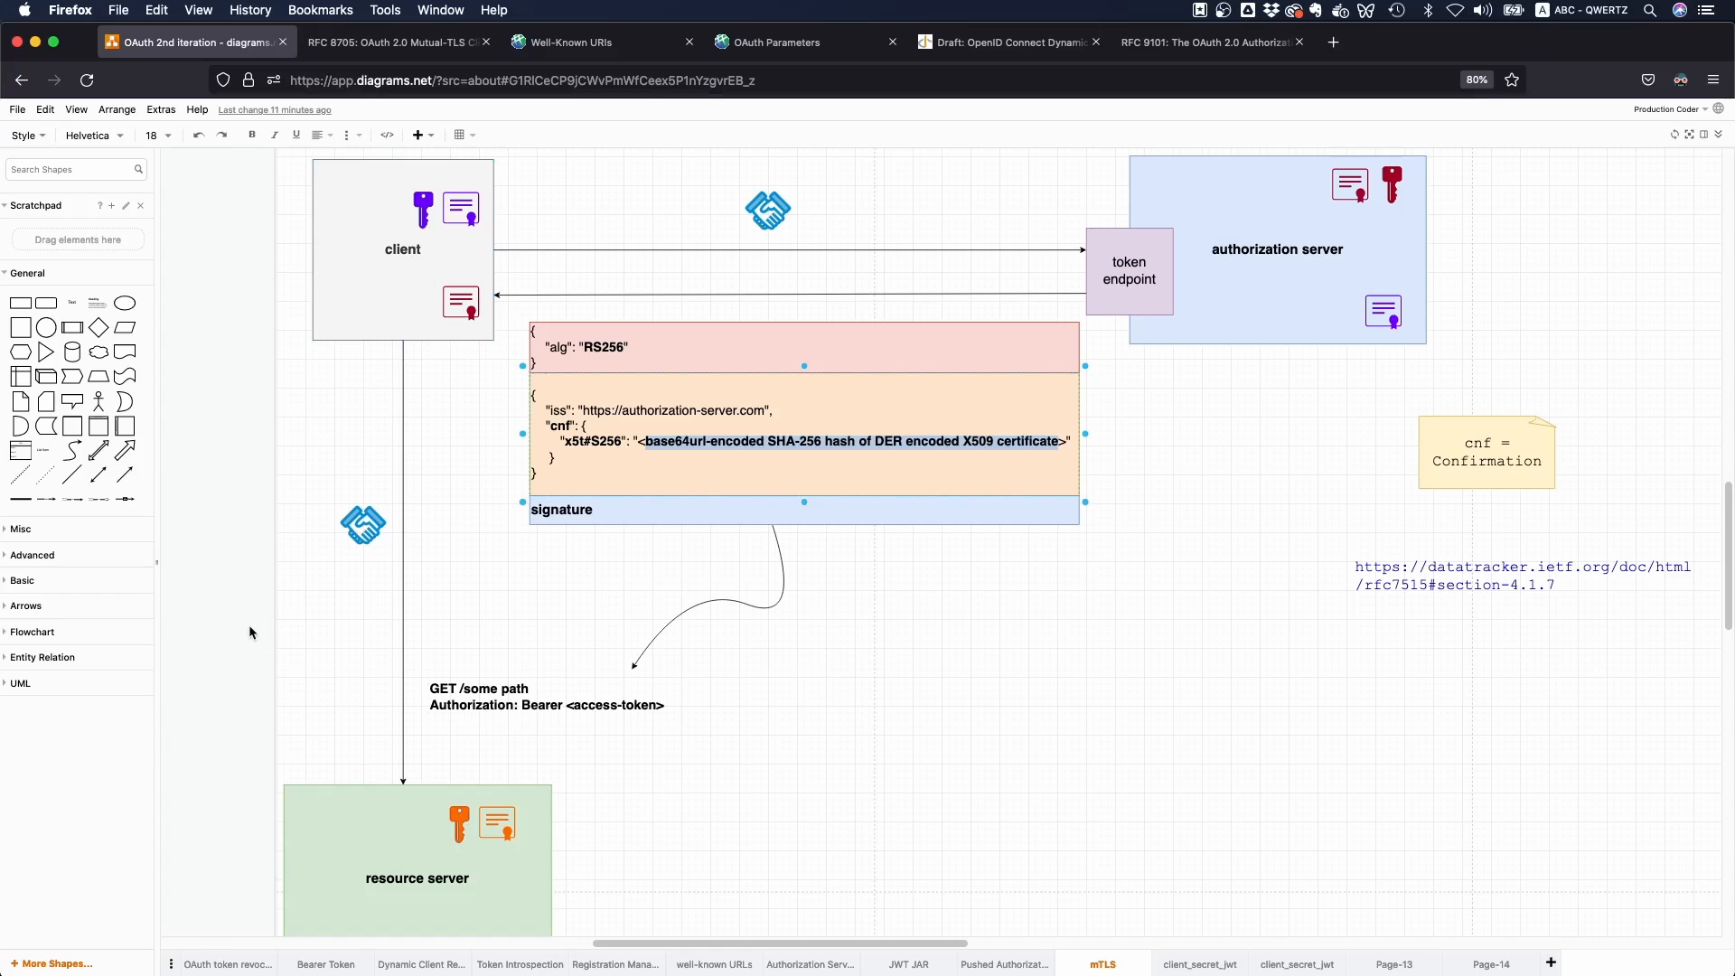
pyautogui.moveTo(279, 642)
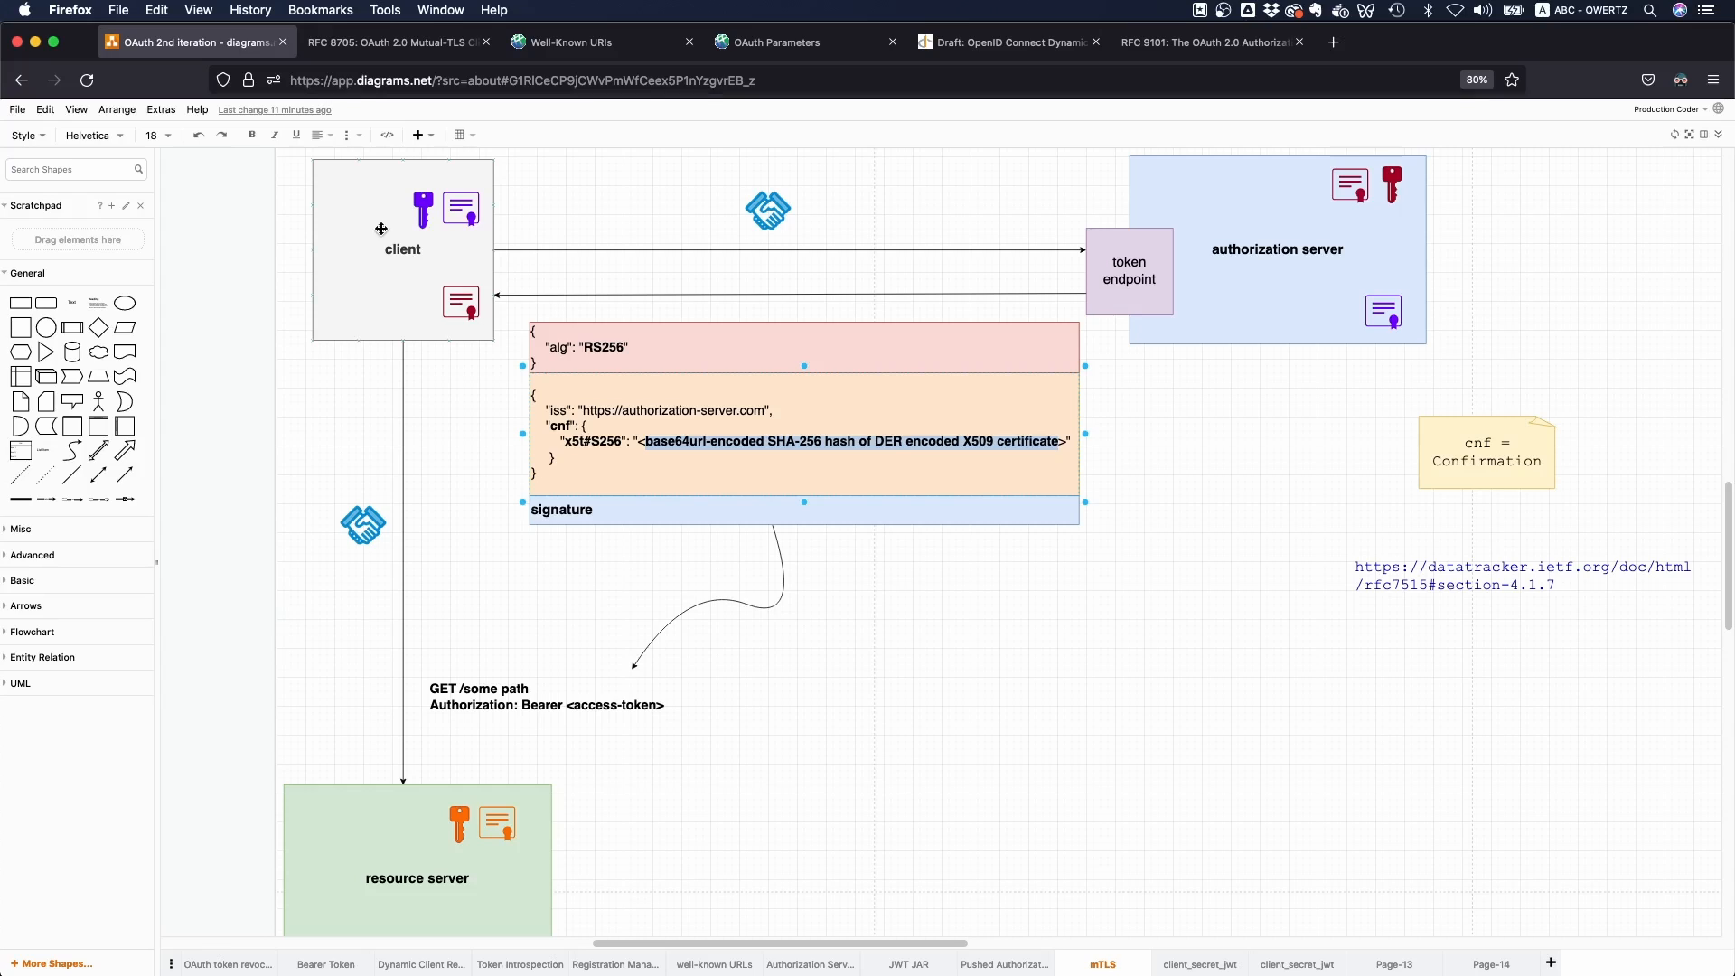
pyautogui.moveTo(336, 564)
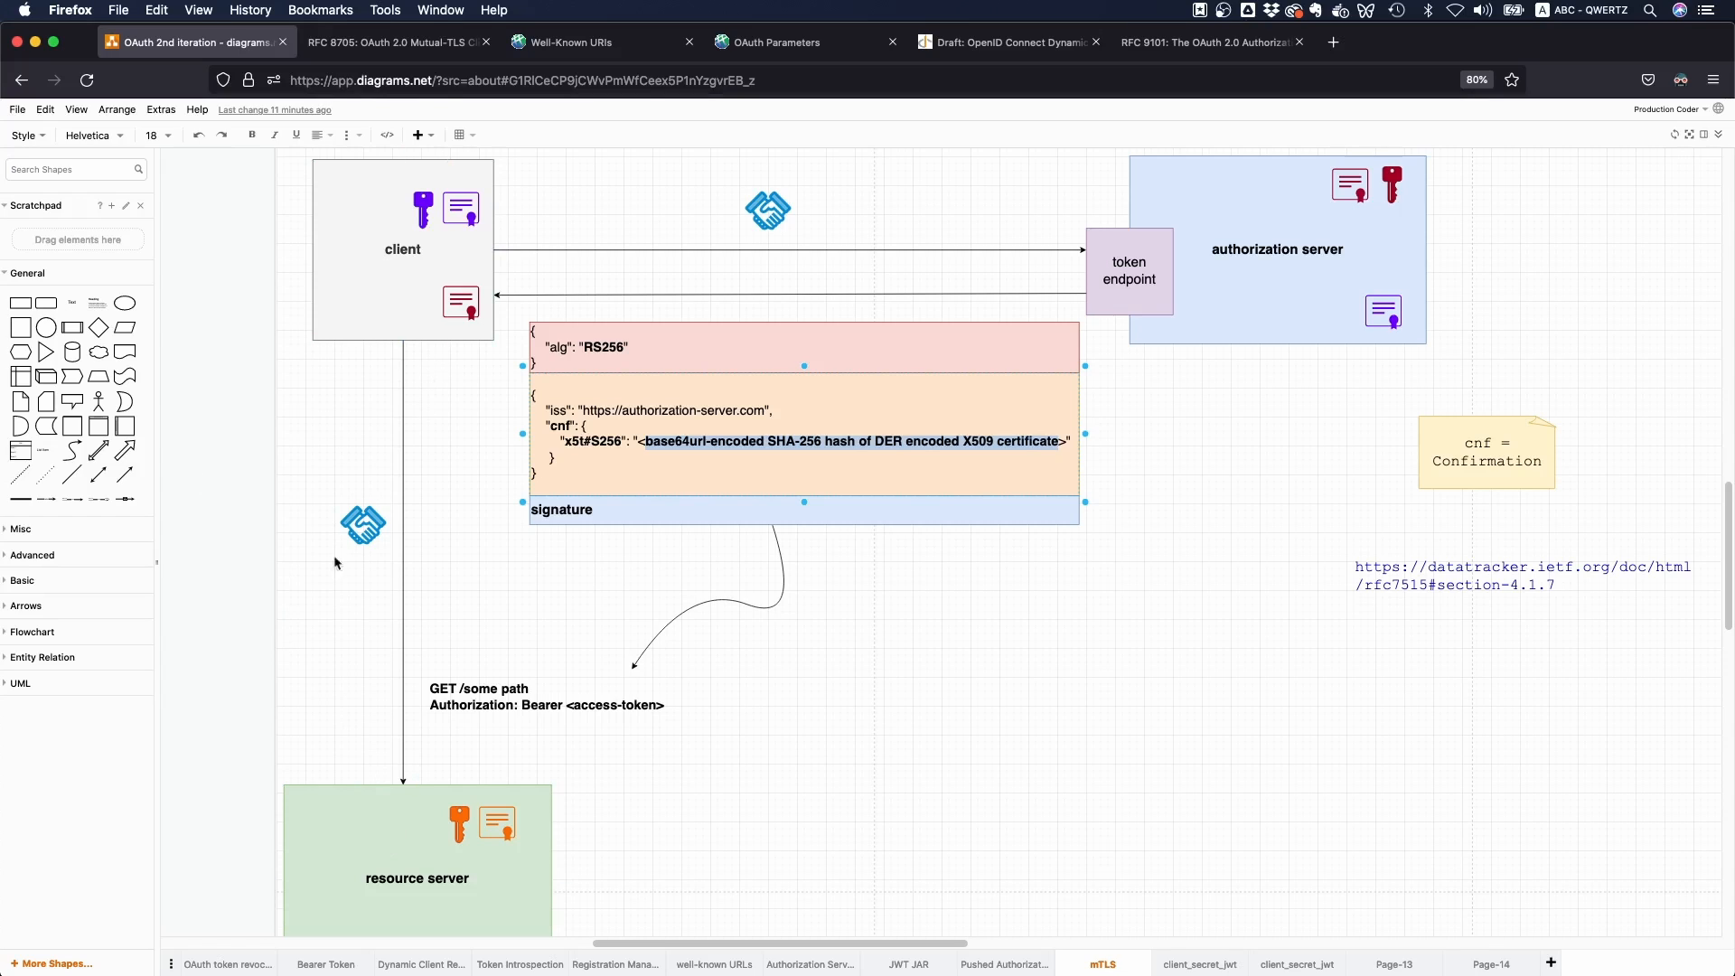
pyautogui.moveTo(1134, 933)
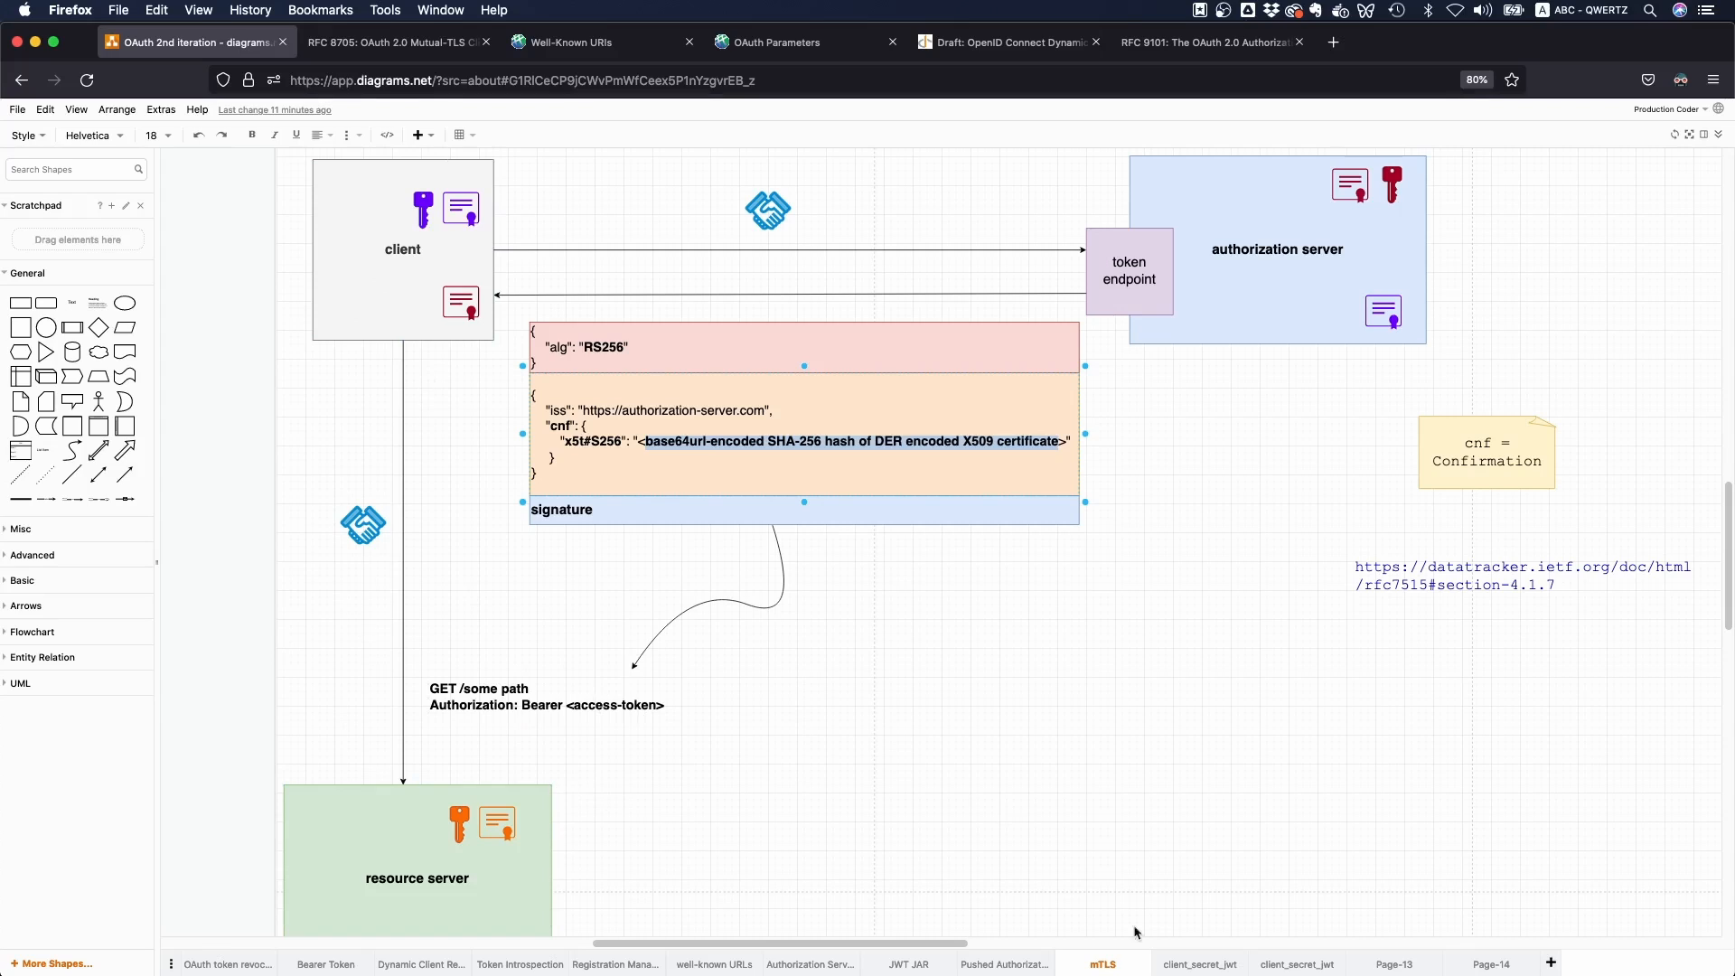
pyautogui.moveTo(1193, 772)
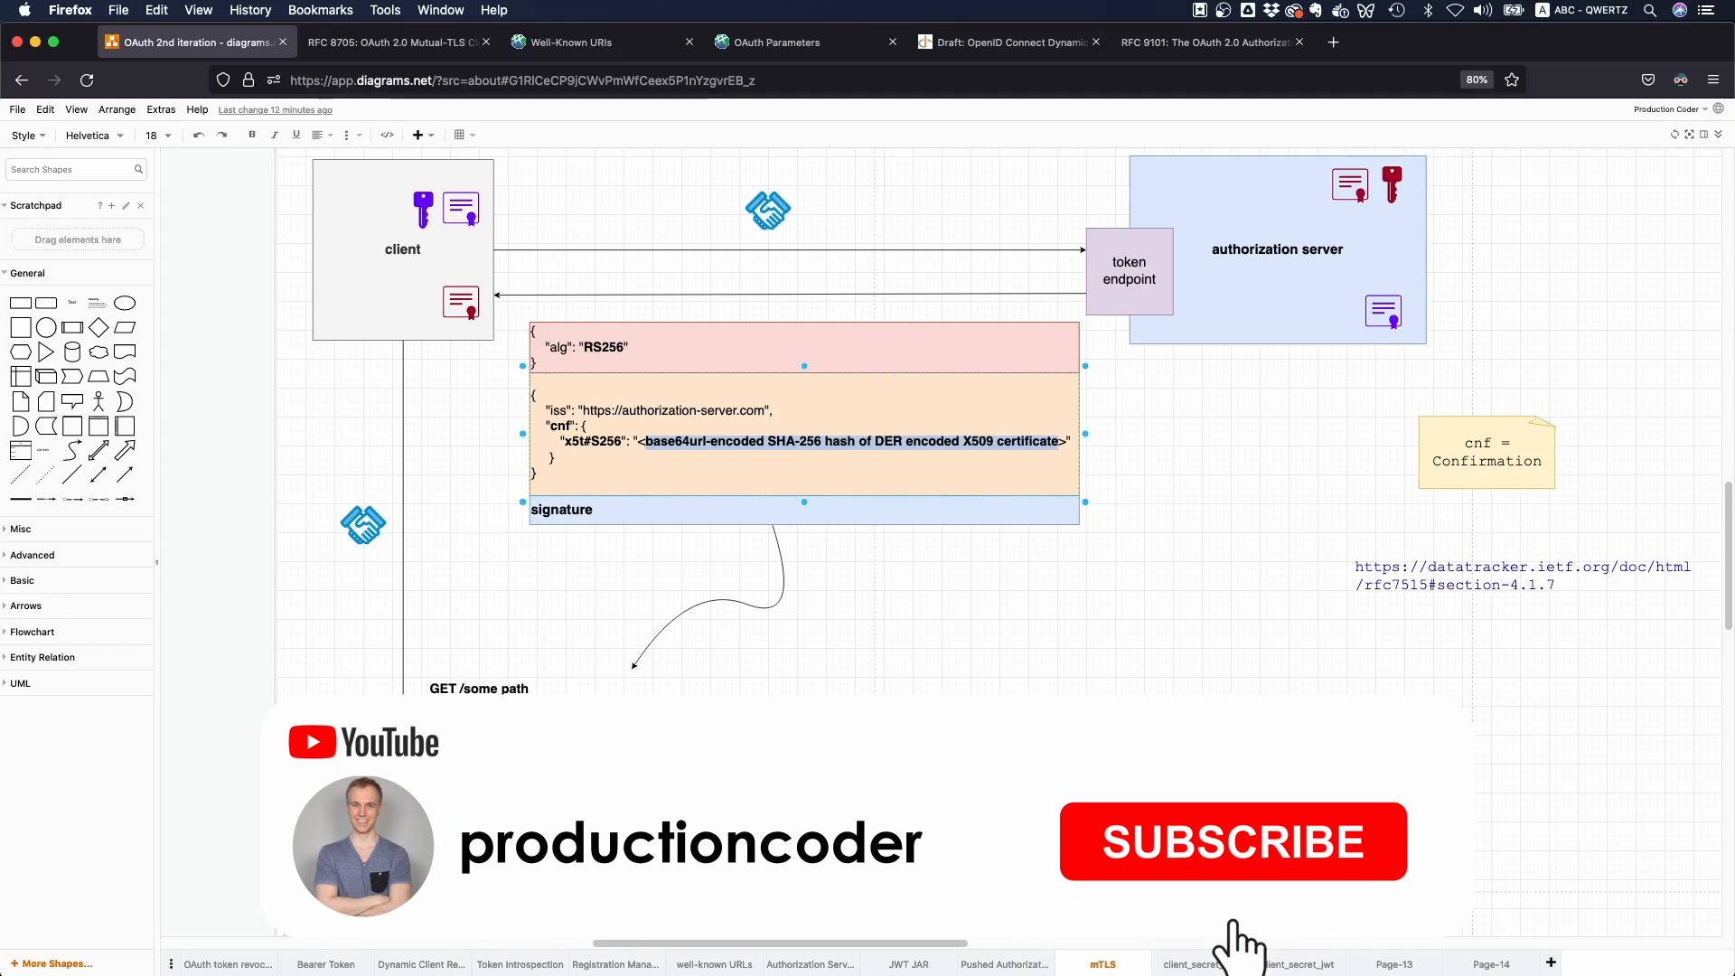
pyautogui.click(1231, 841)
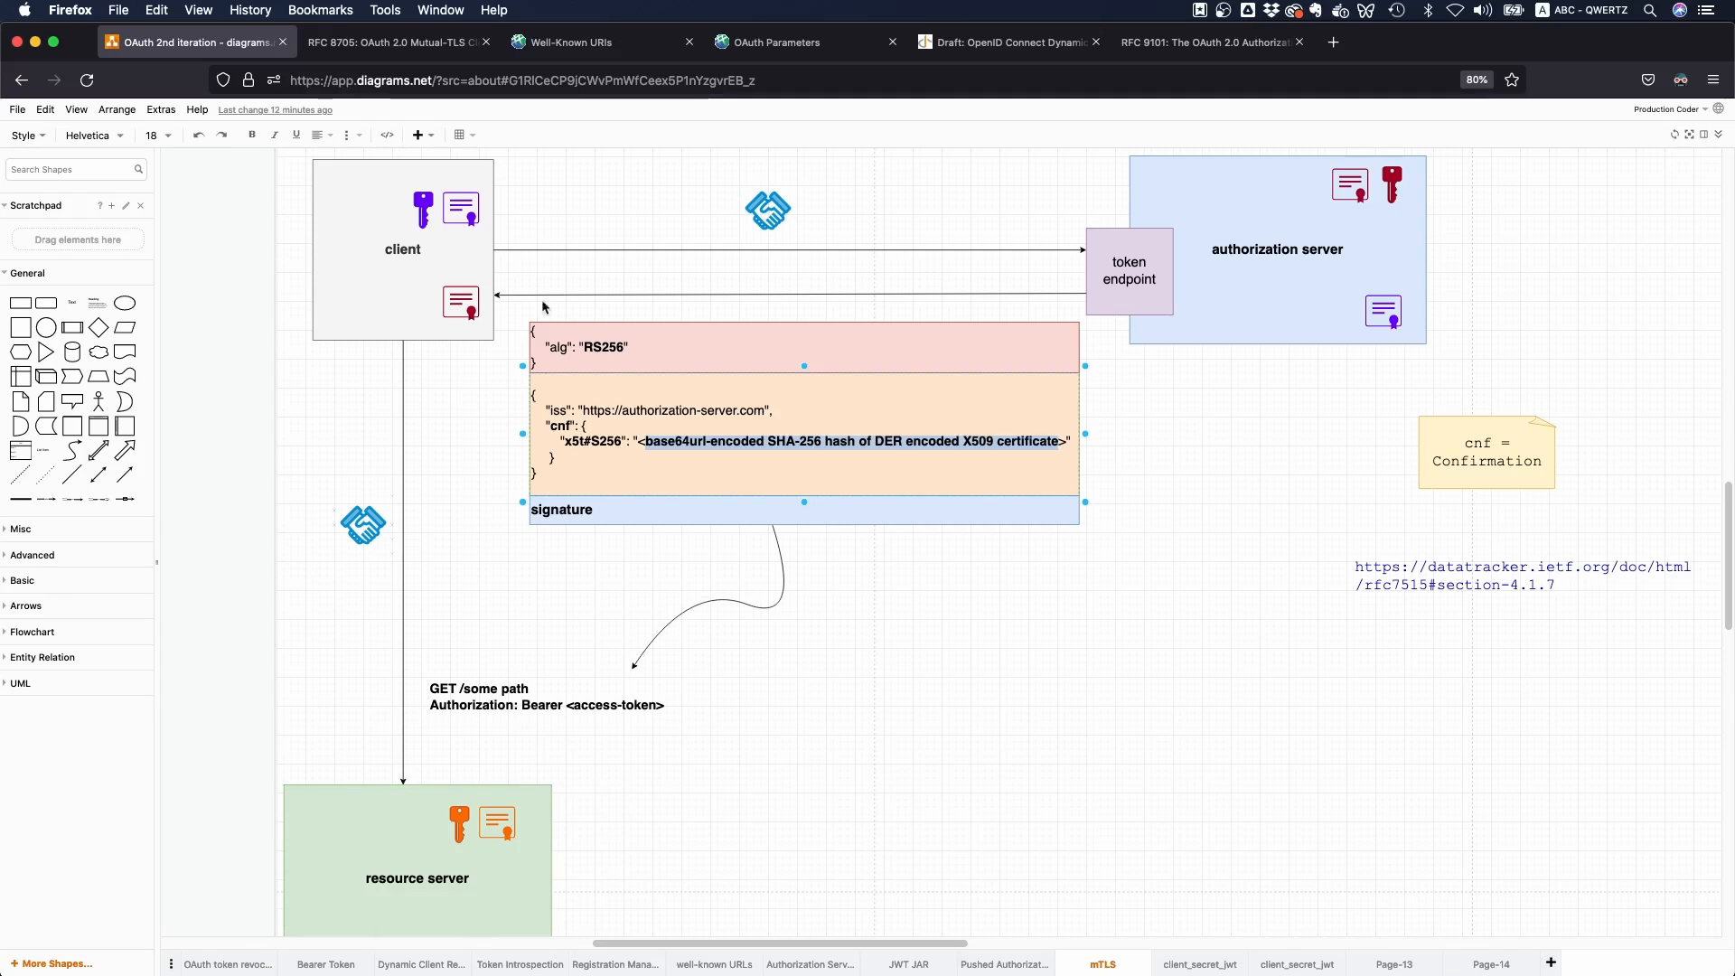
pyautogui.moveTo(709, 663)
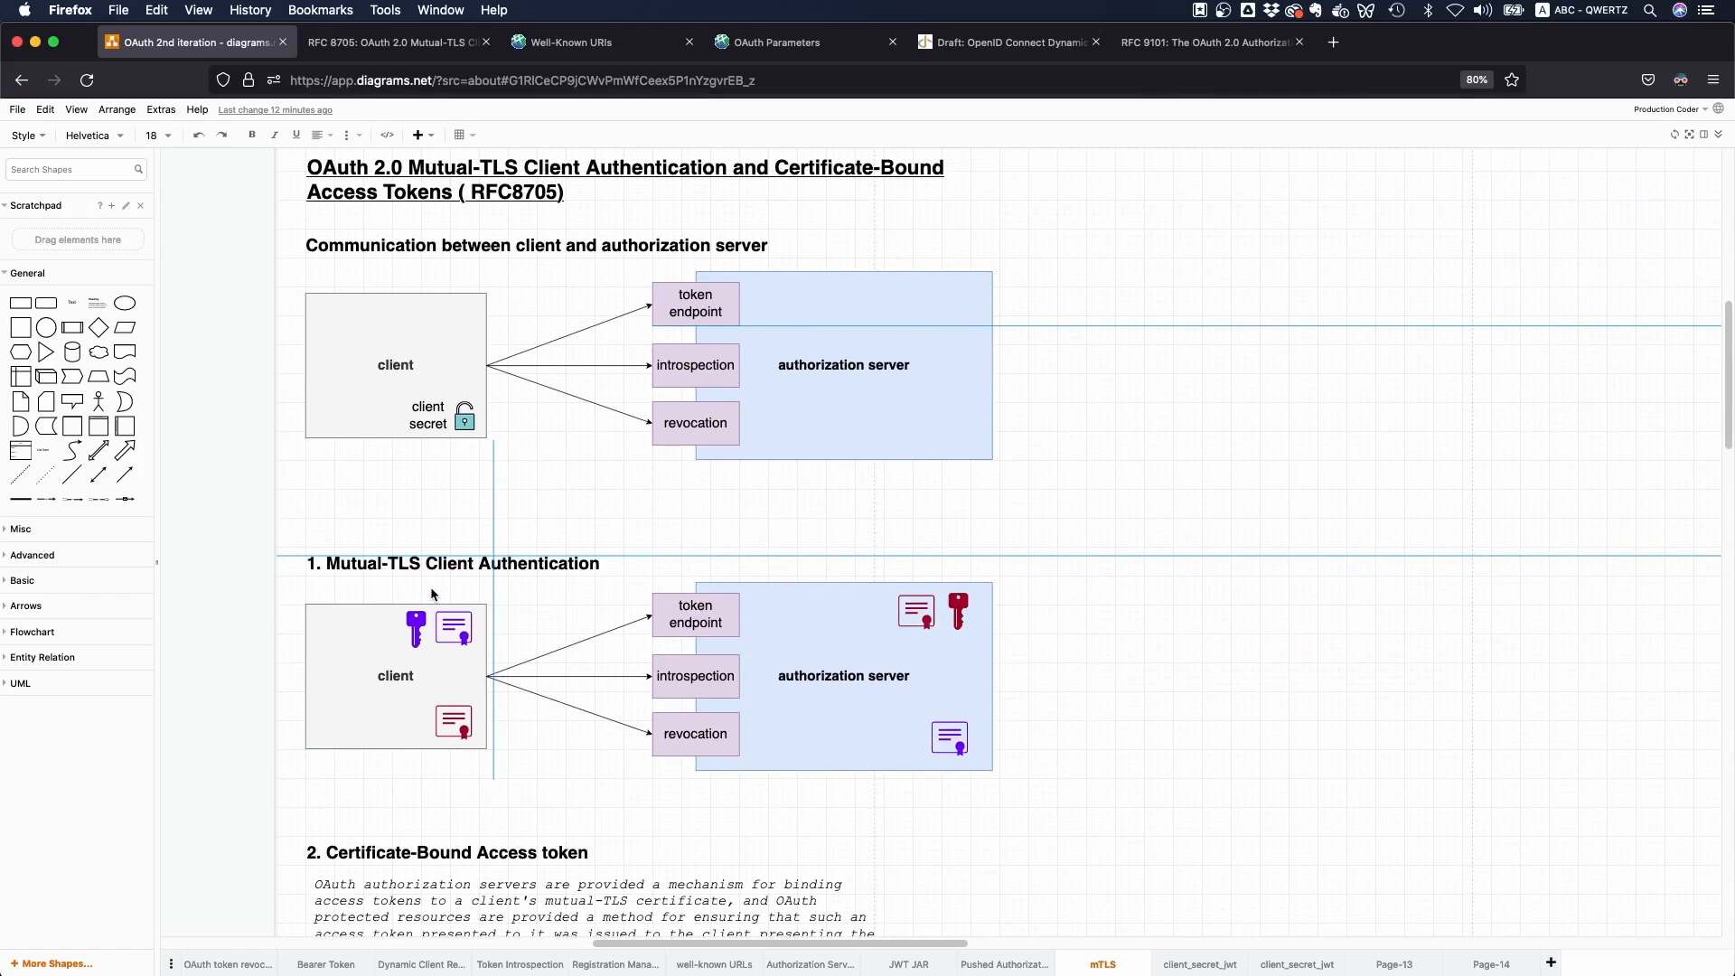
pyautogui.scroll(-3)
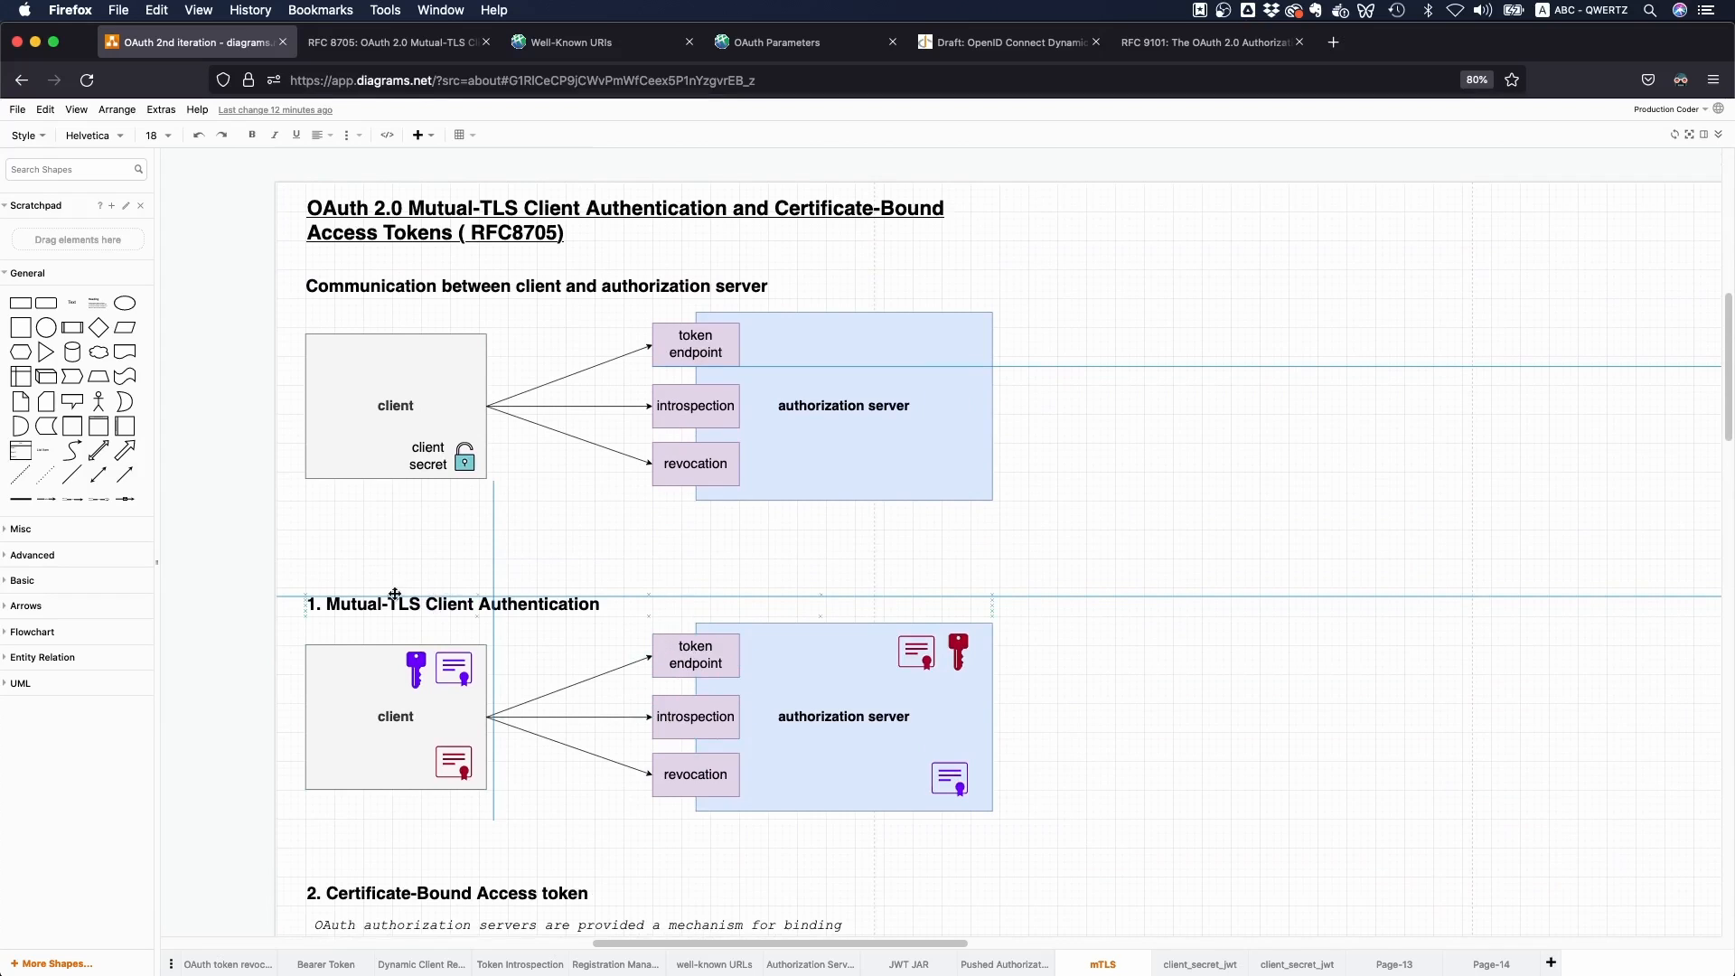
pyautogui.scroll(-3)
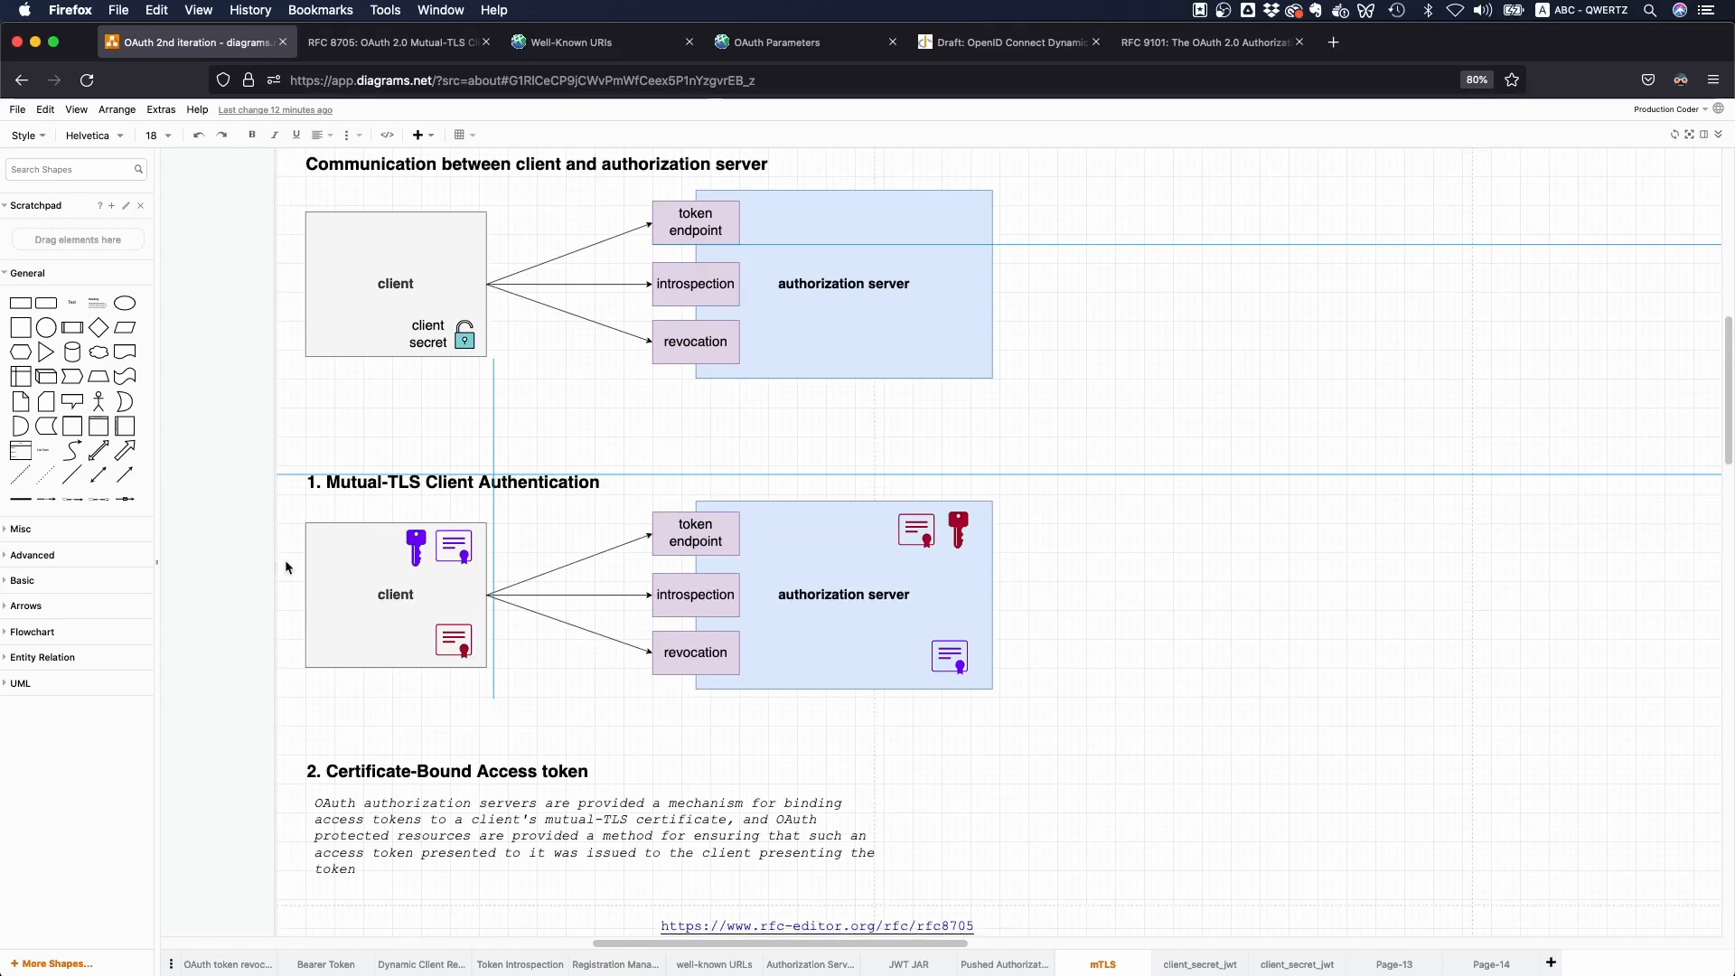
pyautogui.scroll(-3)
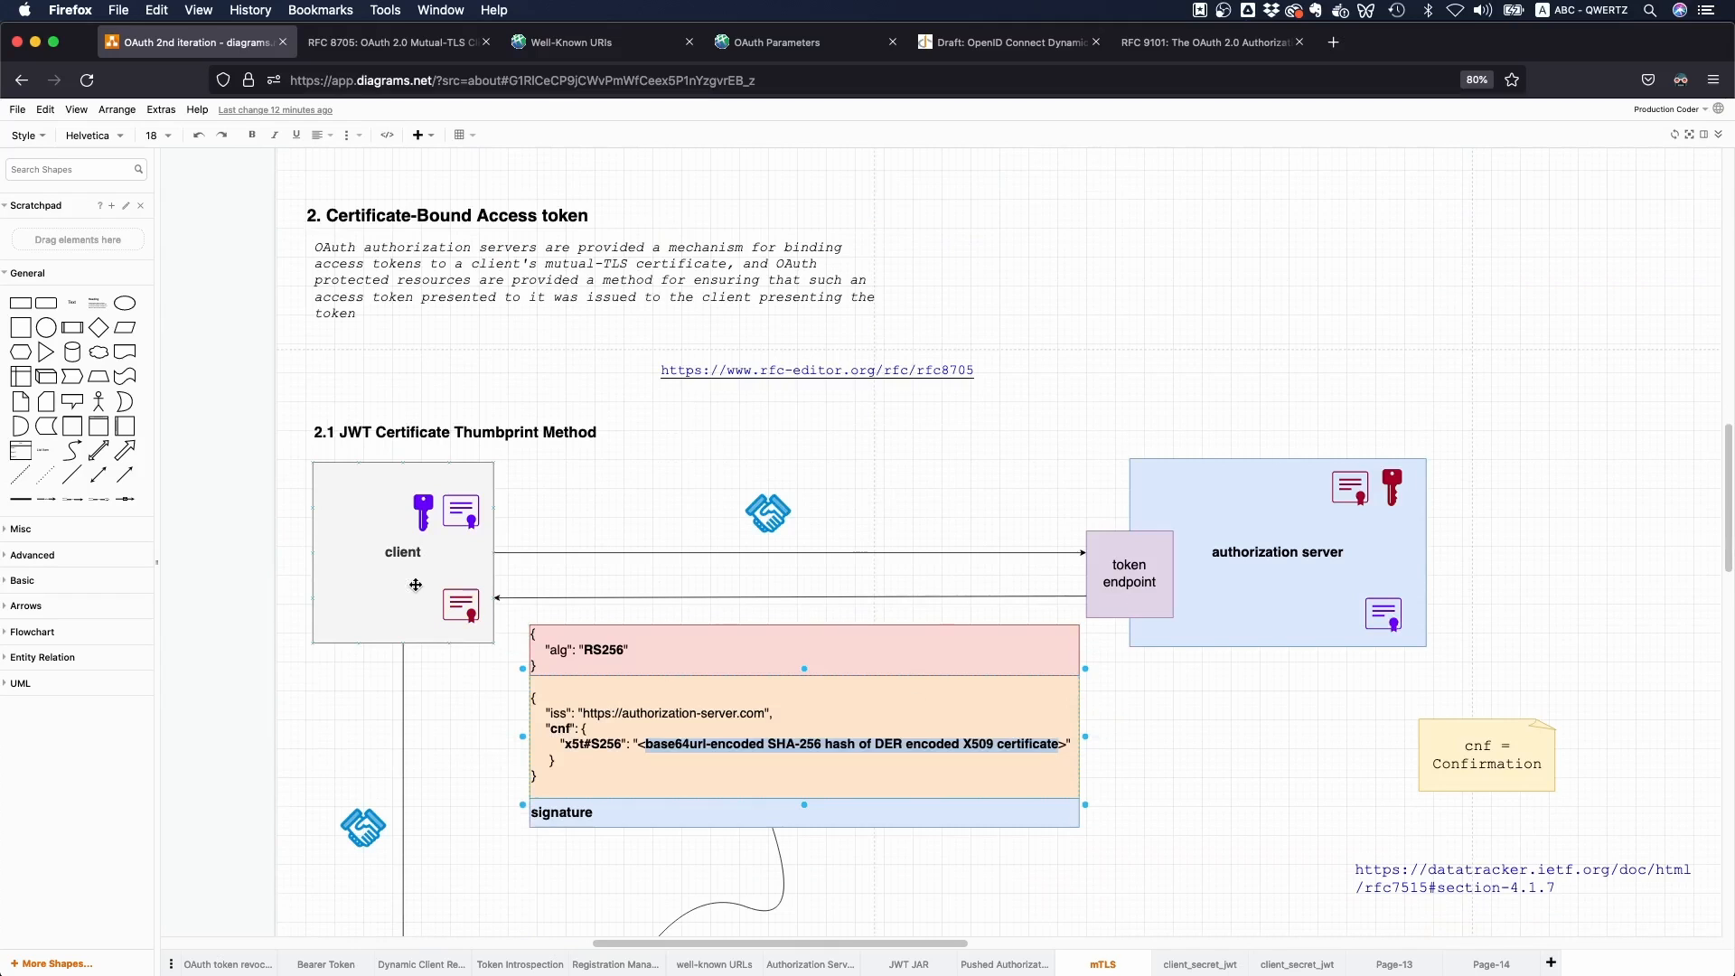
pyautogui.scroll(-3)
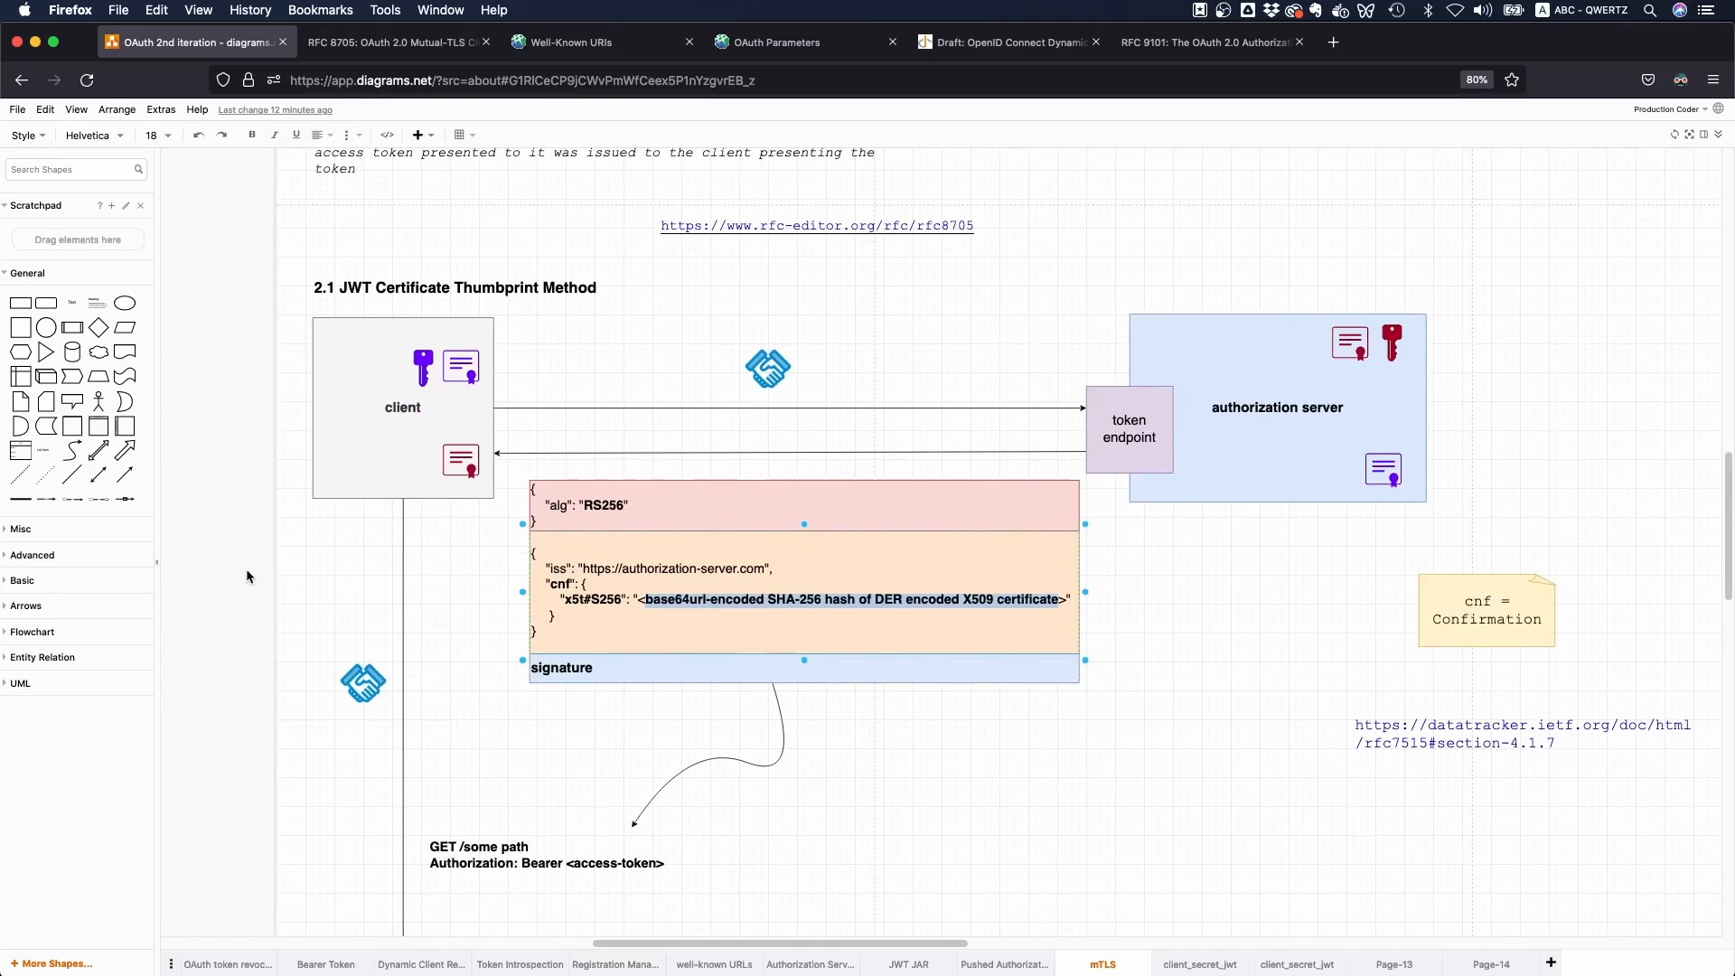